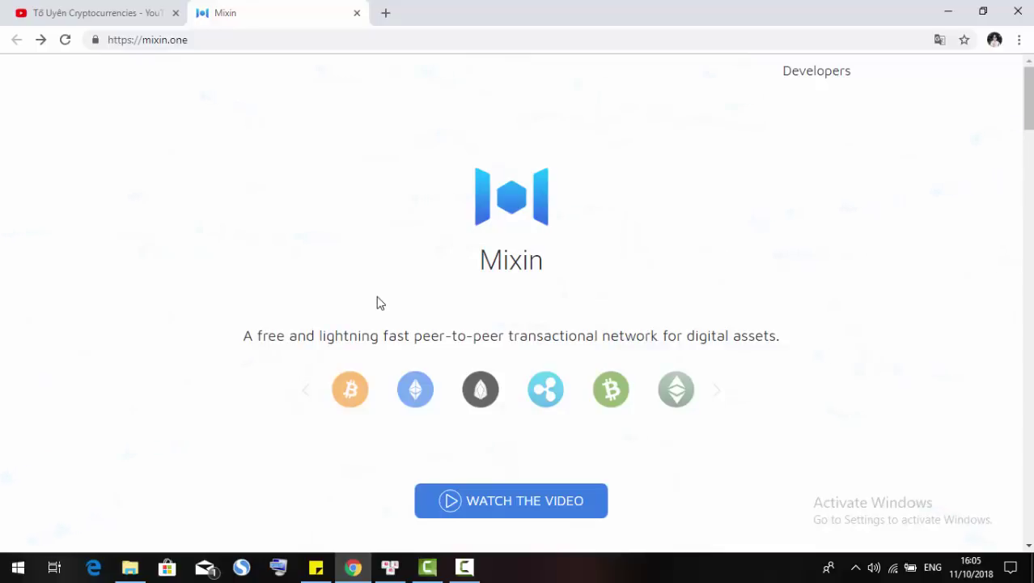
pyautogui.moveTo(473, 318)
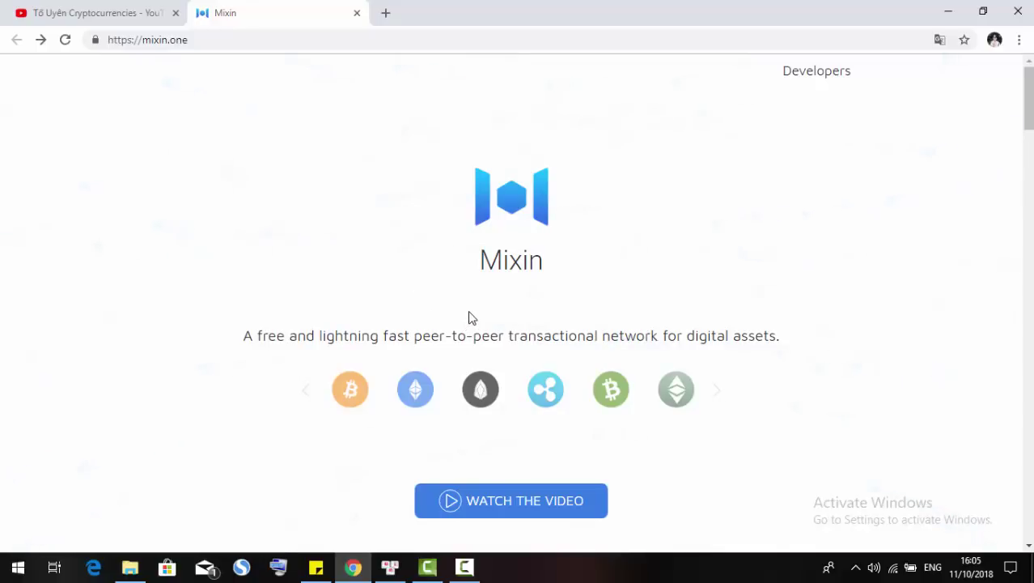
# Scroll the Mixin home page to its footer with the EXPLORER, LOGS, WHITEPAPER, PRESS KIT and XIN links
pyautogui.scroll(-3)
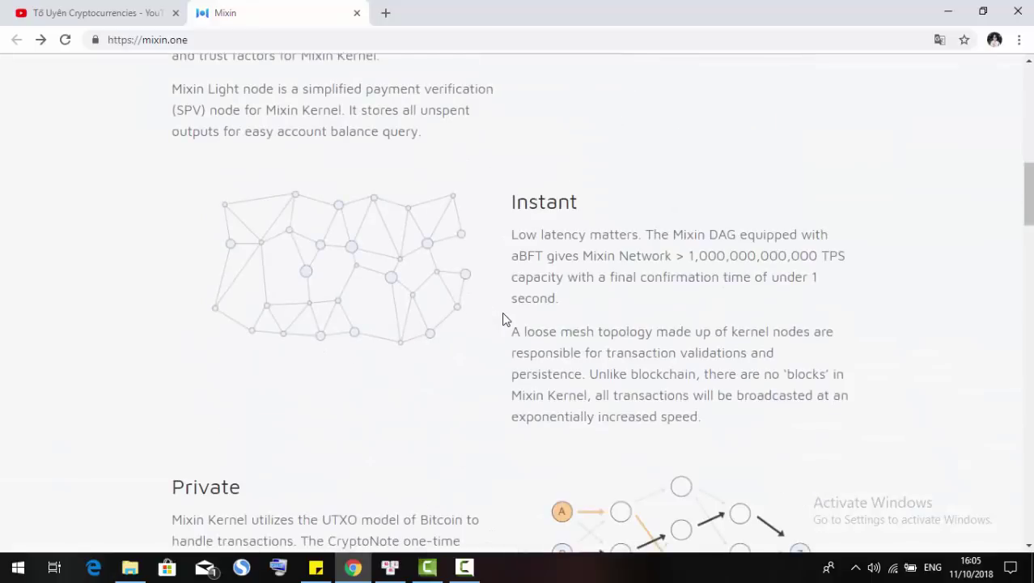
pyautogui.scroll(-3)
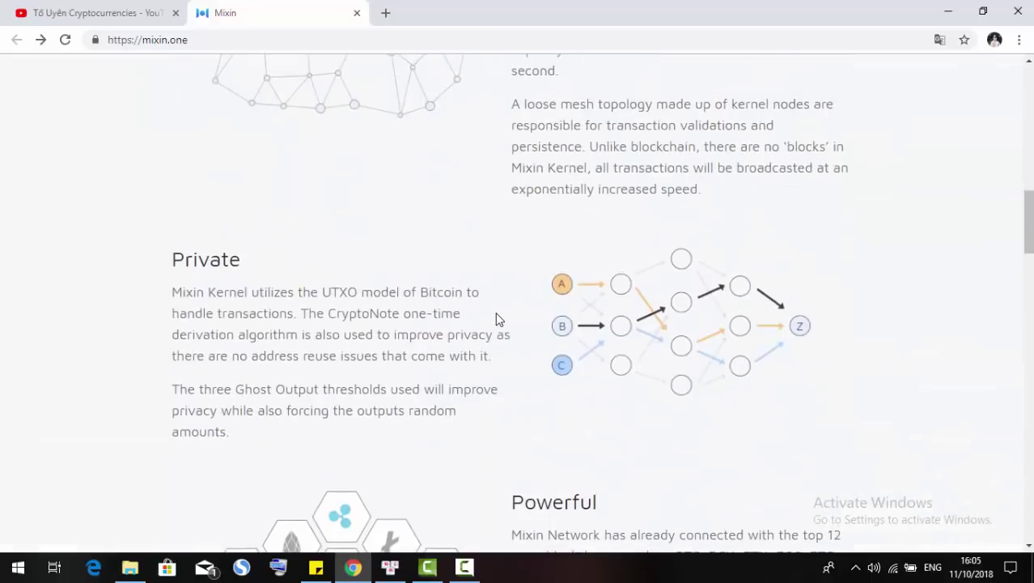
pyautogui.scroll(-3)
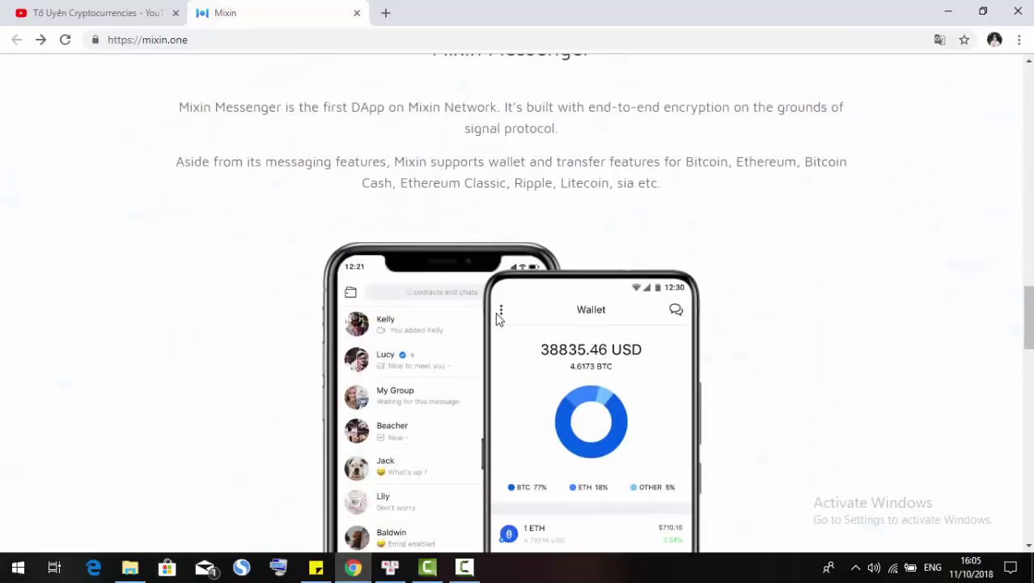
pyautogui.scroll(-3)
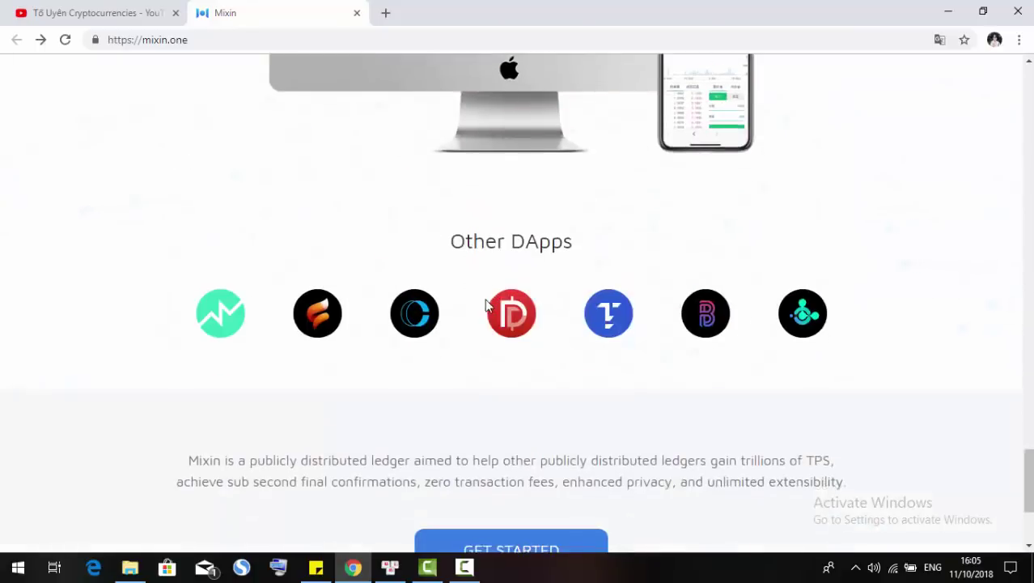
pyautogui.scroll(-3)
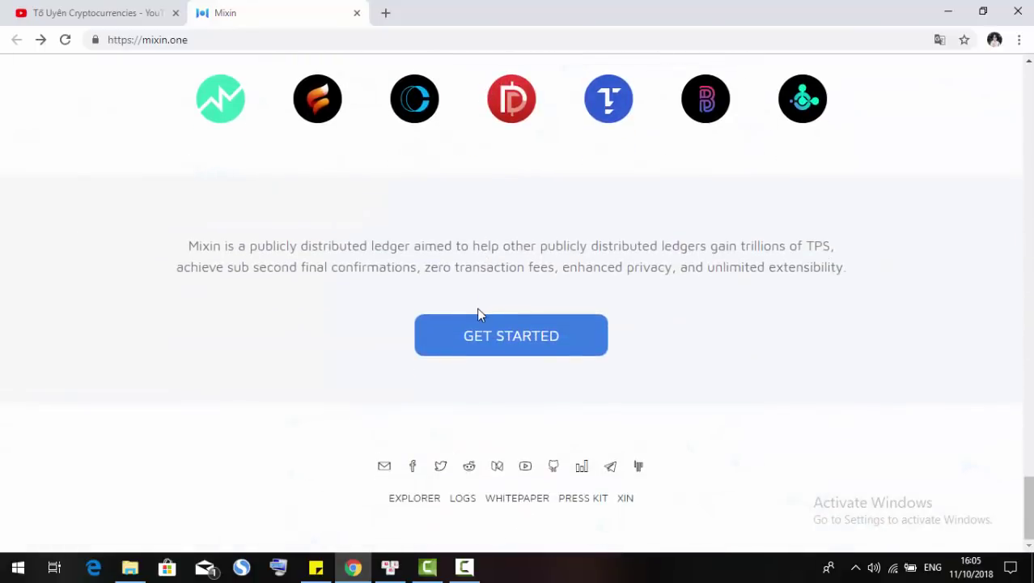
pyautogui.moveTo(495, 476)
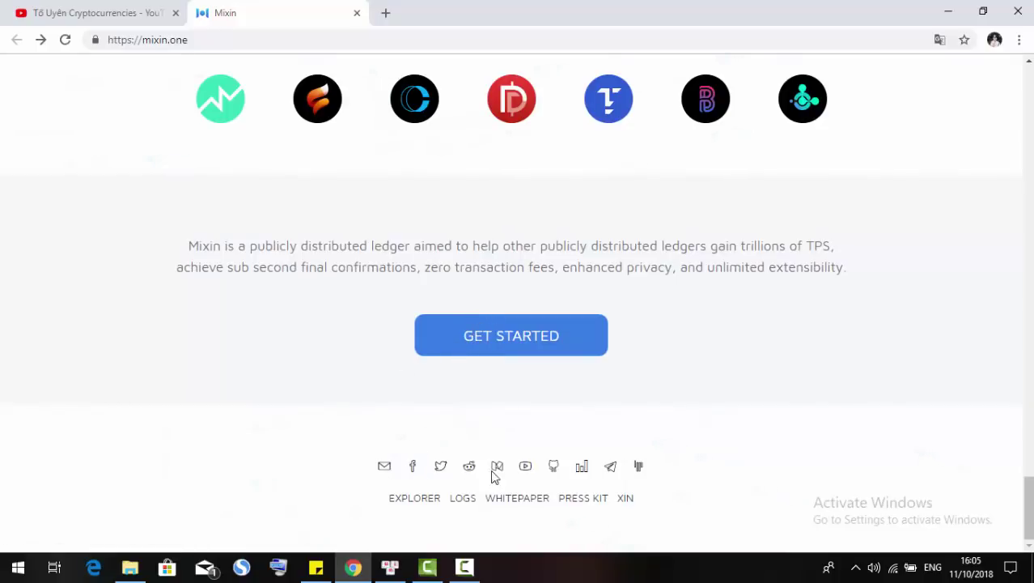
pyautogui.moveTo(511, 397)
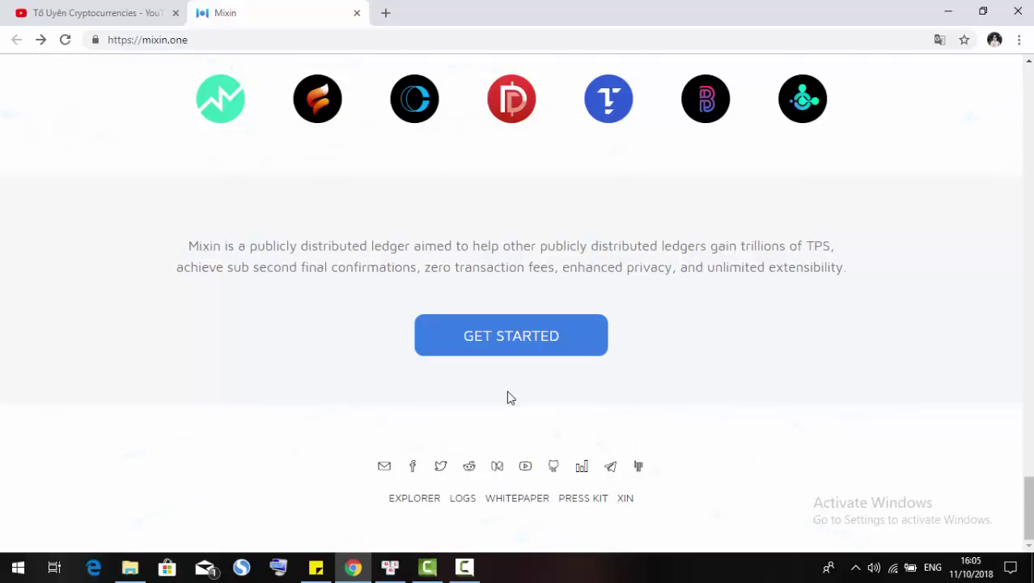
pyautogui.moveTo(567, 404)
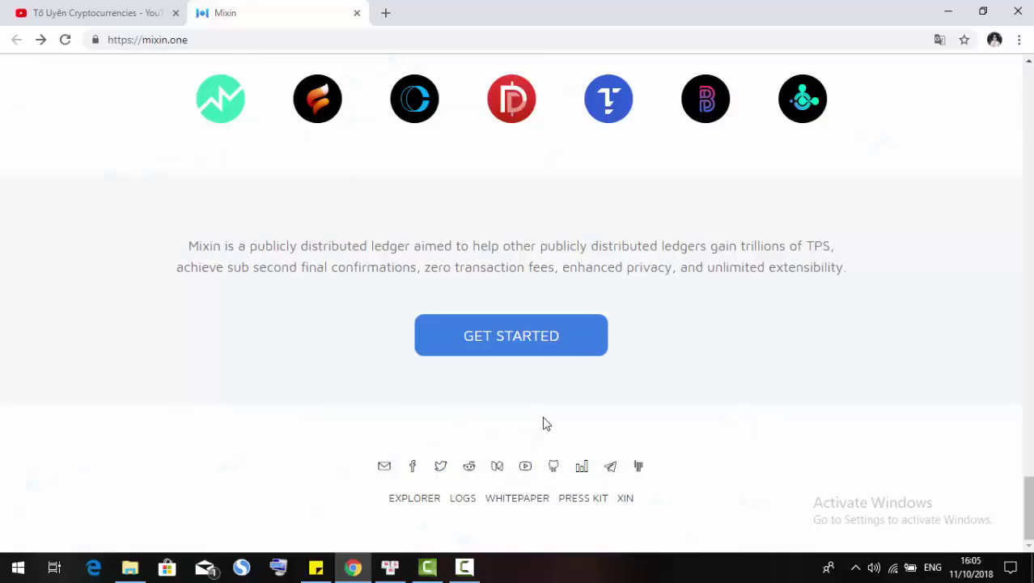
pyautogui.moveTo(549, 419)
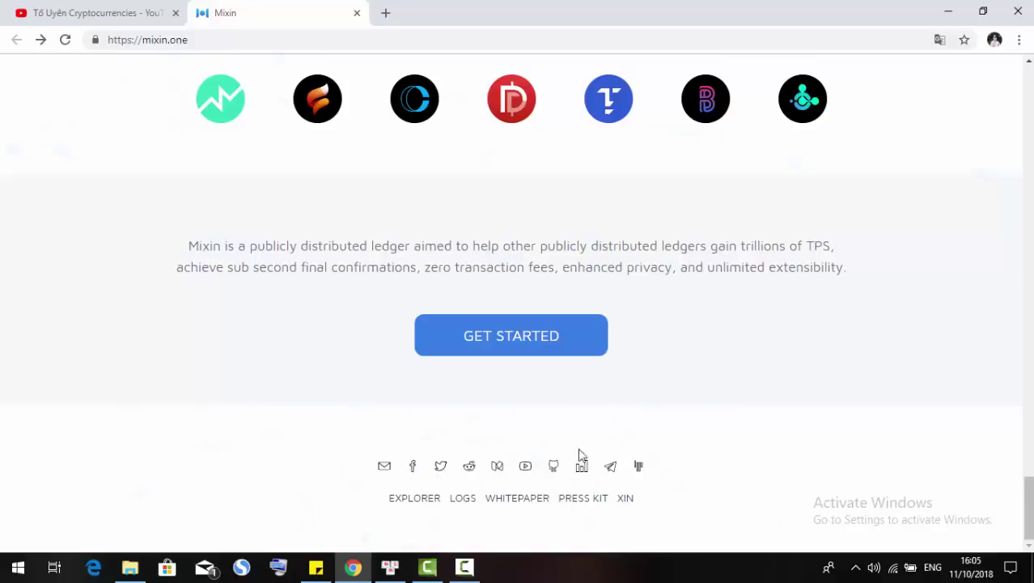
pyautogui.moveTo(625, 498)
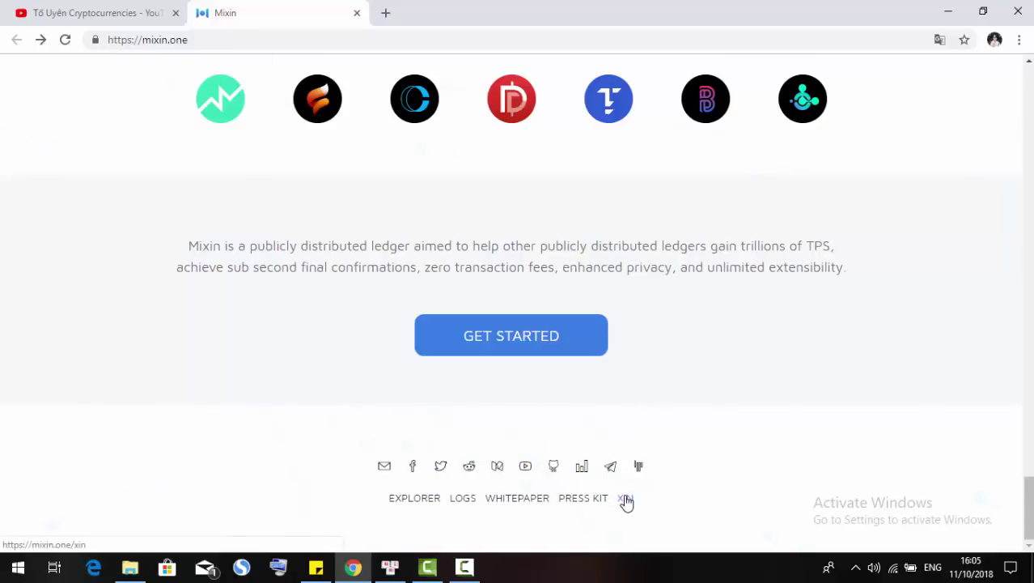
# Follow the footer XIN link and bring the 'XIN - The Token' sale section into view
pyautogui.click(624, 498)
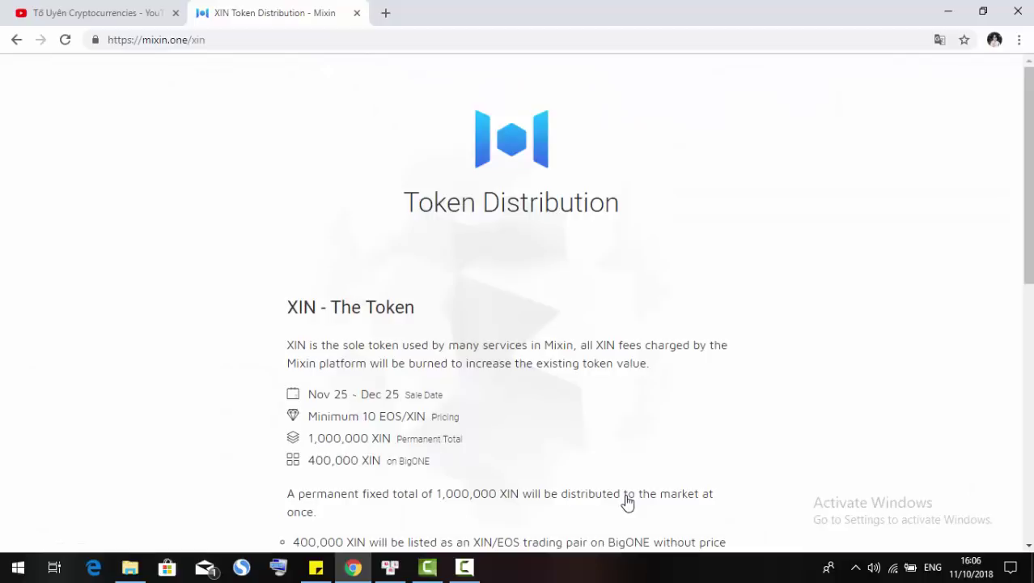
pyautogui.moveTo(570, 450)
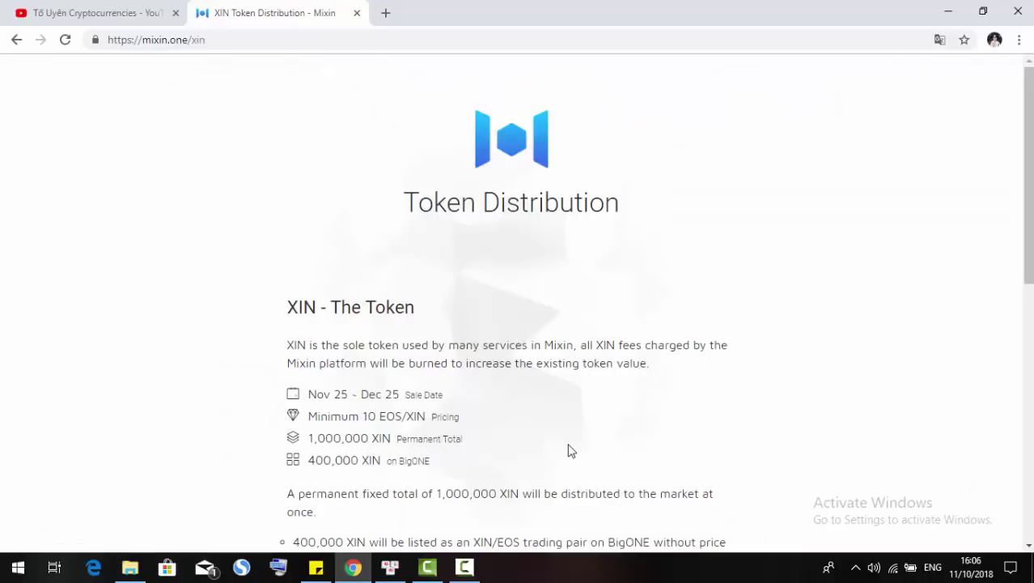
pyautogui.moveTo(499, 234)
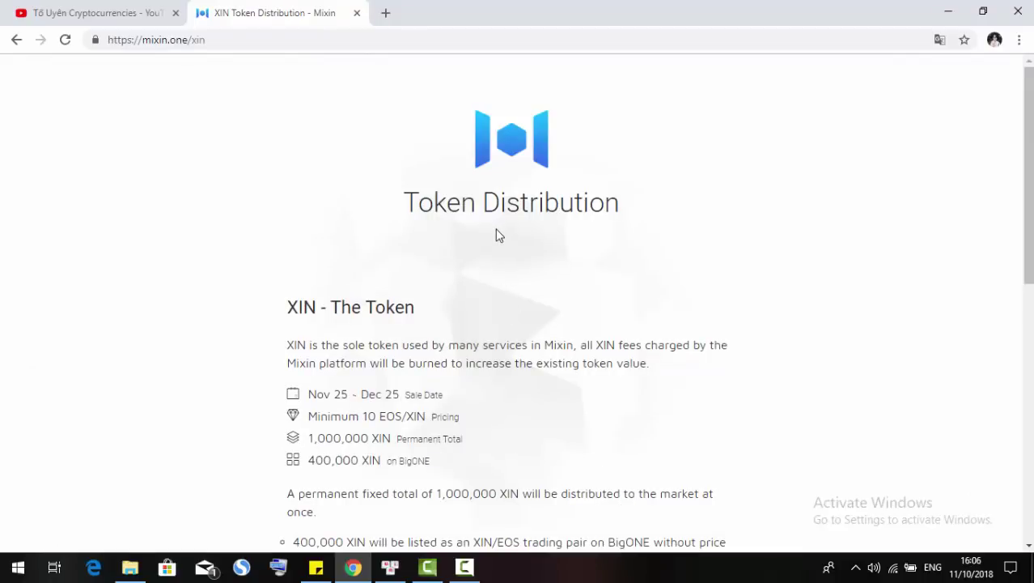
pyautogui.scroll(-3)
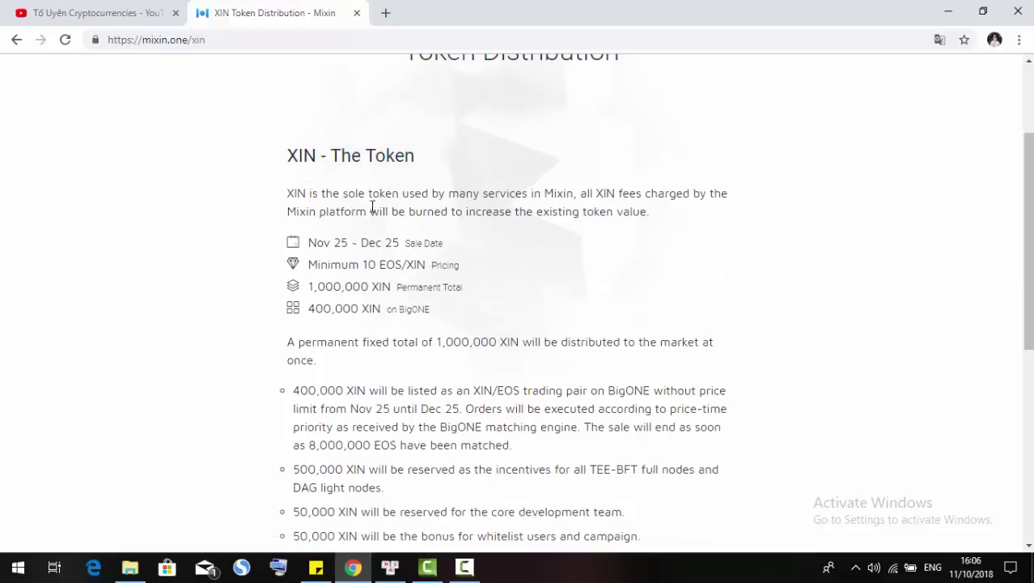
pyautogui.moveTo(424, 208)
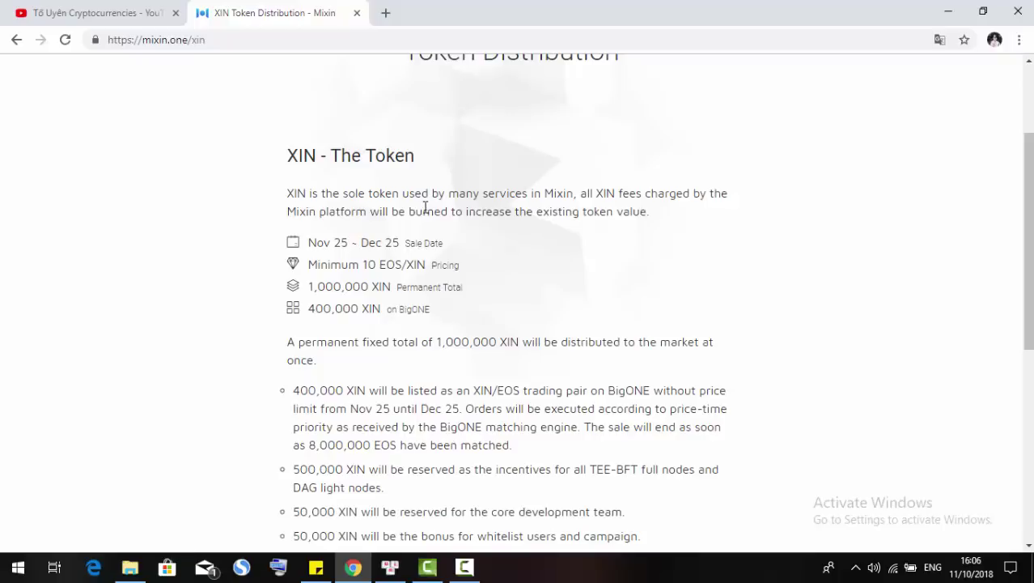
pyautogui.moveTo(415, 209)
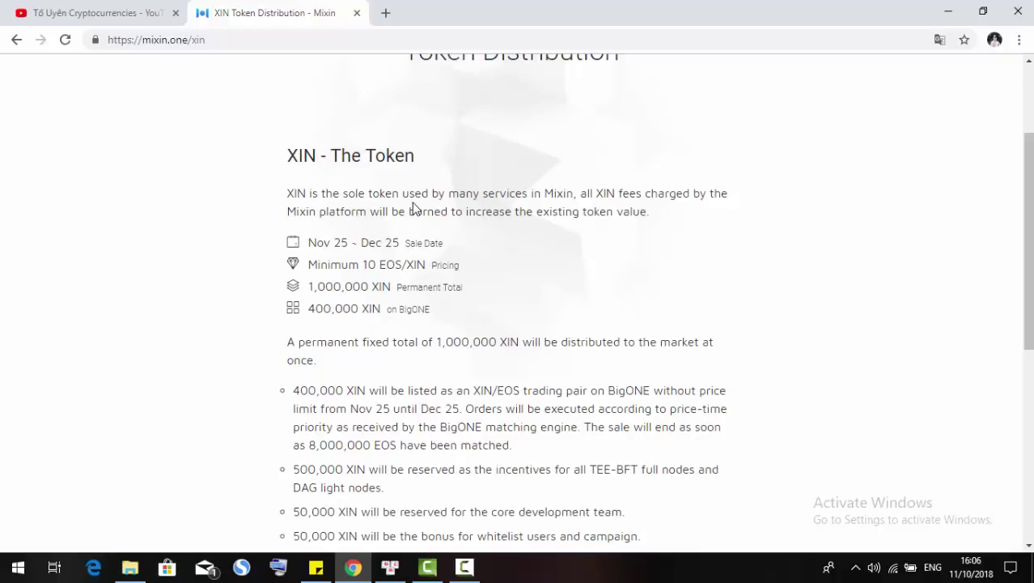
pyautogui.moveTo(379, 217)
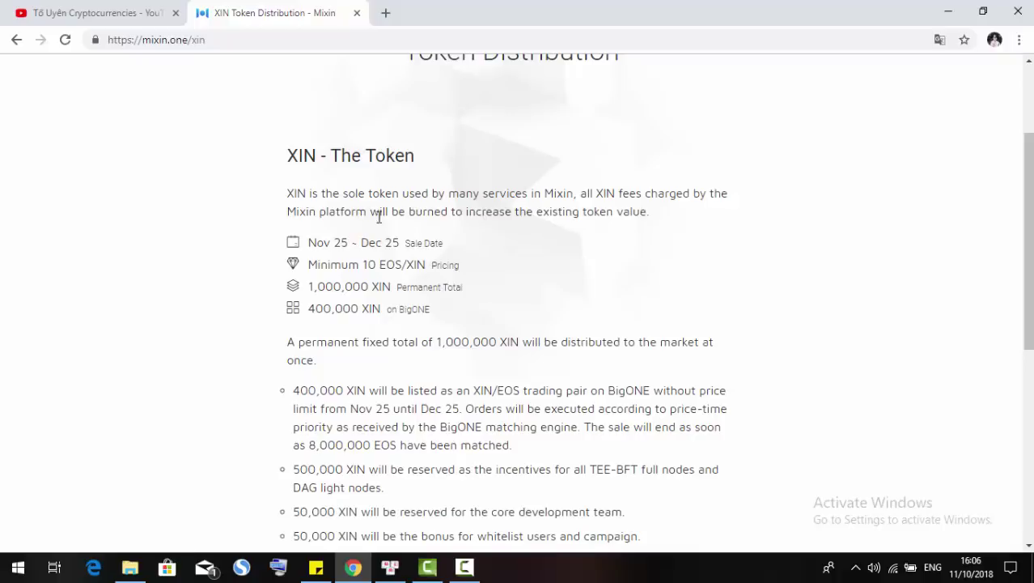
pyautogui.moveTo(504, 227)
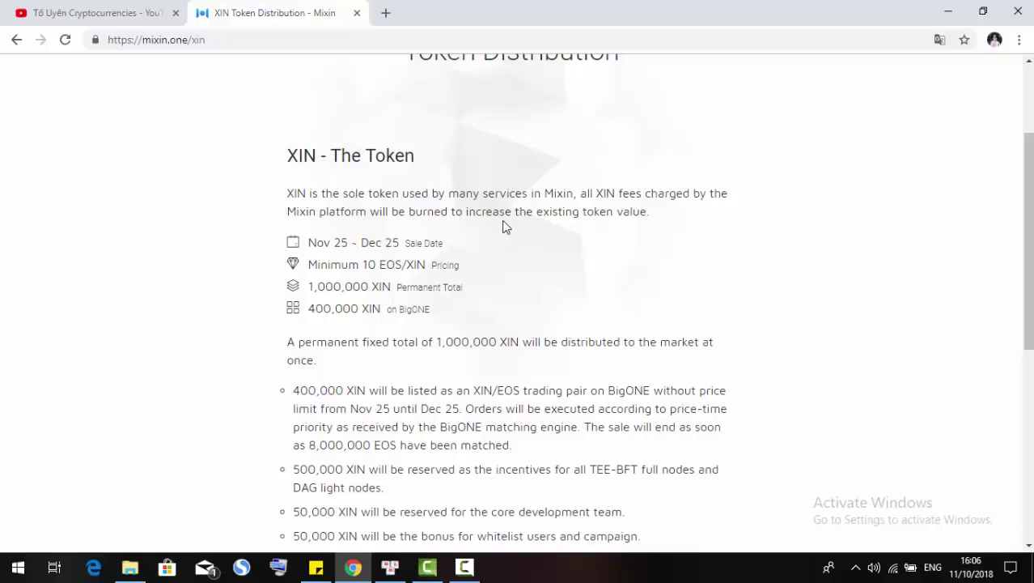
pyautogui.moveTo(518, 240)
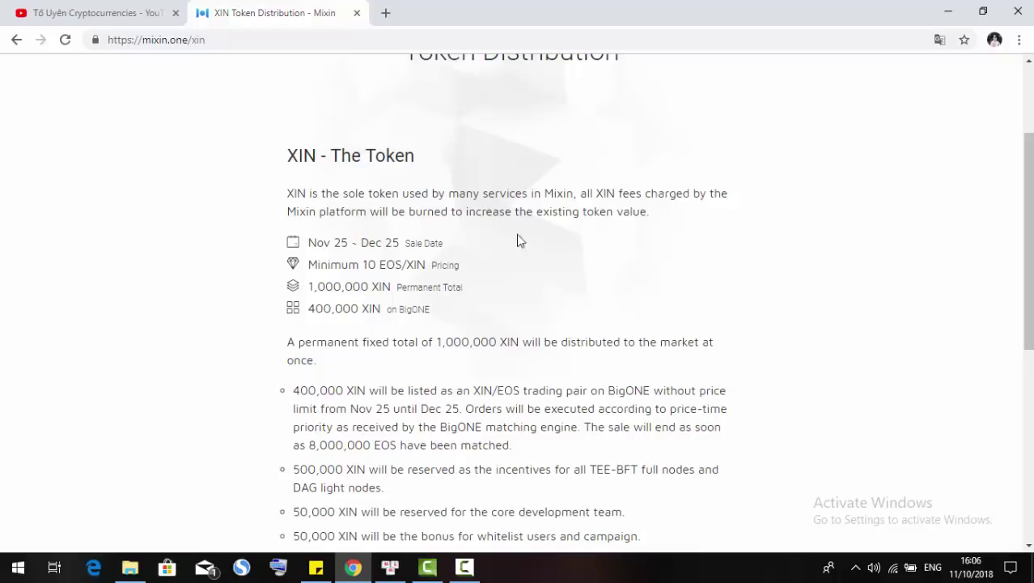
pyautogui.moveTo(450, 261)
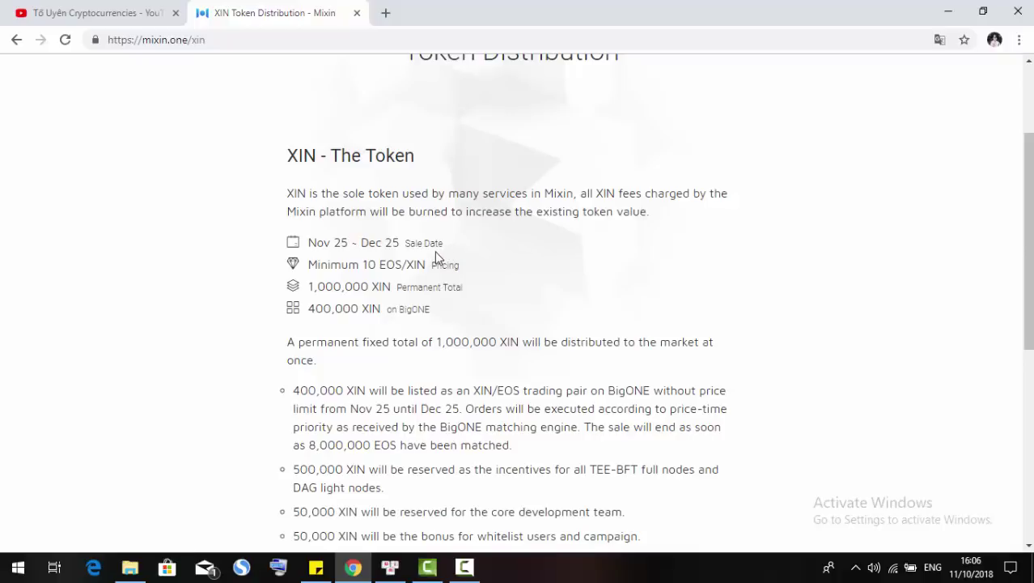
pyautogui.moveTo(431, 261)
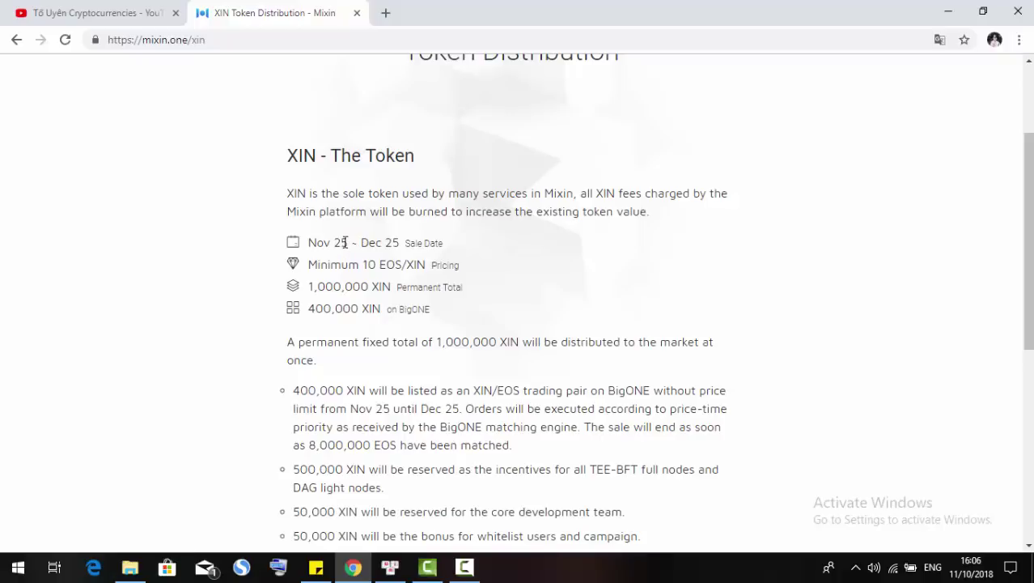
pyautogui.moveTo(382, 257)
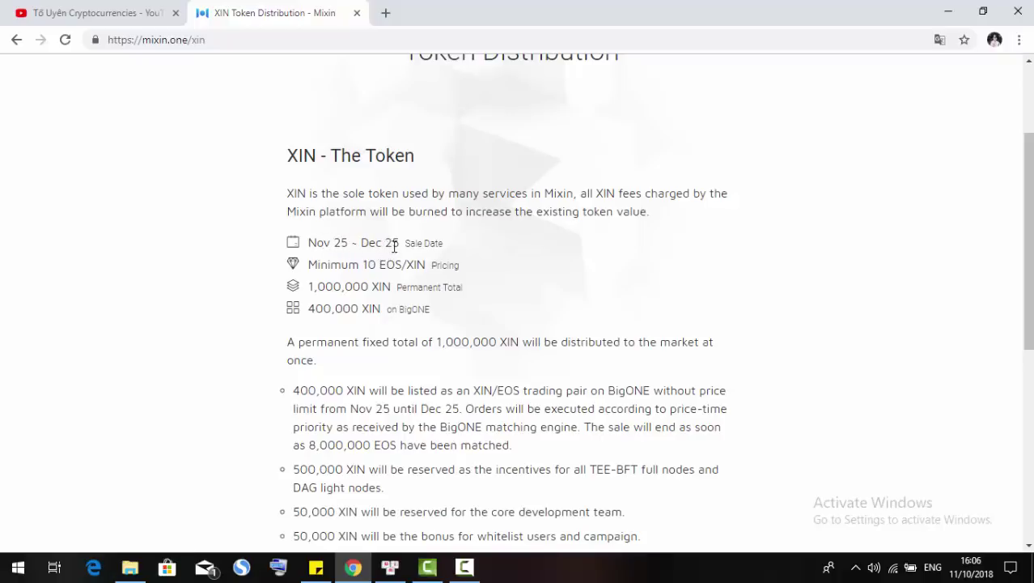
pyautogui.moveTo(625, 347)
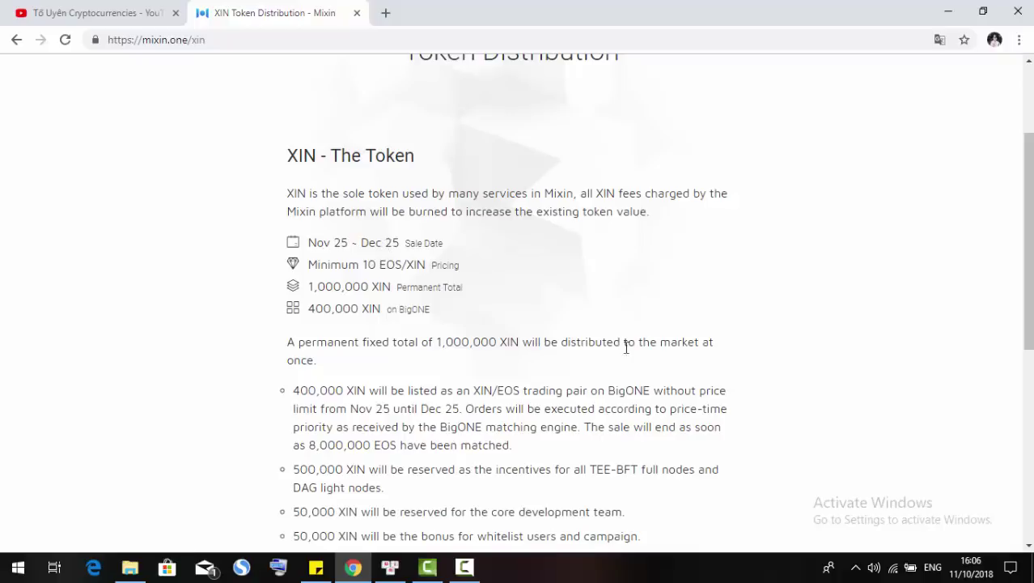
pyautogui.click(971, 563)
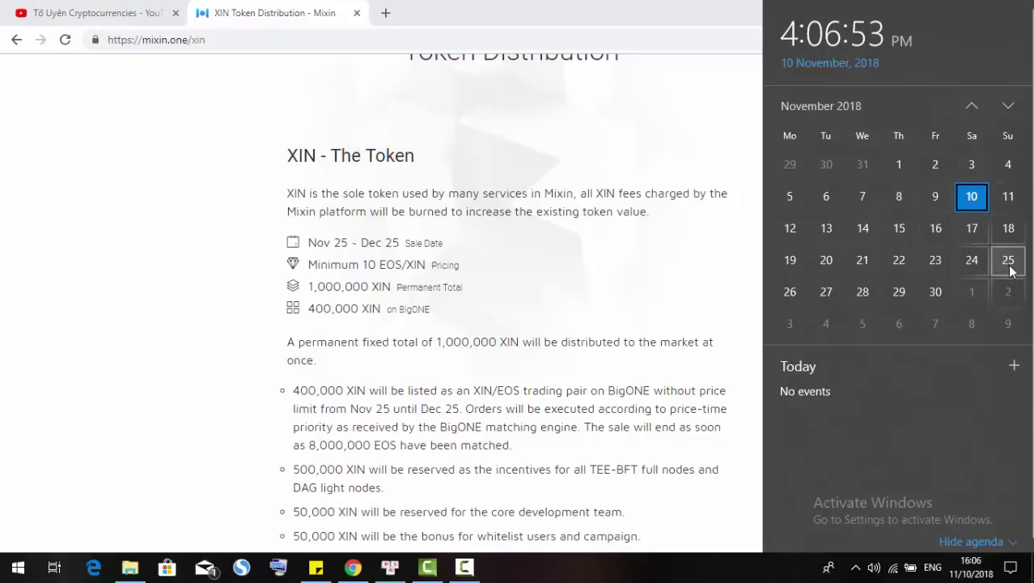
pyautogui.click(1009, 259)
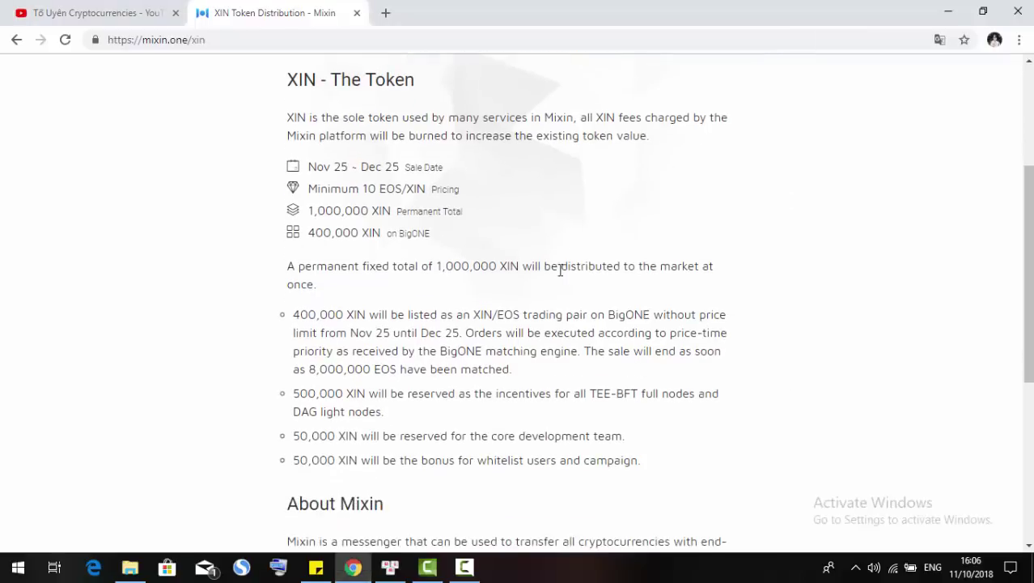
pyautogui.moveTo(461, 233)
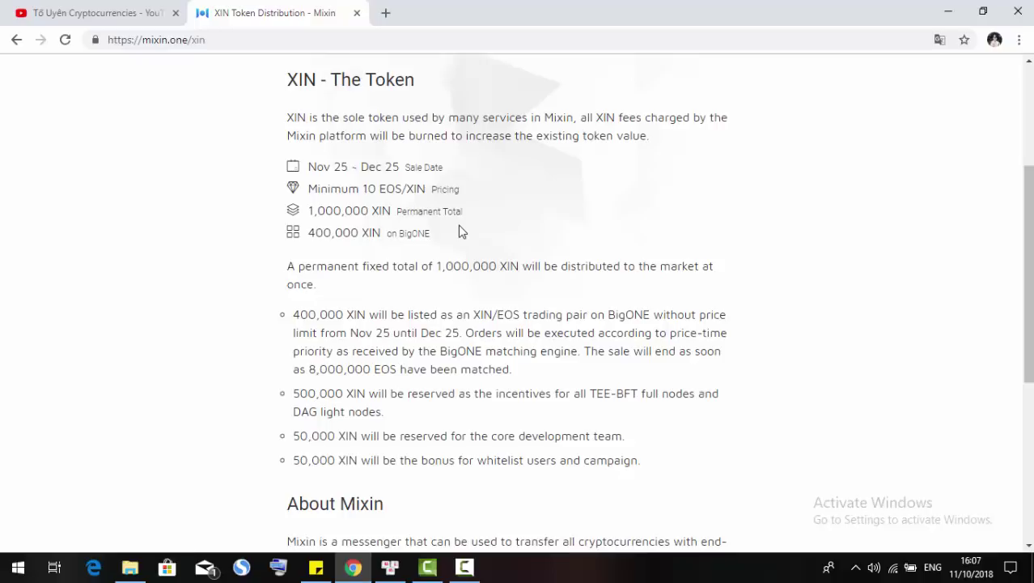
pyautogui.moveTo(440, 233)
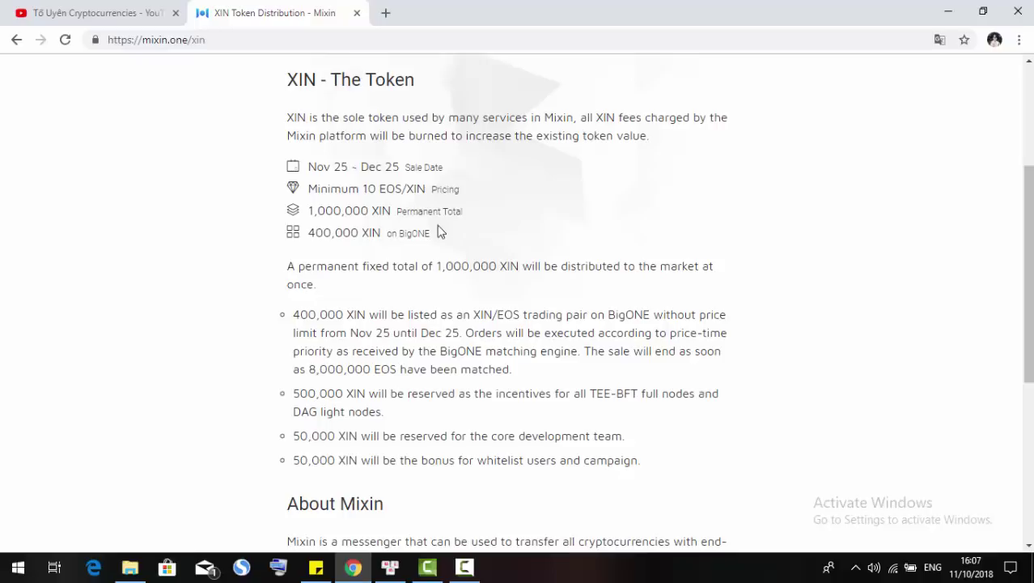
pyautogui.moveTo(399, 191)
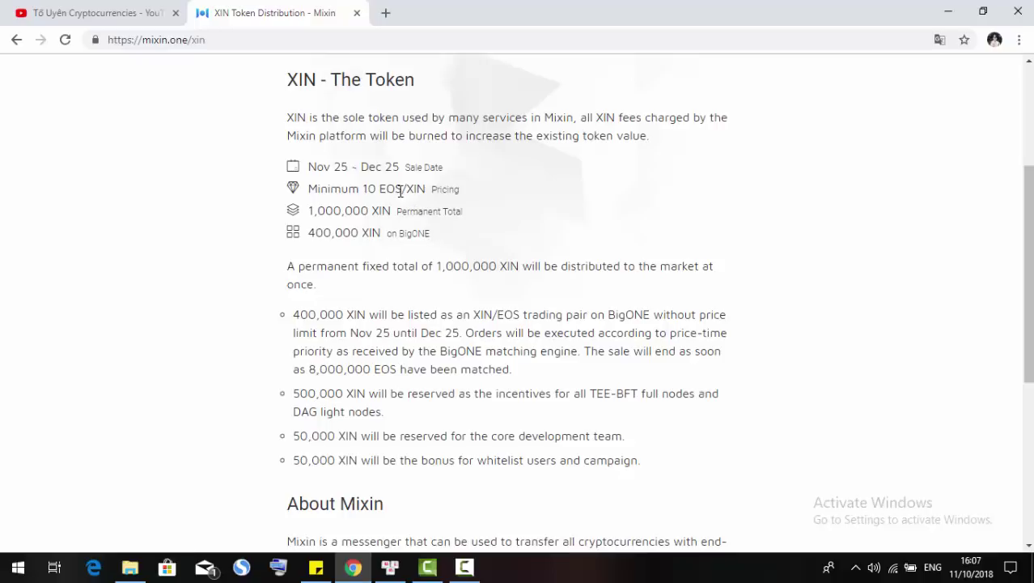
pyautogui.moveTo(408, 230)
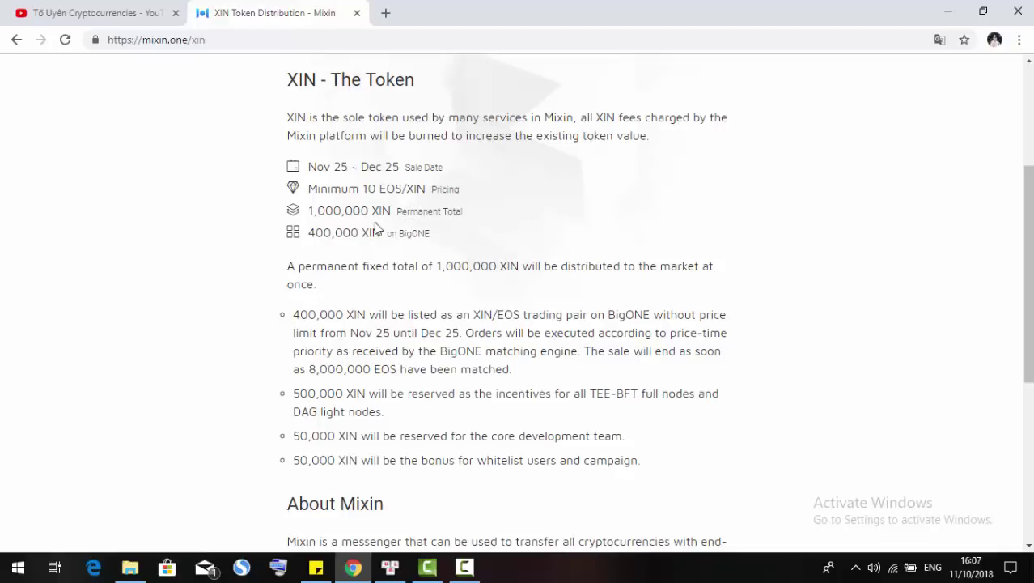
pyautogui.moveTo(383, 227)
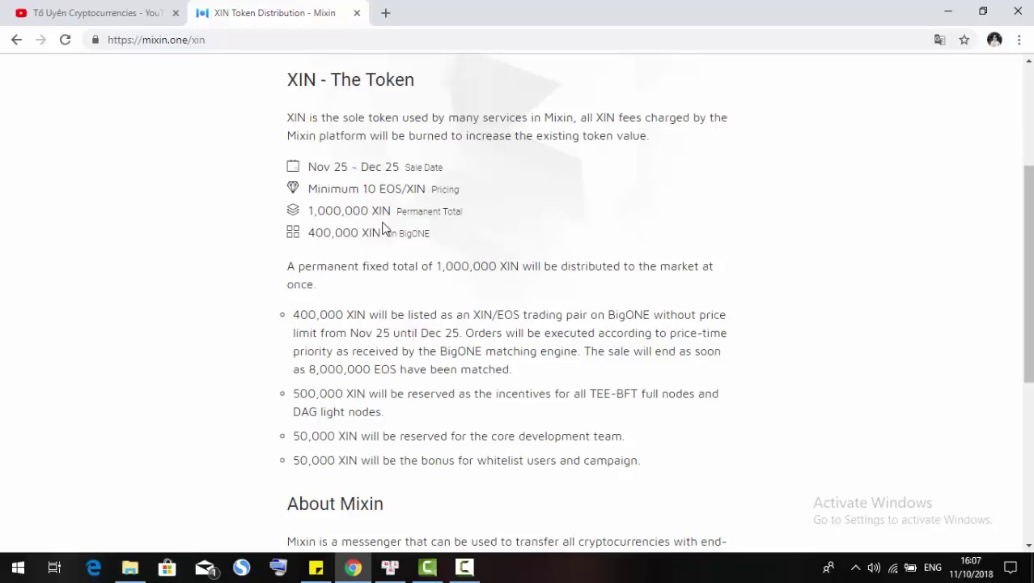
# Read down to the About Mixin bullets, the 'Whitepaper draft available' note and the footer
pyautogui.scroll(-3)
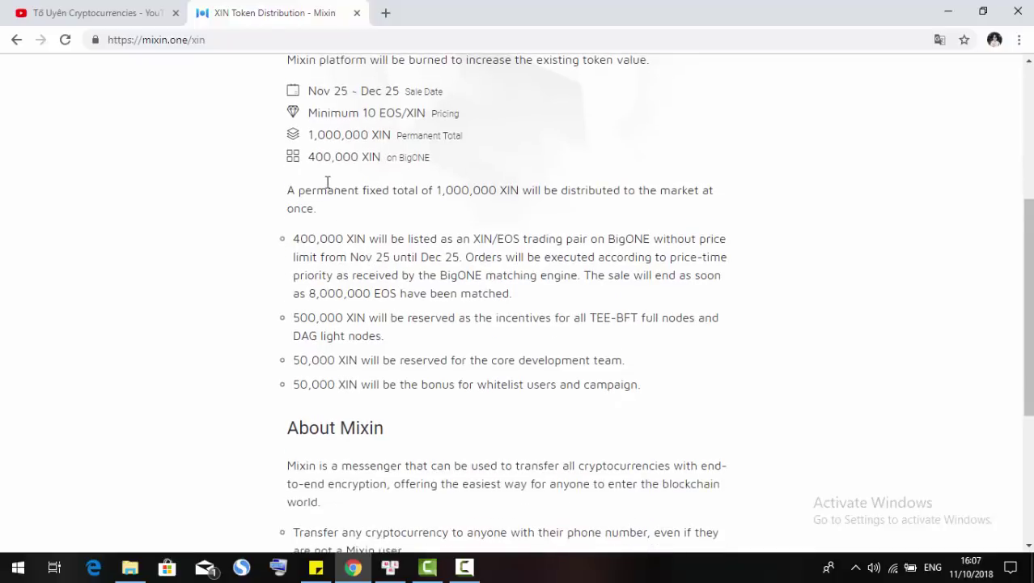
pyautogui.moveTo(322, 172)
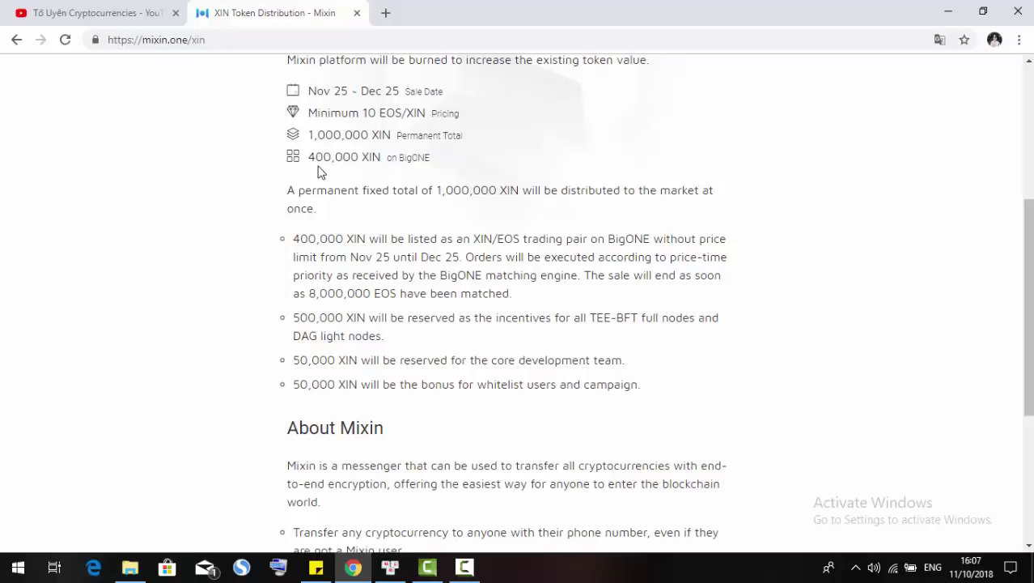
pyautogui.moveTo(306, 178)
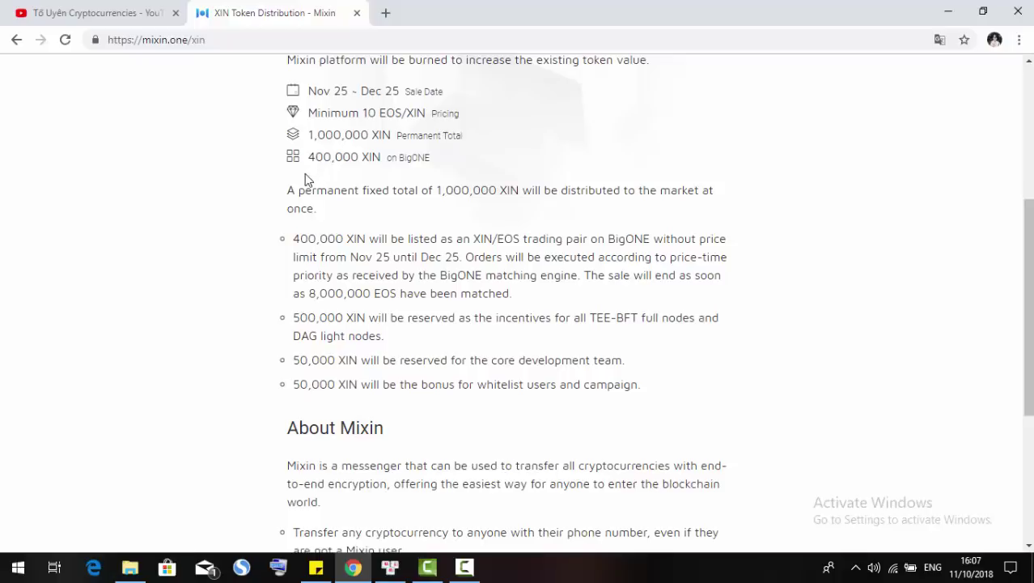
pyautogui.scroll(-3)
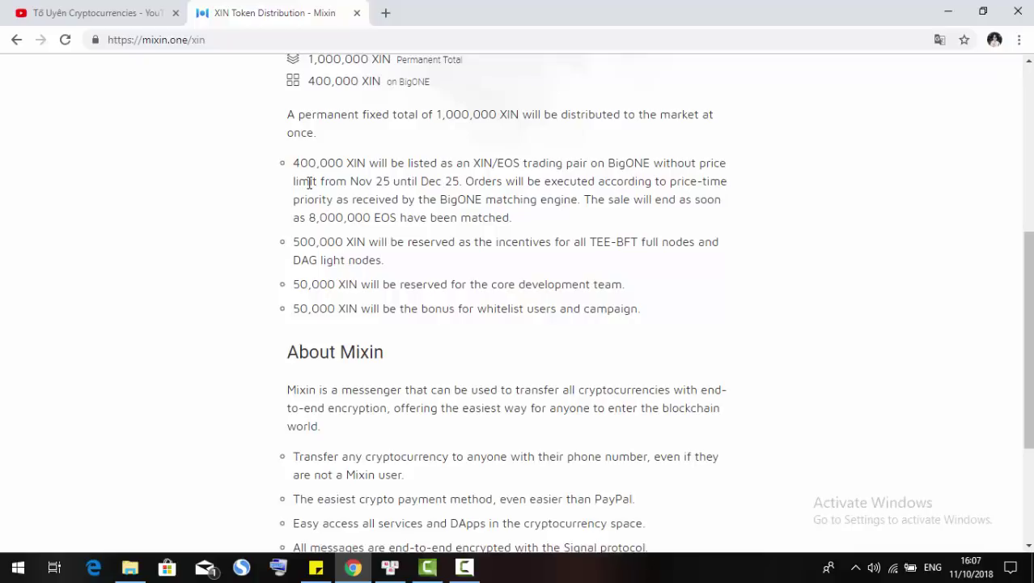
pyautogui.moveTo(518, 181)
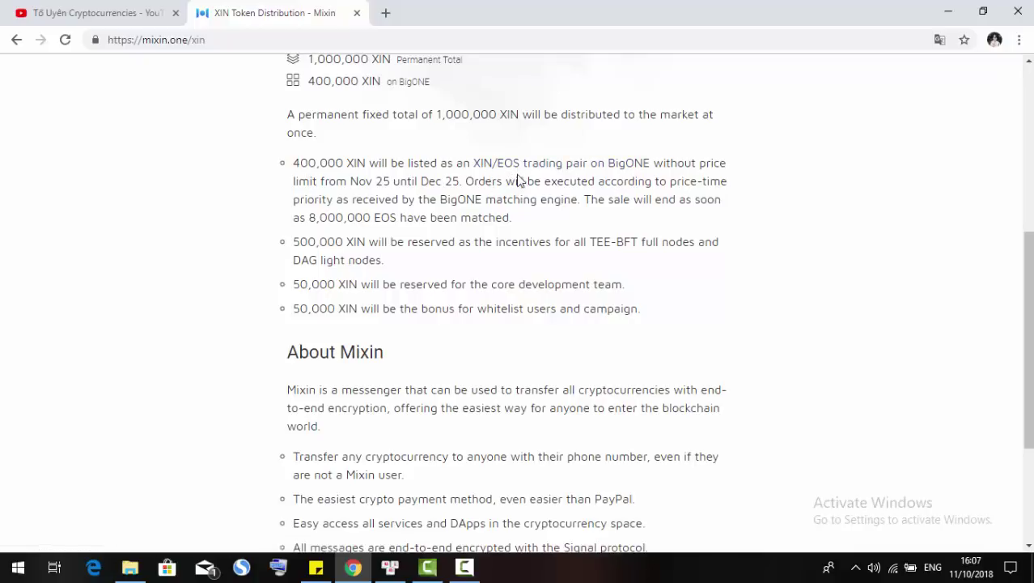
pyautogui.moveTo(635, 177)
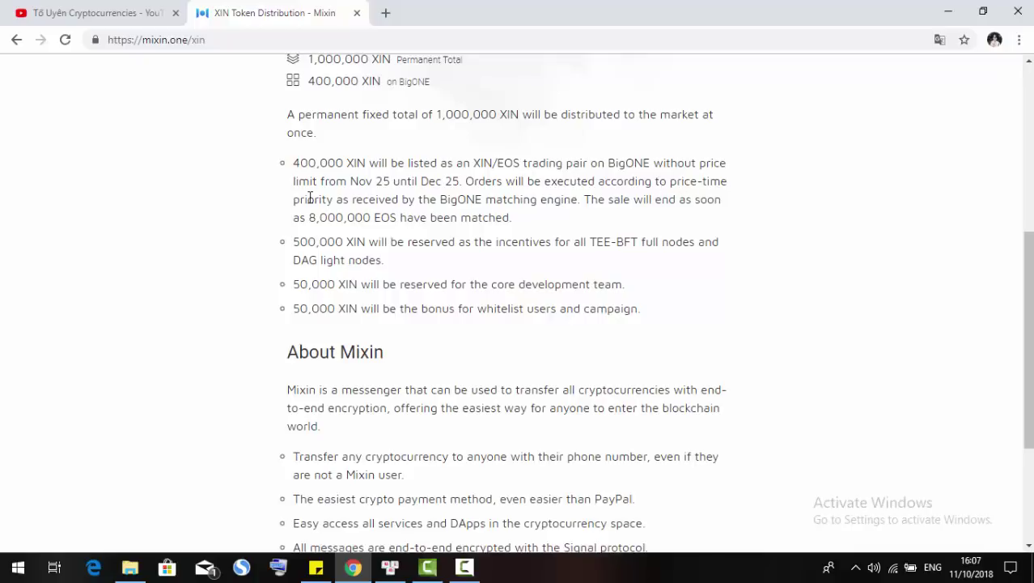
pyautogui.moveTo(376, 194)
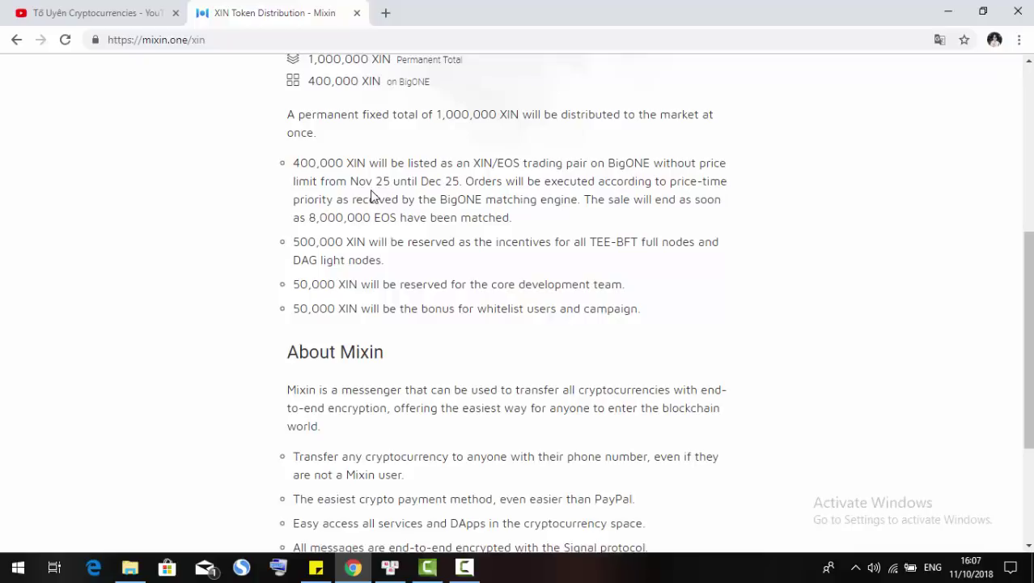
pyautogui.moveTo(453, 184)
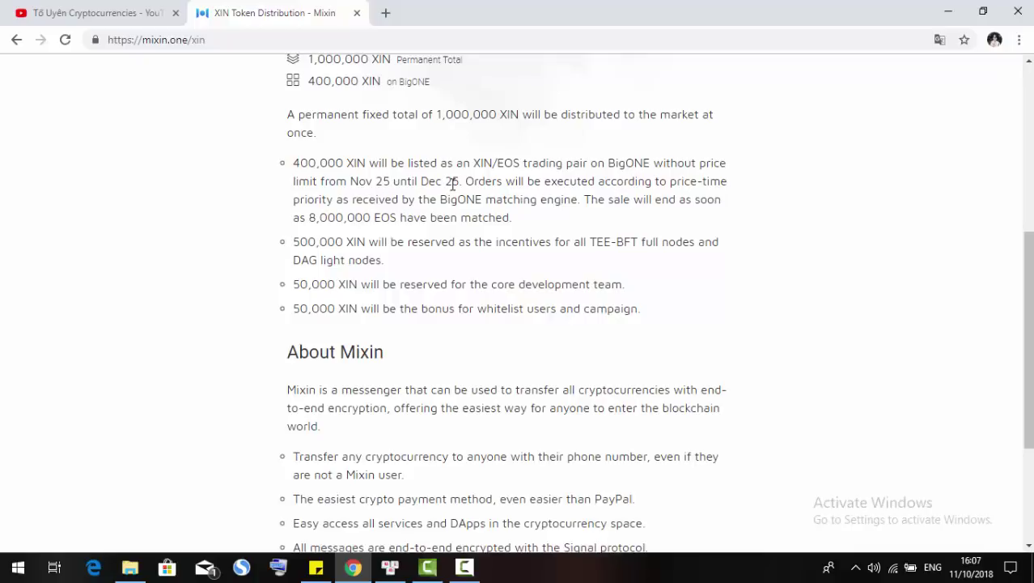
pyautogui.moveTo(624, 197)
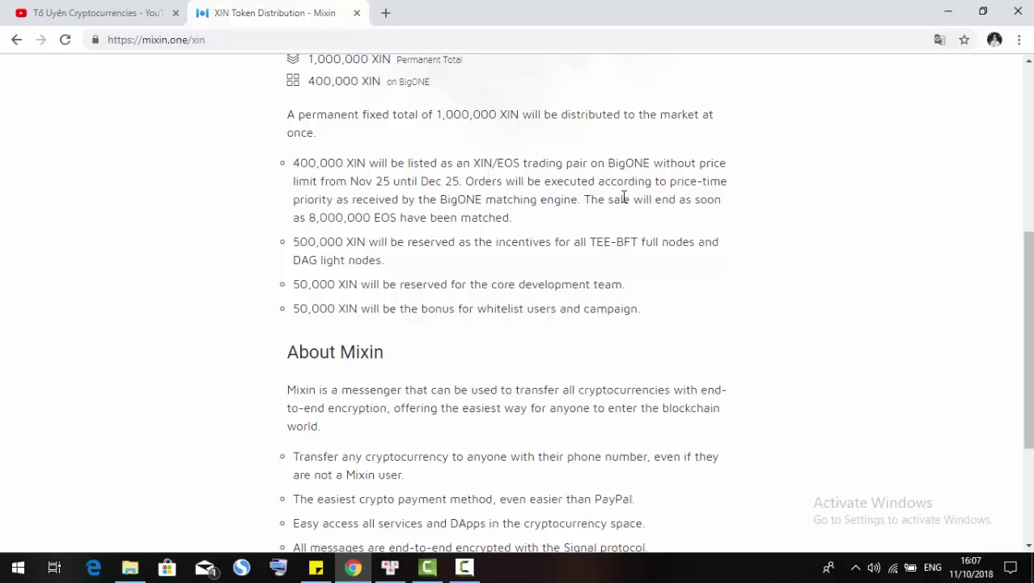
pyautogui.moveTo(675, 198)
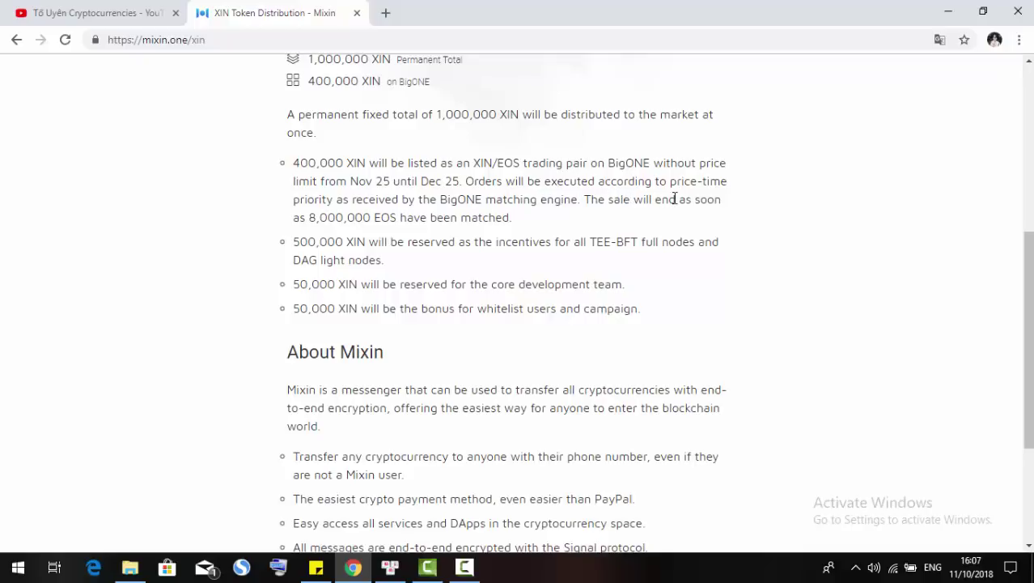
pyautogui.moveTo(380, 217)
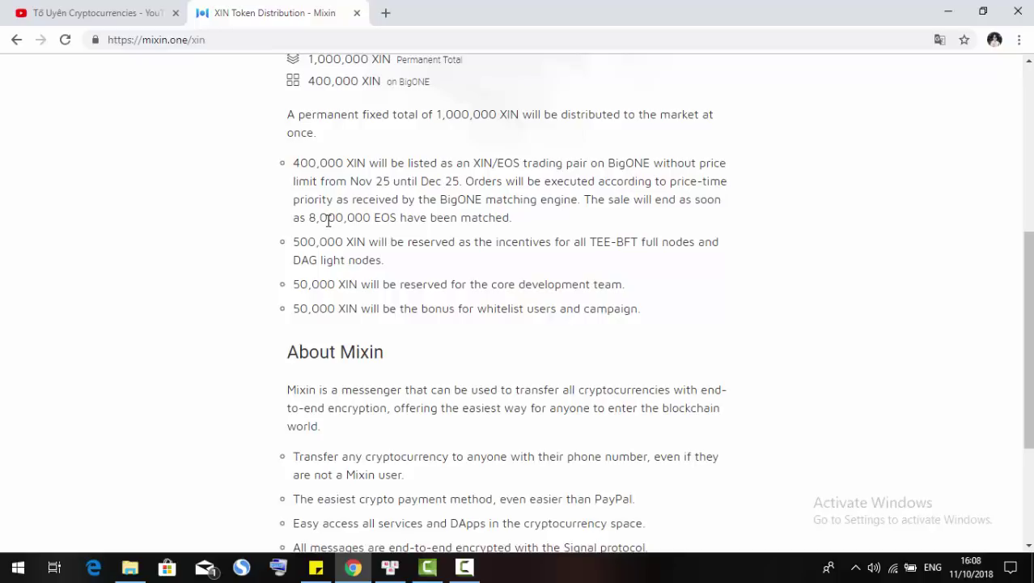
pyautogui.moveTo(292, 252)
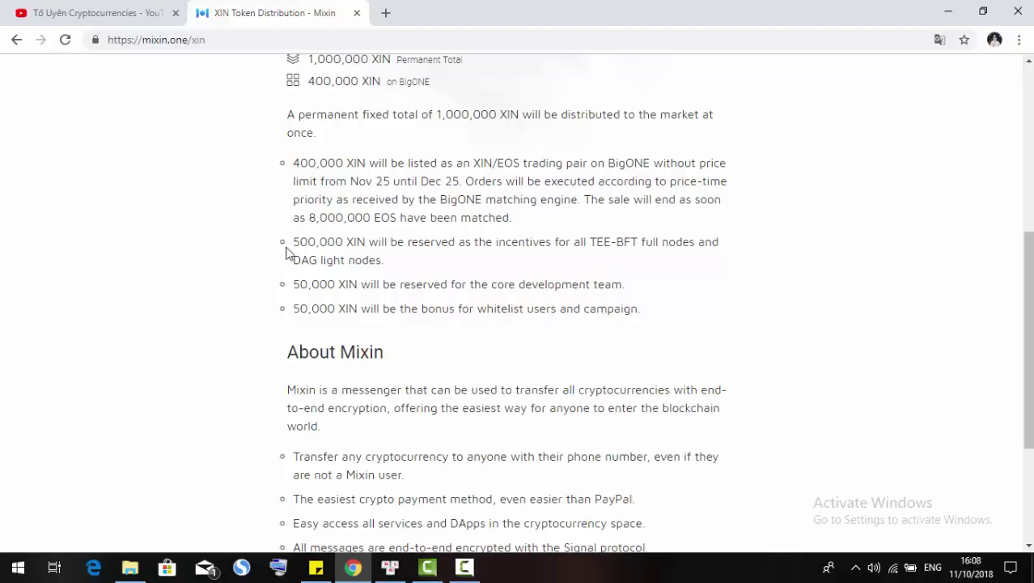
pyautogui.scroll(-3)
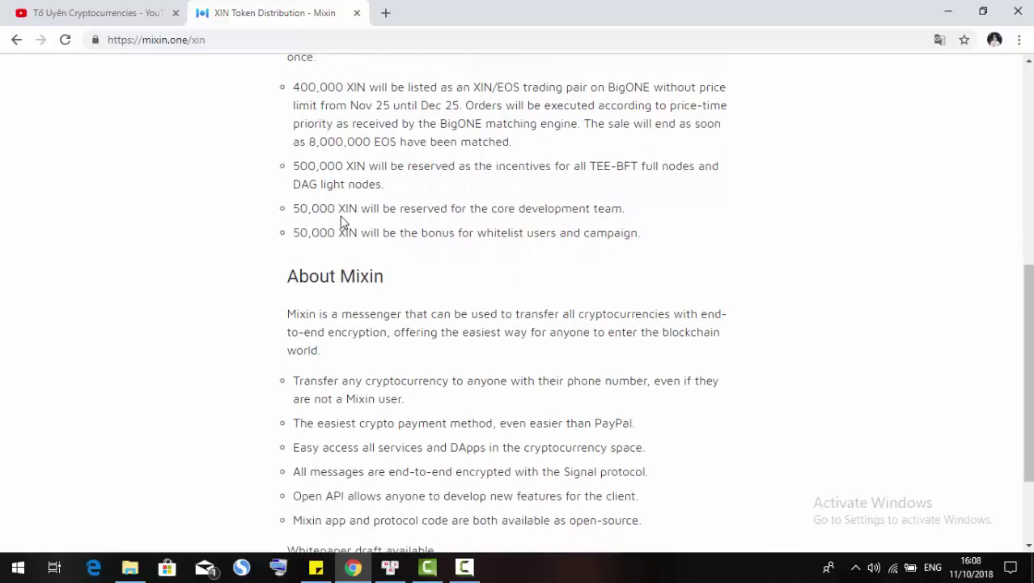
pyautogui.moveTo(374, 230)
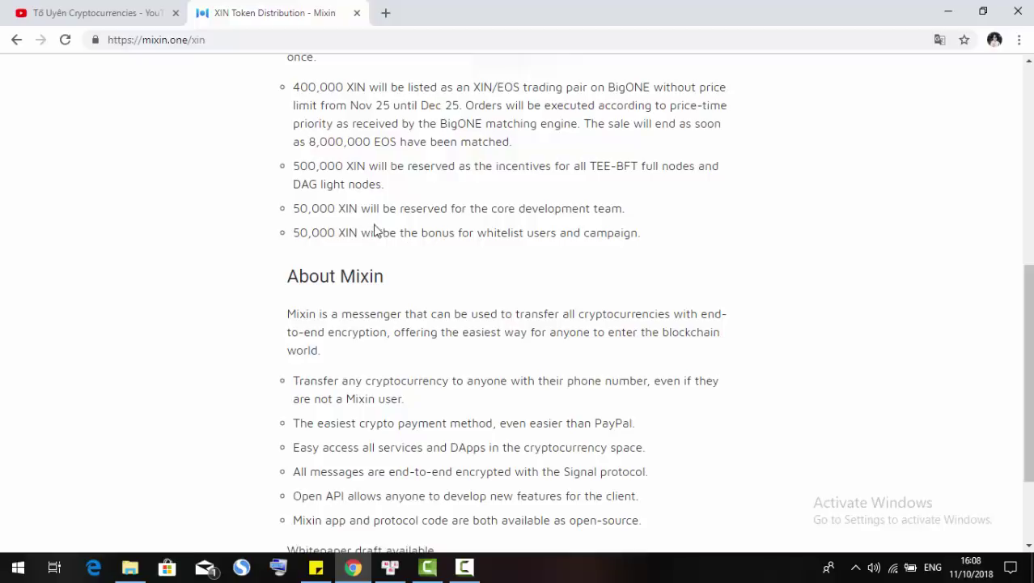
pyautogui.moveTo(520, 230)
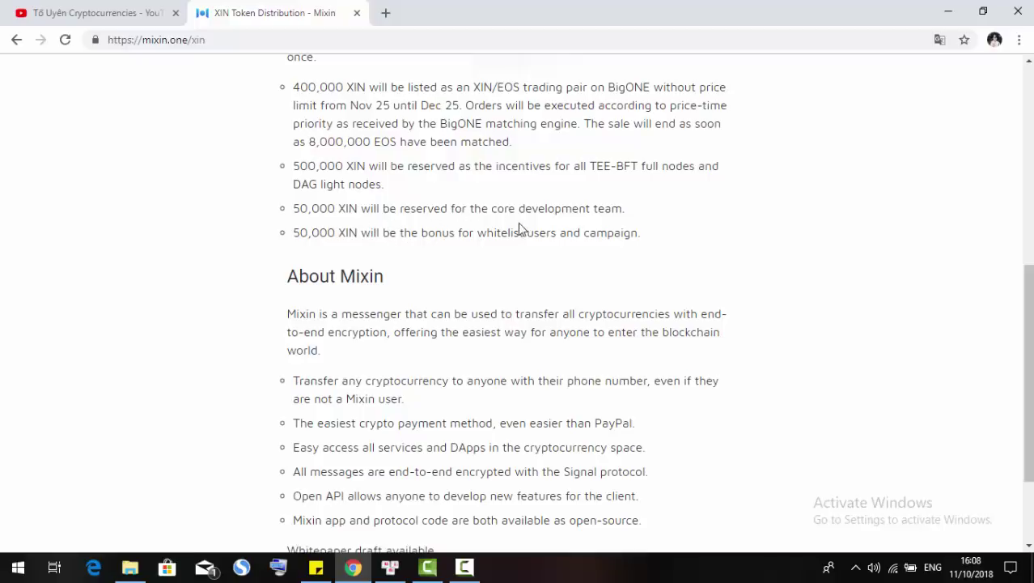
pyautogui.moveTo(353, 256)
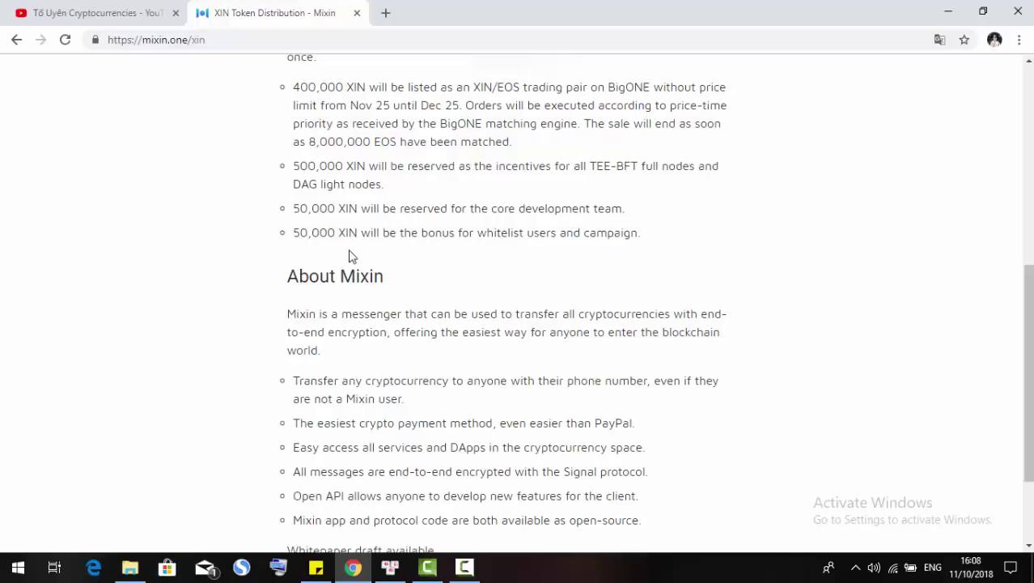
pyautogui.moveTo(444, 259)
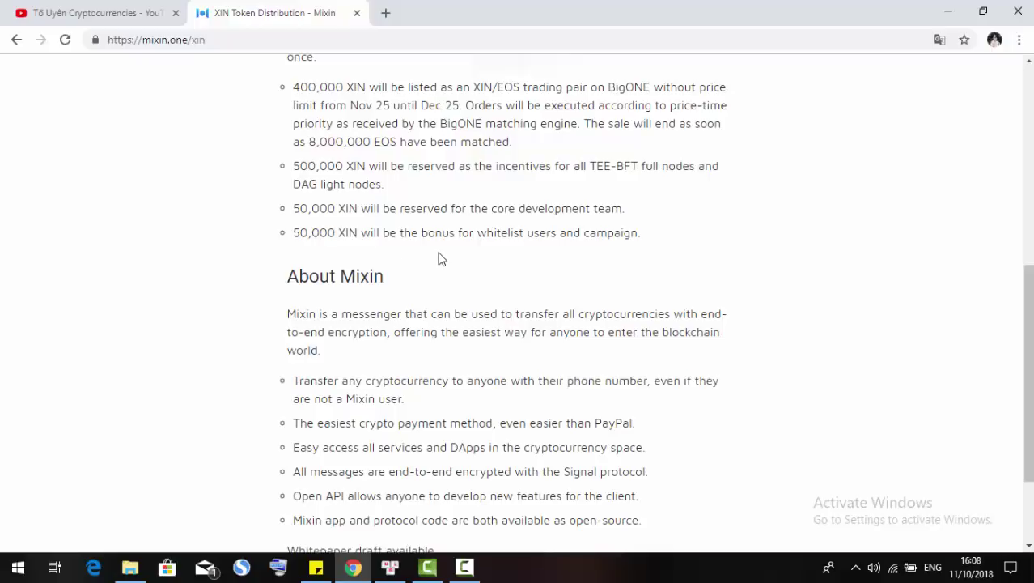
pyautogui.moveTo(530, 262)
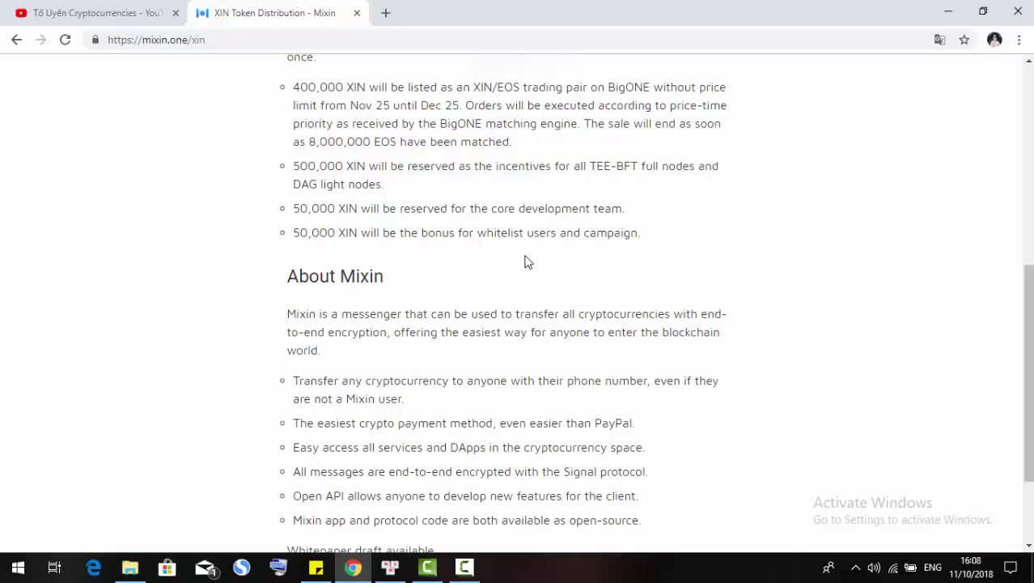
pyautogui.moveTo(596, 247)
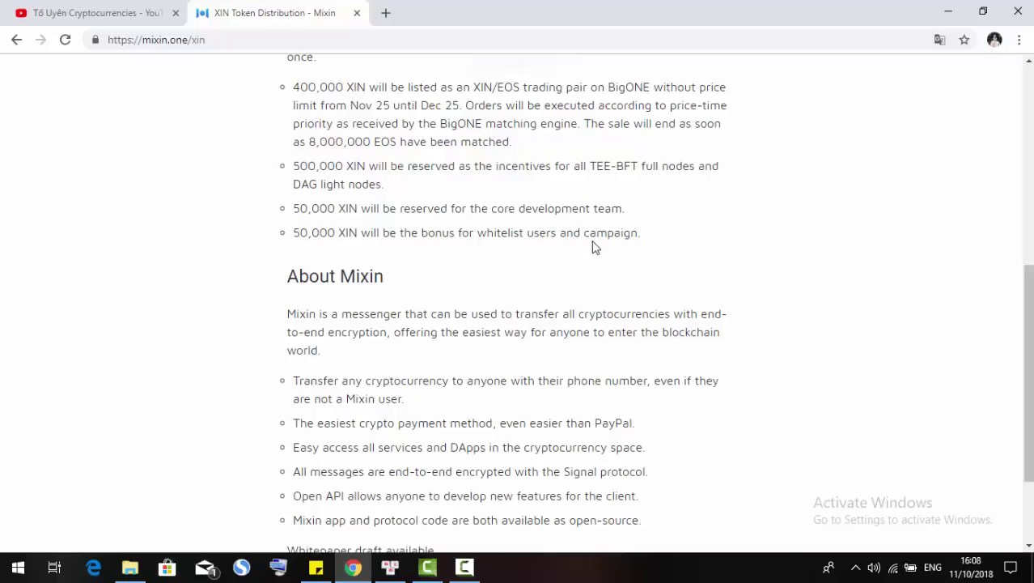
pyautogui.moveTo(570, 249)
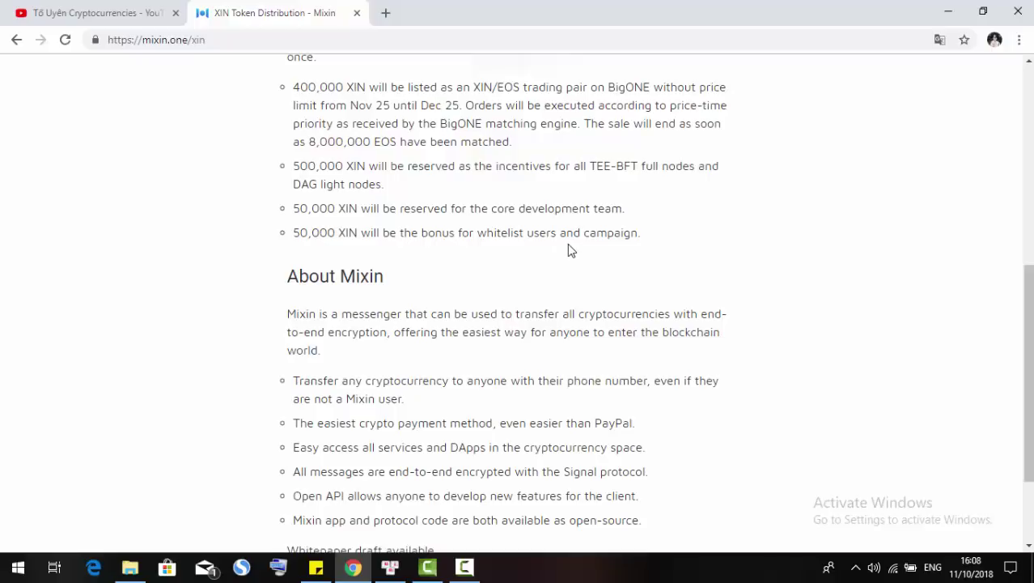
pyautogui.scroll(-3)
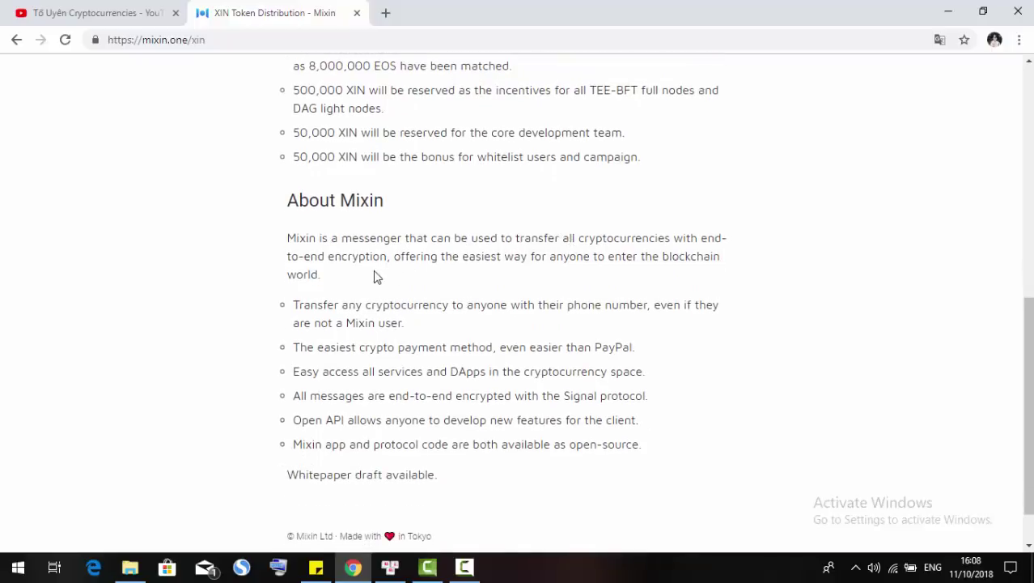
pyautogui.moveTo(360, 278)
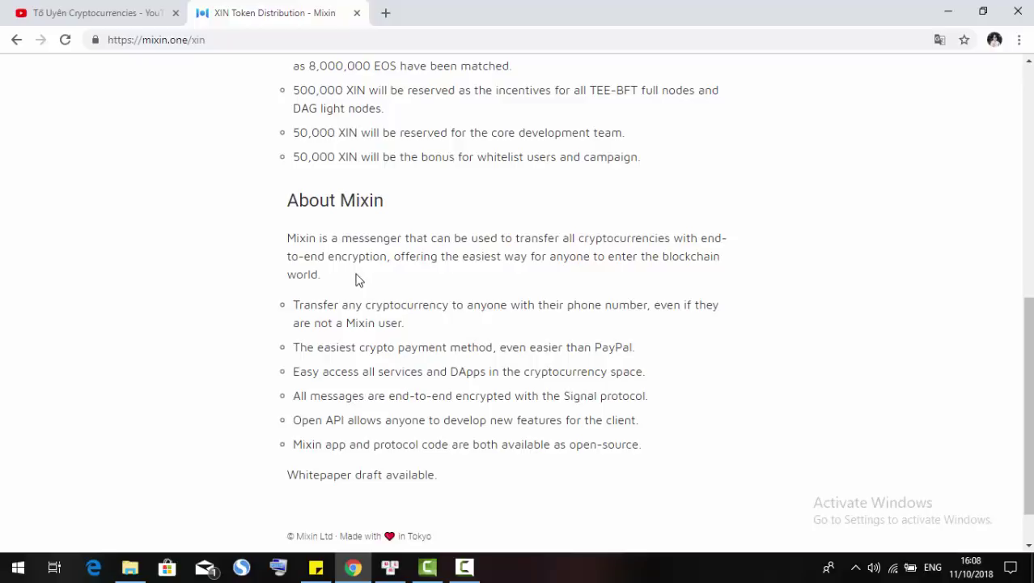
pyautogui.moveTo(355, 274)
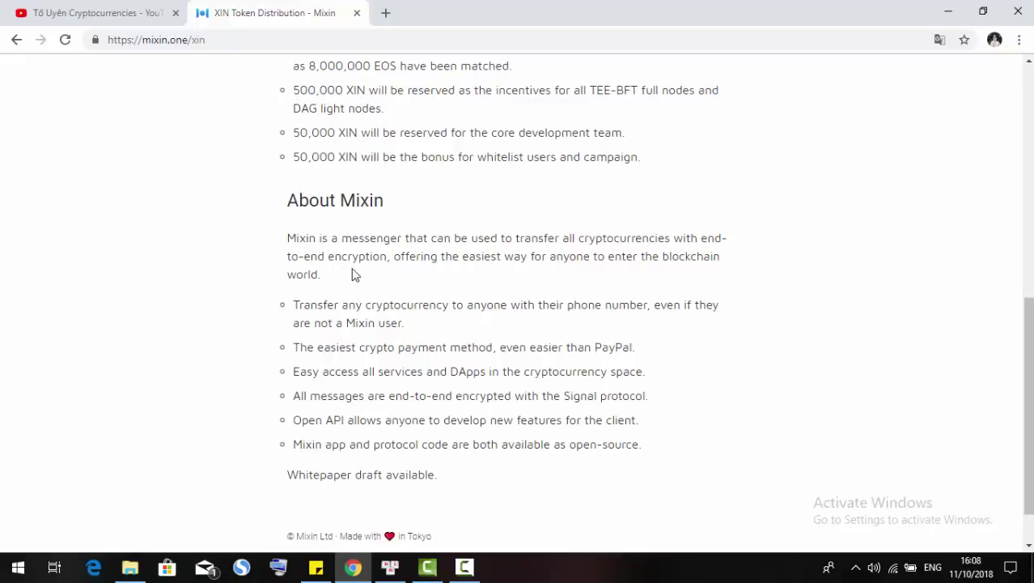
pyautogui.scroll(-3)
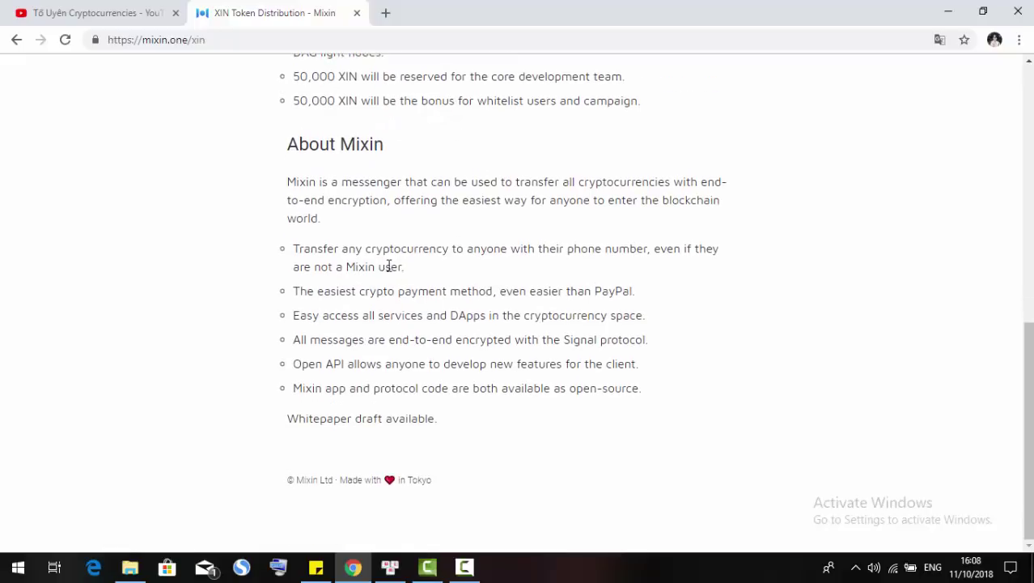
pyautogui.moveTo(466, 222)
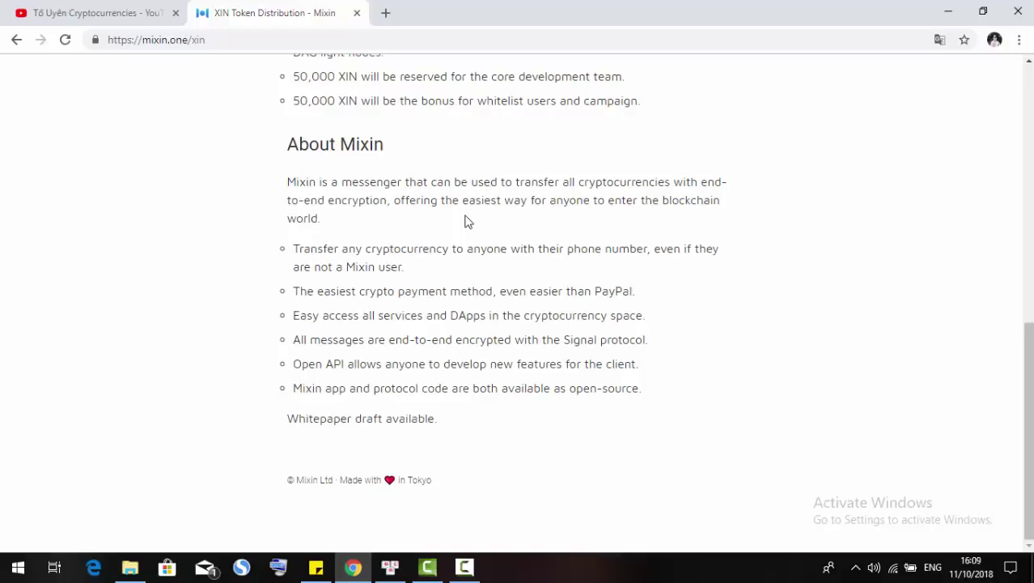
pyautogui.moveTo(580, 234)
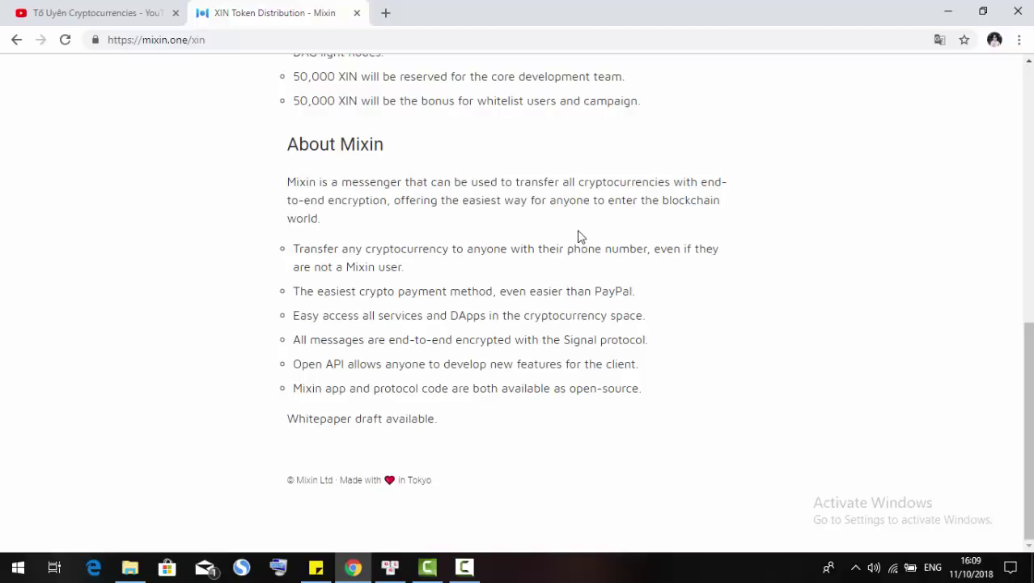
pyautogui.moveTo(562, 292)
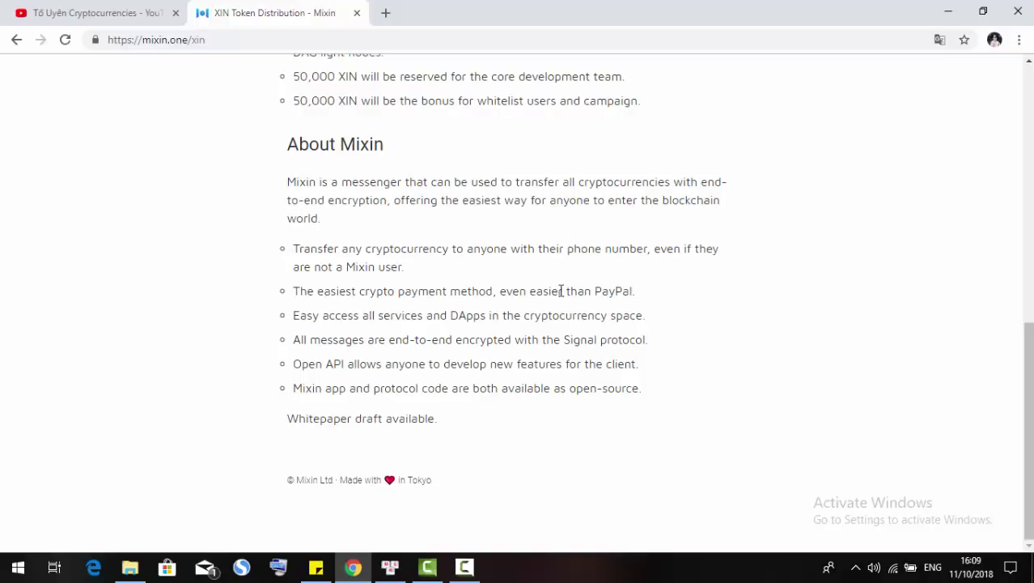
pyautogui.moveTo(518, 510)
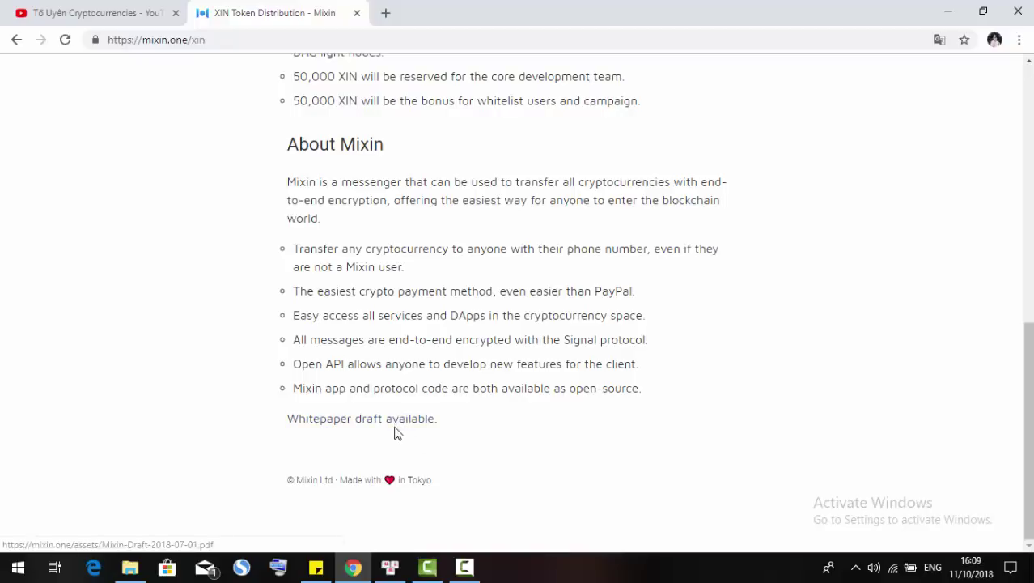
# Load the Mixin whitepaper draft PDF and skim down past the Overview page
pyautogui.click(360, 418)
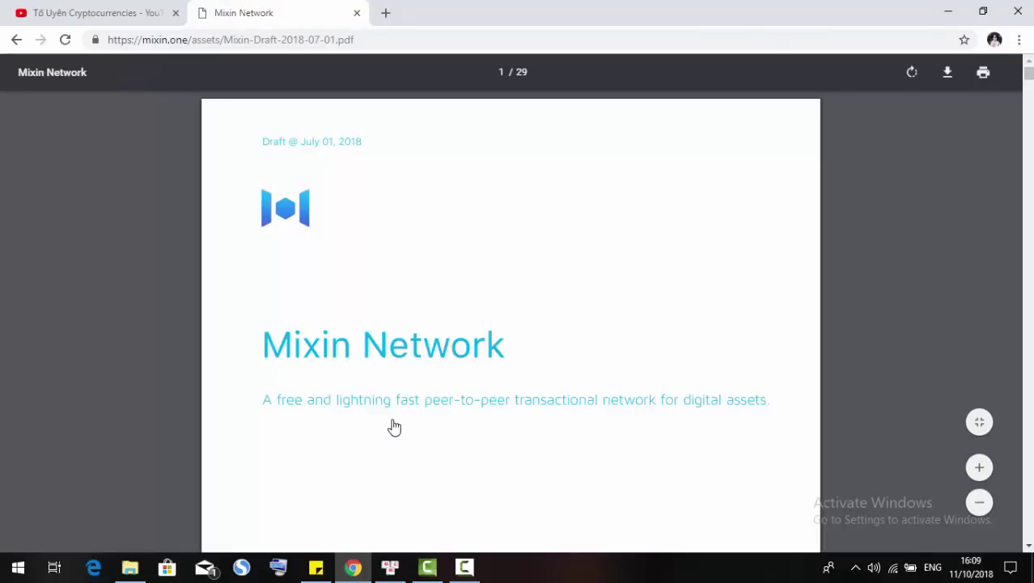
pyautogui.moveTo(286, 408)
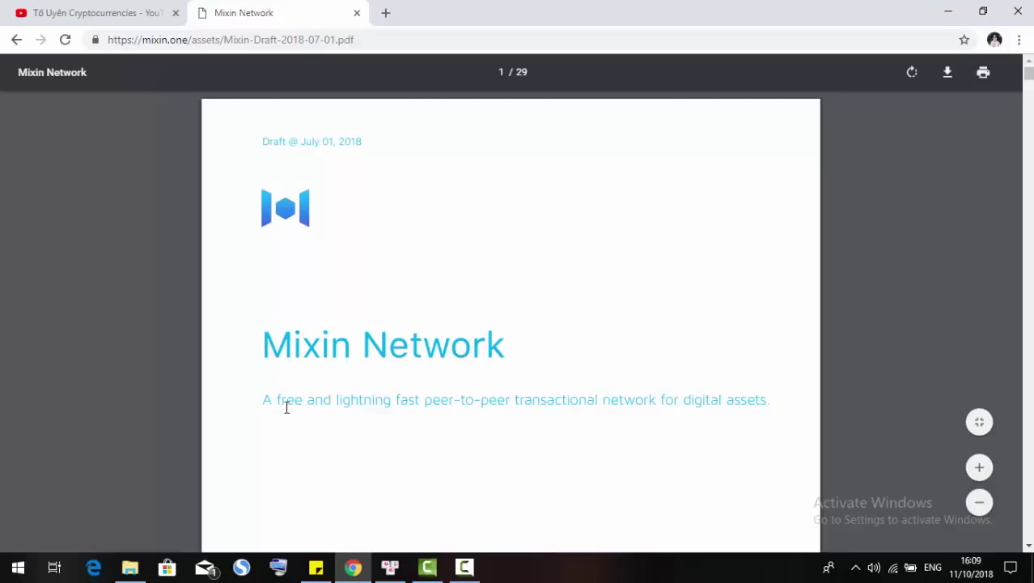
pyautogui.scroll(-3)
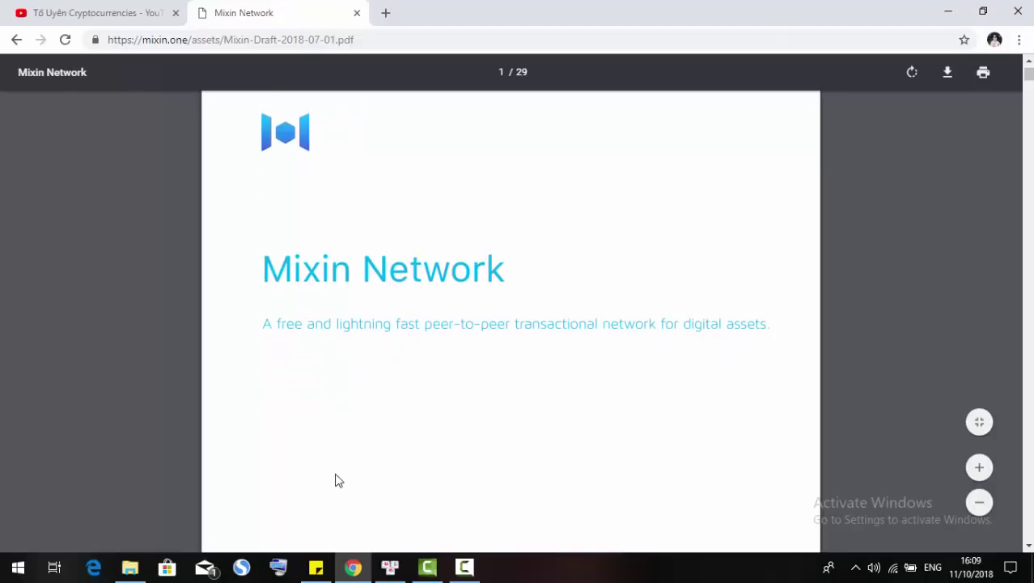
pyautogui.moveTo(380, 459)
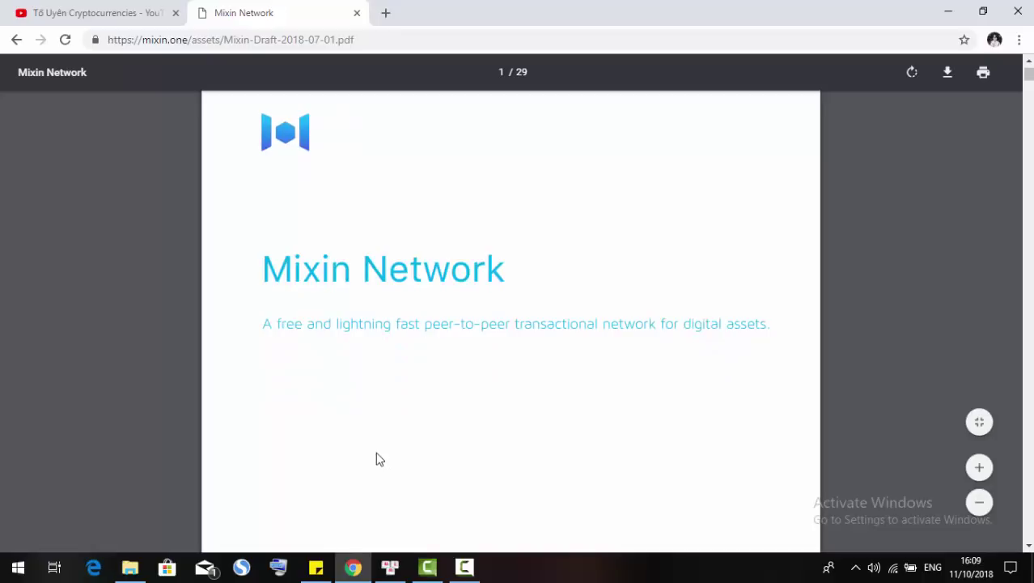
pyautogui.scroll(-3)
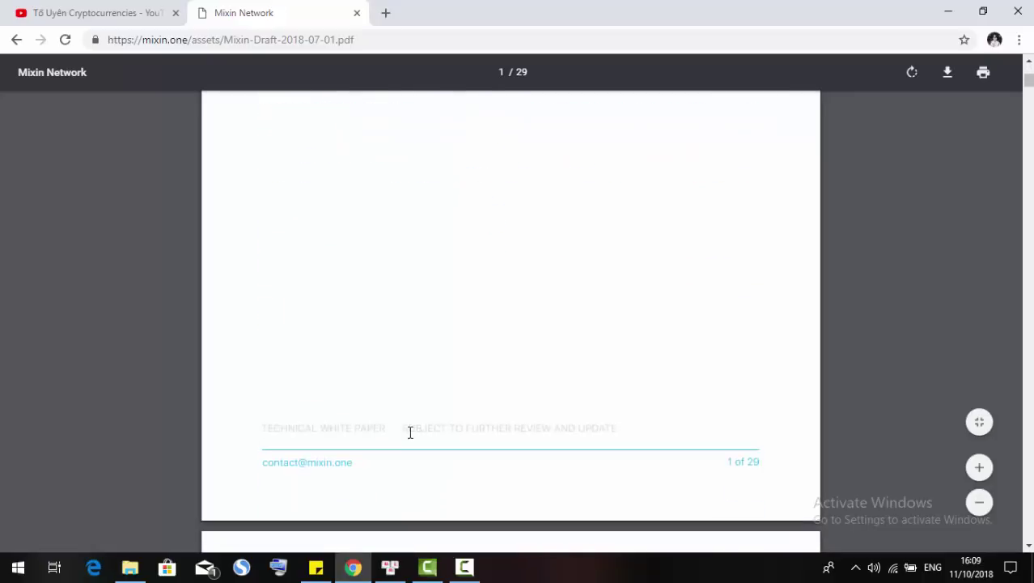
pyautogui.scroll(-3)
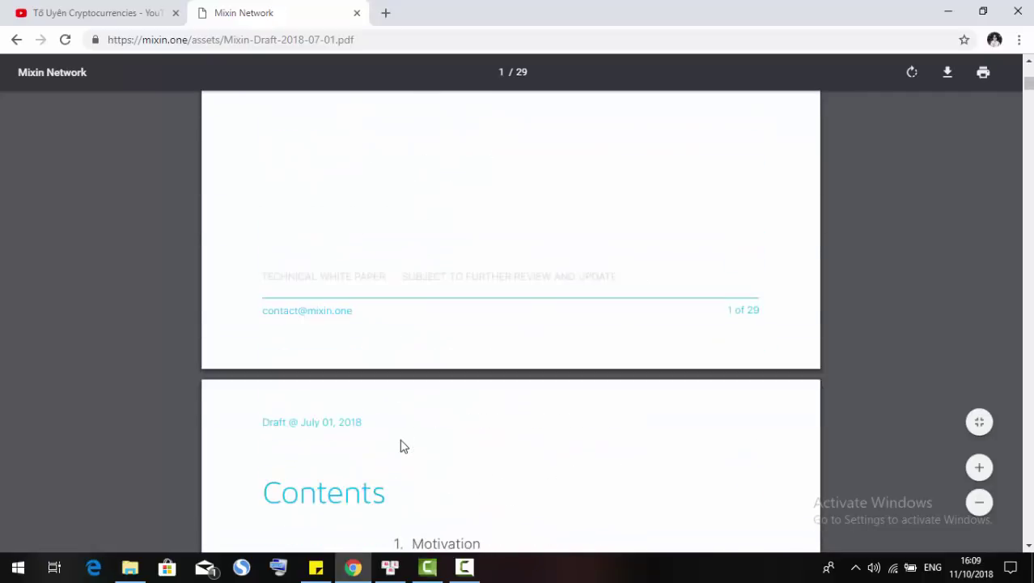
pyautogui.scroll(-3)
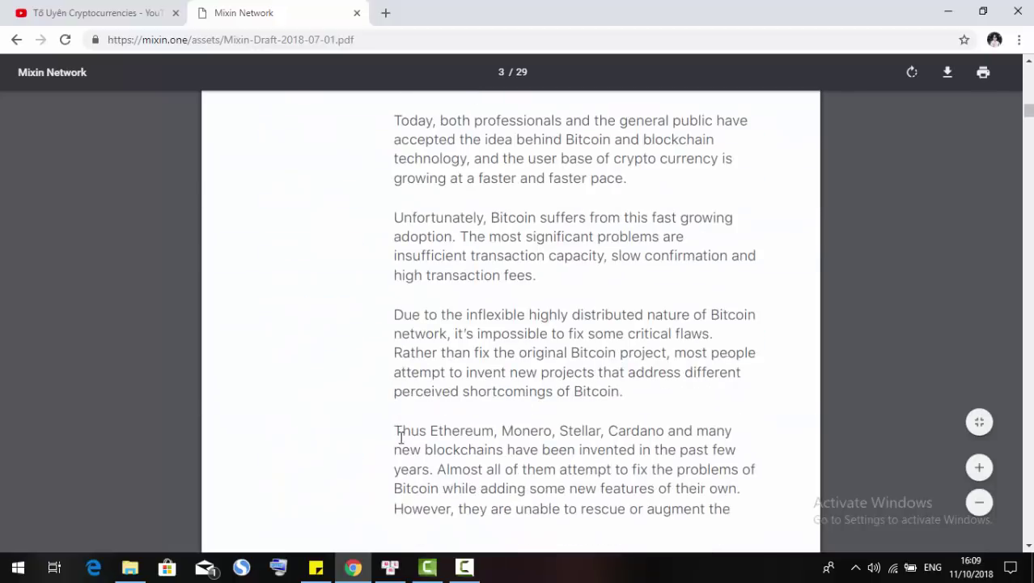
pyautogui.scroll(-3)
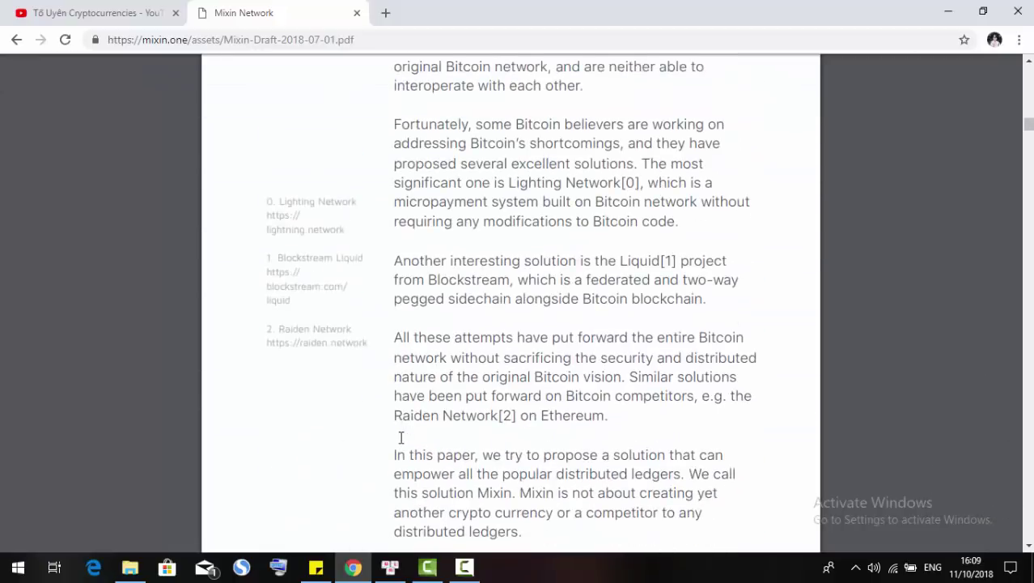
pyautogui.scroll(-3)
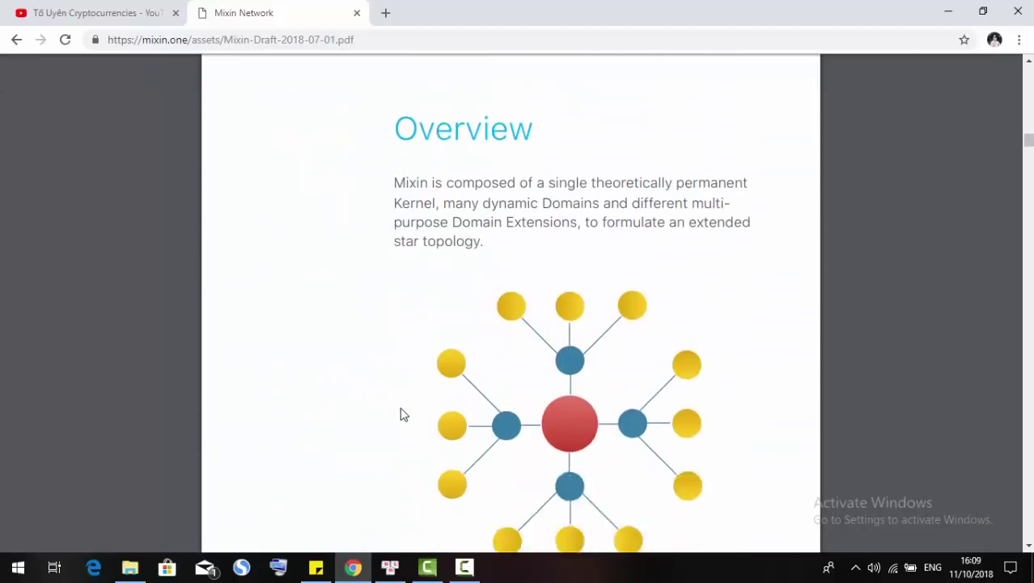
pyautogui.scroll(-3)
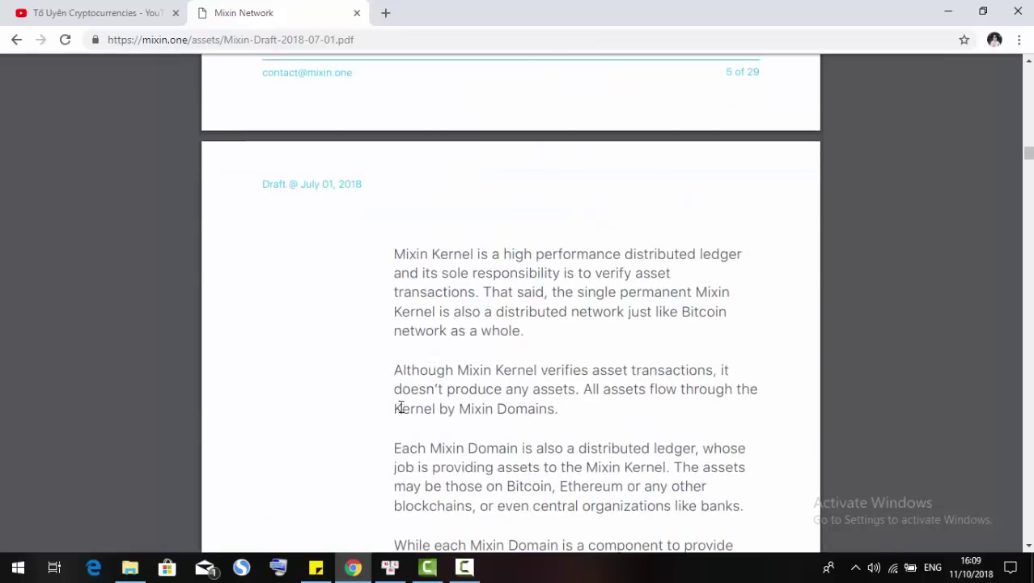
# Return to the Contents page (2 of 29) and move on to the Motivation section
pyautogui.scroll(3)
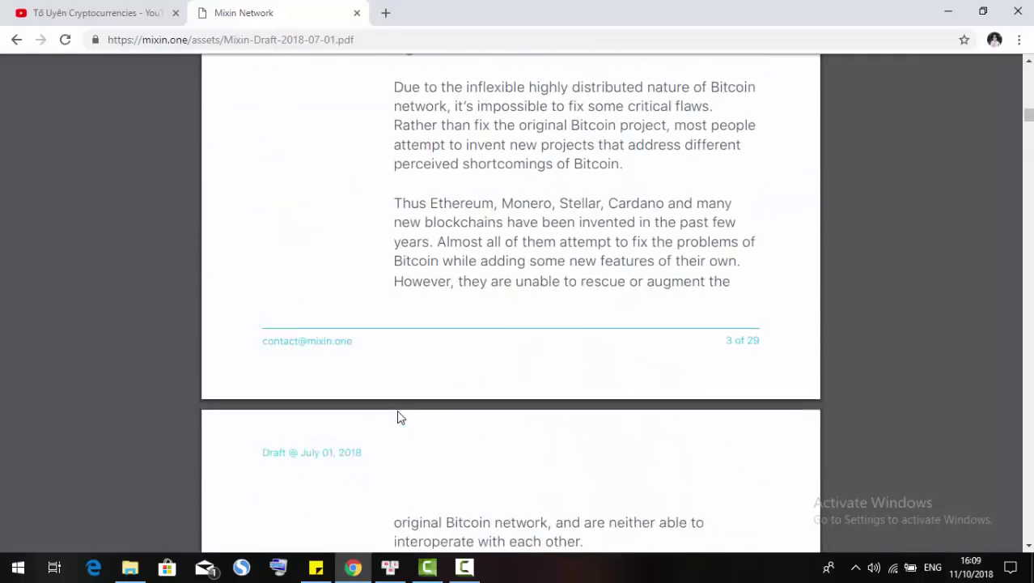
pyautogui.scroll(3)
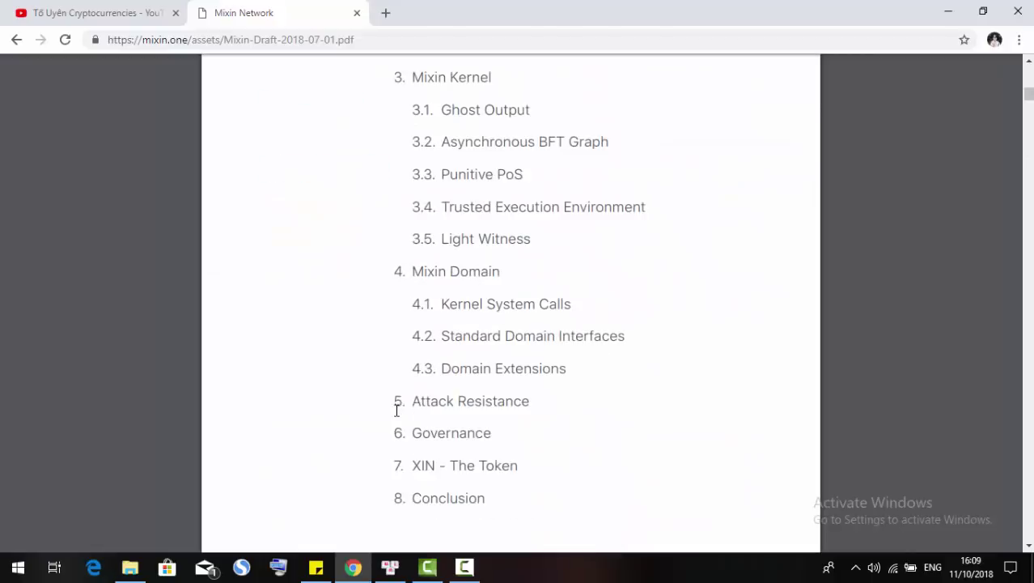
pyautogui.scroll(3)
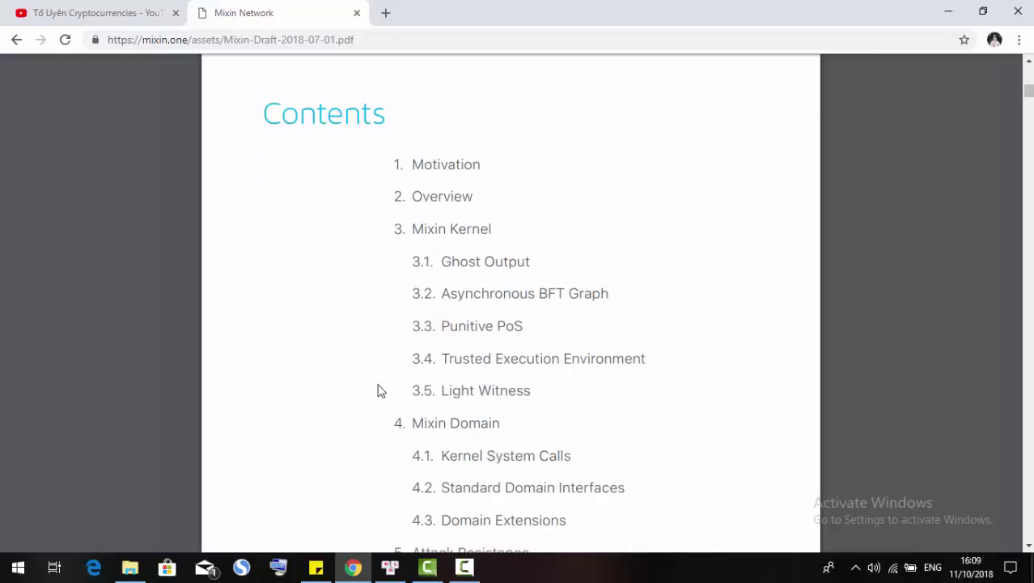
pyautogui.moveTo(403, 204)
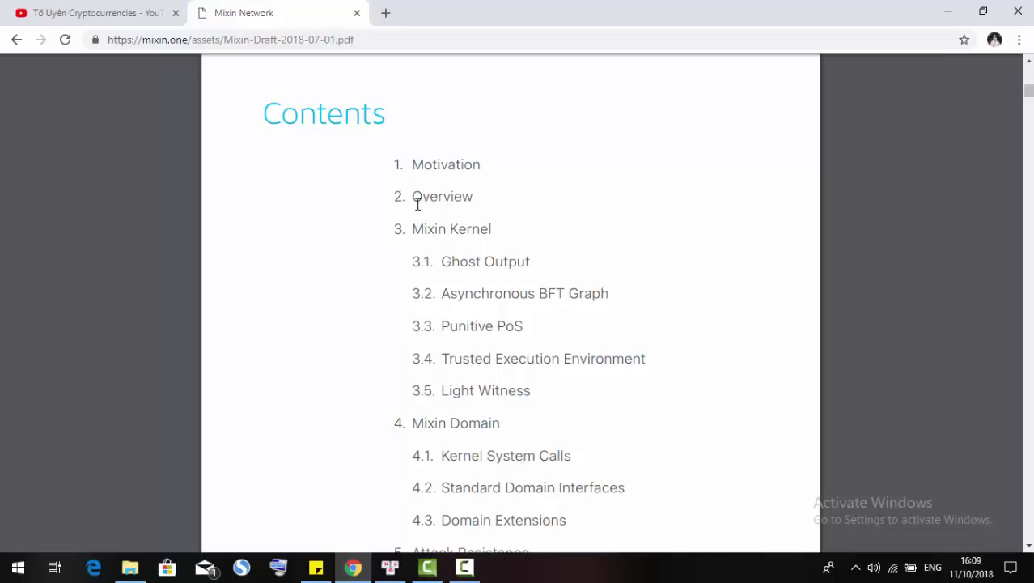
pyautogui.scroll(-3)
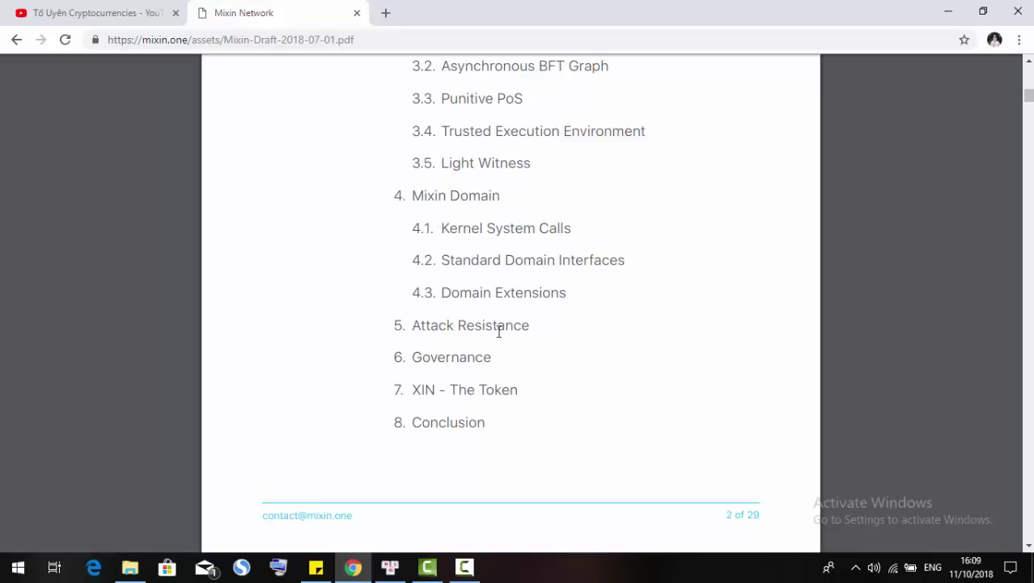
pyautogui.moveTo(486, 331)
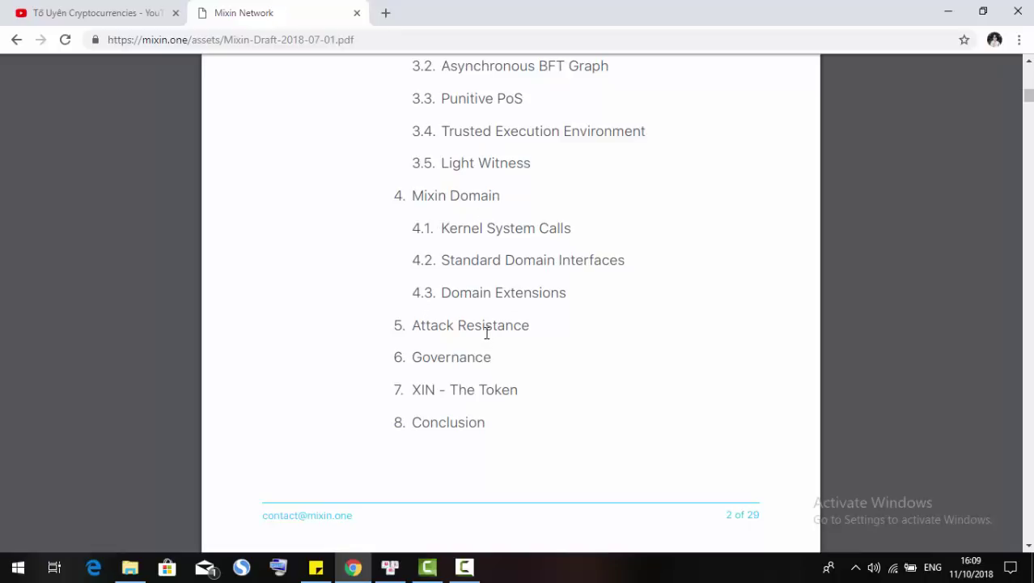
pyautogui.moveTo(444, 362)
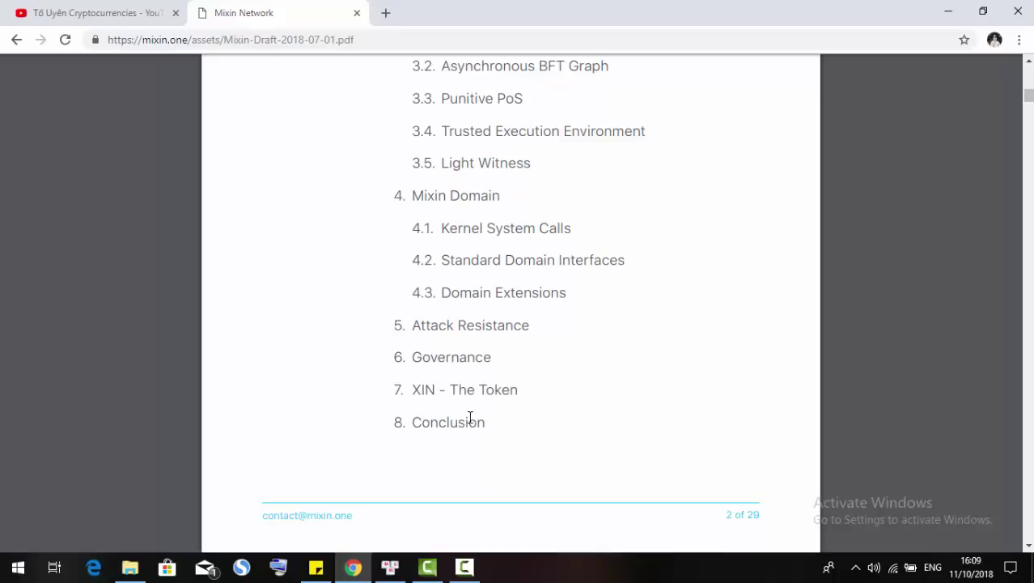
pyautogui.moveTo(450, 388)
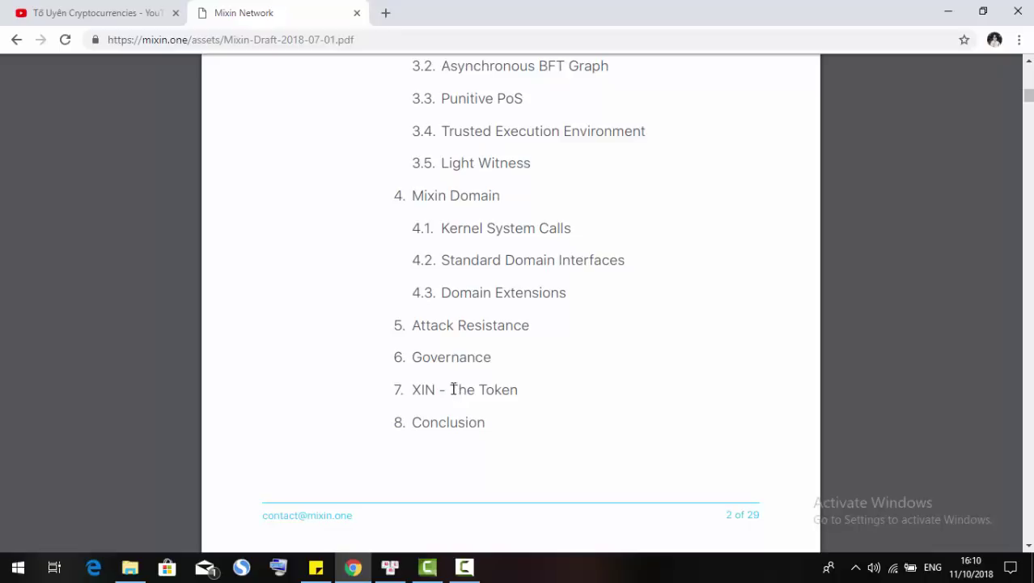
pyautogui.scroll(-3)
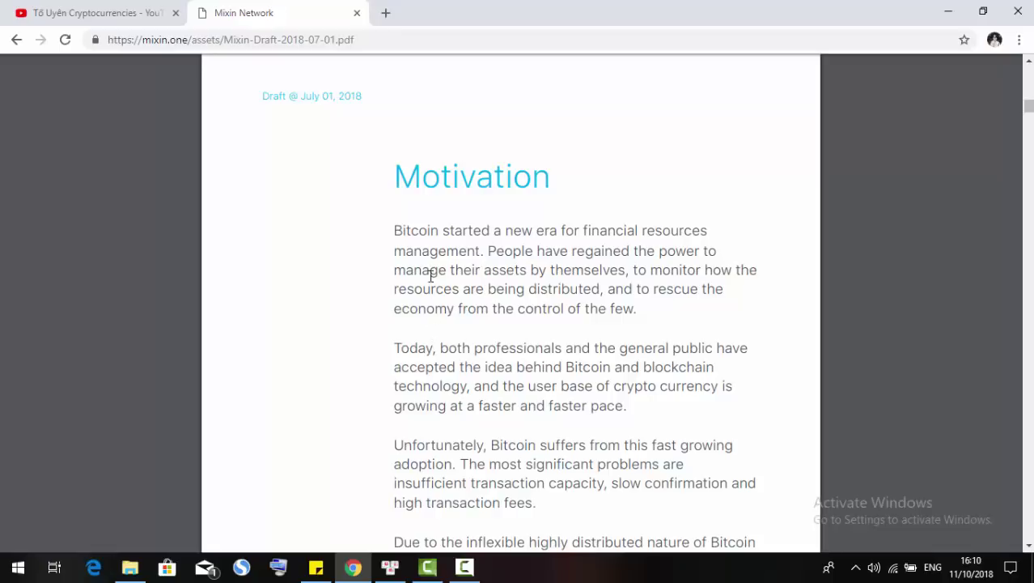
# Read the Motivation text, briefly highlighting the phrase about the crypto user base growing faster
pyautogui.scroll(-3)
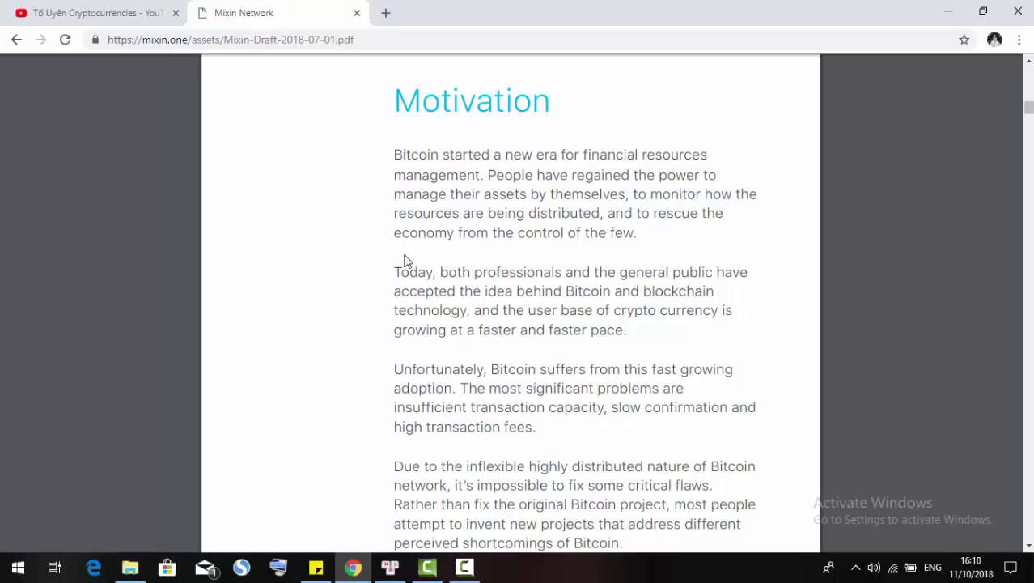
pyautogui.moveTo(411, 254)
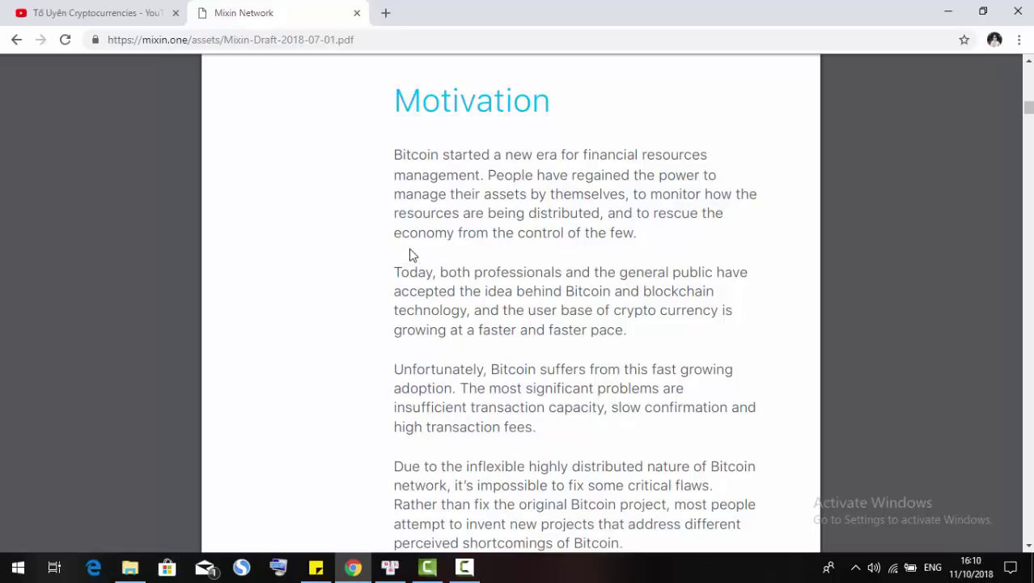
pyautogui.moveTo(431, 218)
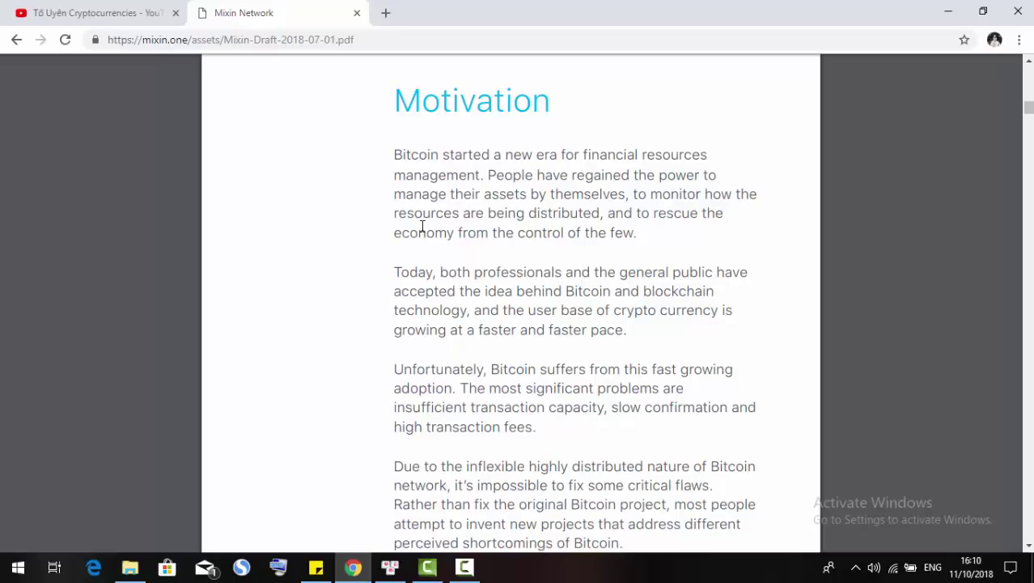
pyautogui.moveTo(489, 291)
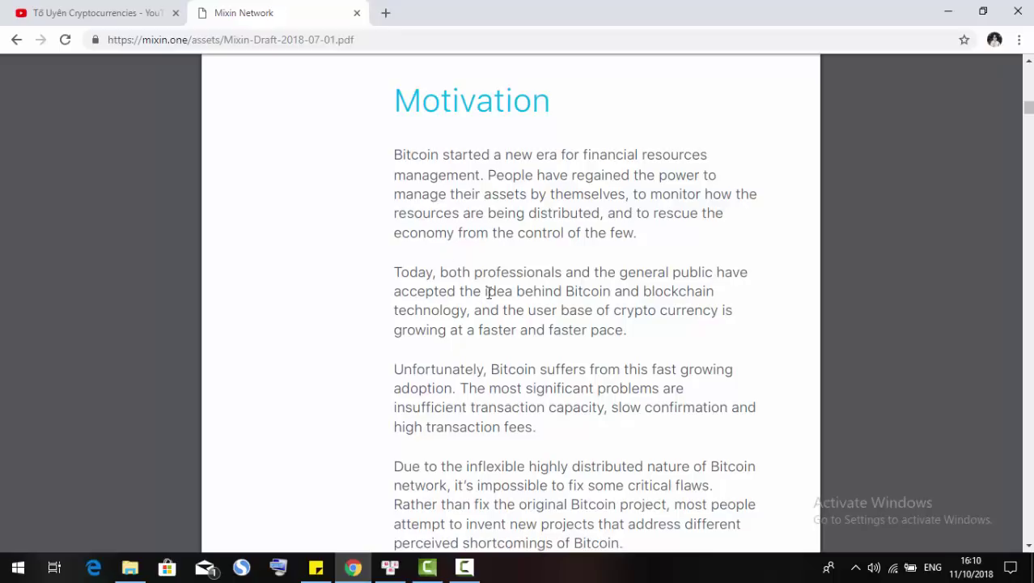
pyautogui.moveTo(573, 301)
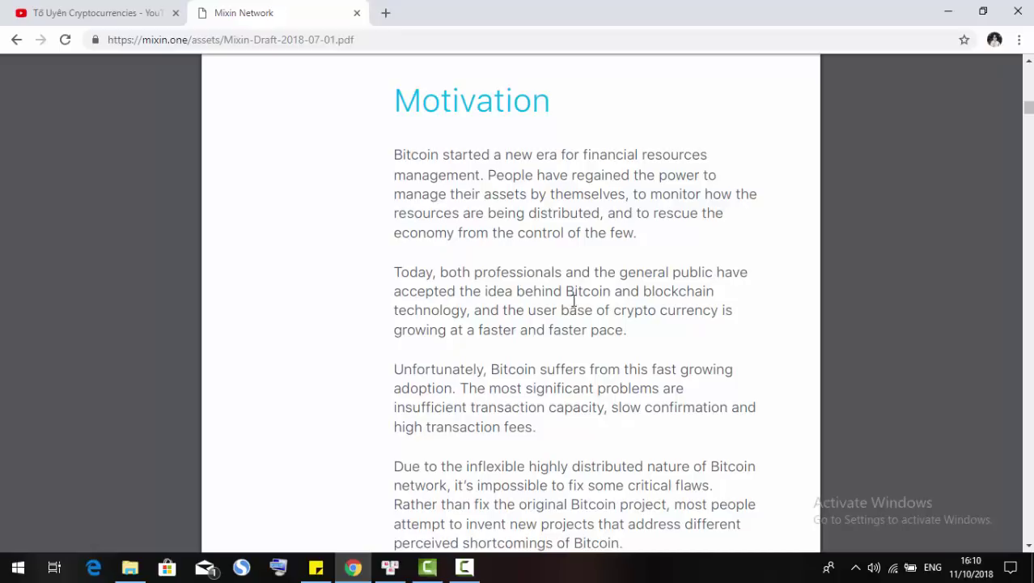
pyautogui.moveTo(459, 290)
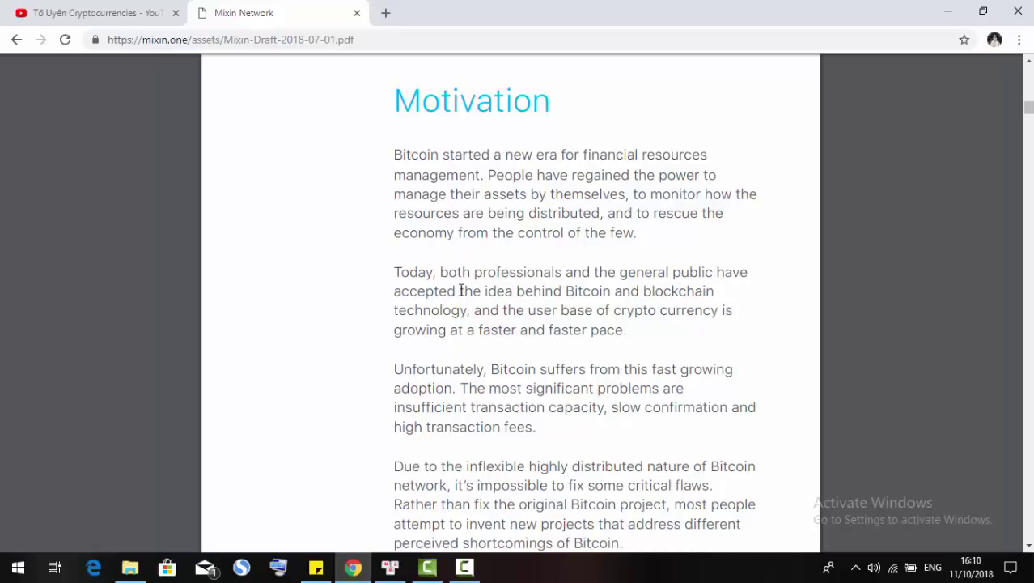
pyautogui.moveTo(542, 314)
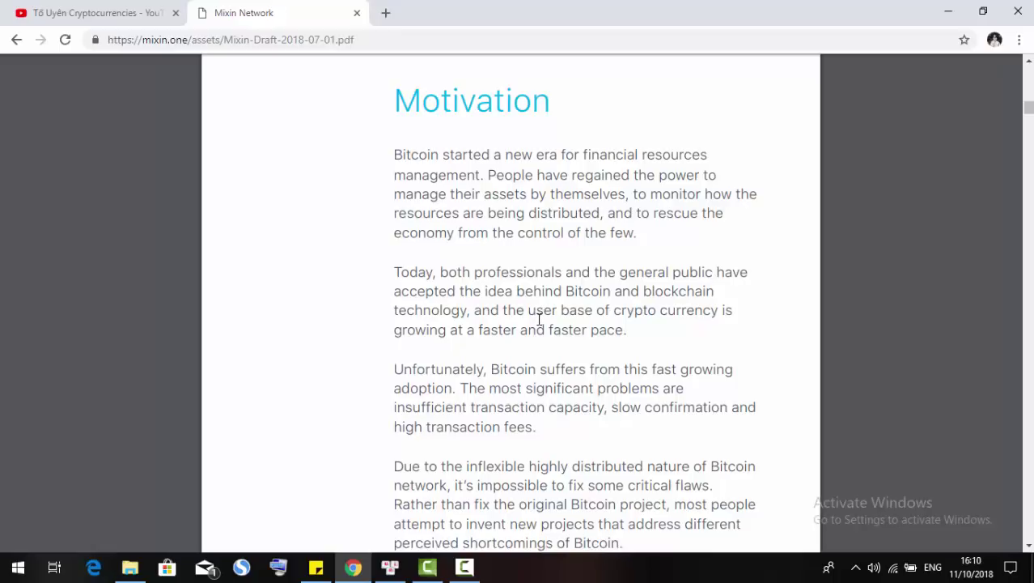
pyautogui.moveTo(527, 311); pyautogui.dragTo(573, 330)
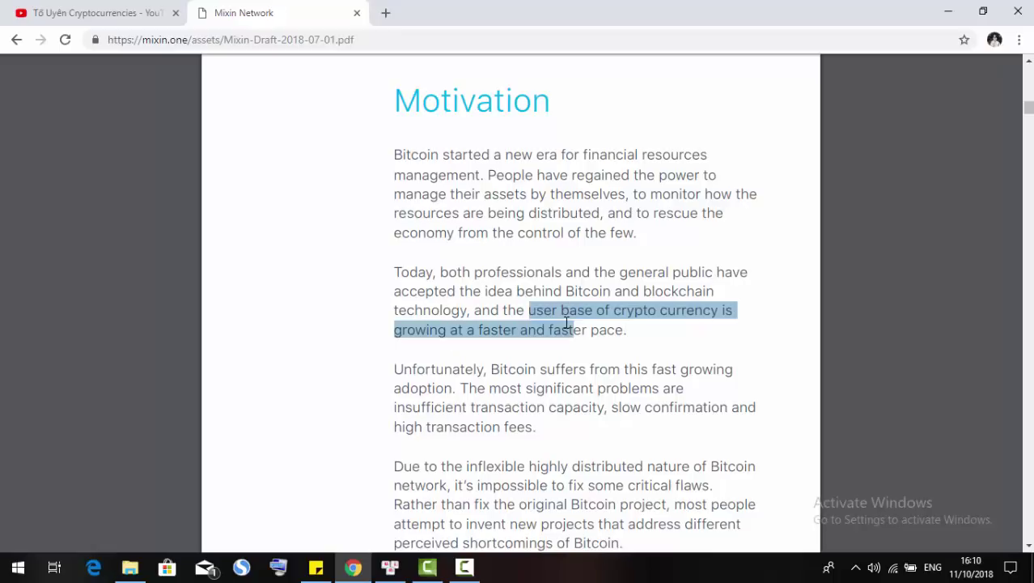
pyautogui.click(483, 339)
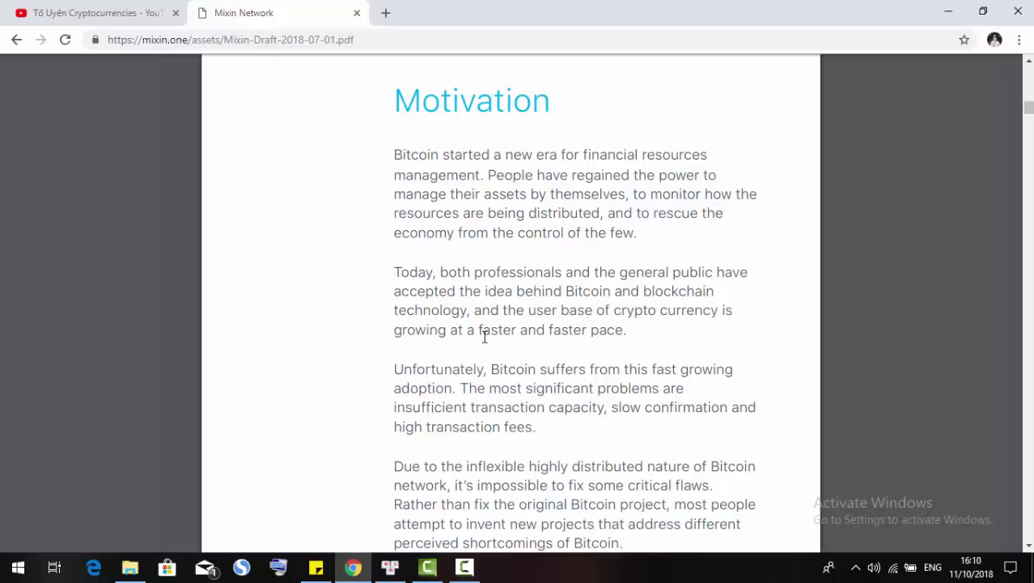
pyautogui.scroll(-3)
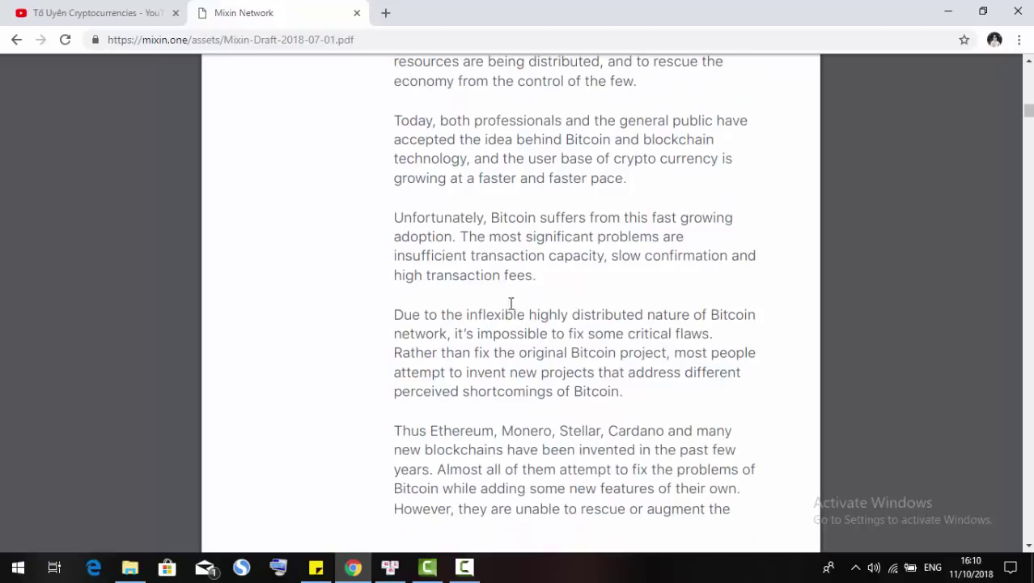
pyautogui.moveTo(452, 237)
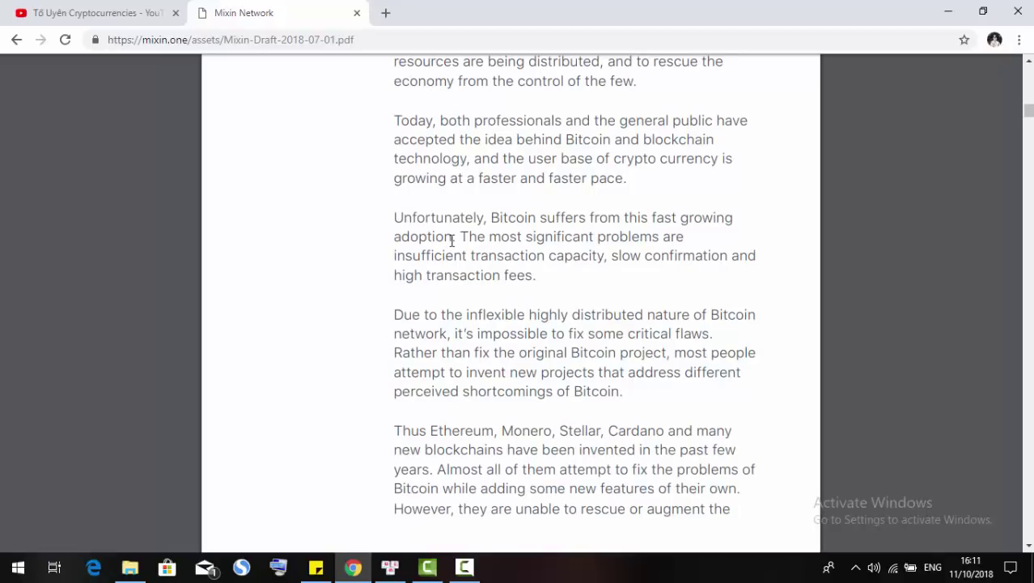
pyautogui.moveTo(560, 233)
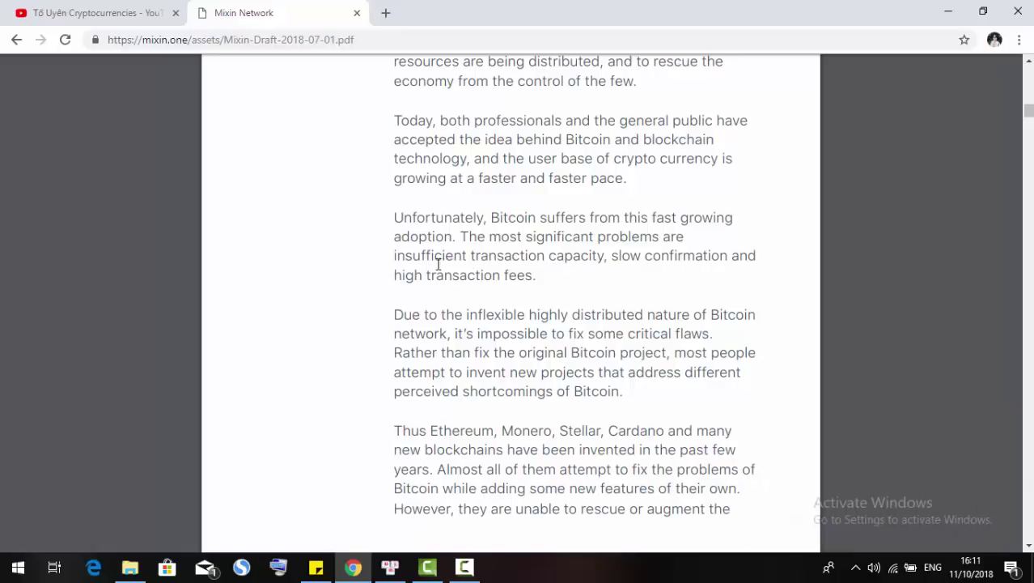
pyautogui.moveTo(419, 265)
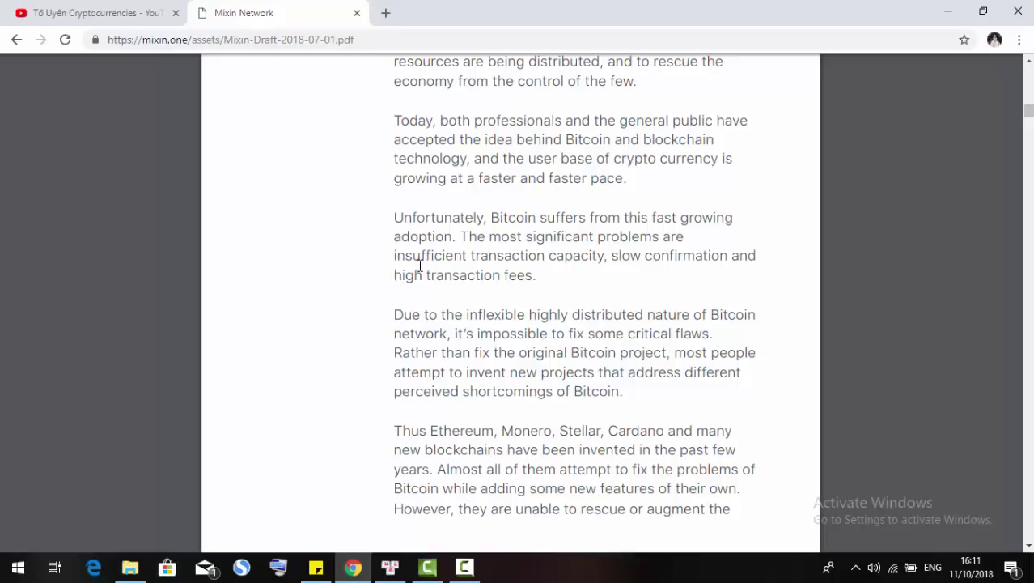
pyautogui.moveTo(476, 284)
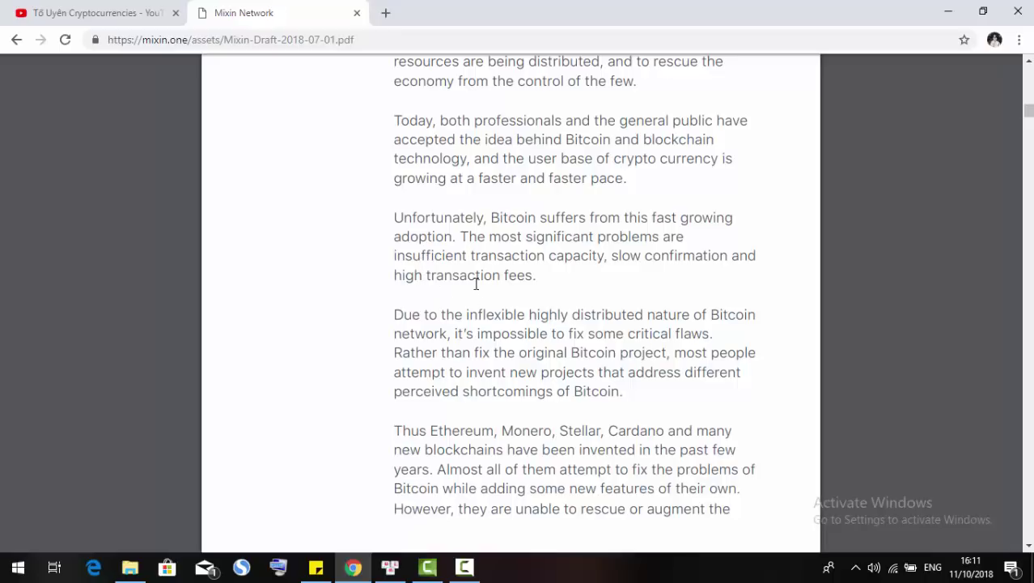
# Continue to the end of page 4, the paragraph comparing Mixin to Lightning Network and Liquid
pyautogui.scroll(-3)
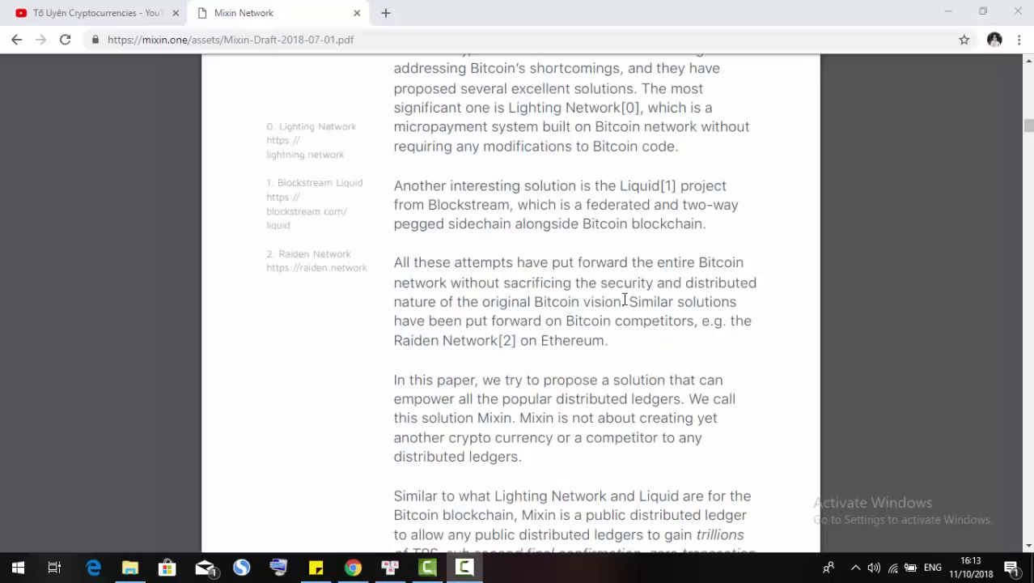
pyautogui.scroll(-3)
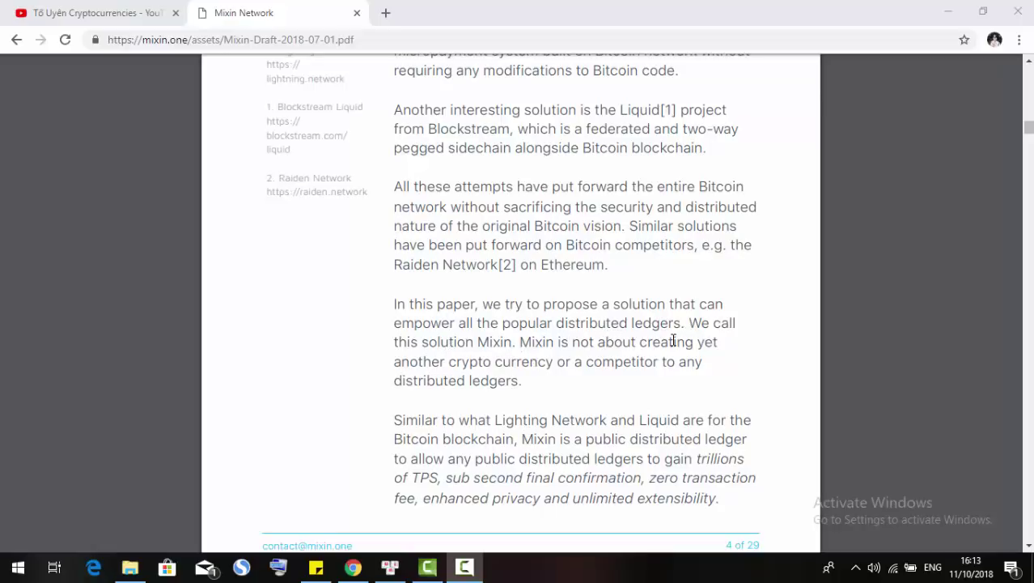
pyautogui.moveTo(494, 351)
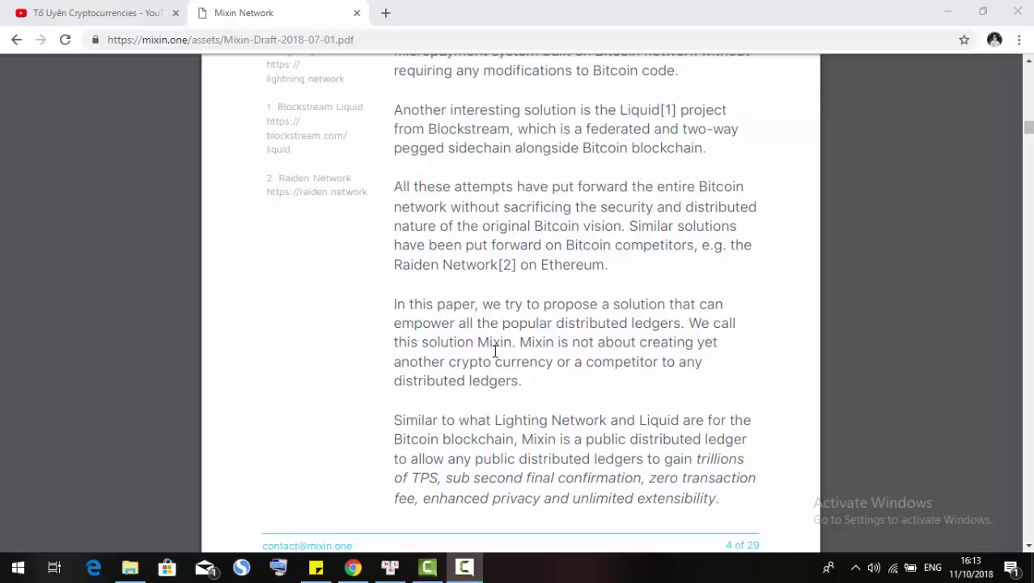
pyautogui.moveTo(584, 354)
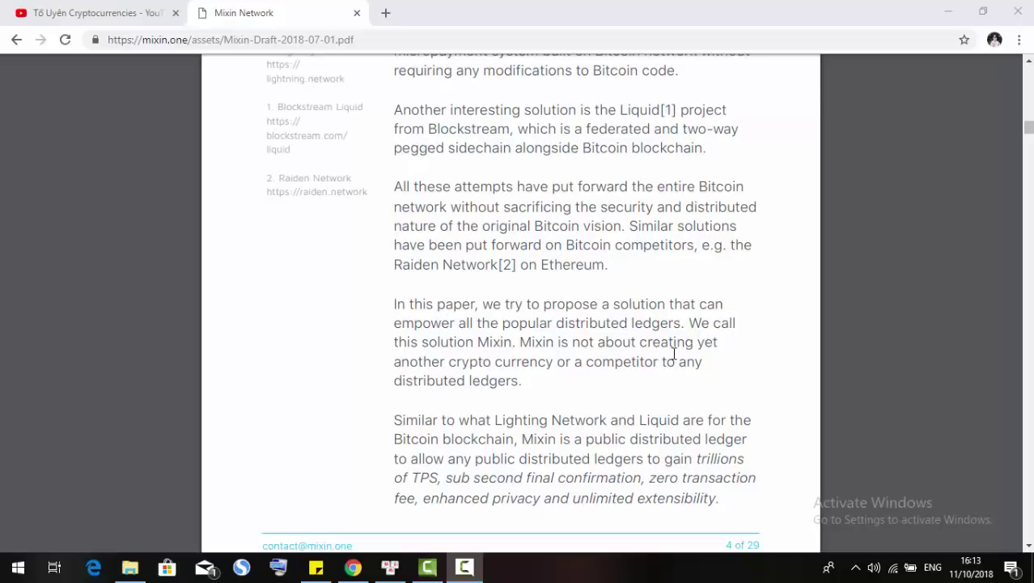
pyautogui.moveTo(494, 370)
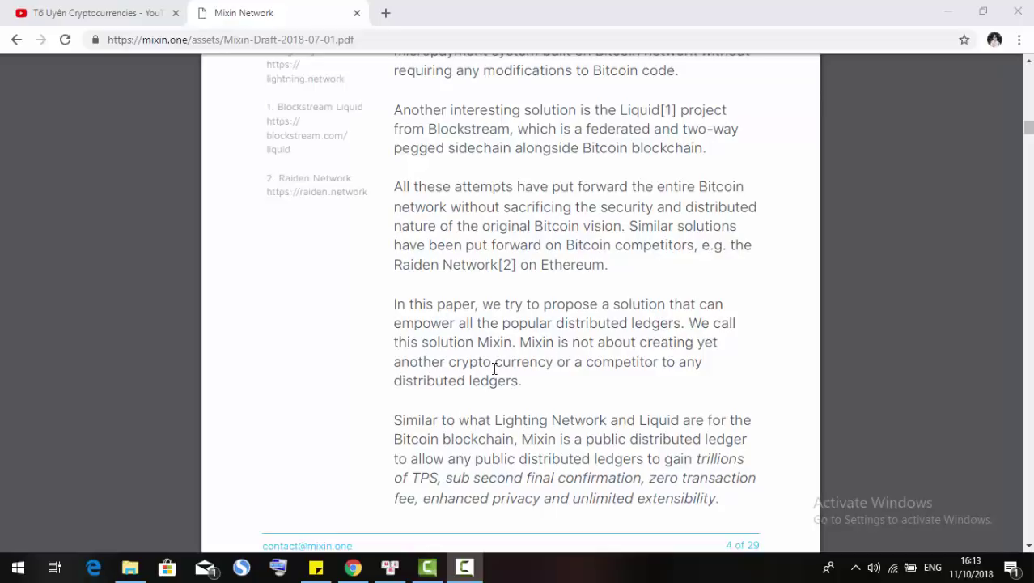
pyautogui.moveTo(599, 376)
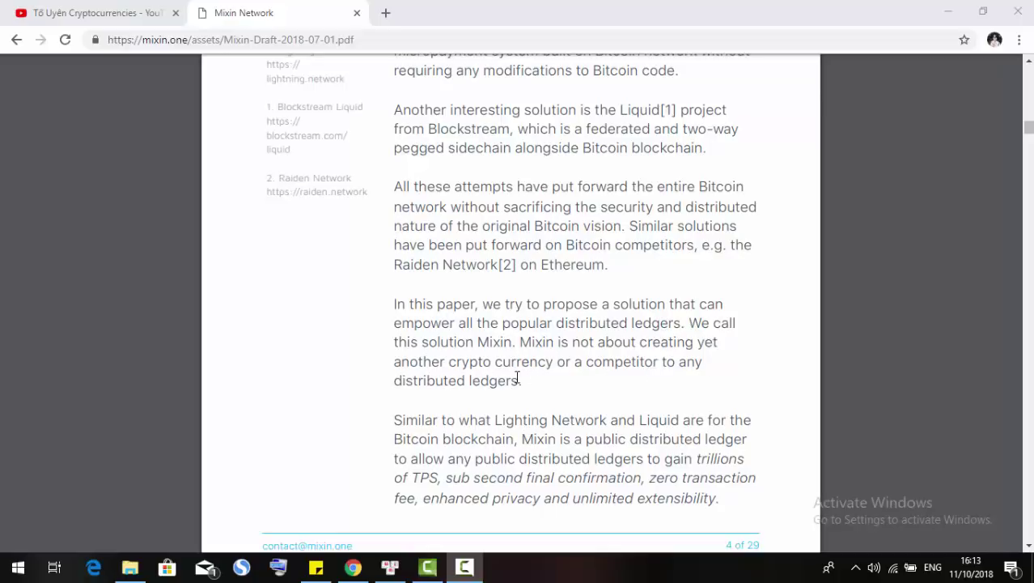
pyautogui.scroll(-3)
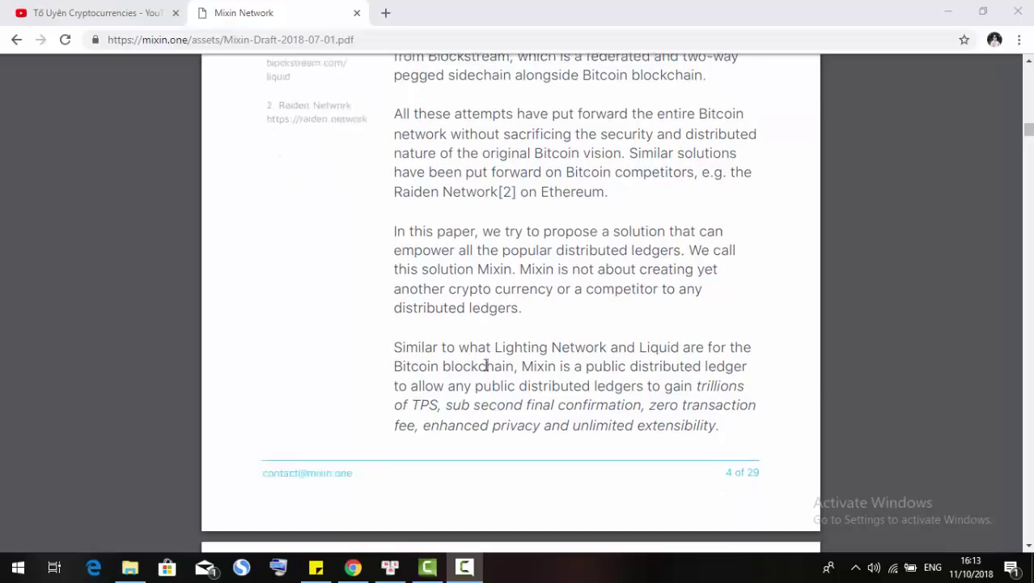
# Move down to page 5, the Overview with the Kernel/Domain/Domain Extension star-topology diagram
pyautogui.scroll(-3)
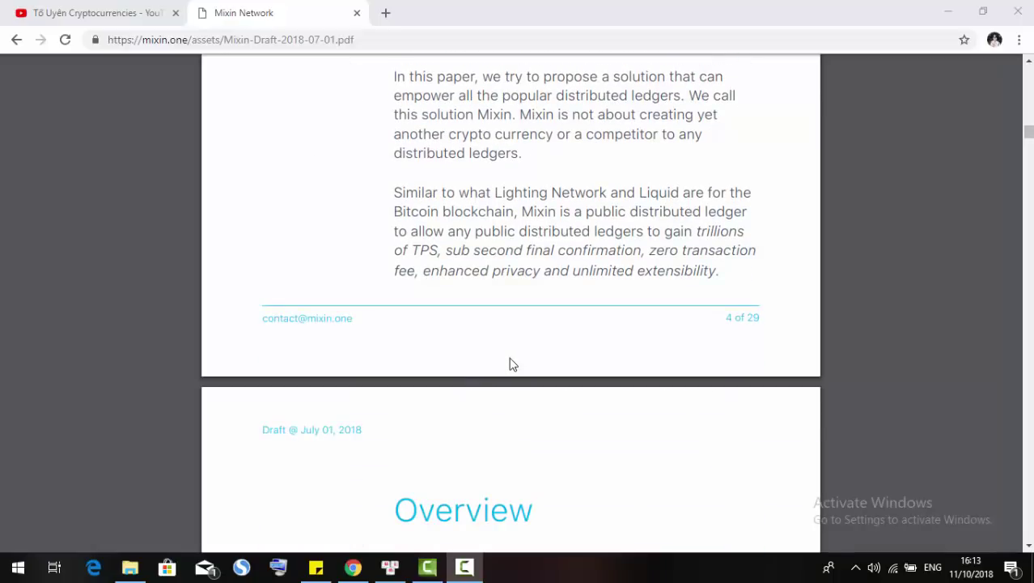
pyautogui.scroll(-3)
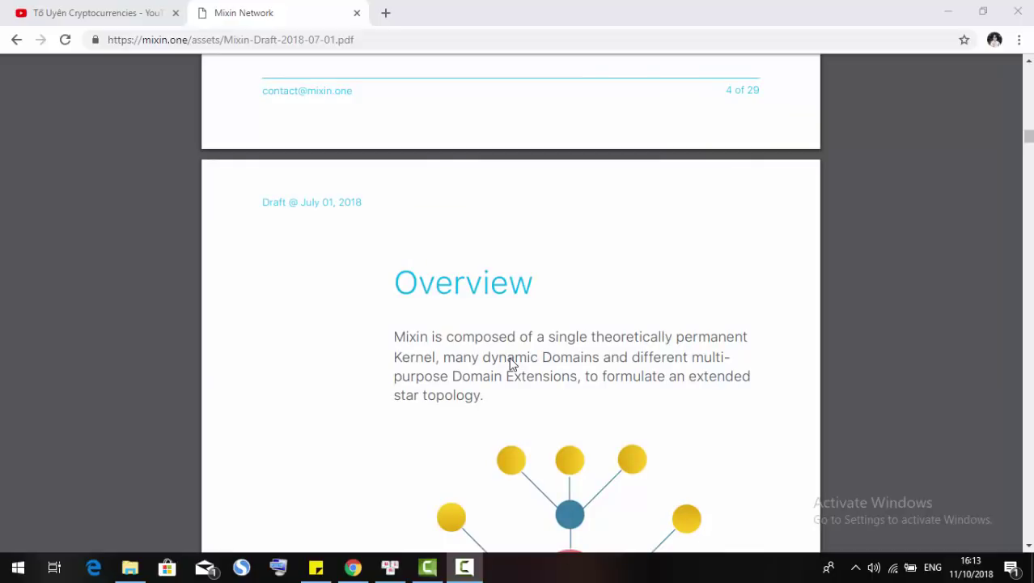
pyautogui.moveTo(366, 233)
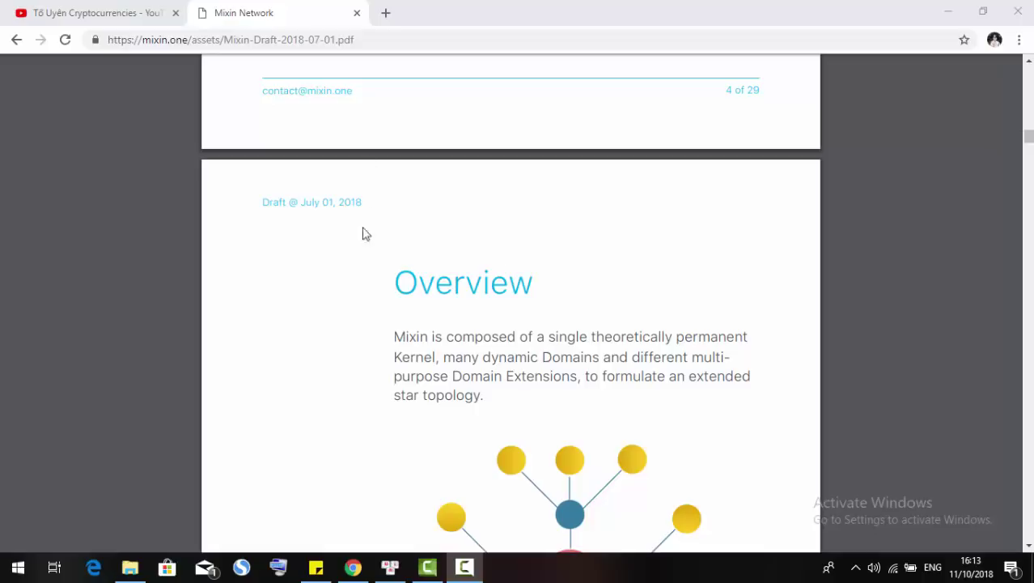
pyautogui.scroll(-3)
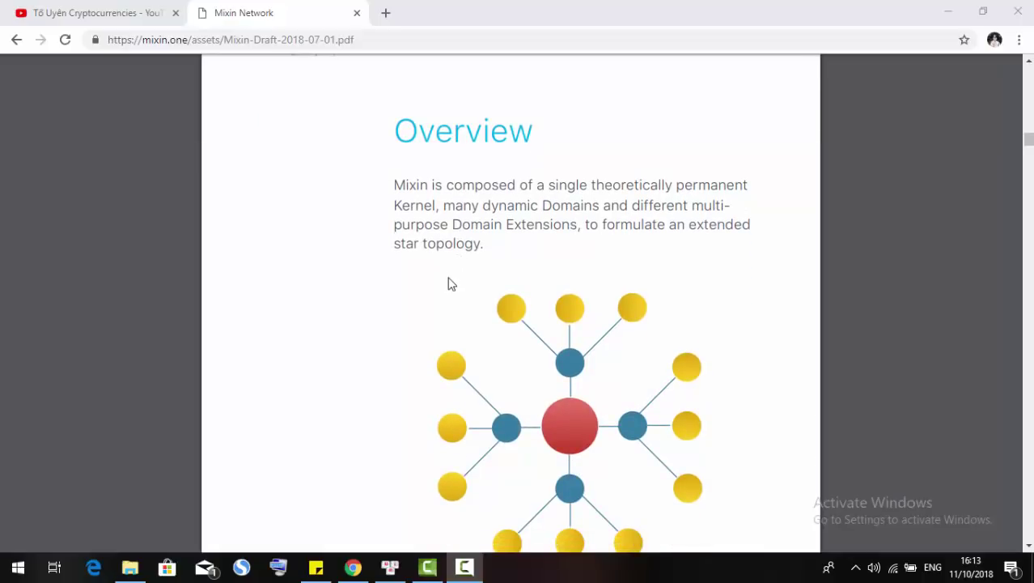
pyautogui.scroll(-3)
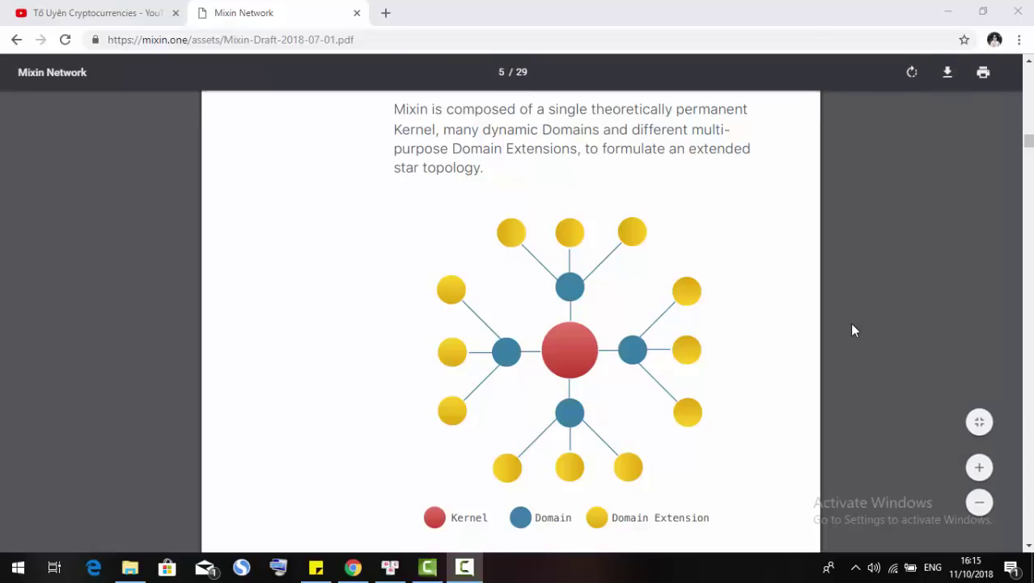
# Re-read the diagram from its top and continue to the closing paragraph of page 5
pyautogui.scroll(3)
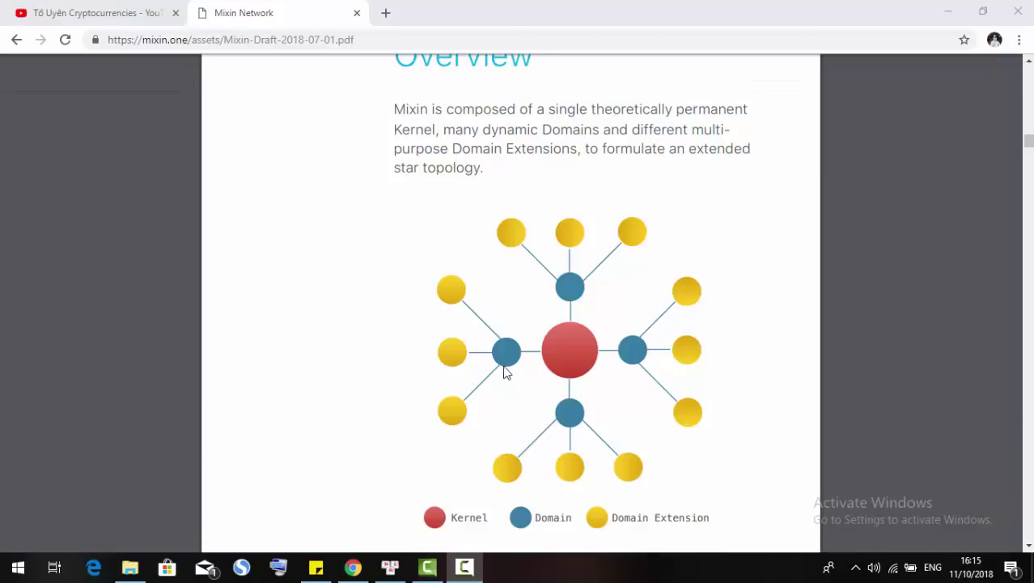
pyautogui.scroll(3)
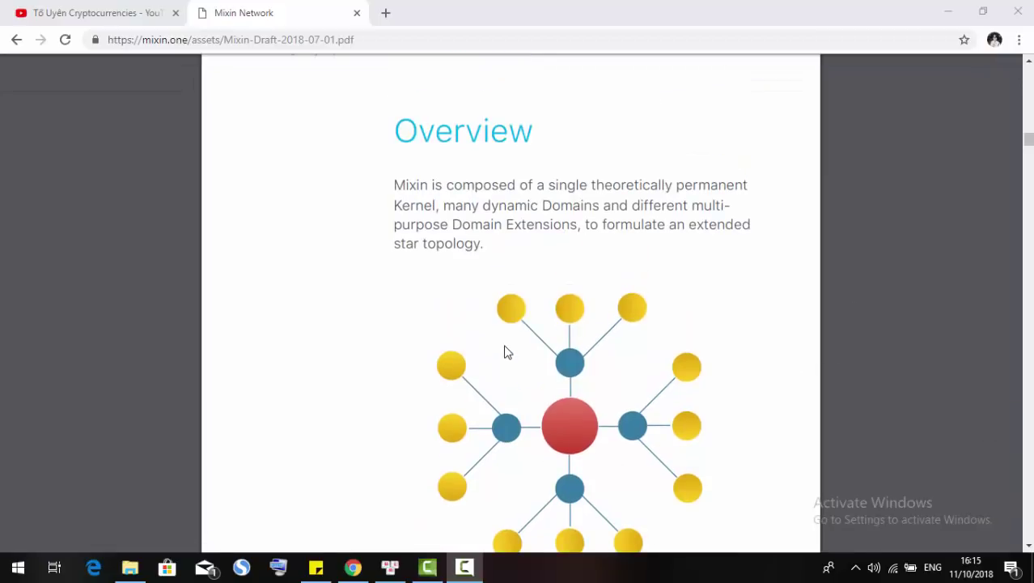
pyautogui.moveTo(534, 347)
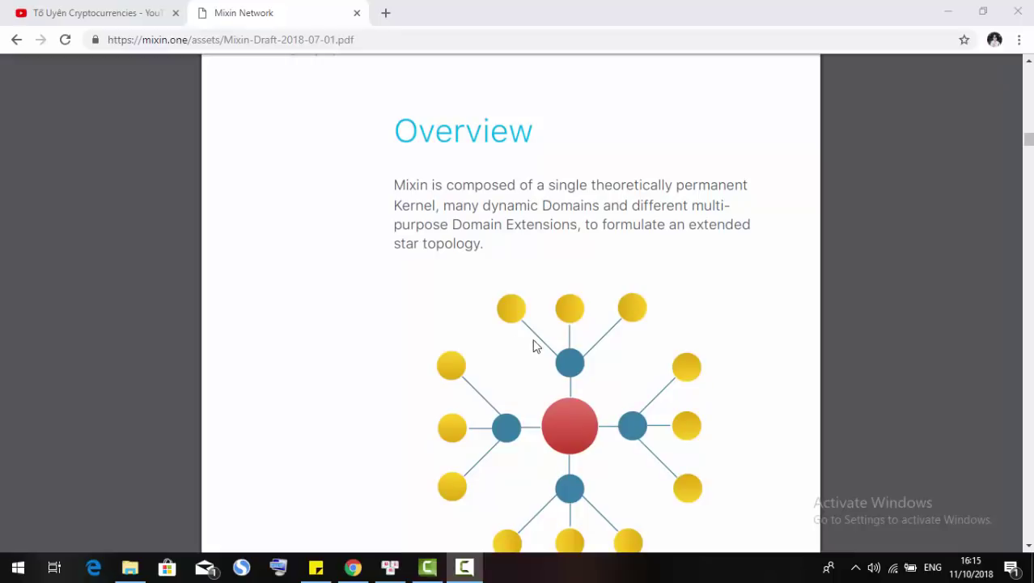
pyautogui.scroll(3)
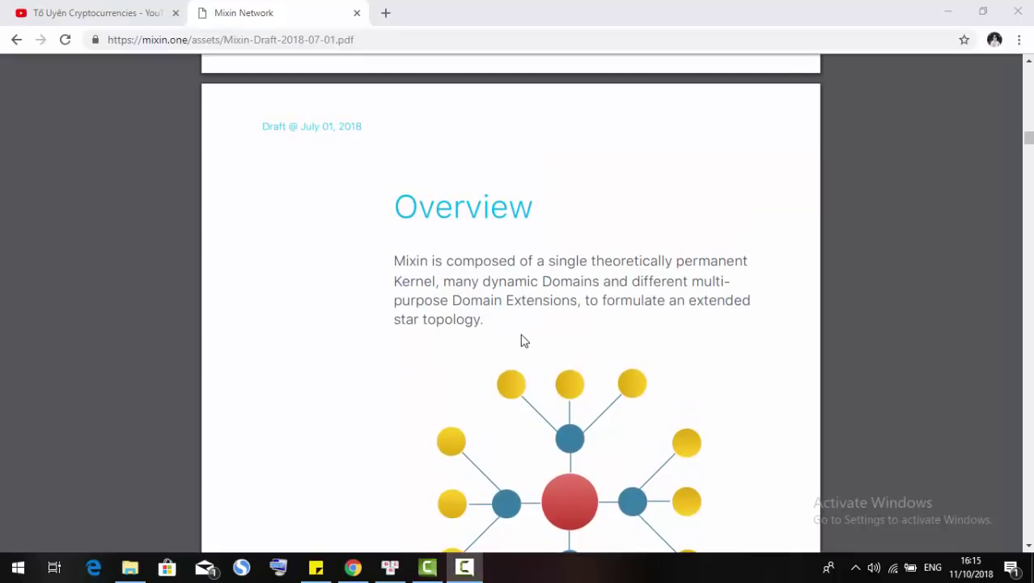
pyautogui.moveTo(522, 330)
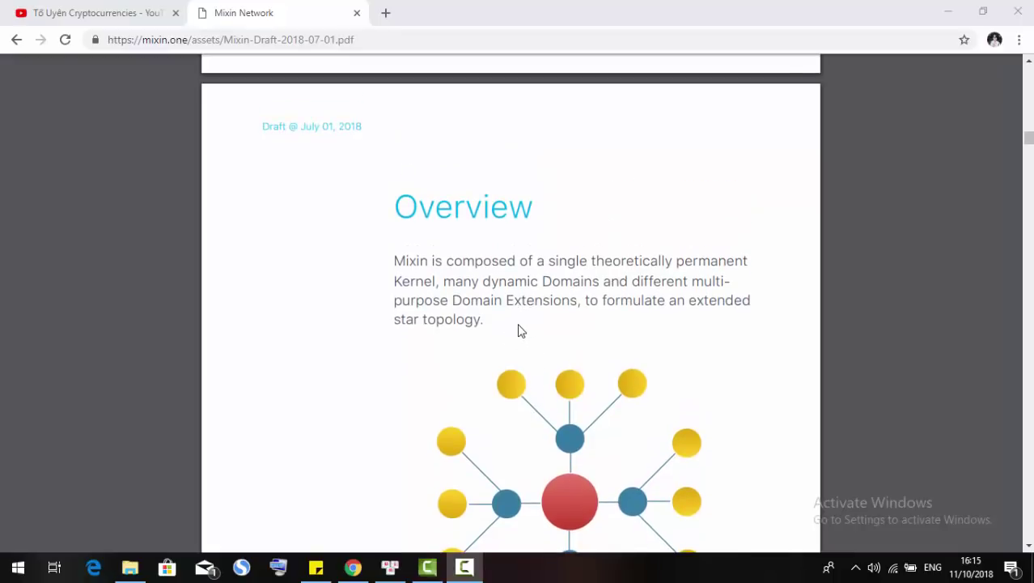
pyautogui.moveTo(545, 335)
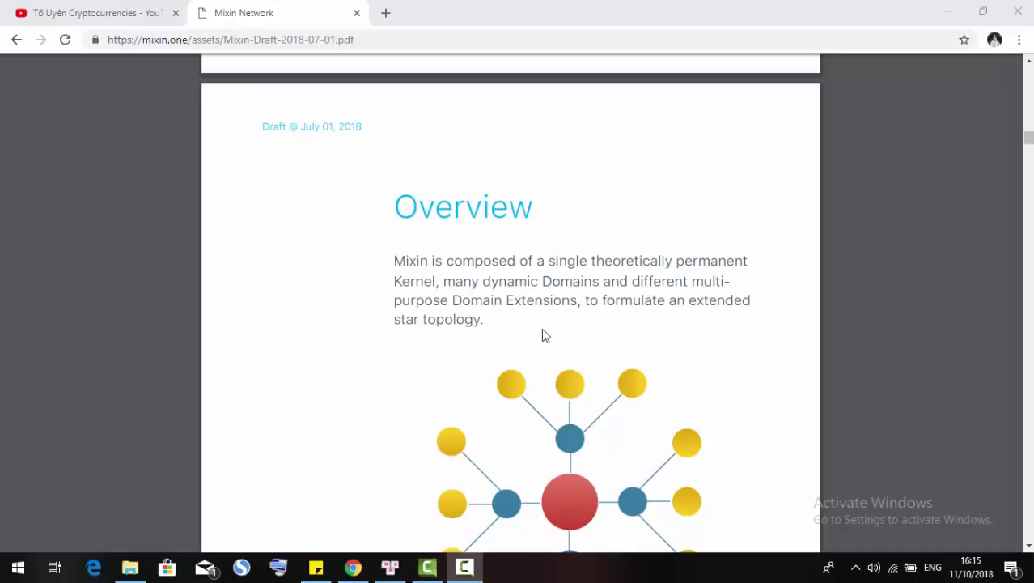
pyautogui.scroll(-3)
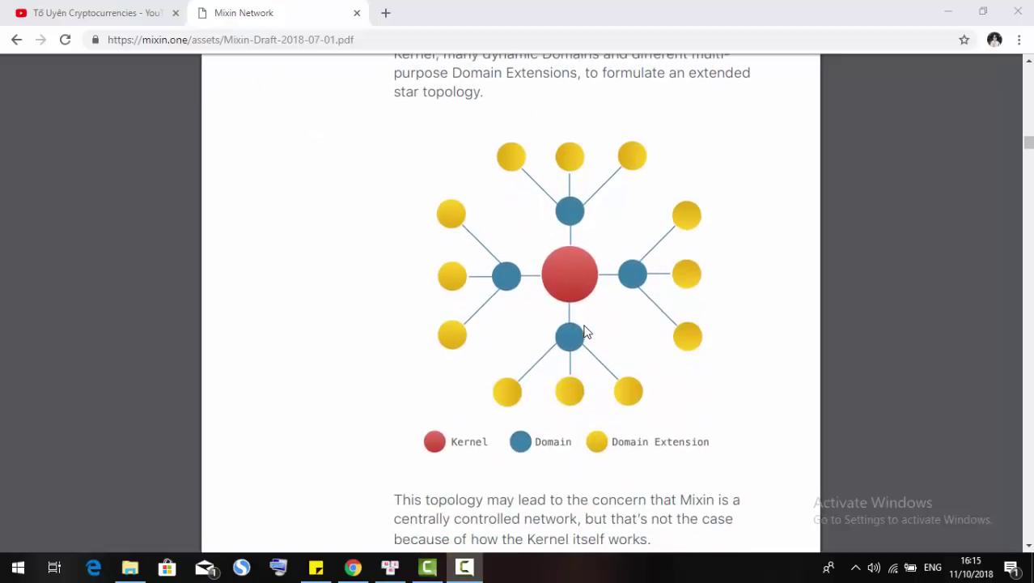
pyautogui.moveTo(631, 274)
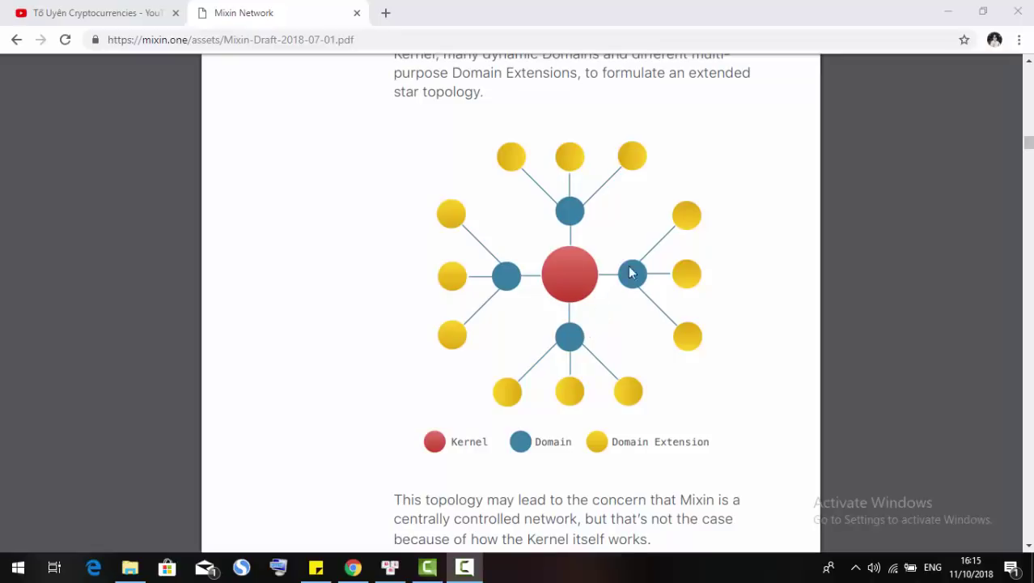
pyautogui.moveTo(556, 314)
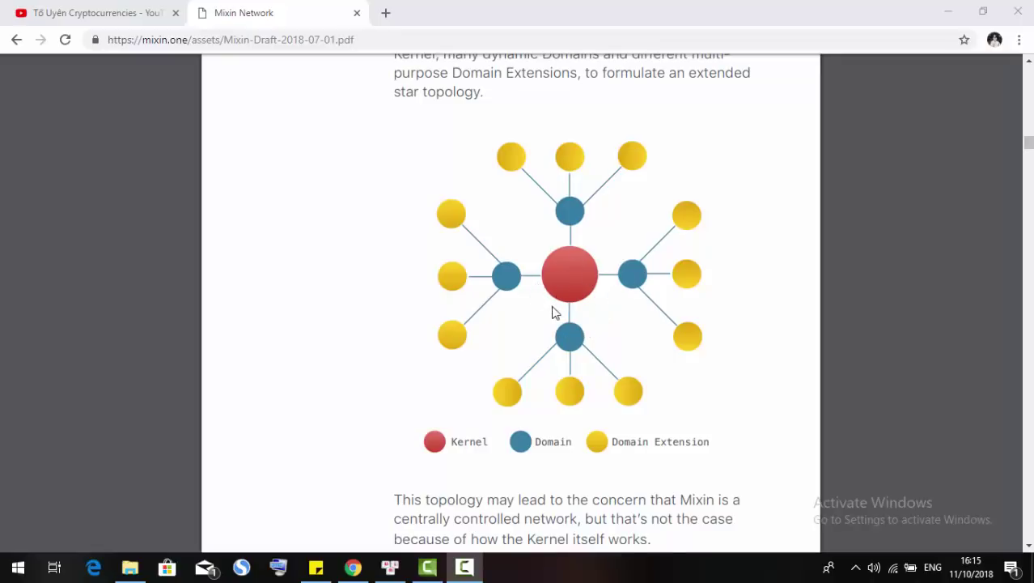
pyautogui.moveTo(585, 365)
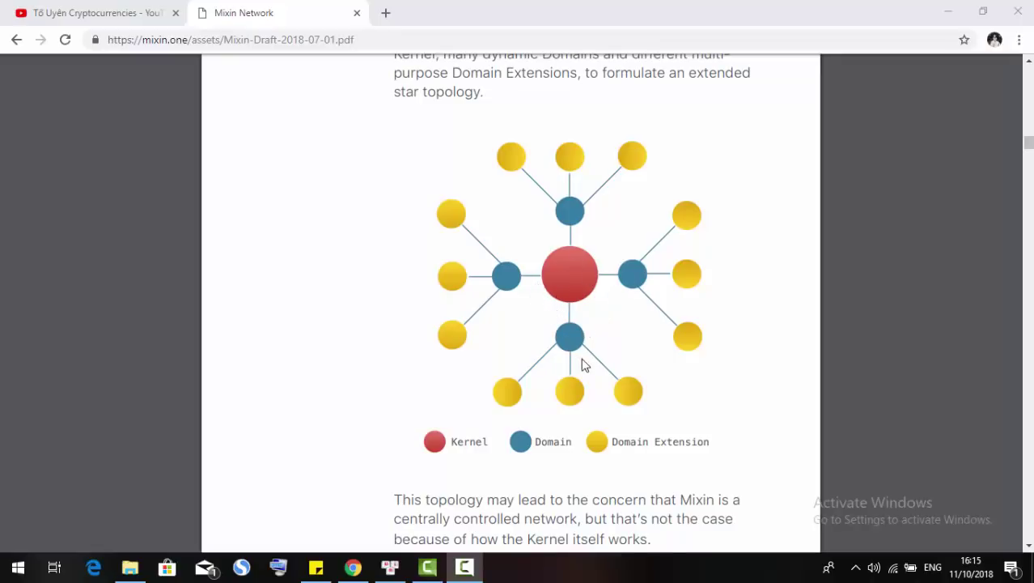
pyautogui.moveTo(557, 343)
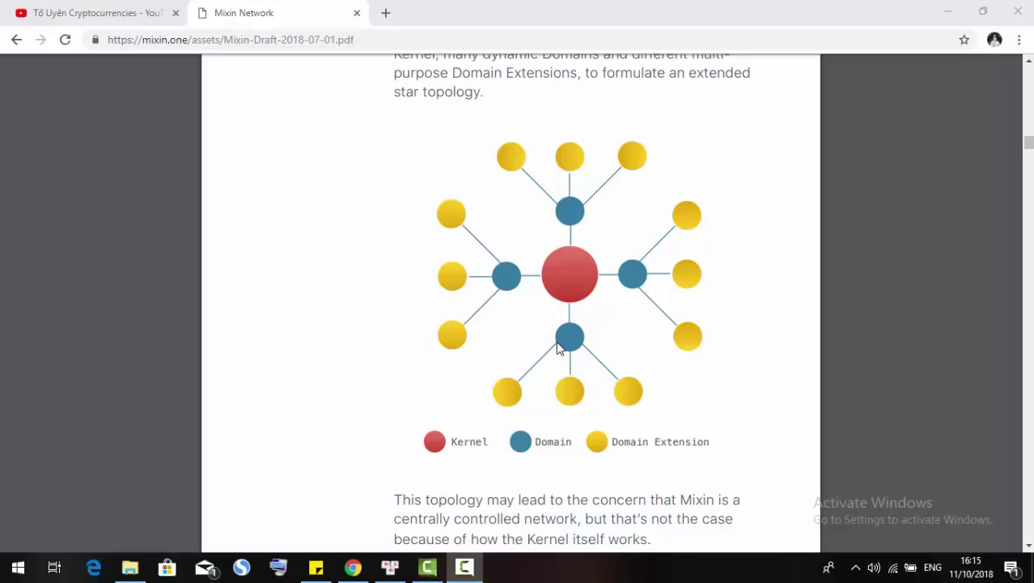
pyautogui.moveTo(590, 413)
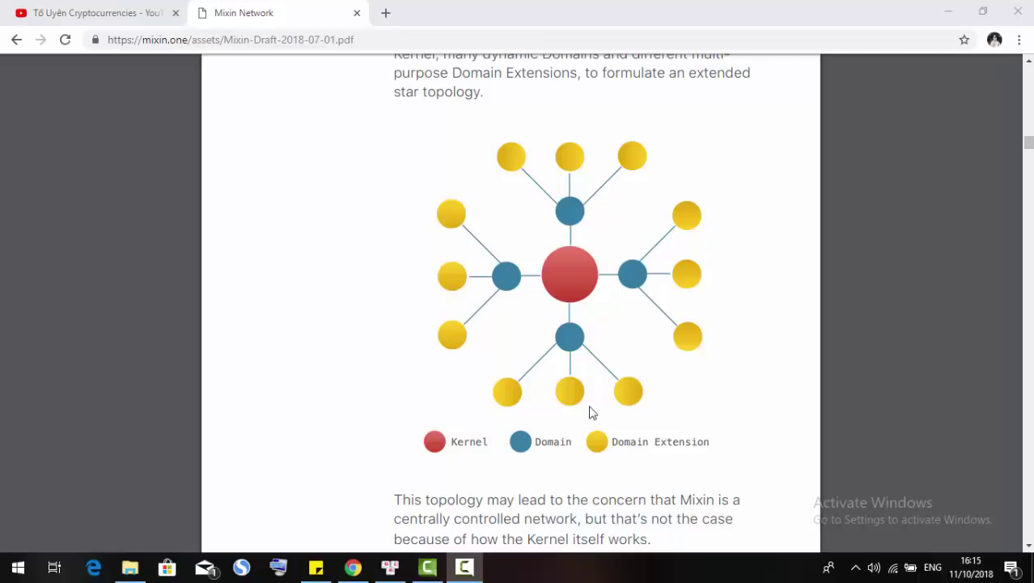
pyautogui.moveTo(563, 376)
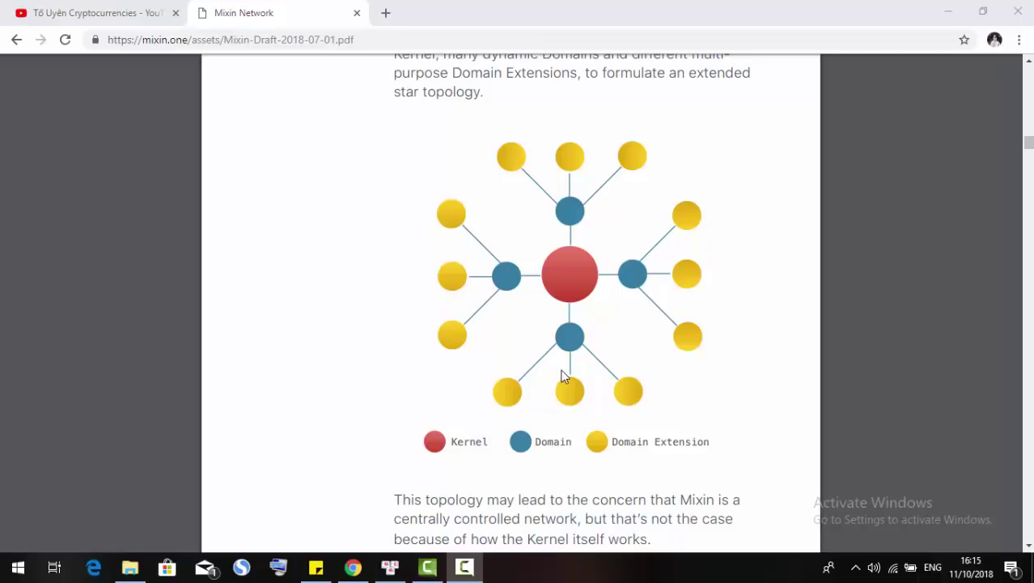
pyautogui.scroll(-3)
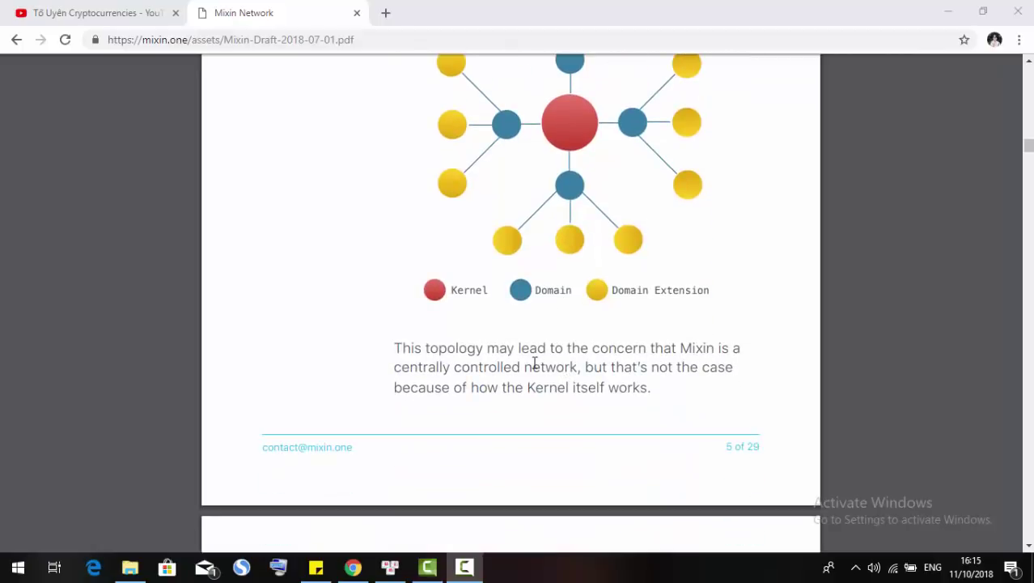
pyautogui.moveTo(559, 363)
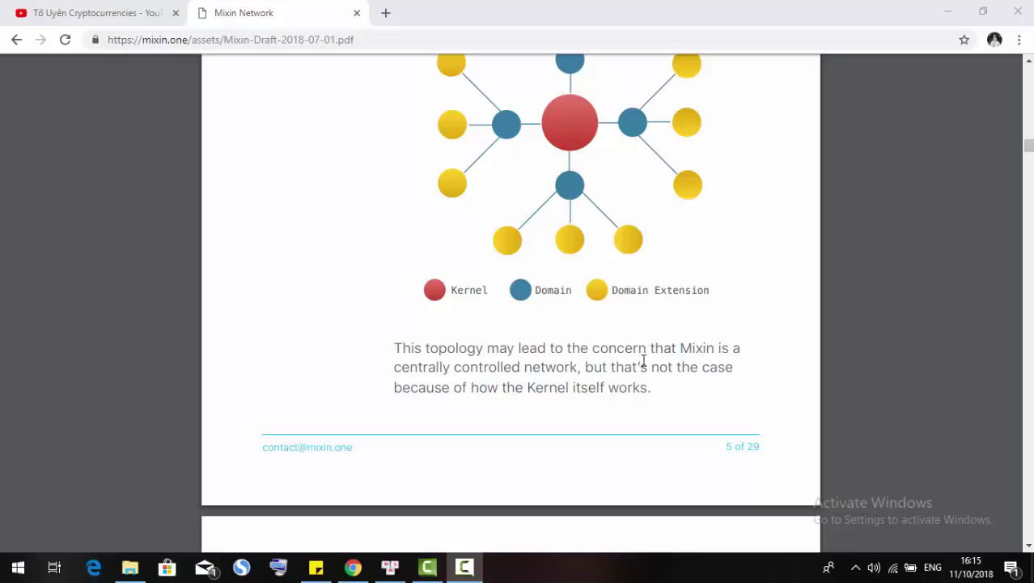
pyautogui.moveTo(456, 372)
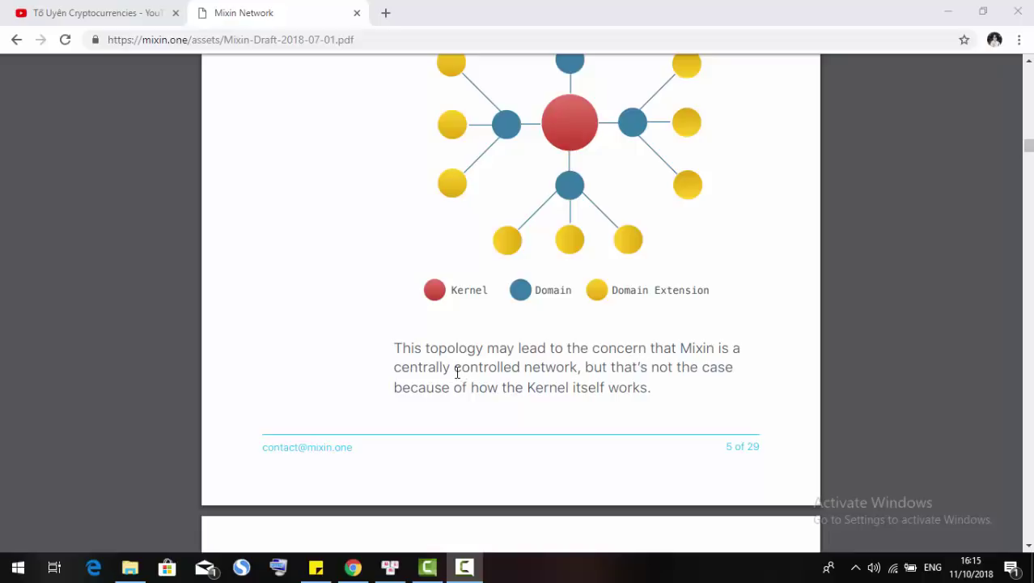
pyautogui.moveTo(515, 374)
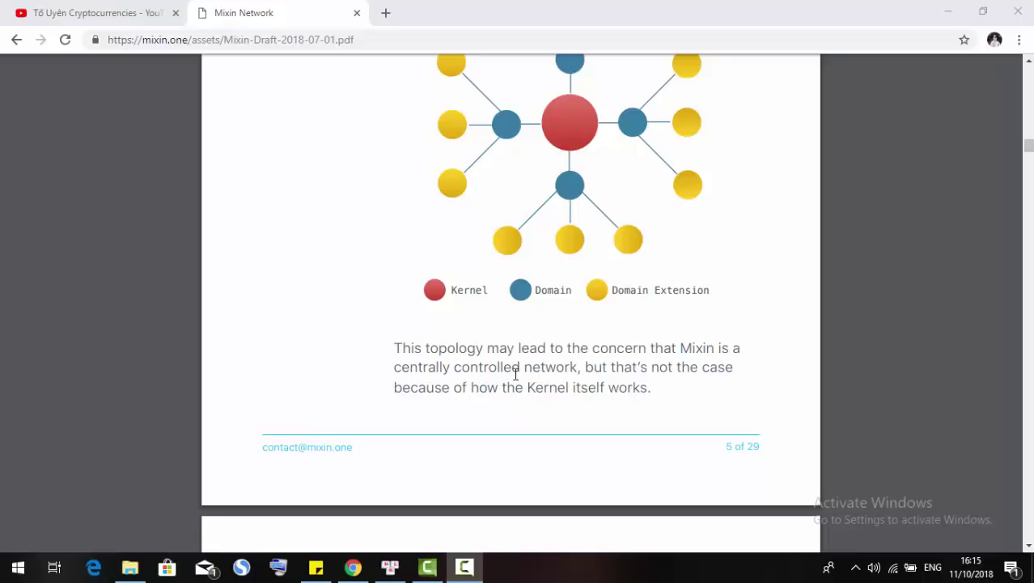
pyautogui.moveTo(521, 398)
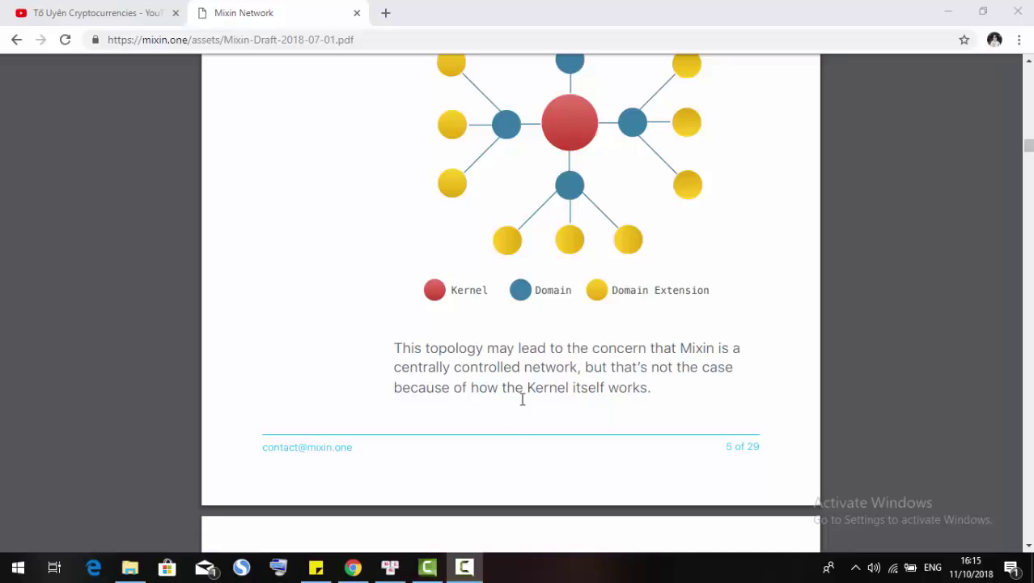
# Skim from the Mixin Kernel page through Asynchronous BFT and Punitive PoS
pyautogui.scroll(-3)
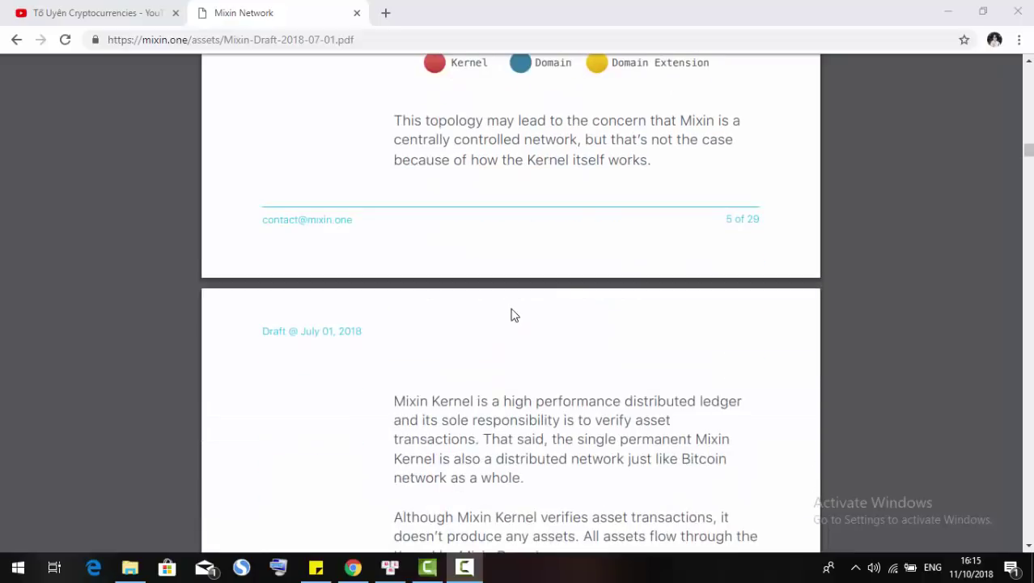
pyautogui.scroll(-3)
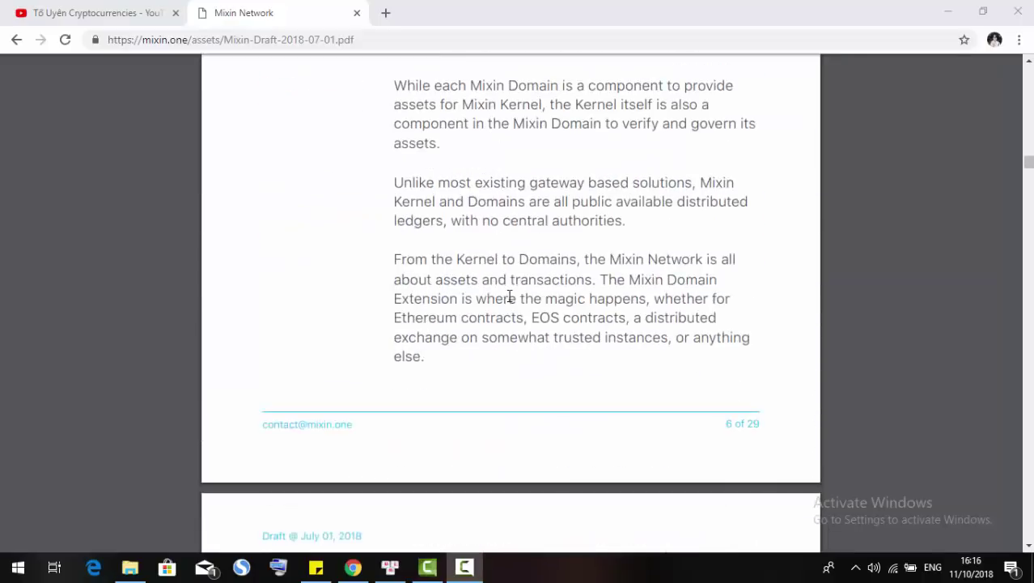
pyautogui.scroll(-3)
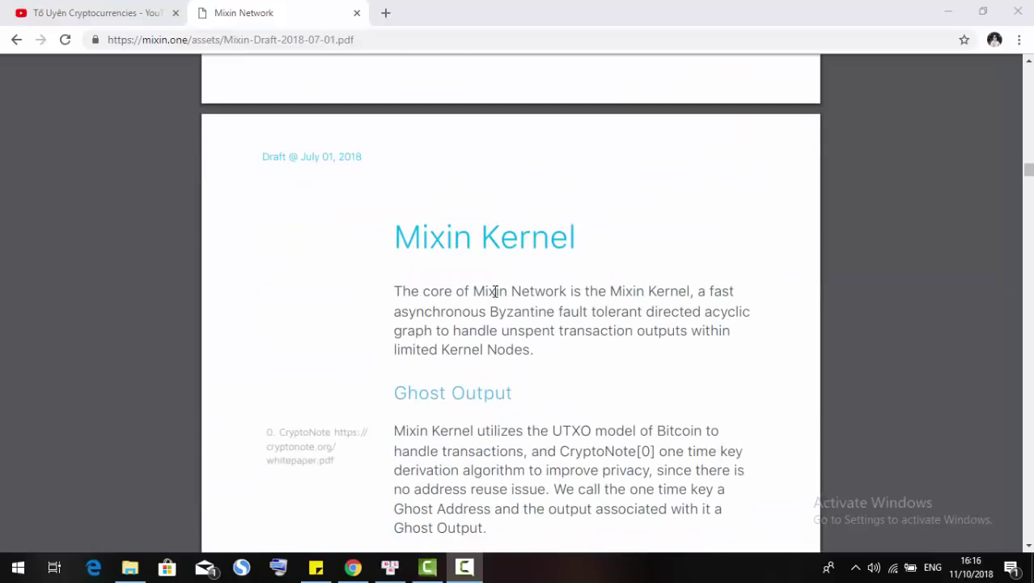
pyautogui.scroll(-3)
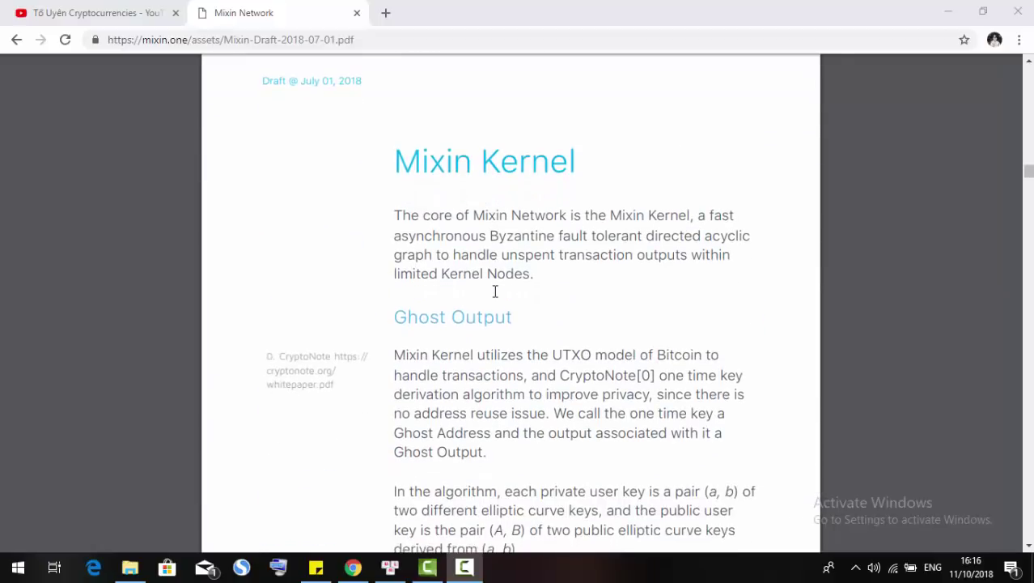
pyautogui.scroll(3)
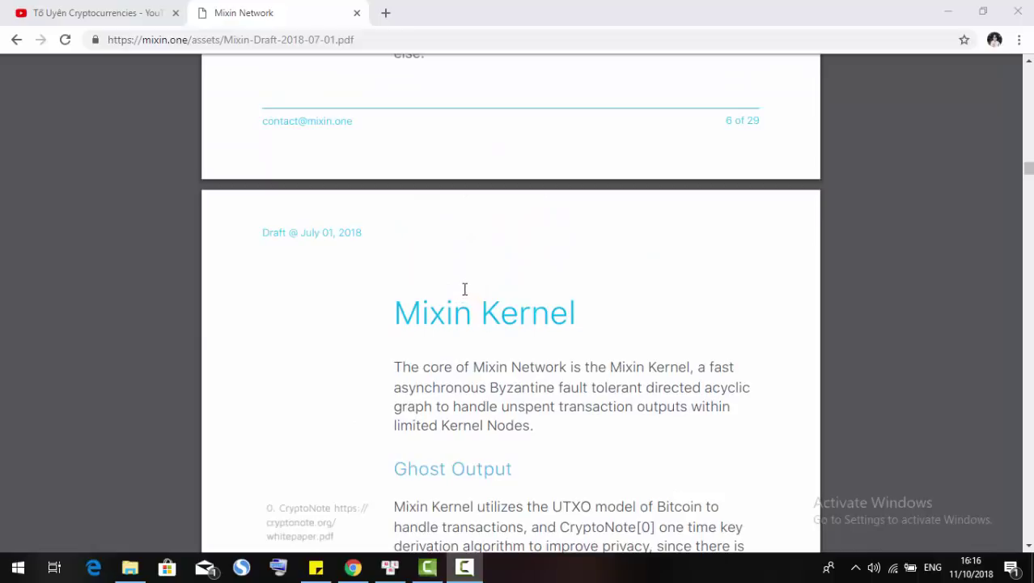
pyautogui.moveTo(485, 348)
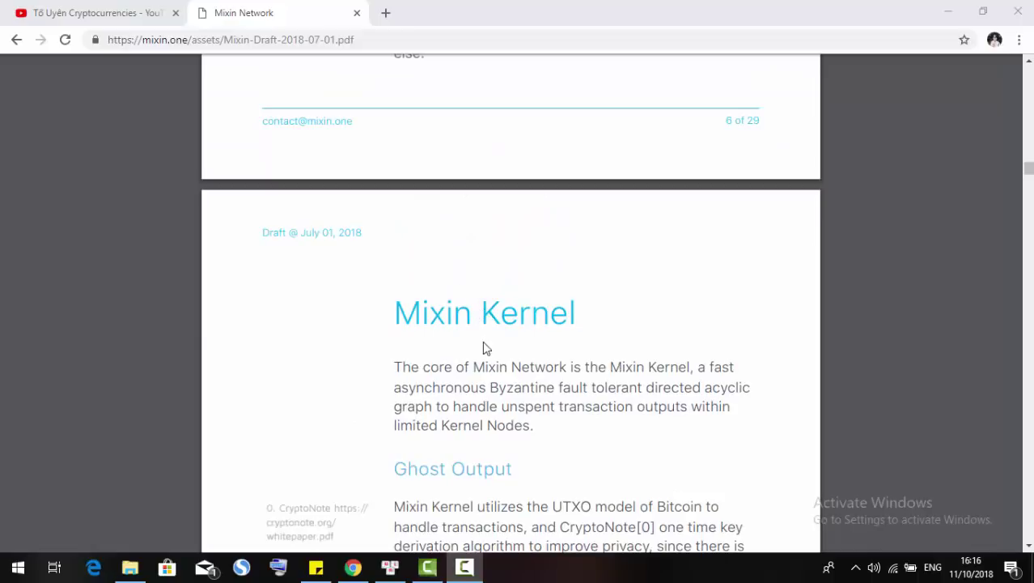
pyautogui.scroll(-3)
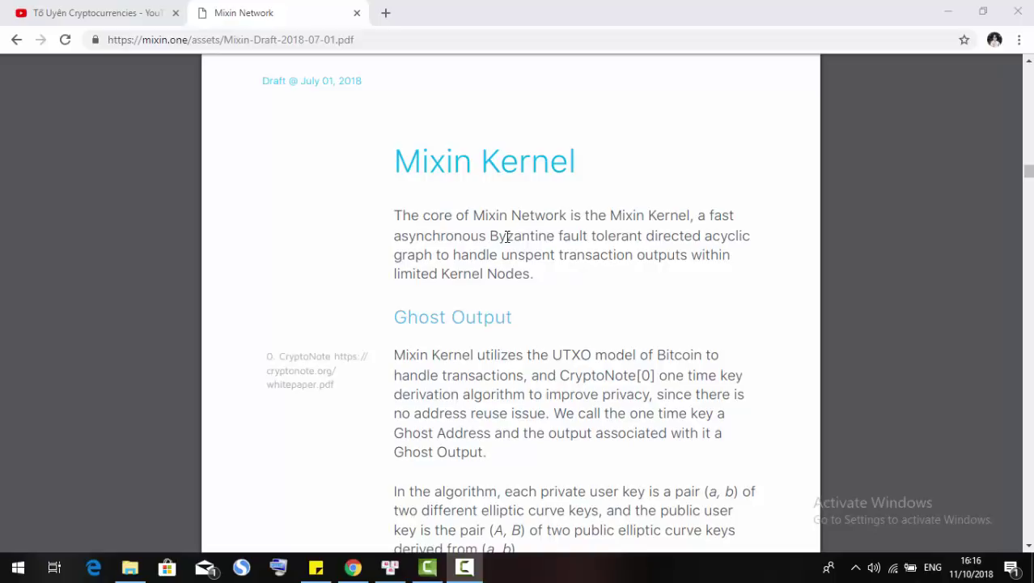
pyautogui.moveTo(493, 255)
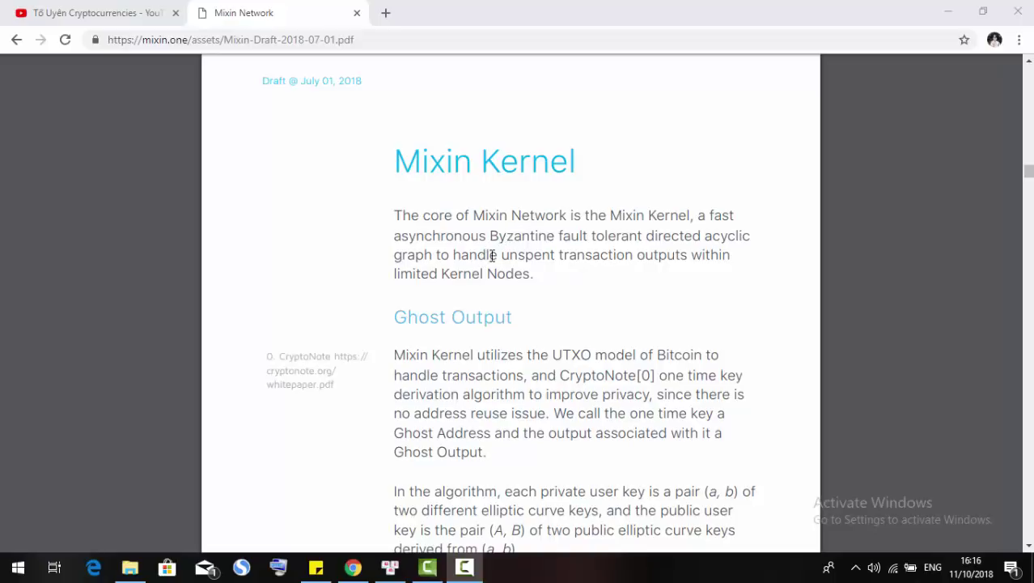
pyautogui.moveTo(547, 278)
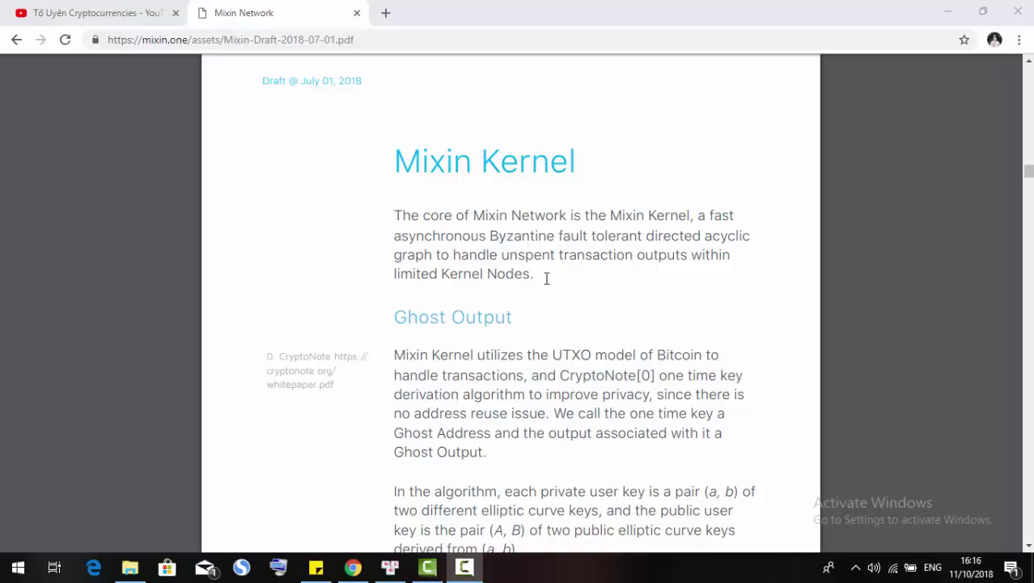
pyautogui.moveTo(612, 253)
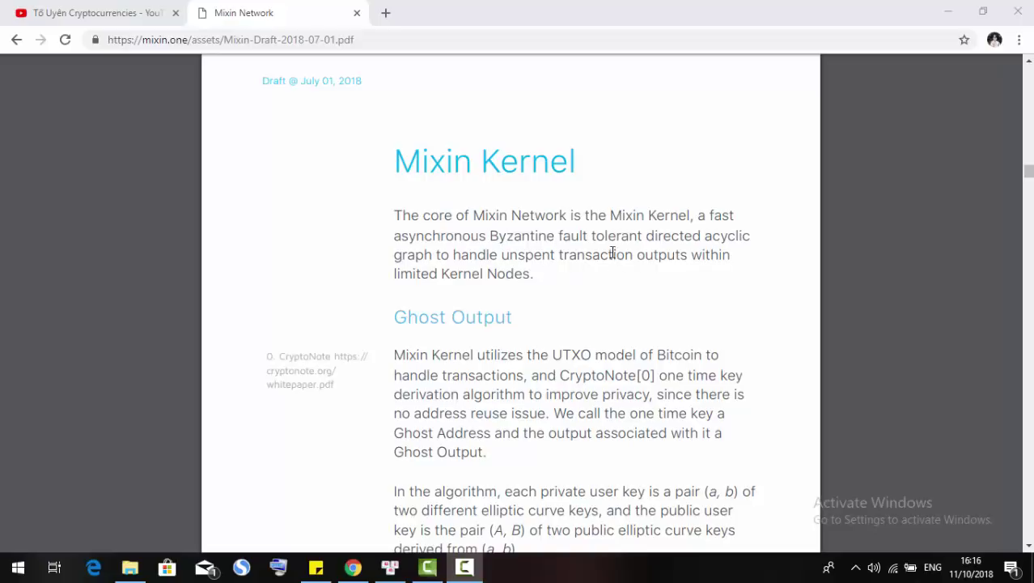
pyautogui.moveTo(638, 246)
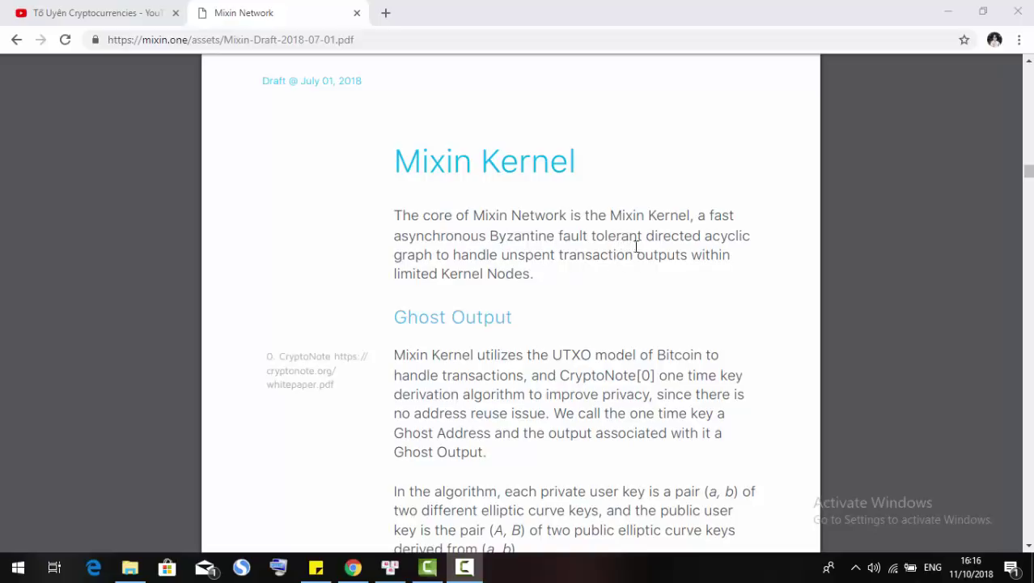
pyautogui.moveTo(715, 250)
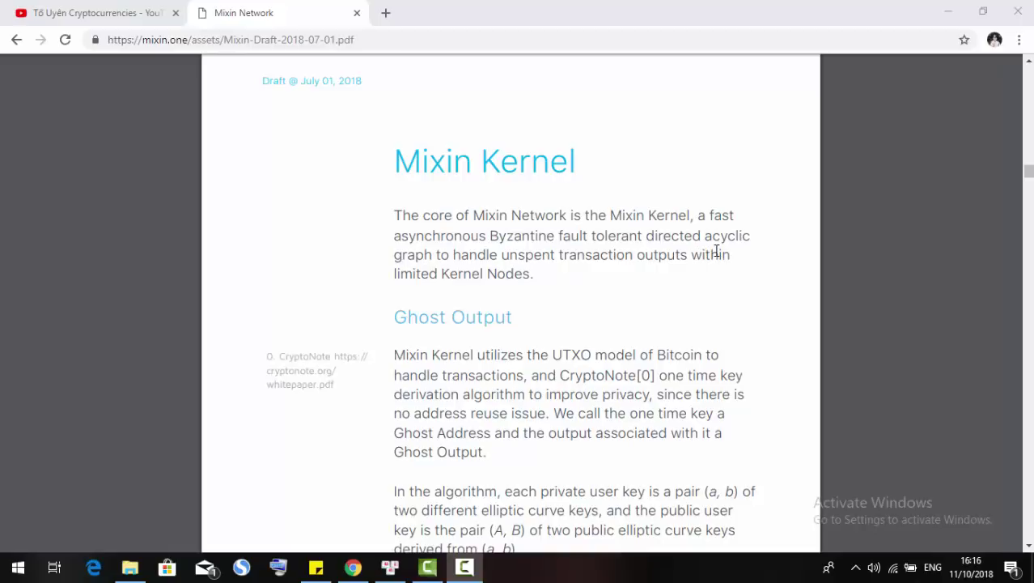
pyautogui.moveTo(564, 290)
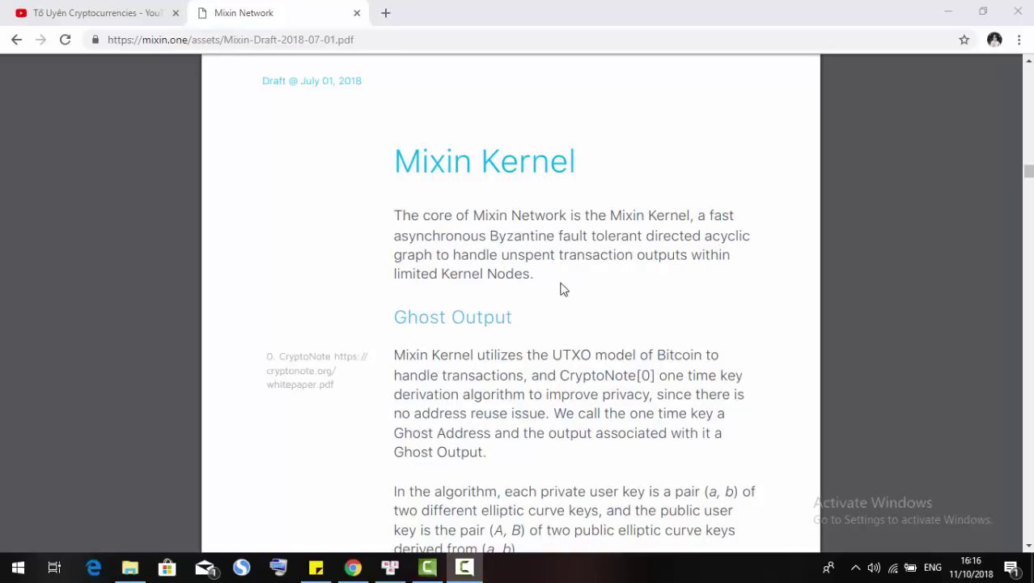
pyautogui.moveTo(518, 273)
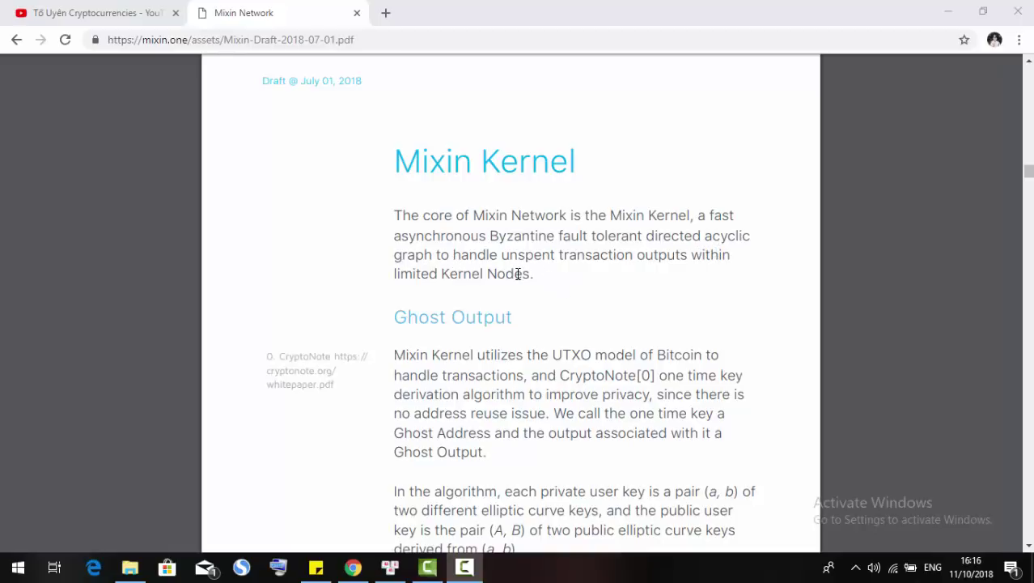
pyautogui.moveTo(542, 290)
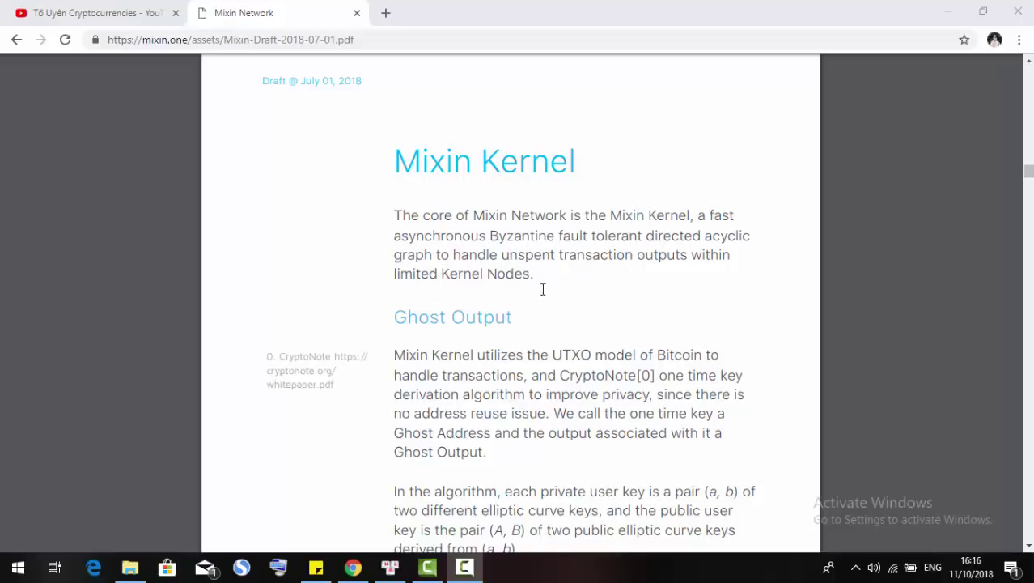
pyautogui.moveTo(513, 285)
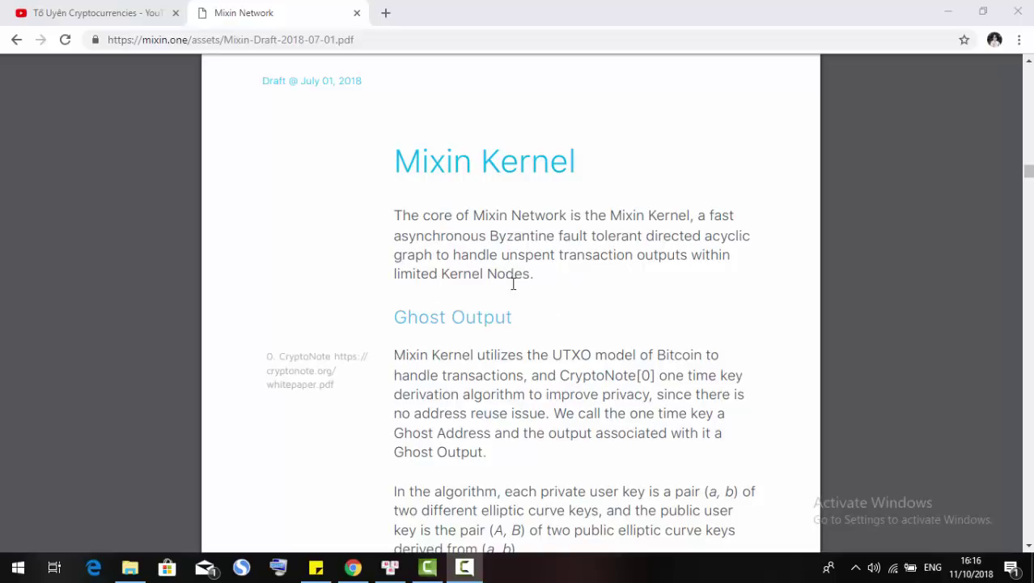
# Continue past the Trusted Execution Environment section to the Light Witness text on pages 13–14
pyautogui.scroll(-3)
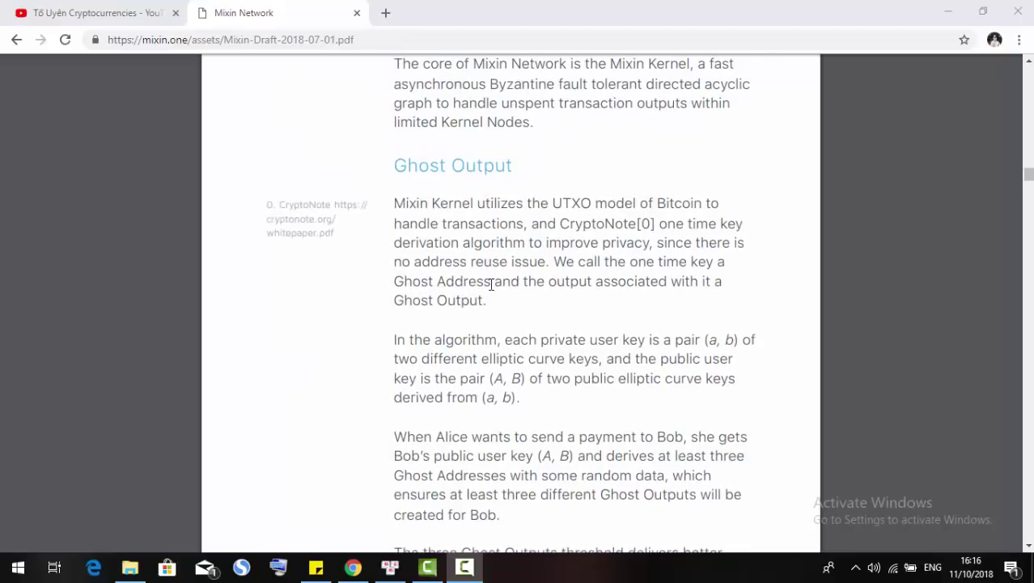
pyautogui.scroll(-3)
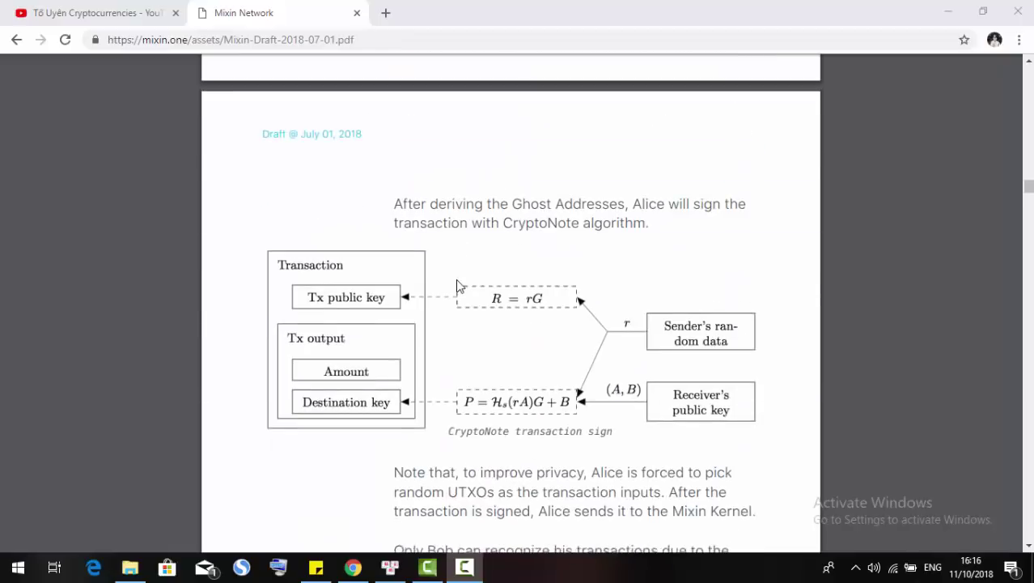
pyautogui.scroll(-3)
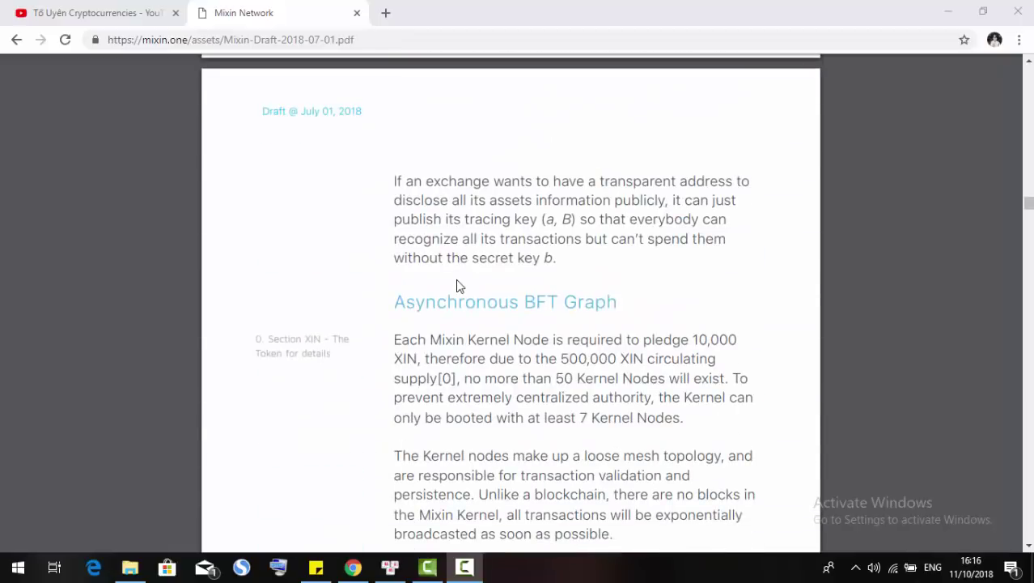
pyautogui.scroll(-3)
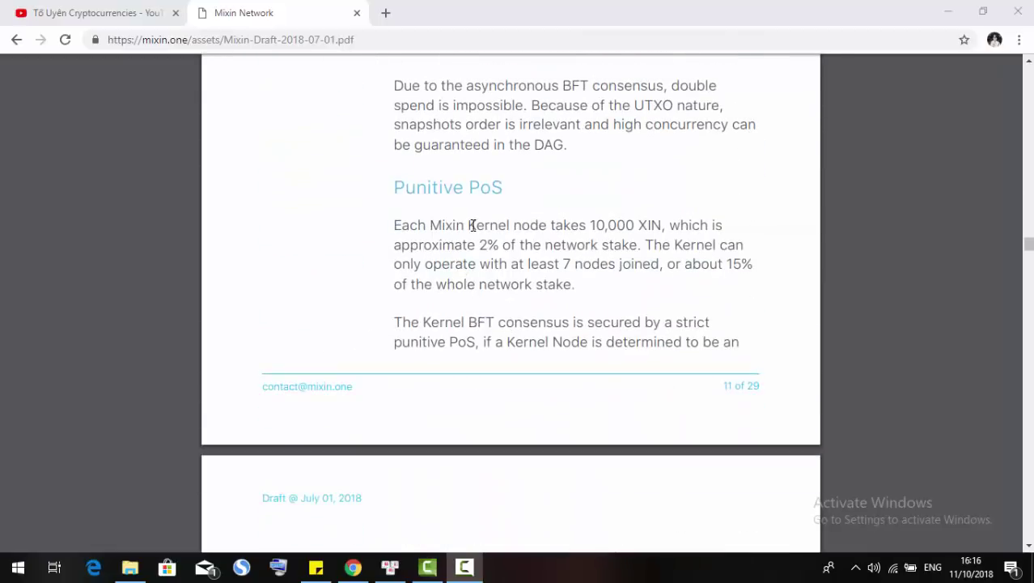
pyautogui.scroll(-3)
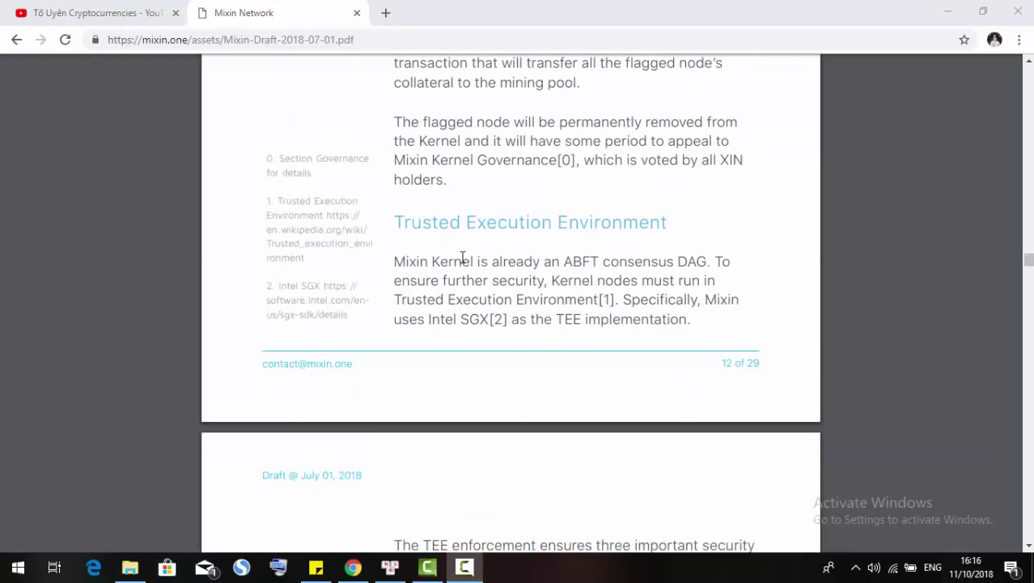
pyautogui.scroll(-3)
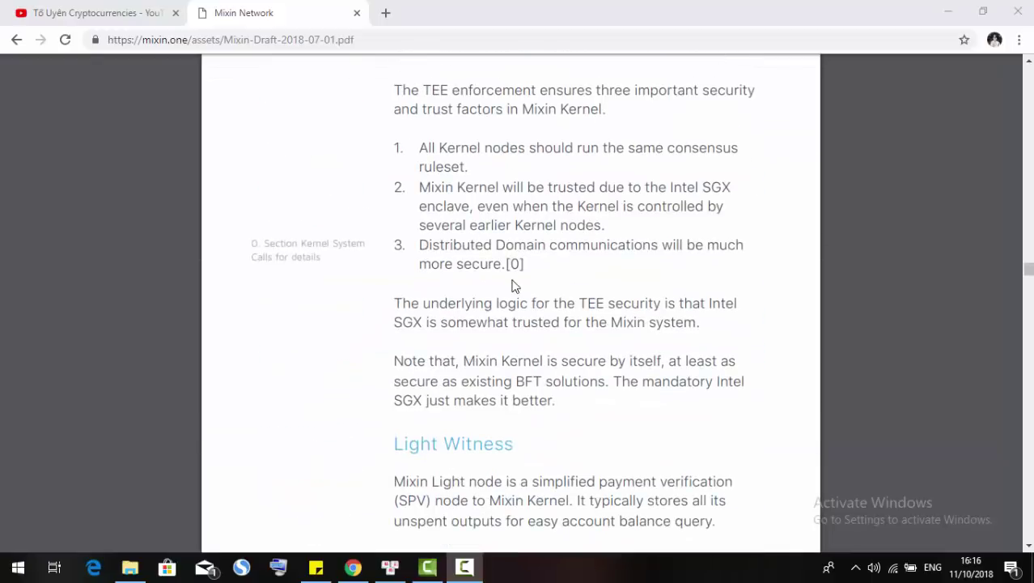
pyautogui.scroll(-3)
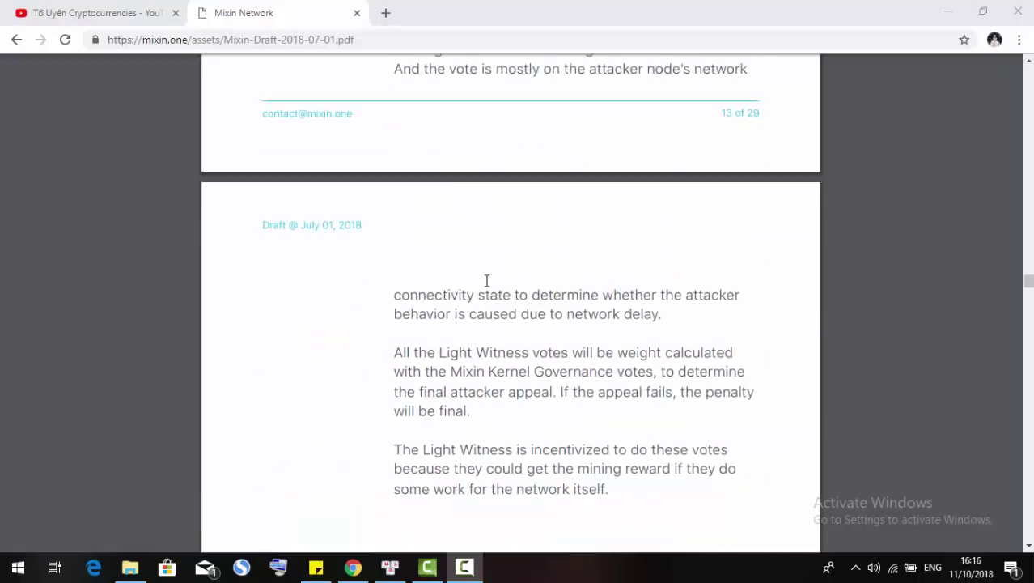
pyautogui.scroll(-3)
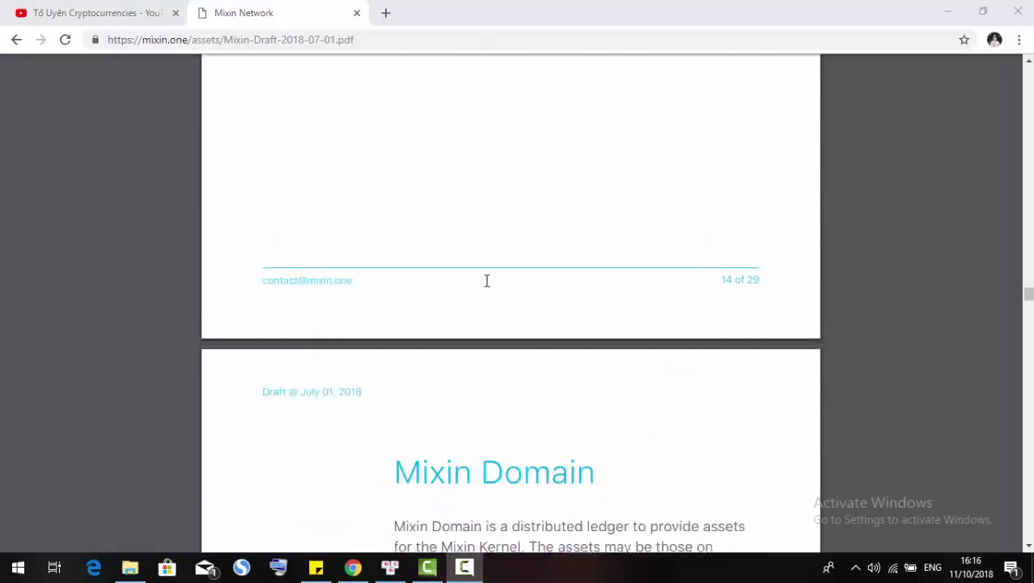
pyautogui.scroll(3)
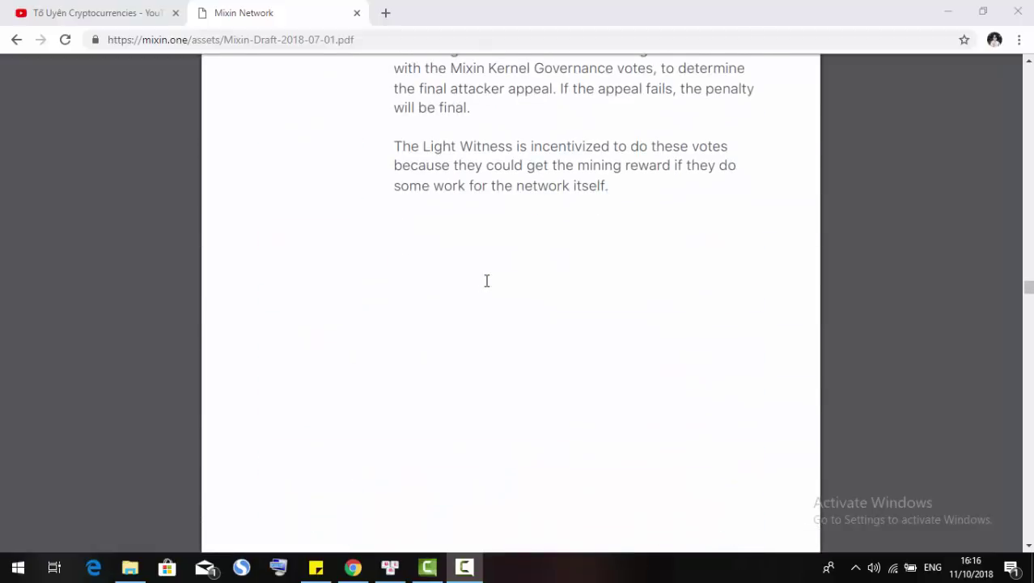
pyautogui.scroll(3)
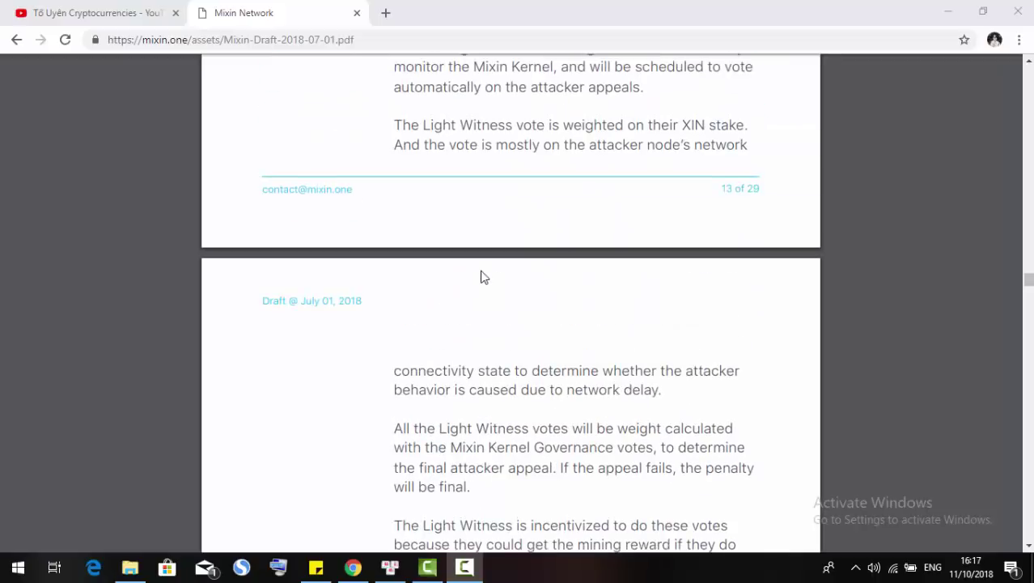
# Go back to re-read the Punitive PoS paragraph on page 11, then return to the Light Witness heading on page 13
pyautogui.scroll(3)
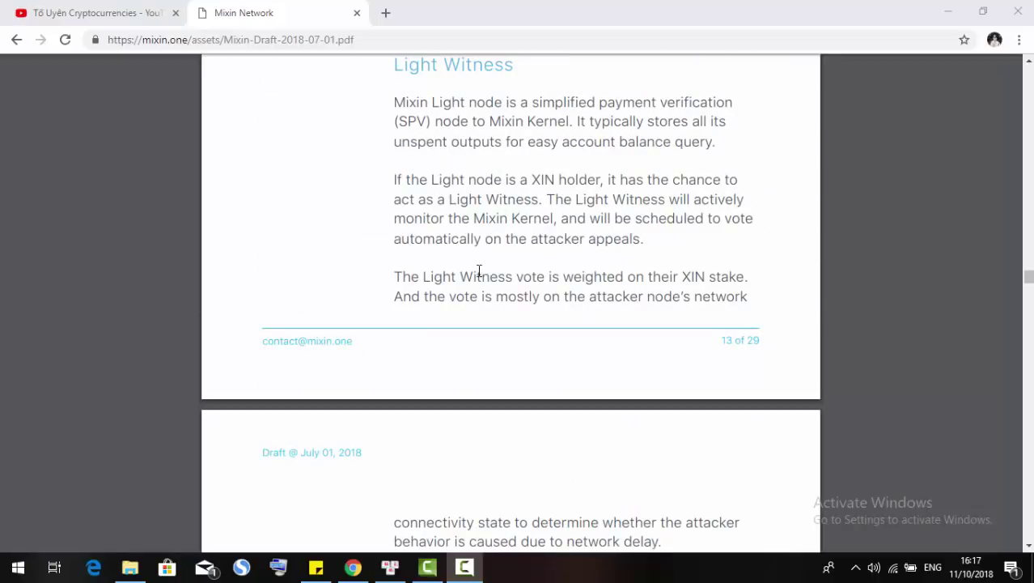
pyautogui.scroll(3)
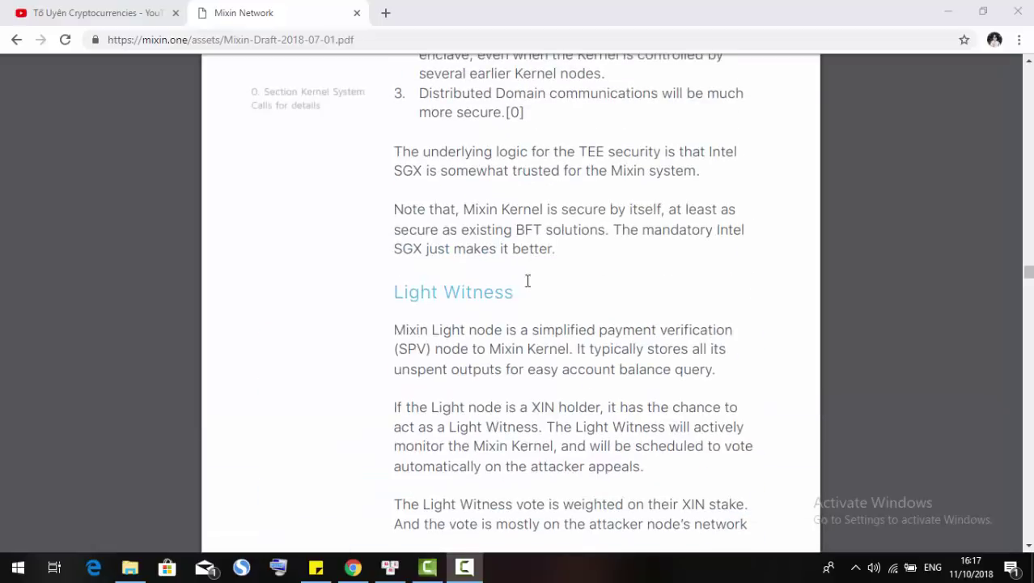
pyautogui.scroll(3)
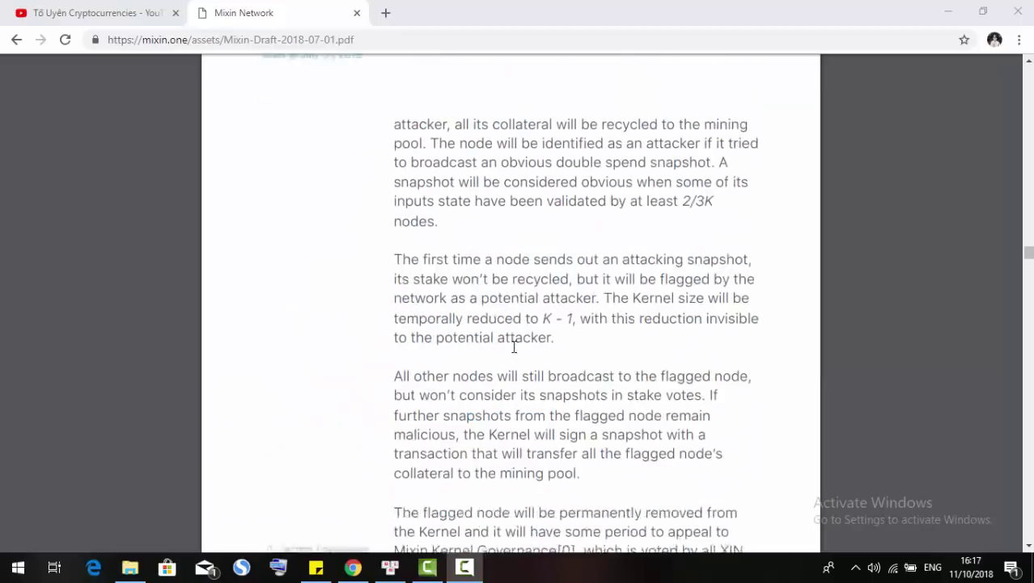
pyautogui.scroll(3)
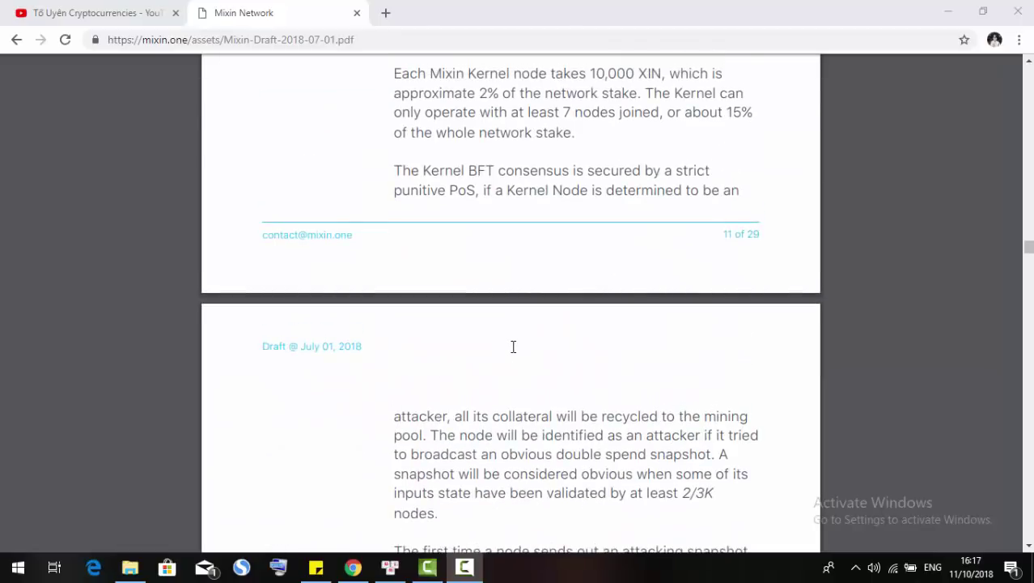
pyautogui.moveTo(518, 353)
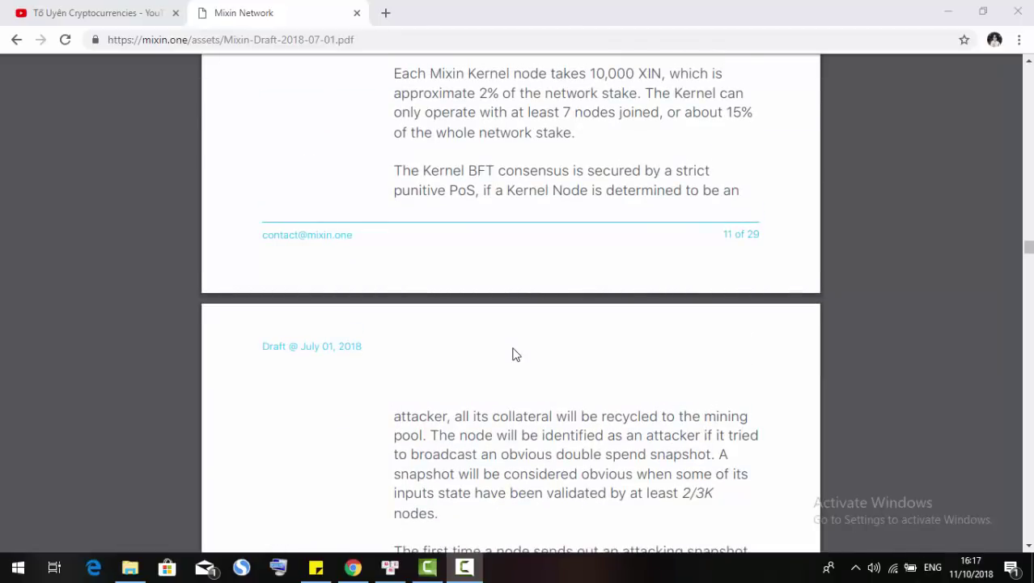
pyautogui.scroll(3)
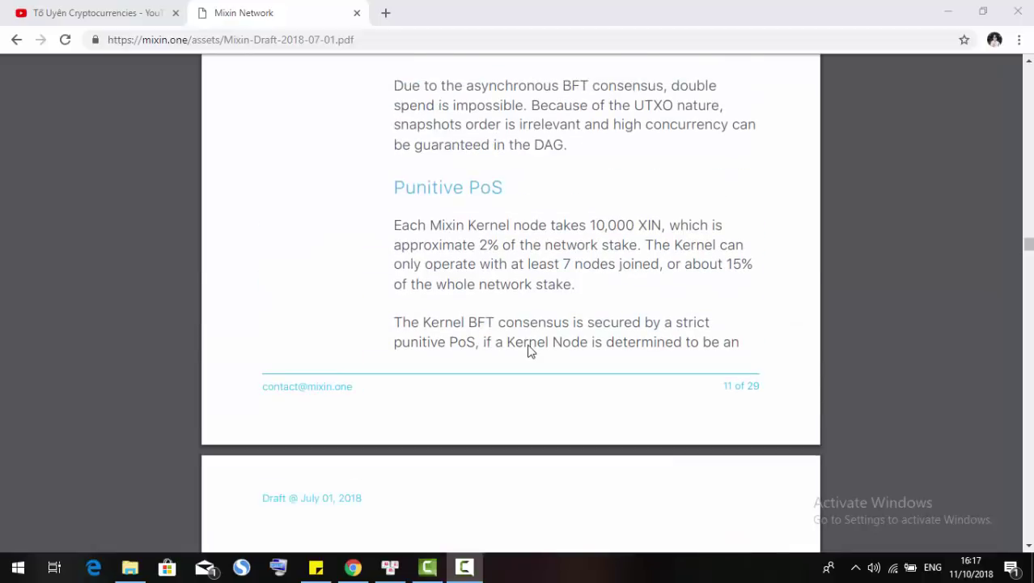
pyautogui.moveTo(521, 365)
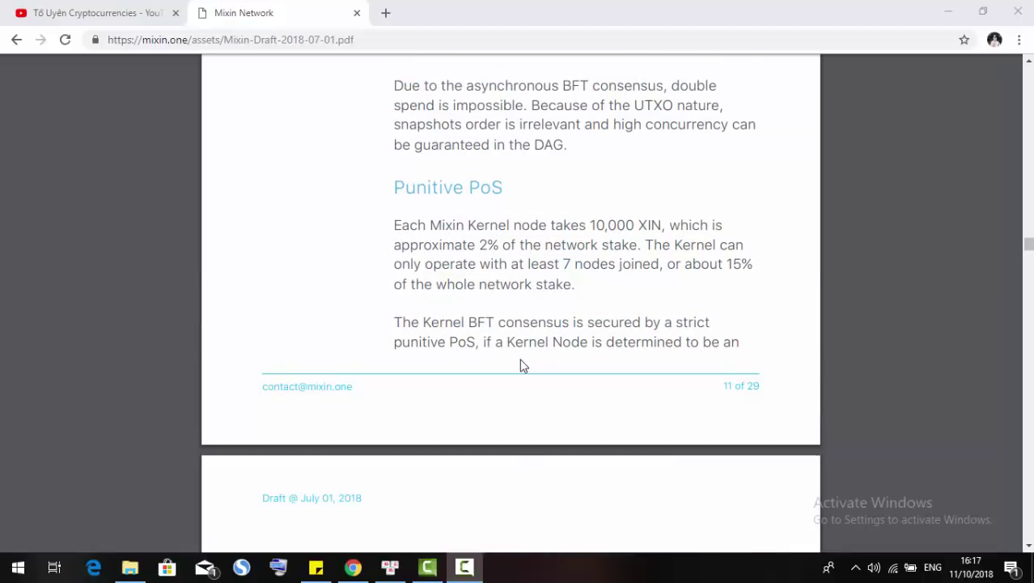
pyautogui.moveTo(520, 357)
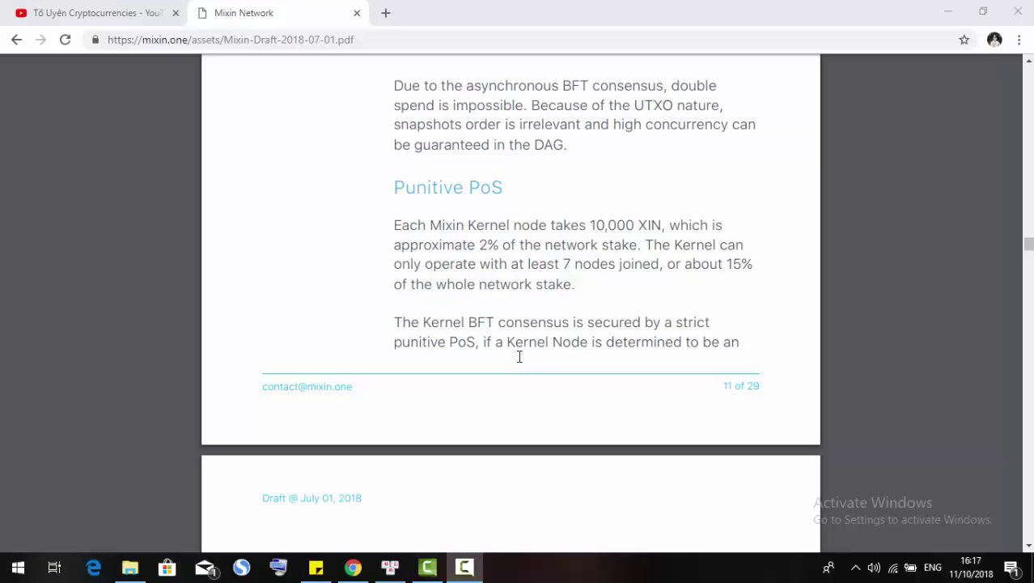
pyautogui.scroll(-3)
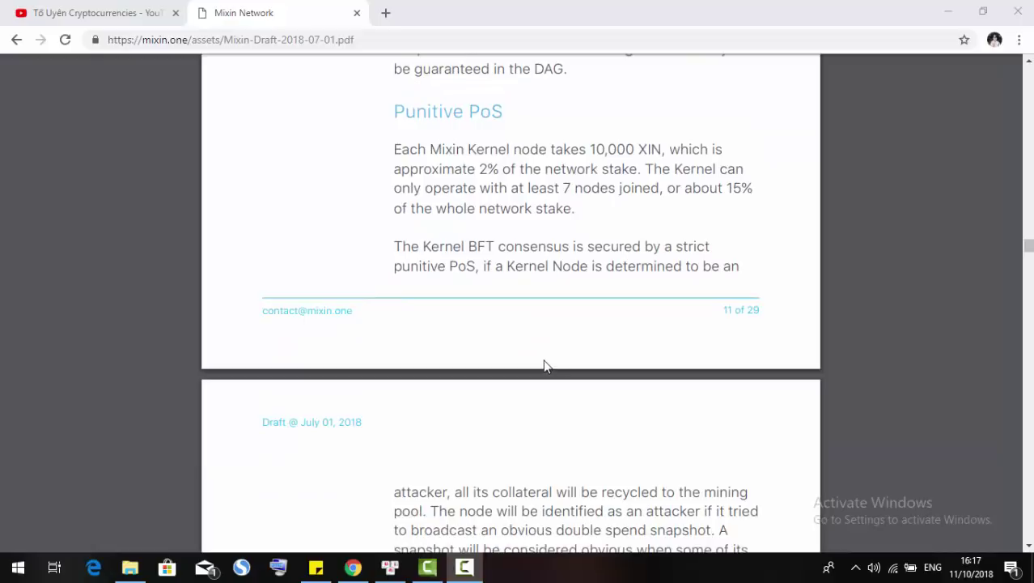
pyautogui.moveTo(541, 355)
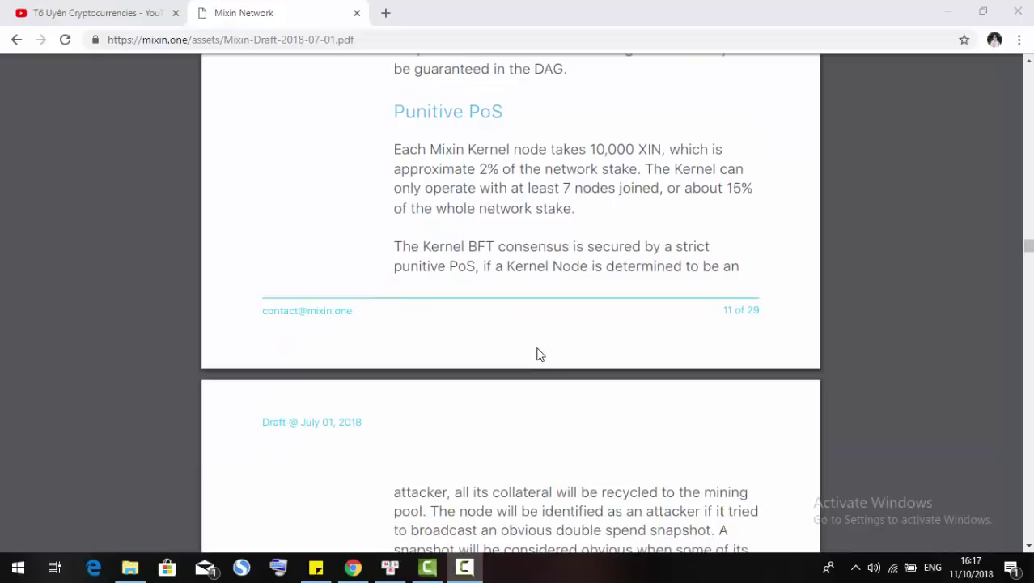
pyautogui.moveTo(531, 327)
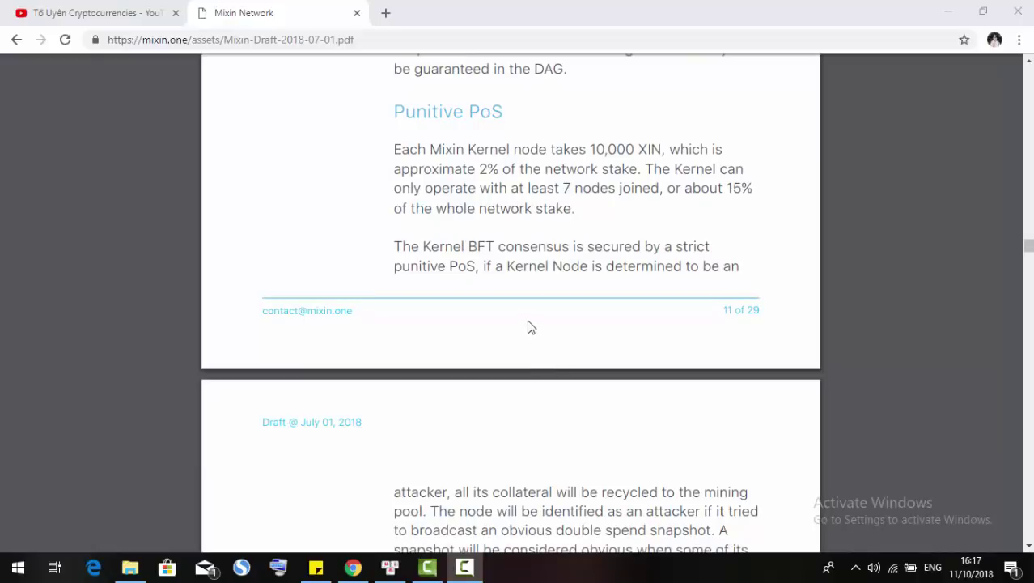
pyautogui.scroll(-3)
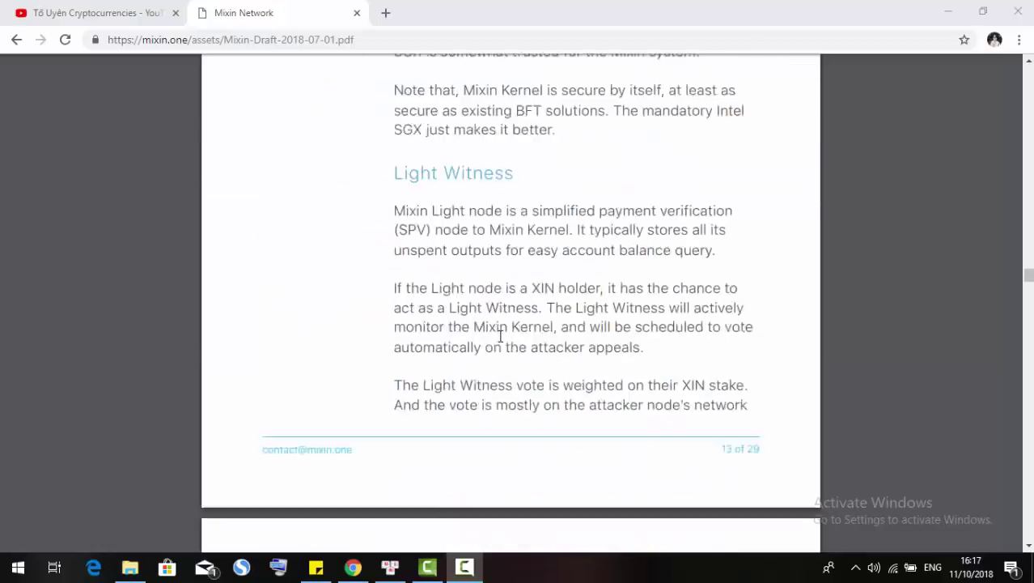
# Settle on page 15, the Mixin Domain coloured circle diagram with its Kernel–Domains–Extensions legend
pyautogui.scroll(-3)
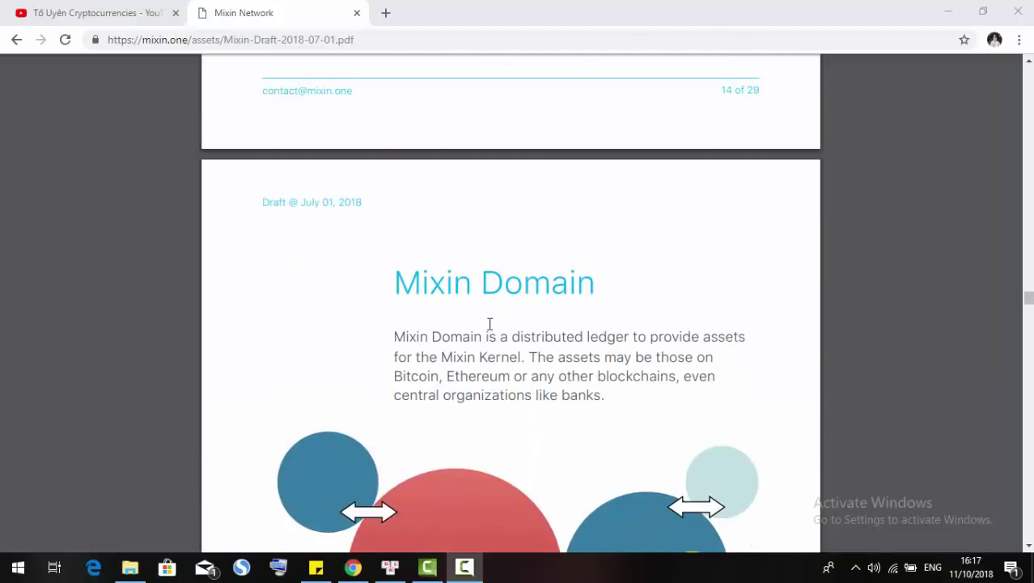
pyautogui.scroll(-3)
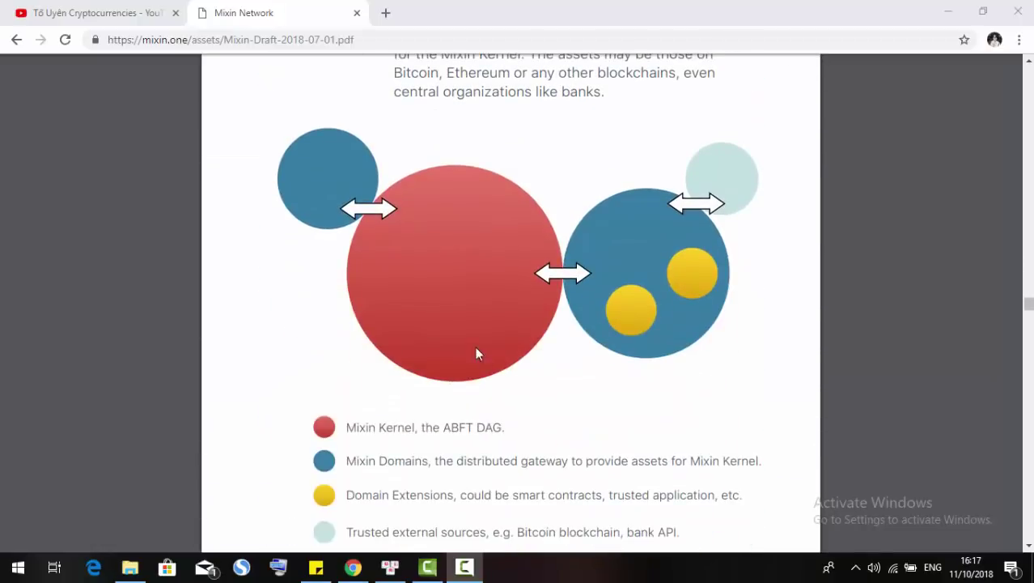
pyautogui.scroll(3)
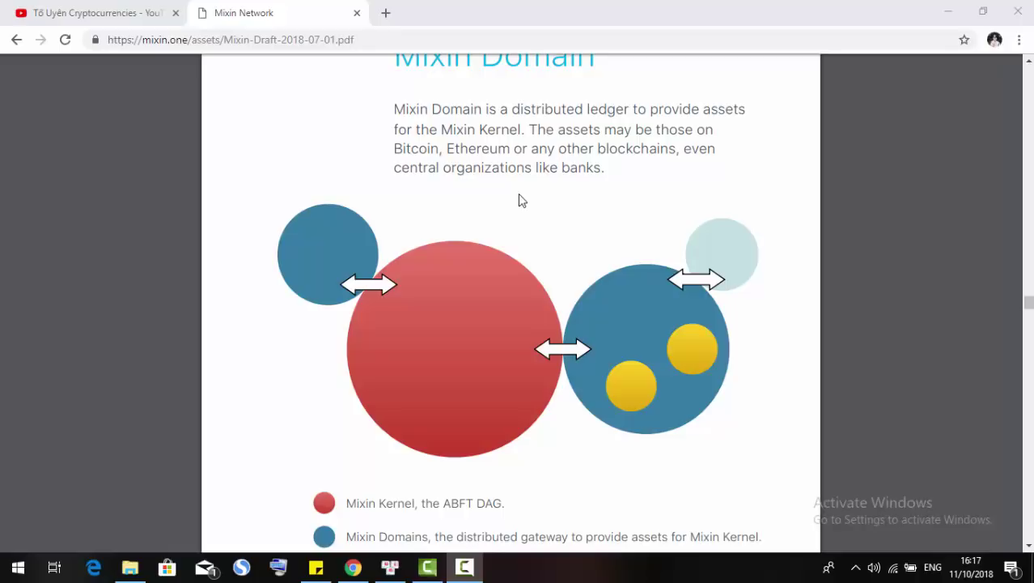
pyautogui.moveTo(528, 214)
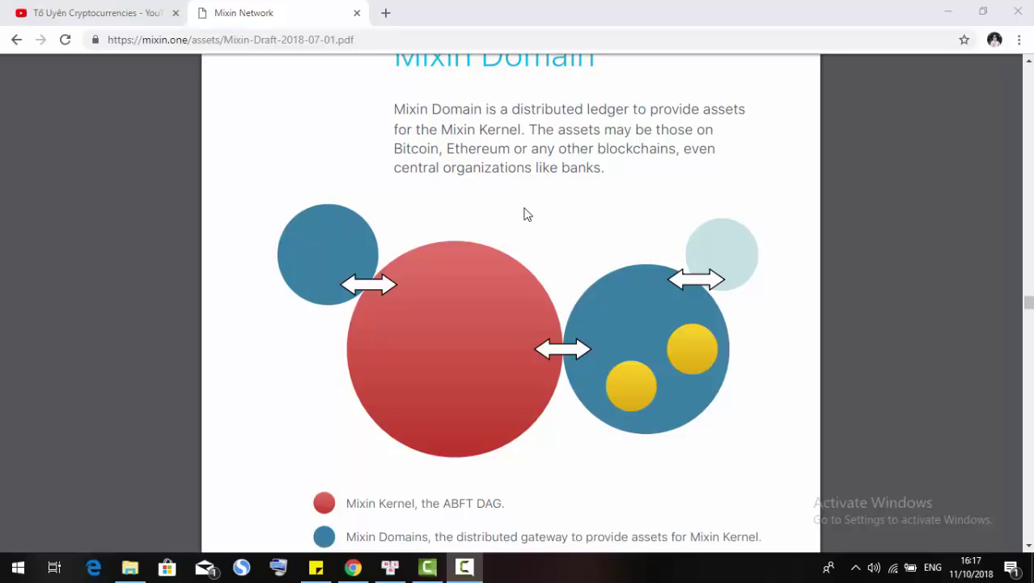
pyautogui.moveTo(609, 227)
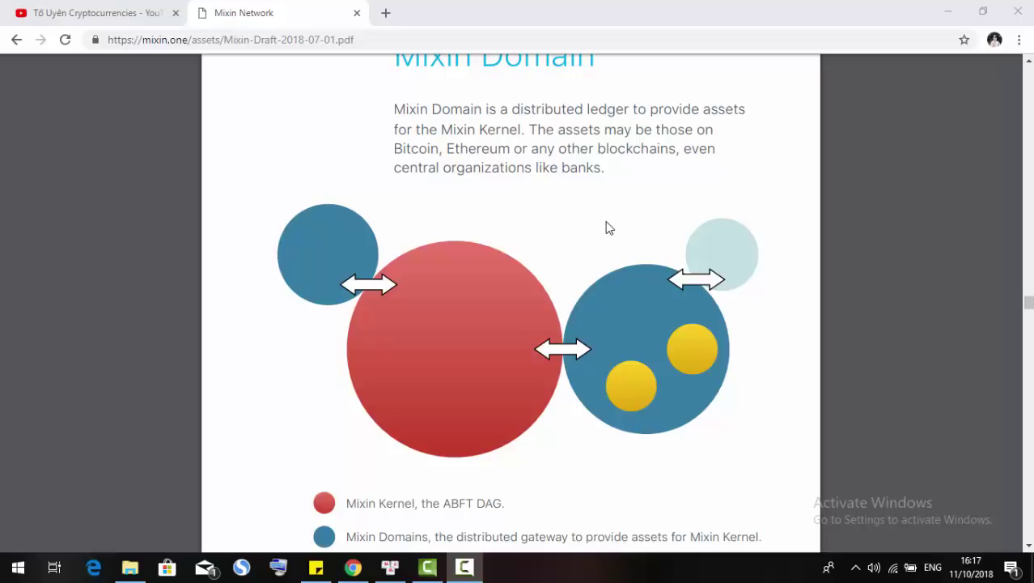
pyautogui.moveTo(587, 214)
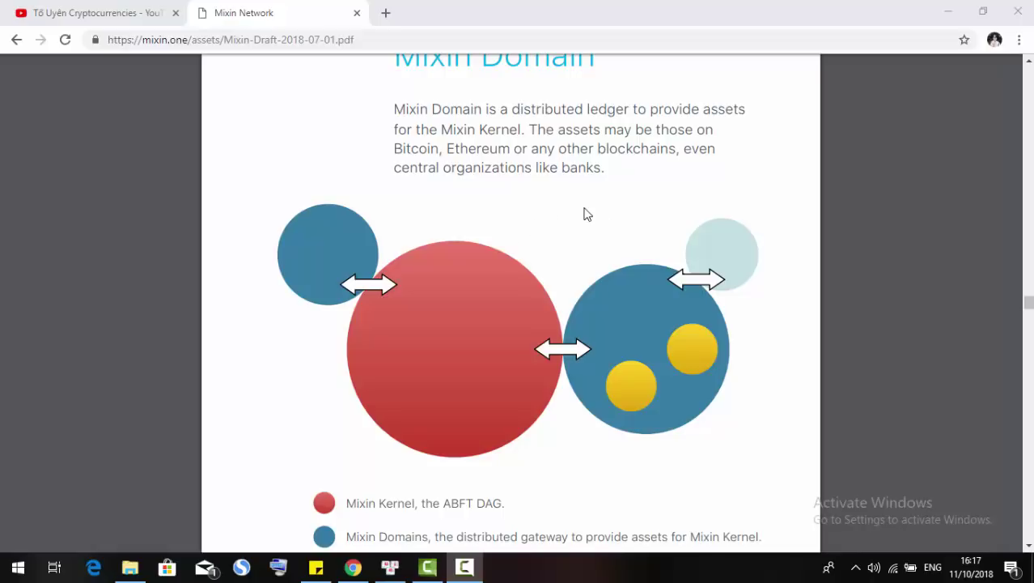
pyautogui.scroll(-3)
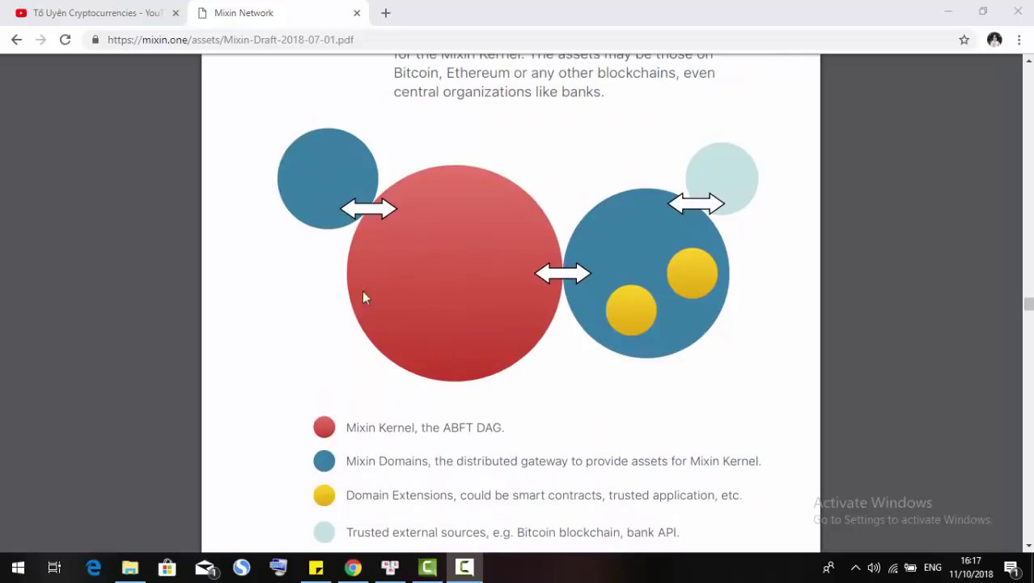
pyautogui.moveTo(534, 356)
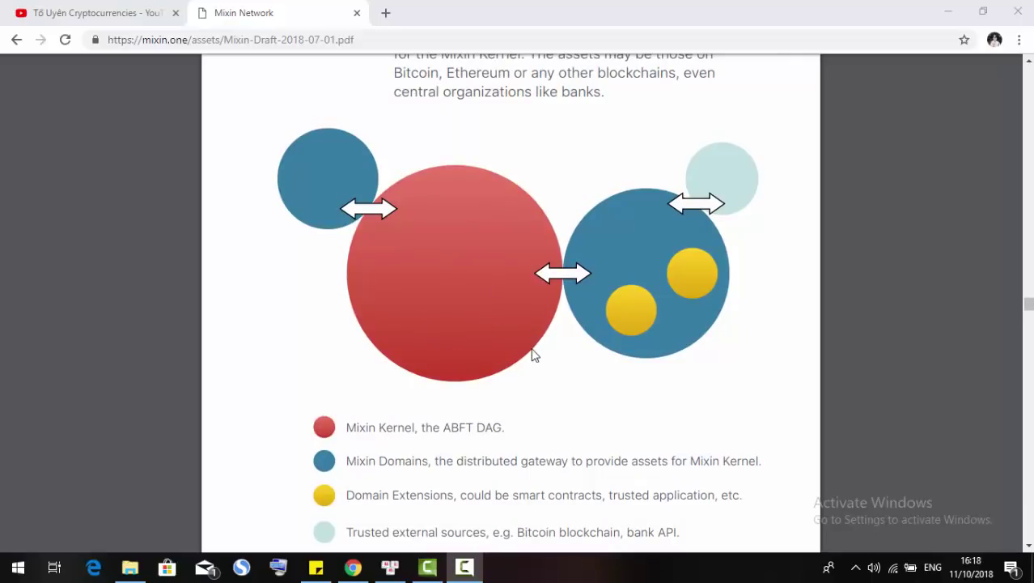
pyautogui.scroll(-3)
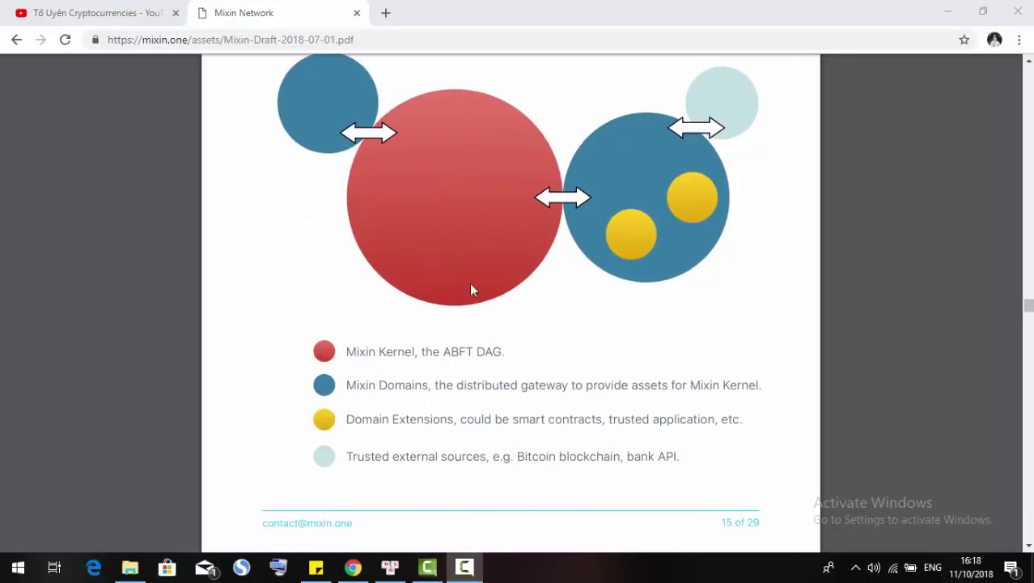
pyautogui.moveTo(618, 187)
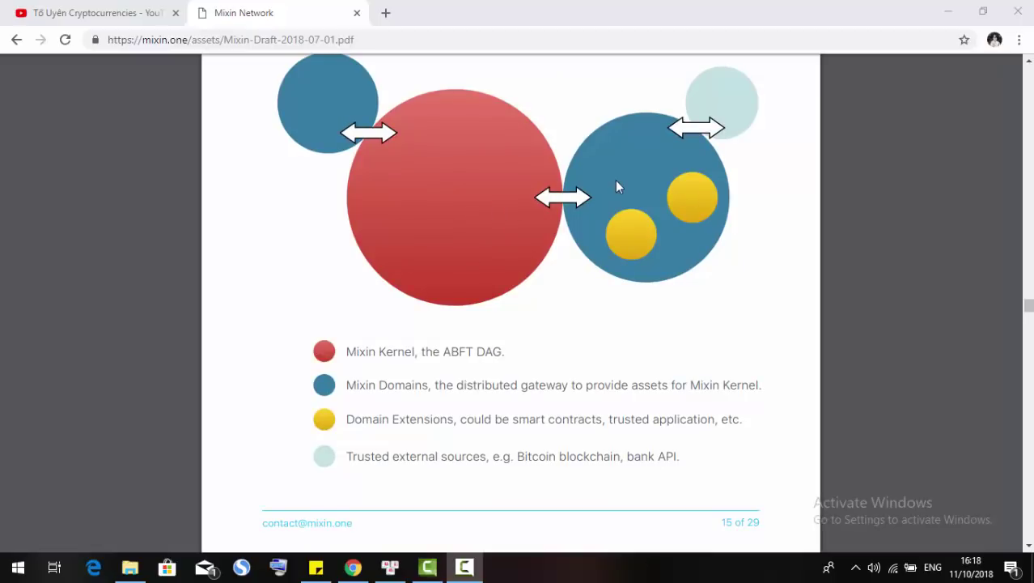
pyautogui.moveTo(638, 171)
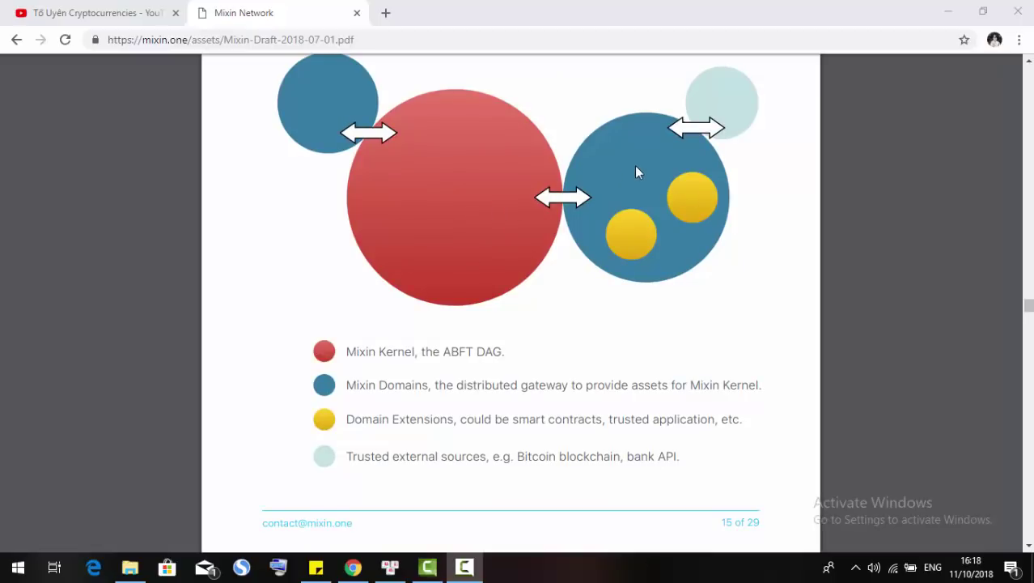
pyautogui.moveTo(665, 204)
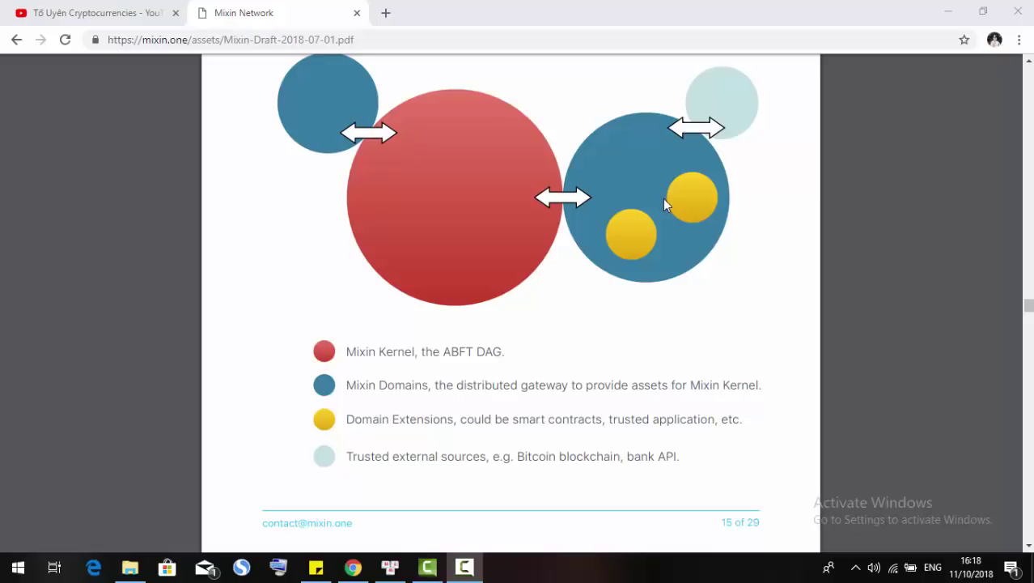
pyautogui.moveTo(678, 267)
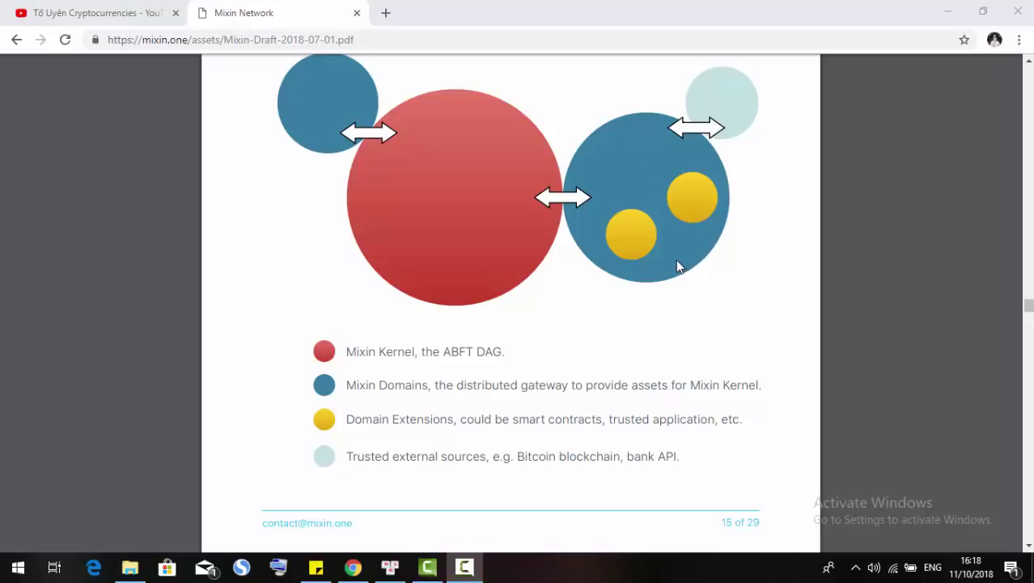
pyautogui.moveTo(608, 235)
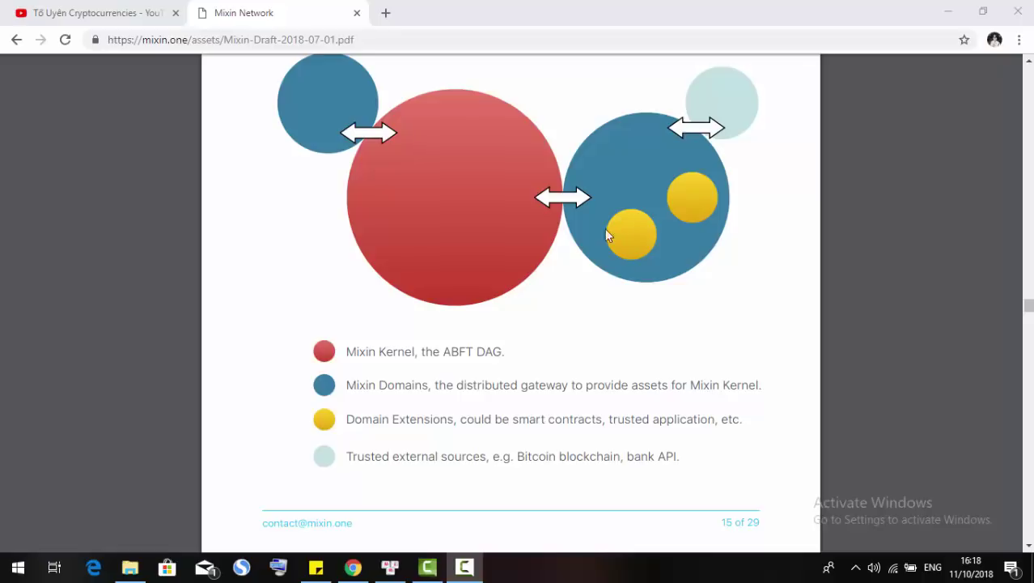
pyautogui.moveTo(463, 445)
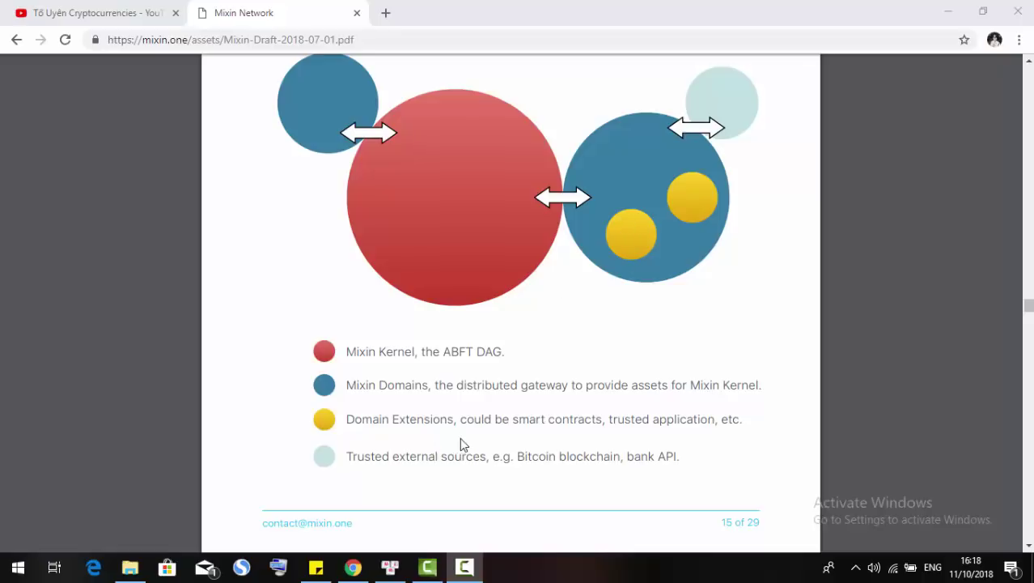
pyautogui.moveTo(609, 444)
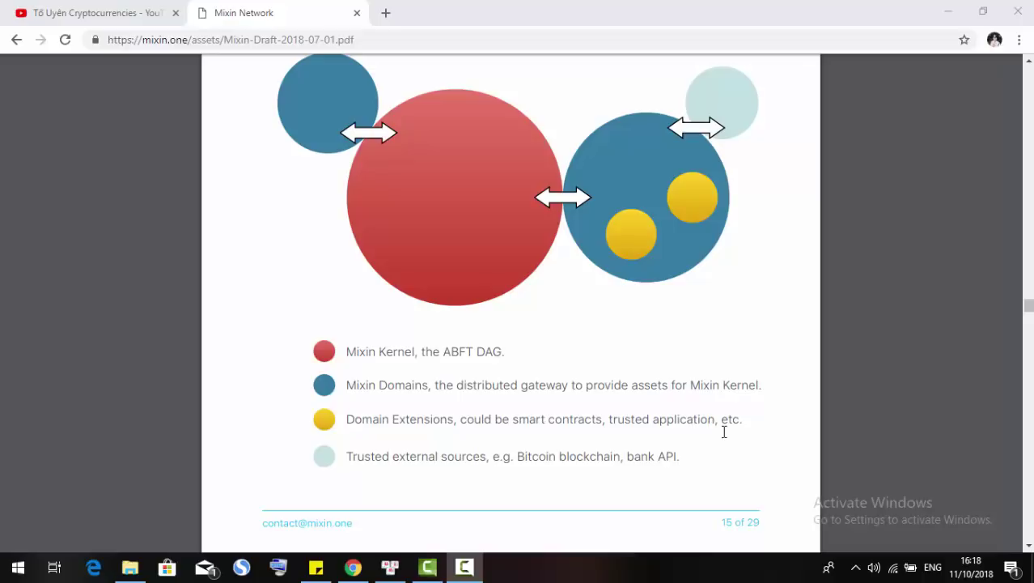
pyautogui.moveTo(716, 436)
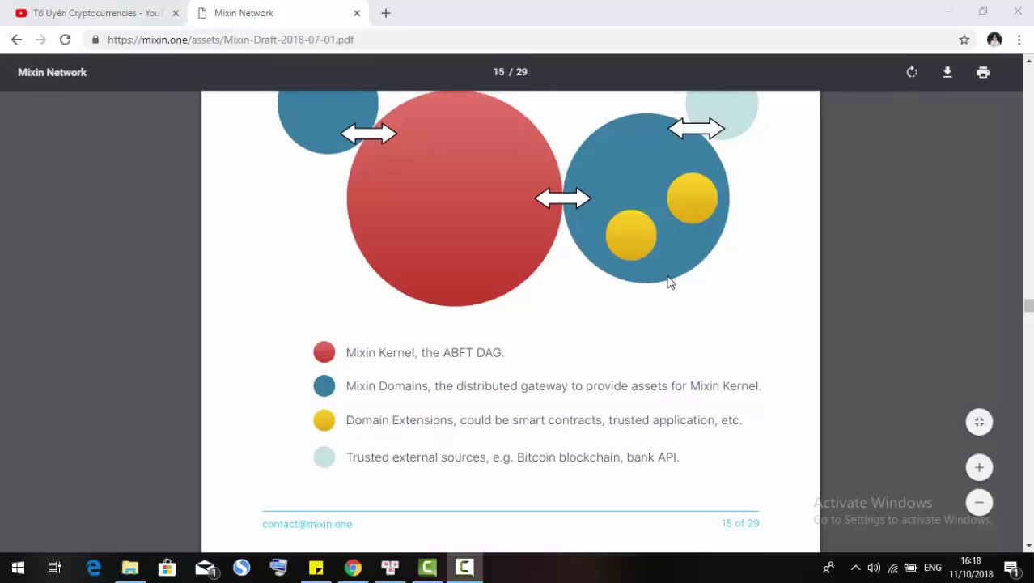
pyautogui.scroll(3)
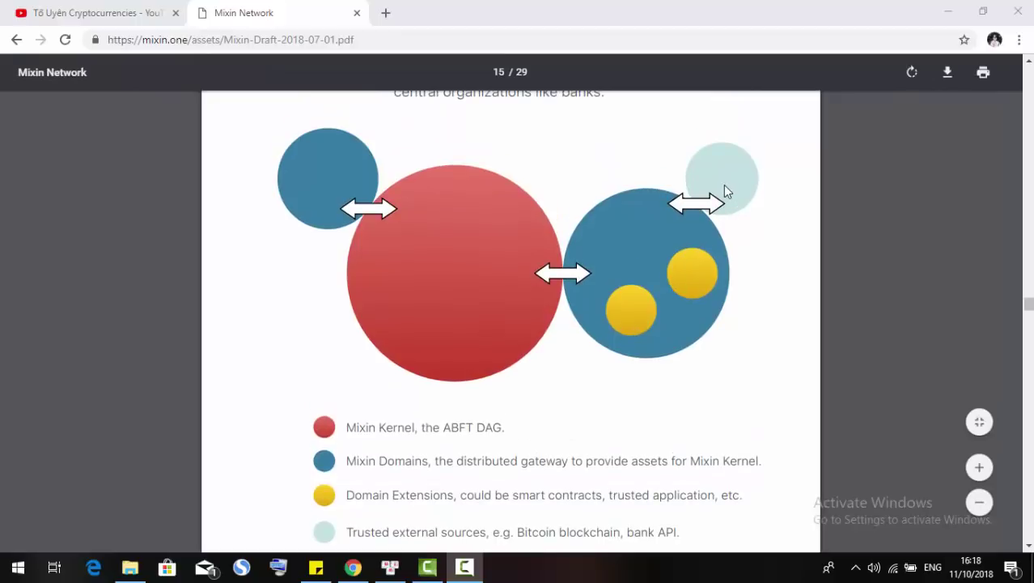
pyautogui.scroll(3)
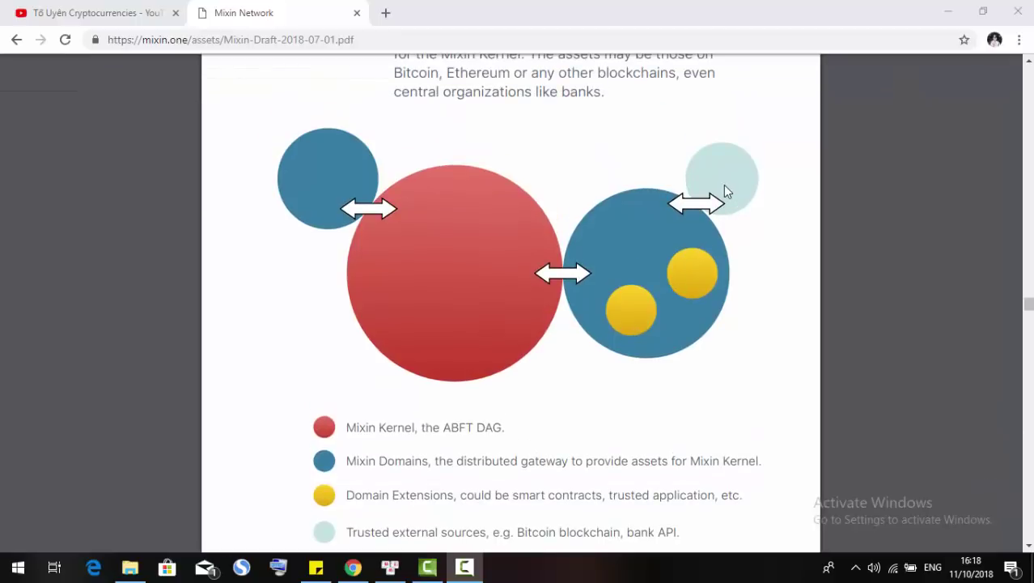
pyautogui.moveTo(664, 217)
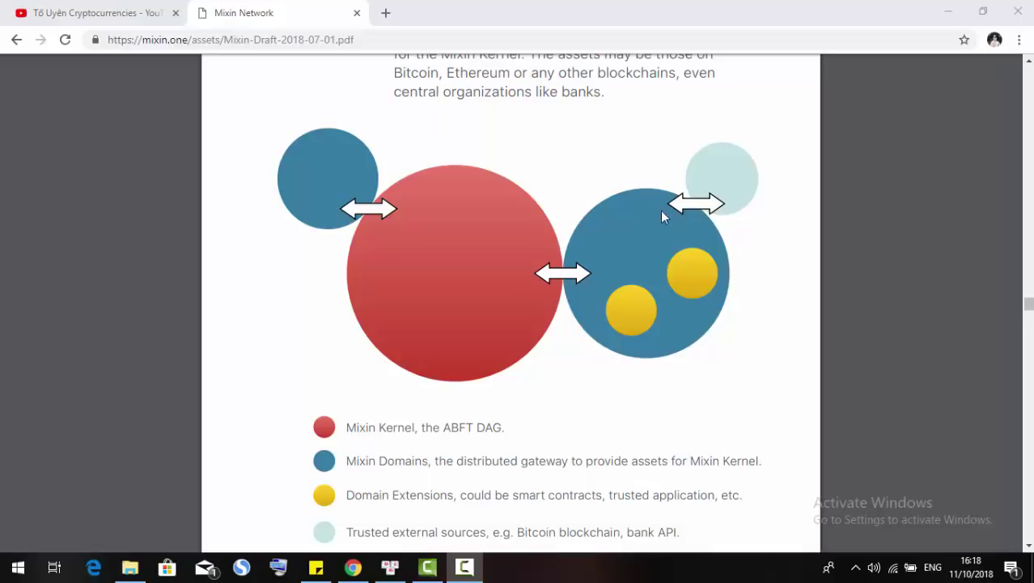
pyautogui.moveTo(641, 259)
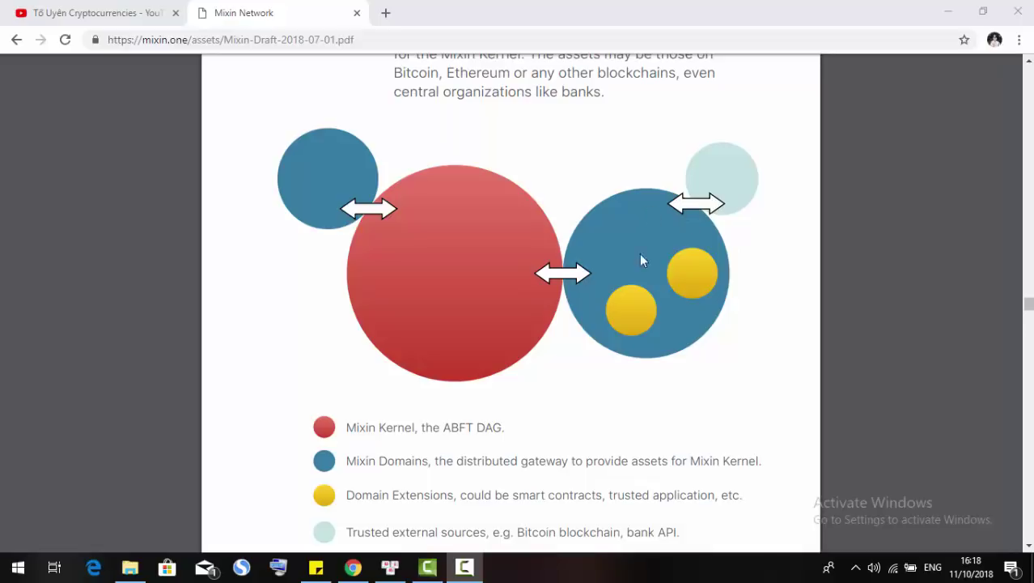
pyautogui.moveTo(688, 284)
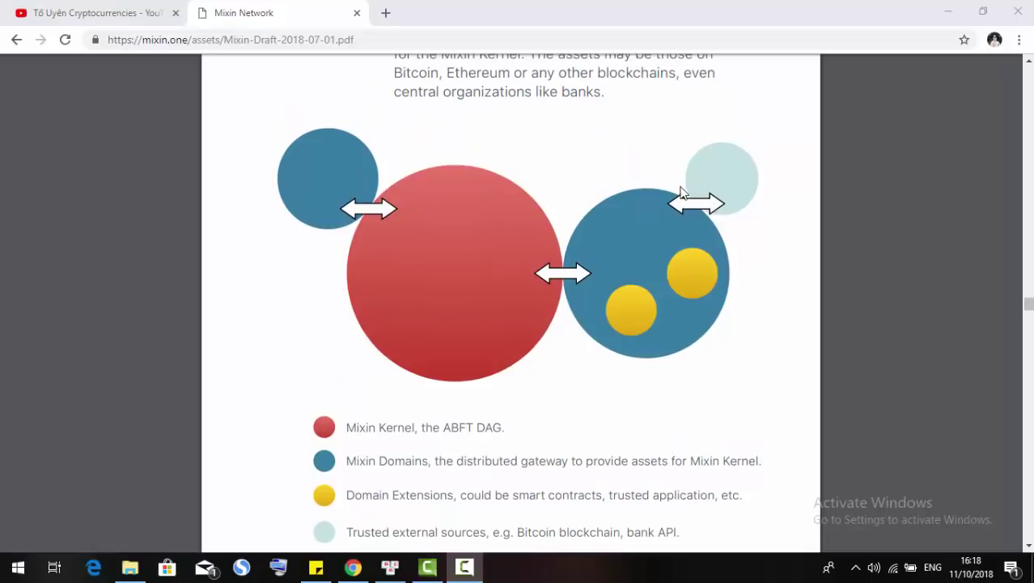
pyautogui.moveTo(667, 193)
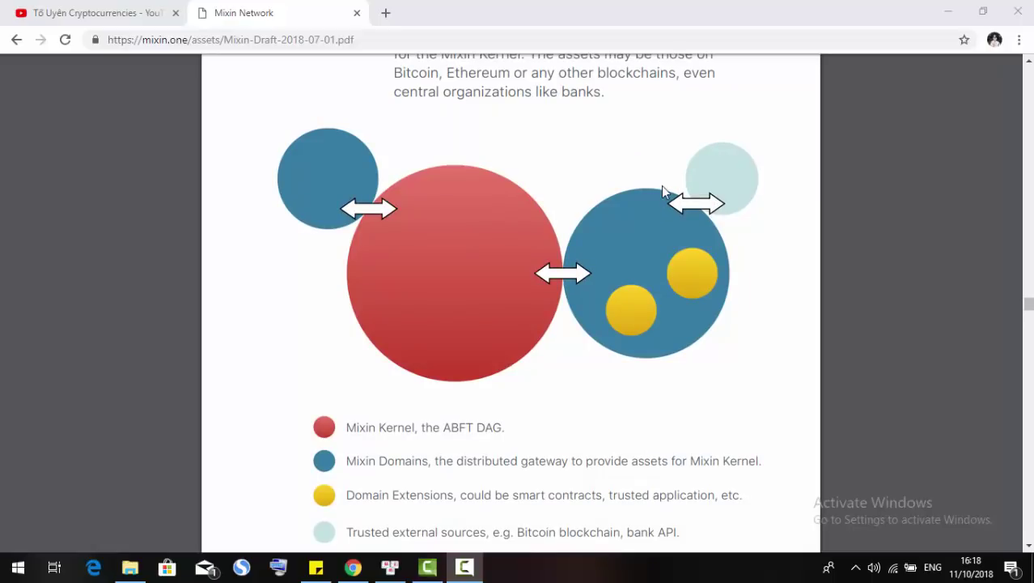
# Skim the domain parameters on page 16 and the start of the Standard Domain Interfaces pages
pyautogui.scroll(-3)
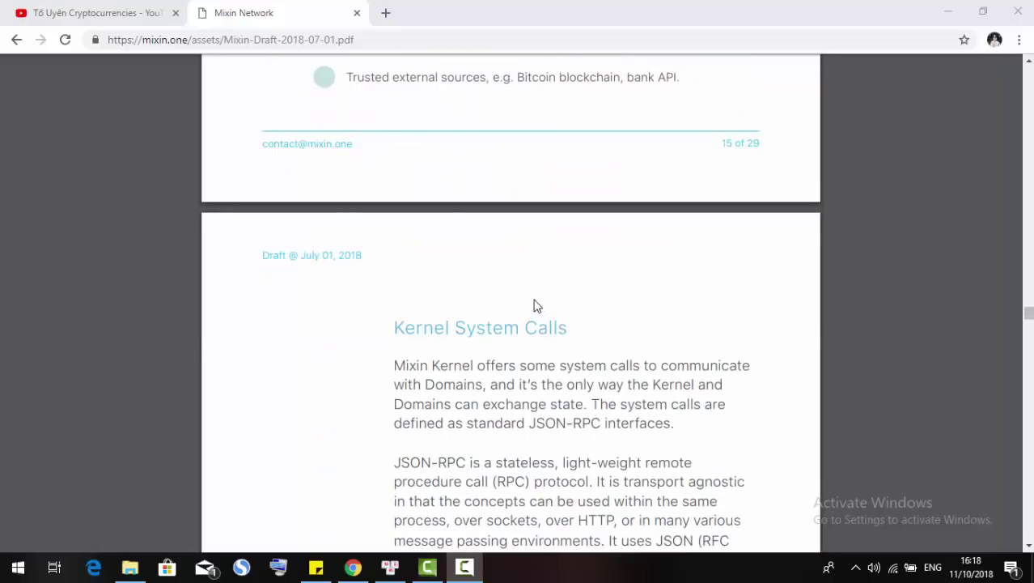
pyautogui.scroll(-3)
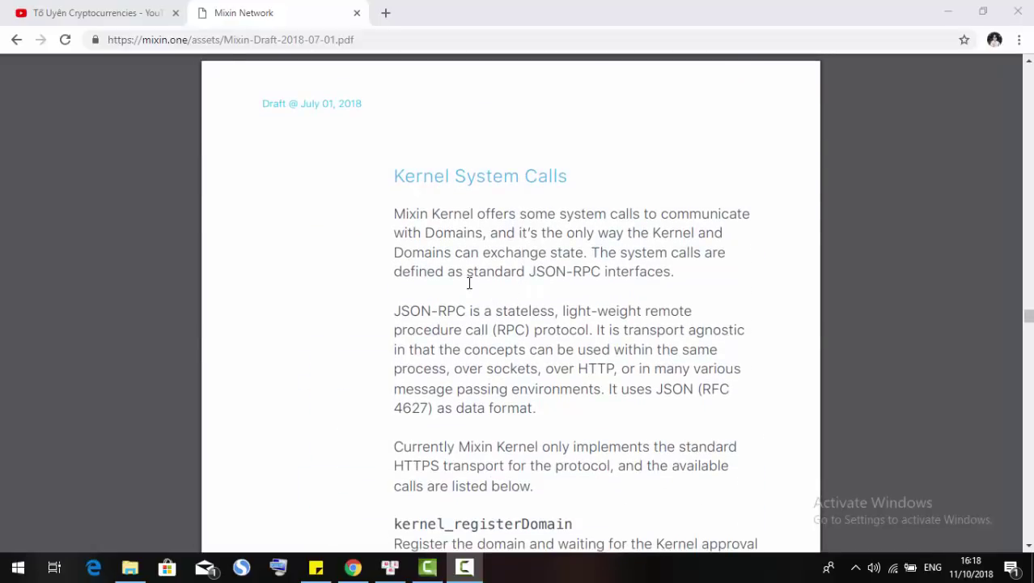
pyautogui.scroll(-3)
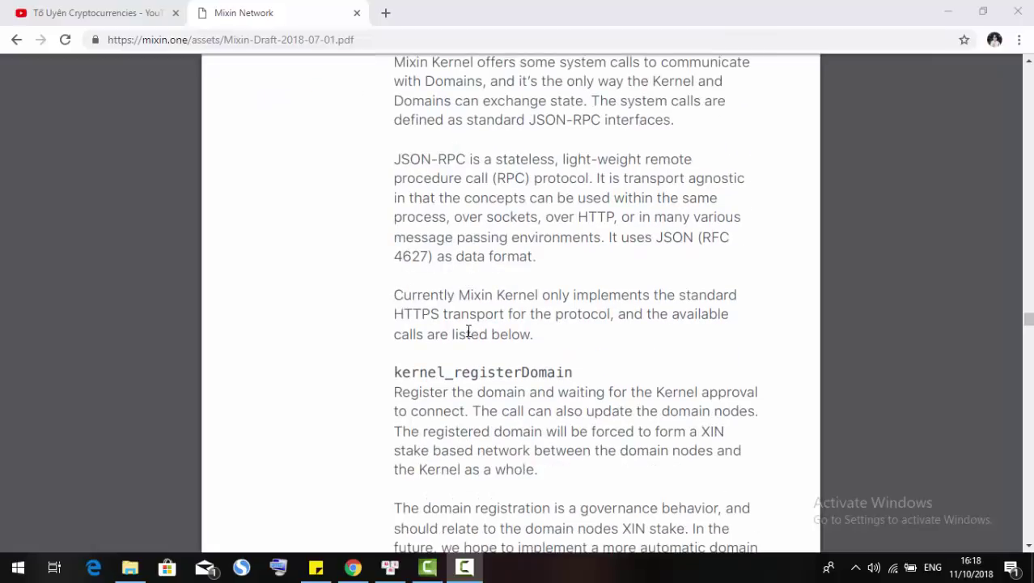
pyautogui.scroll(-3)
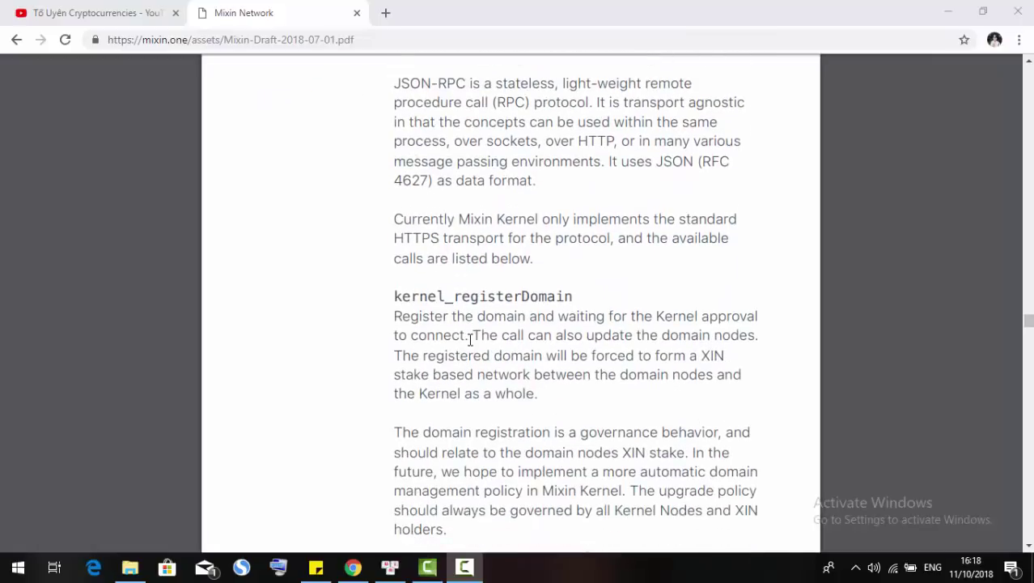
pyautogui.scroll(3)
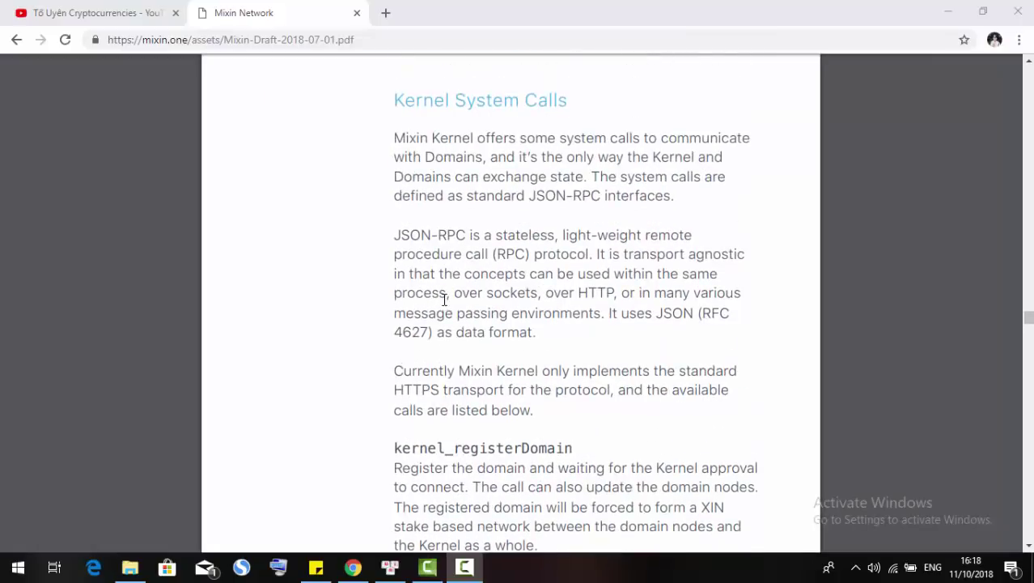
pyautogui.scroll(-3)
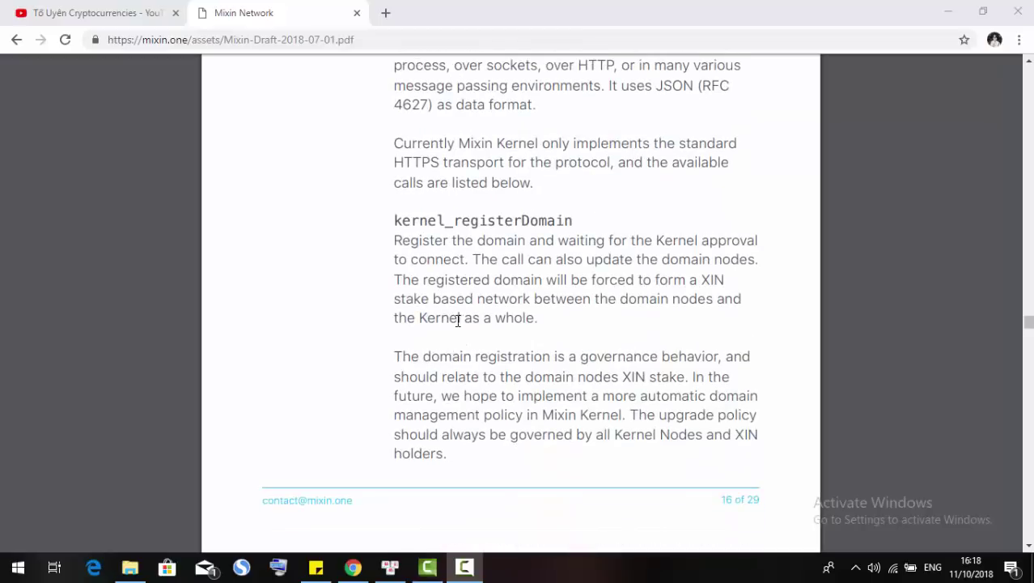
pyautogui.scroll(3)
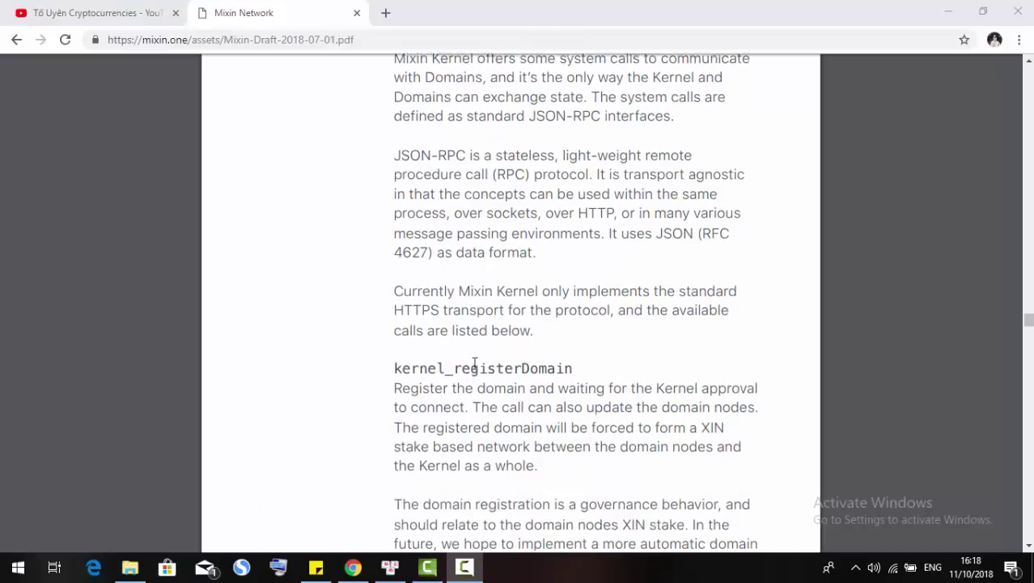
pyautogui.scroll(-3)
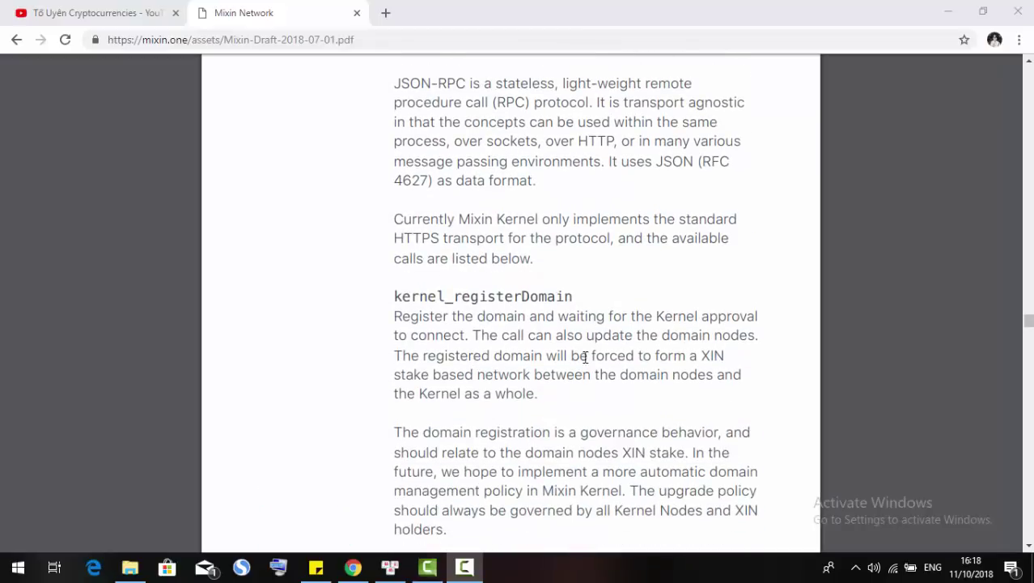
# Continue through the Standard Domain Interfaces to the Domain Extensions heading on page 20 of 29
pyautogui.scroll(-3)
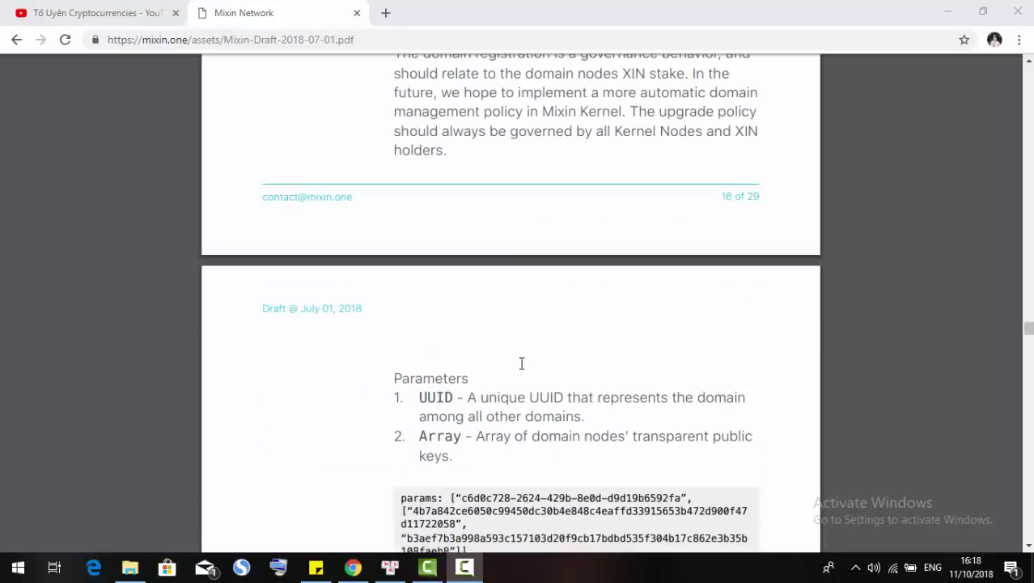
pyautogui.scroll(3)
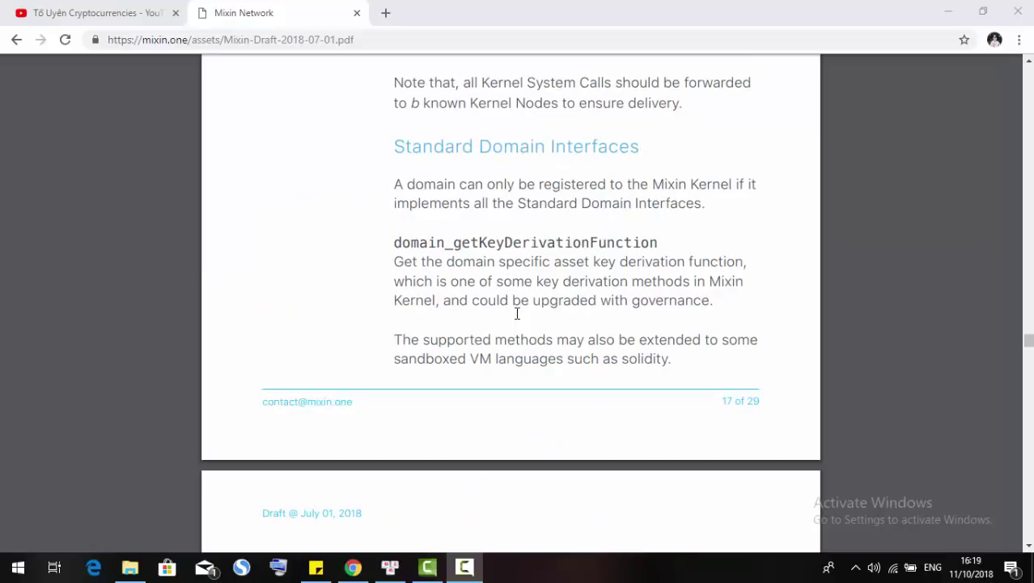
pyautogui.moveTo(529, 282)
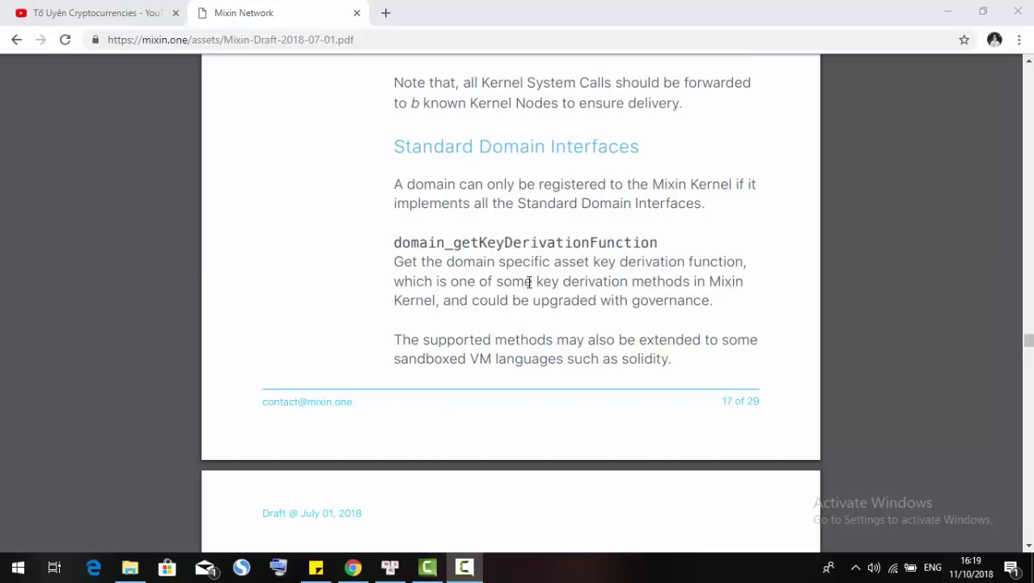
pyautogui.scroll(-3)
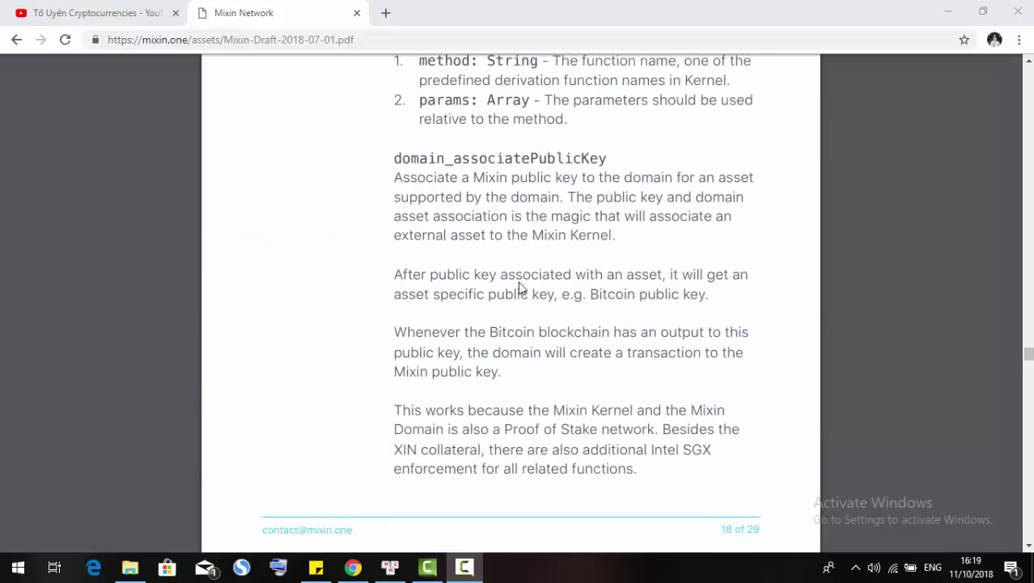
pyautogui.scroll(-3)
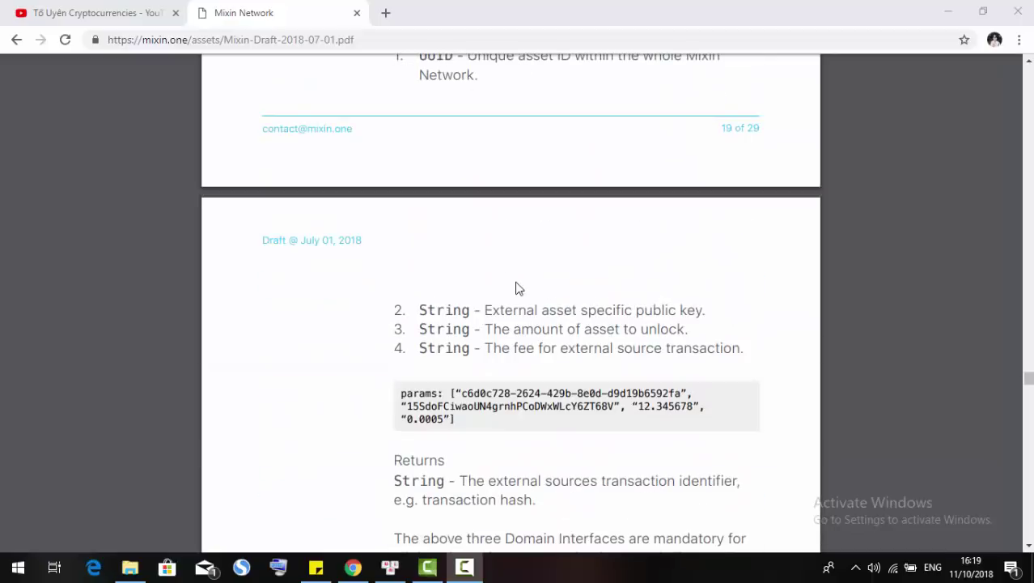
pyautogui.scroll(-3)
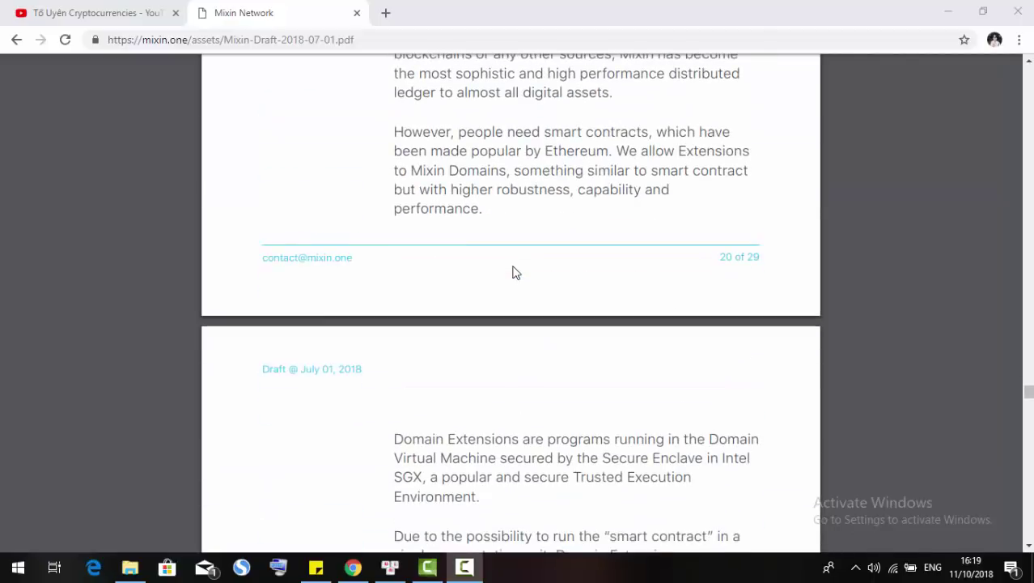
pyautogui.scroll(-3)
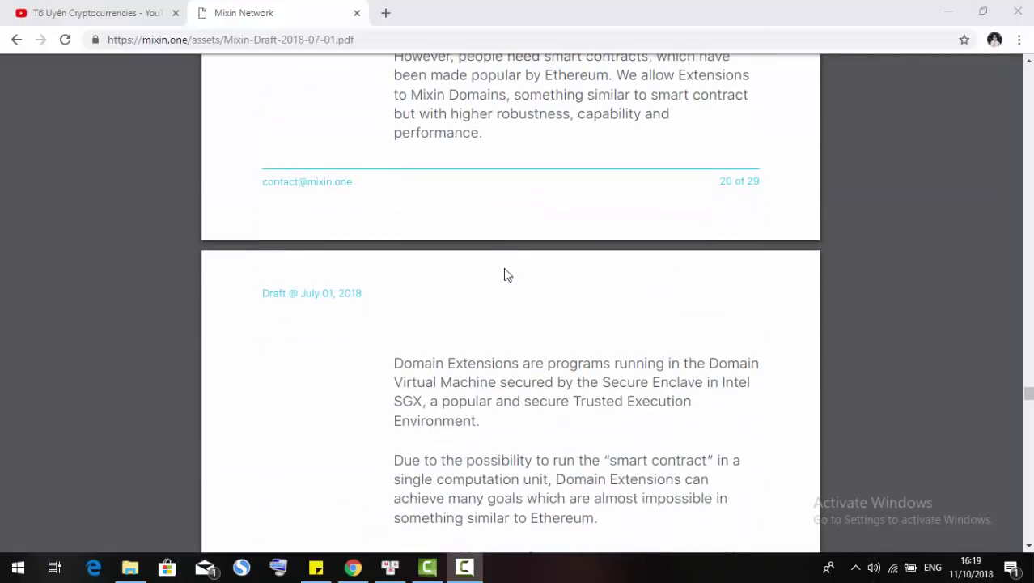
pyautogui.scroll(3)
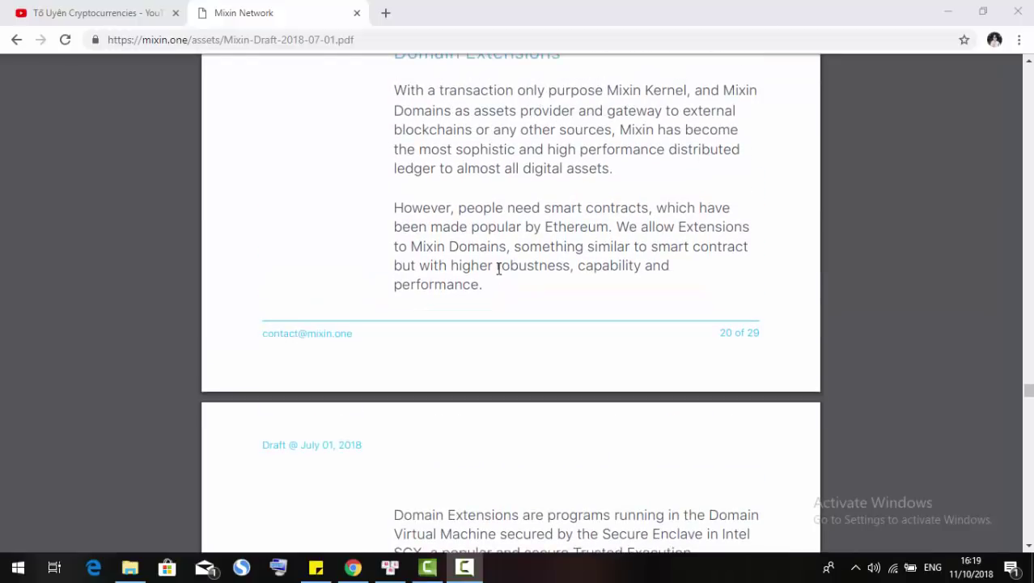
pyautogui.scroll(3)
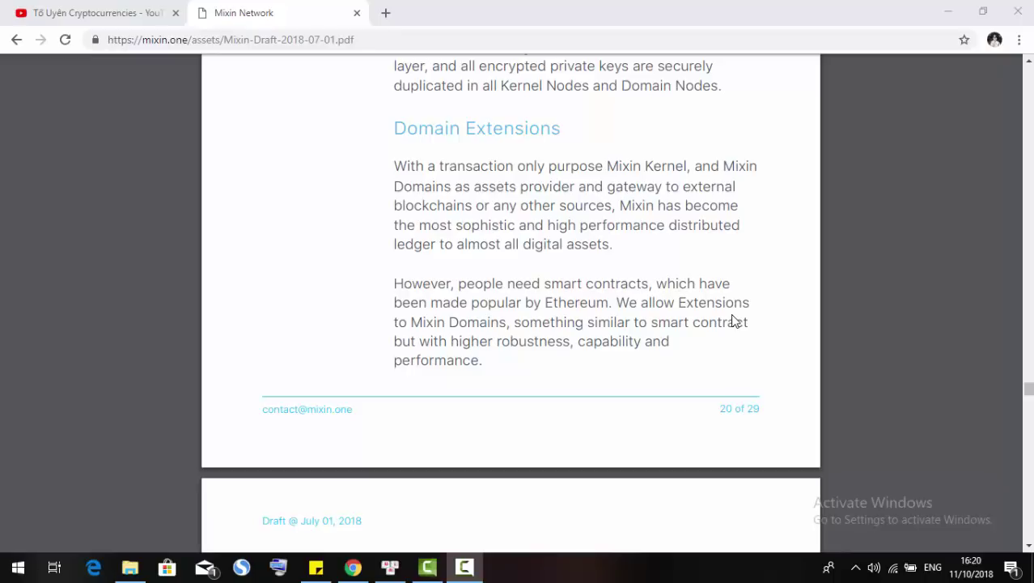
pyautogui.moveTo(521, 204)
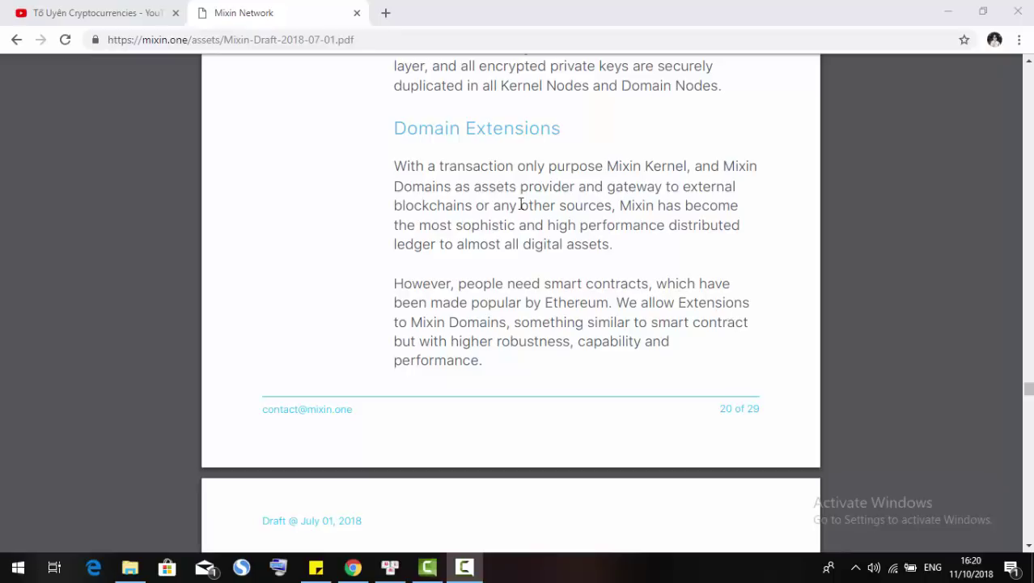
pyautogui.moveTo(550, 191)
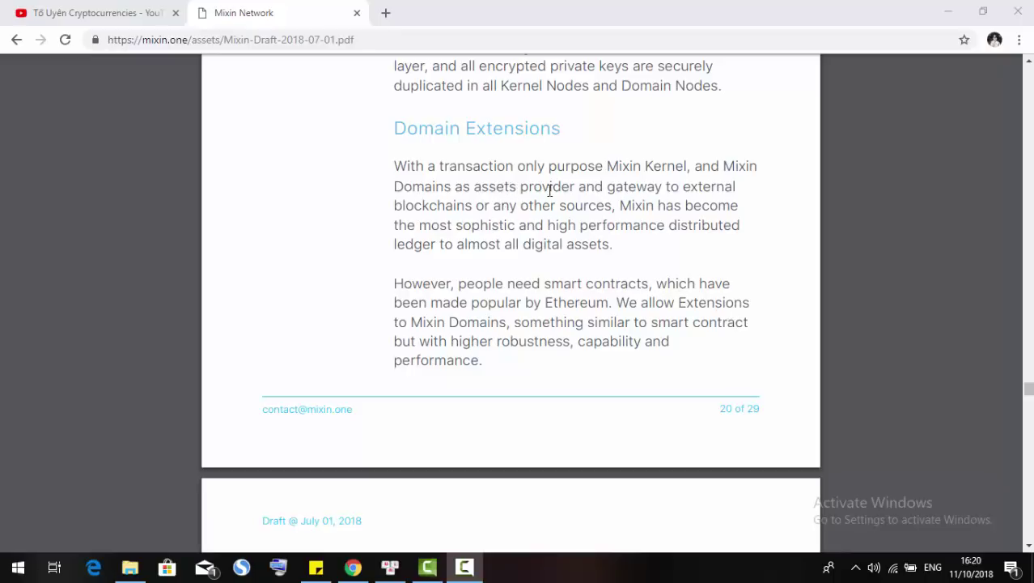
pyautogui.moveTo(534, 204)
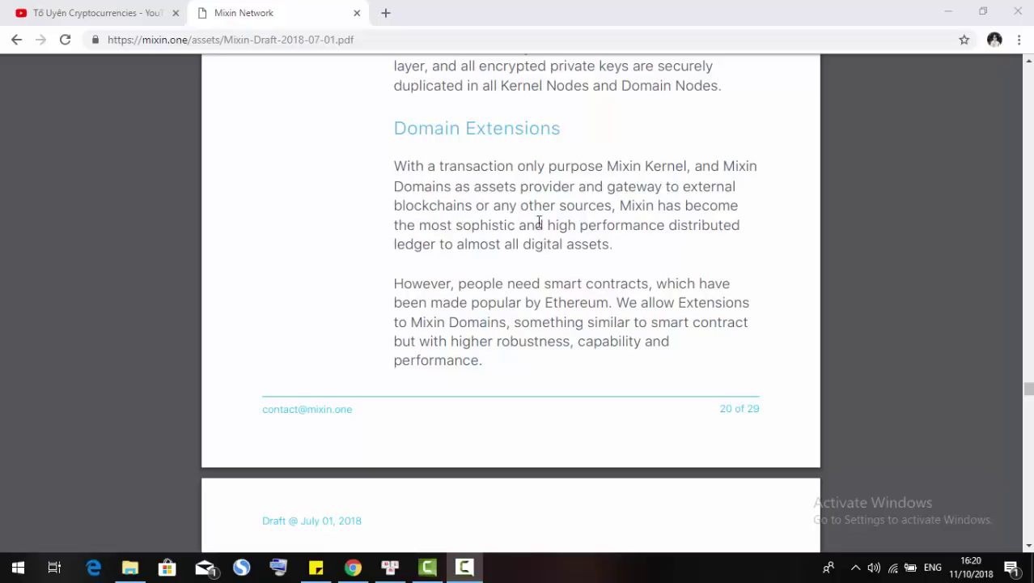
pyautogui.moveTo(602, 224)
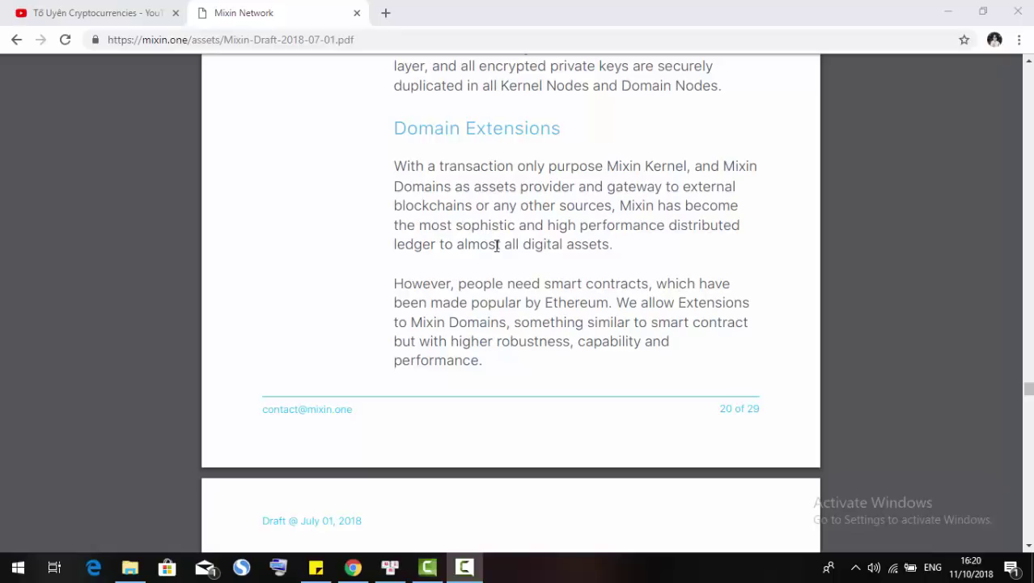
pyautogui.moveTo(500, 235)
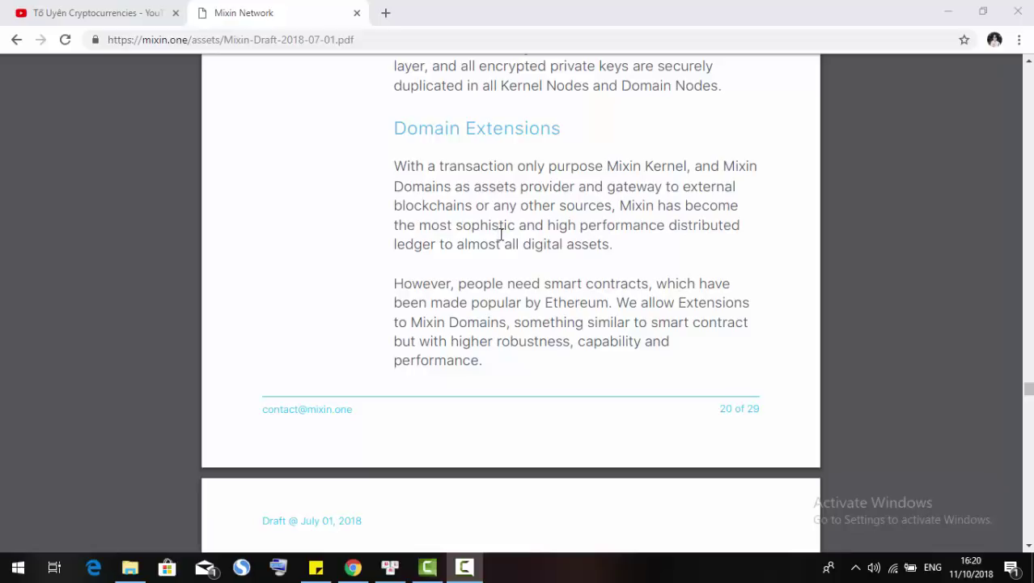
pyautogui.moveTo(437, 251)
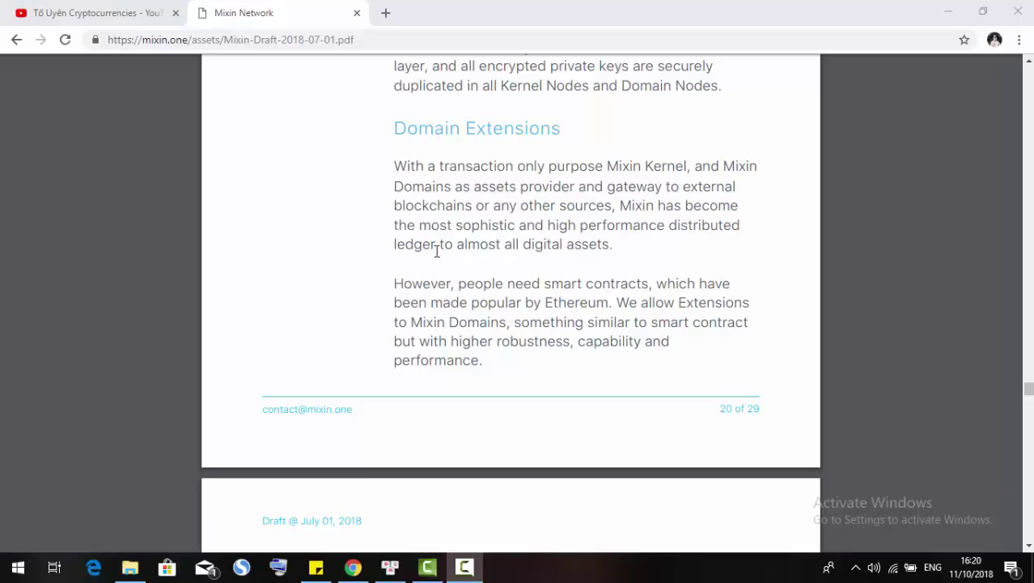
pyautogui.moveTo(548, 258)
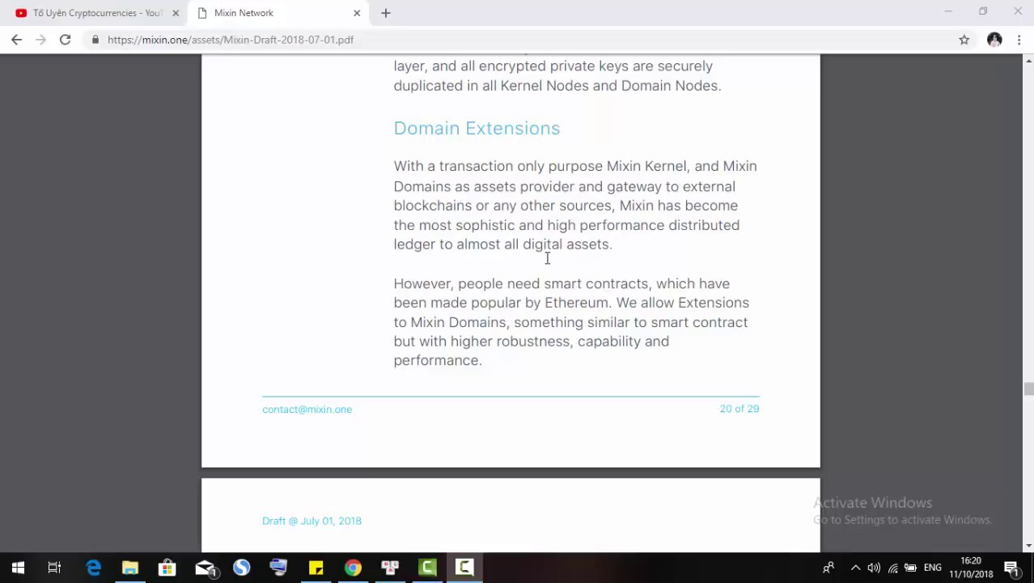
# Scroll so the bottom of page 20 and the top of page 21 on Intel SGX show together
pyautogui.scroll(-3)
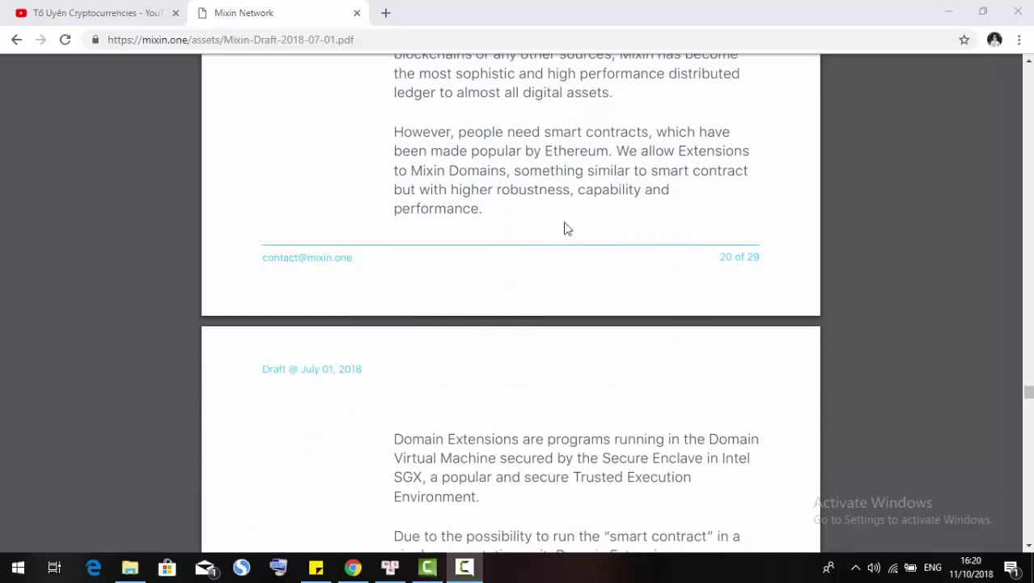
pyautogui.moveTo(546, 213)
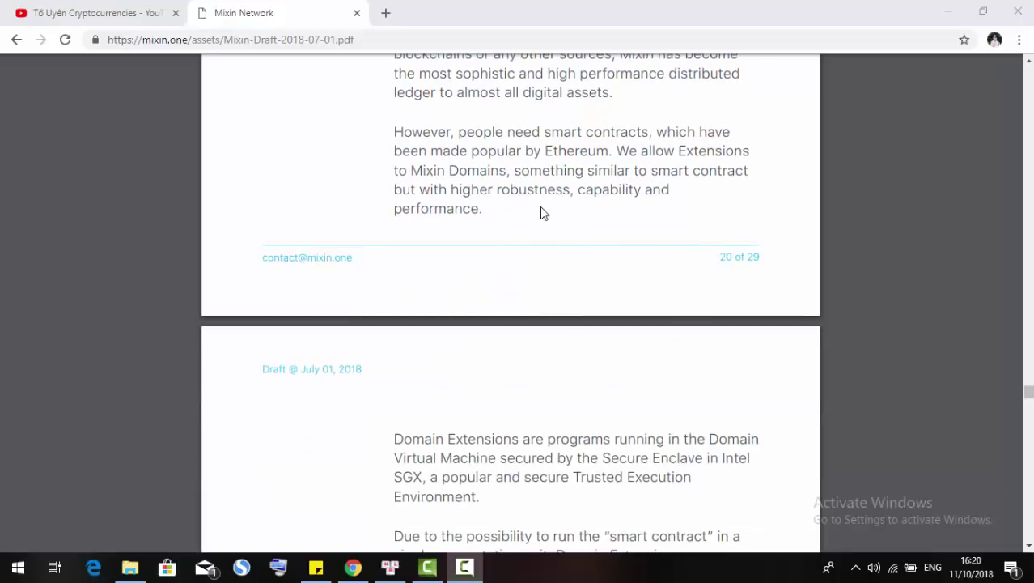
pyautogui.moveTo(519, 214)
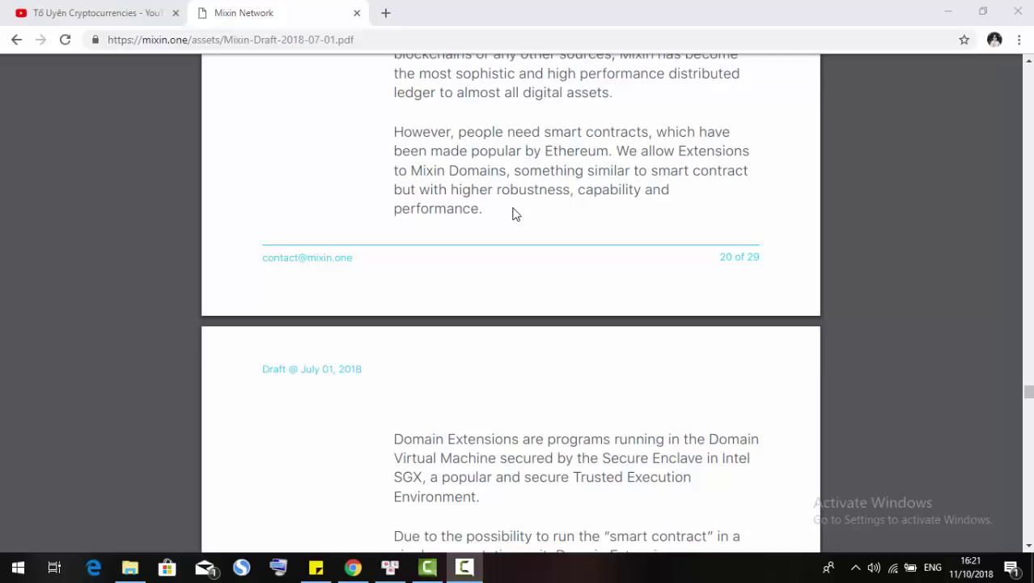
pyautogui.moveTo(519, 220)
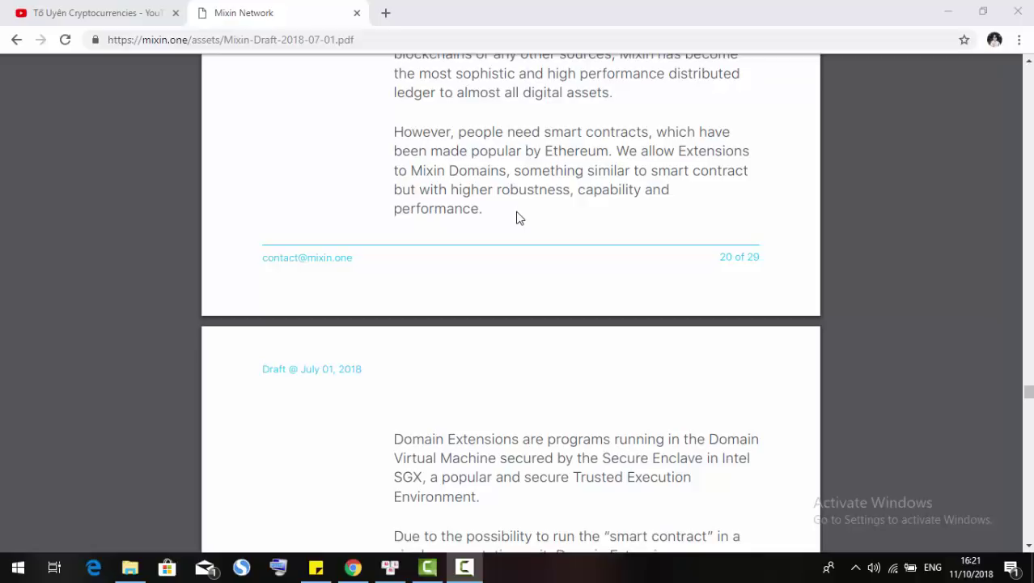
pyautogui.scroll(-3)
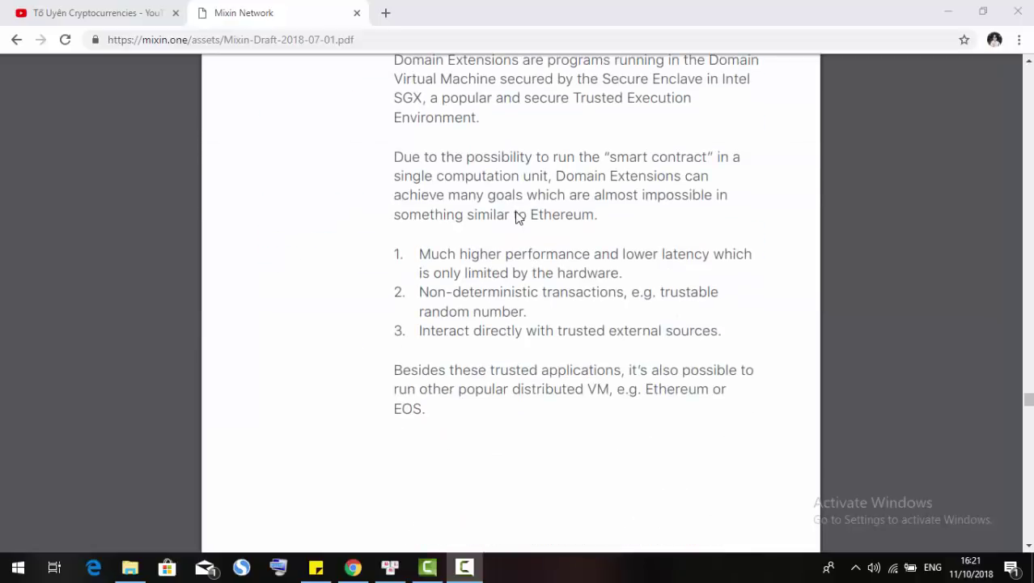
pyautogui.scroll(-3)
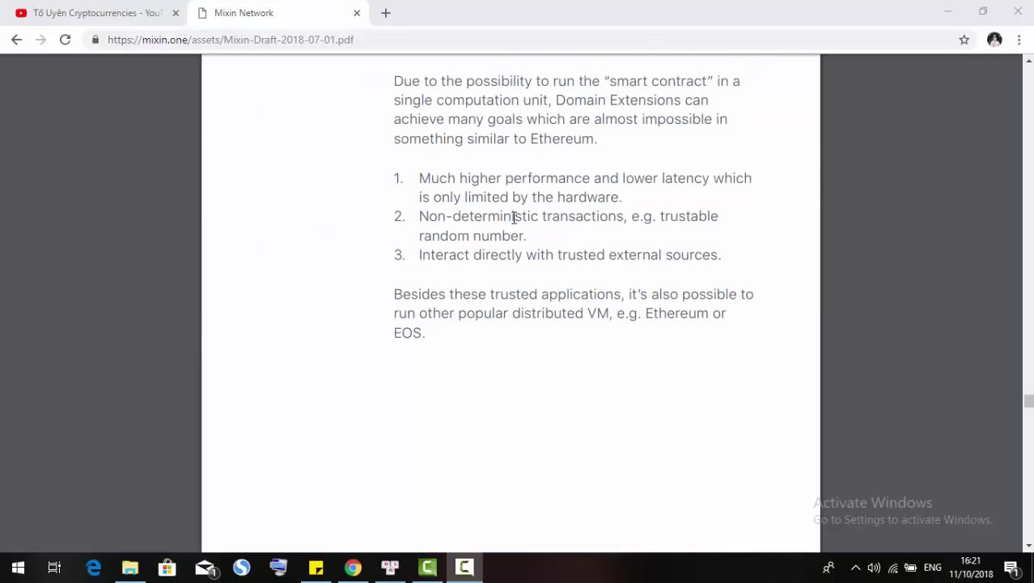
pyautogui.scroll(3)
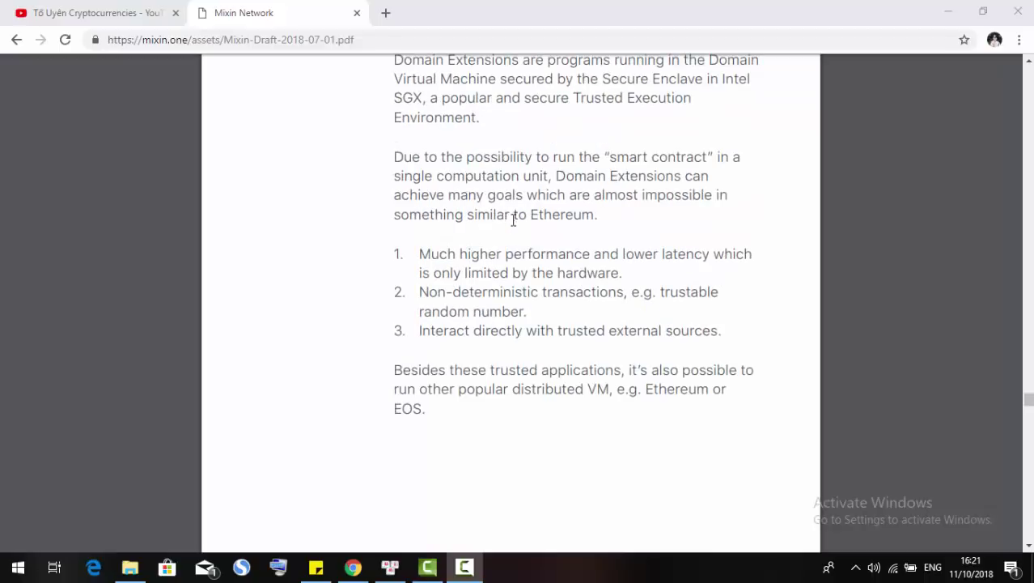
pyautogui.moveTo(567, 247)
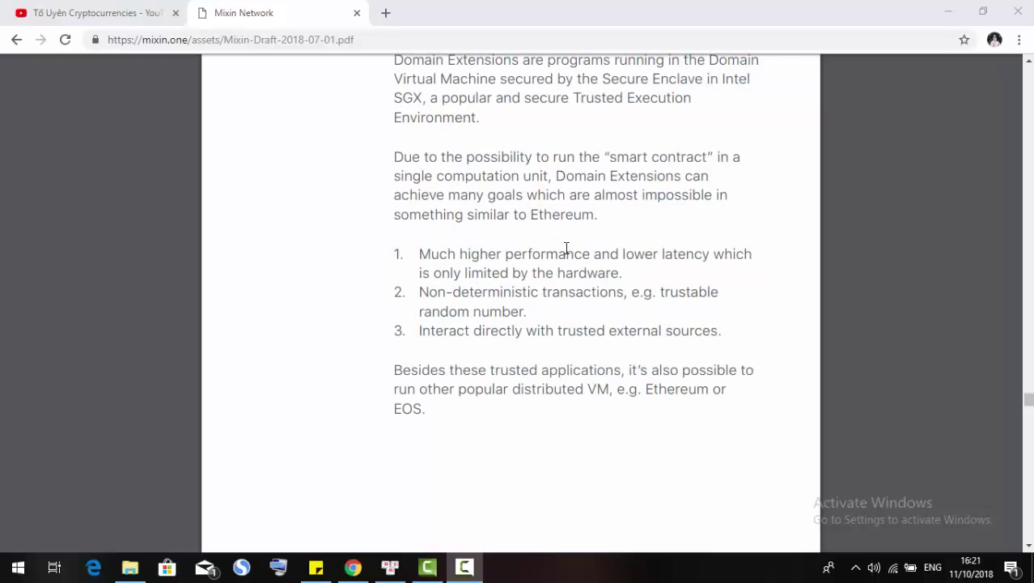
pyautogui.moveTo(531, 223)
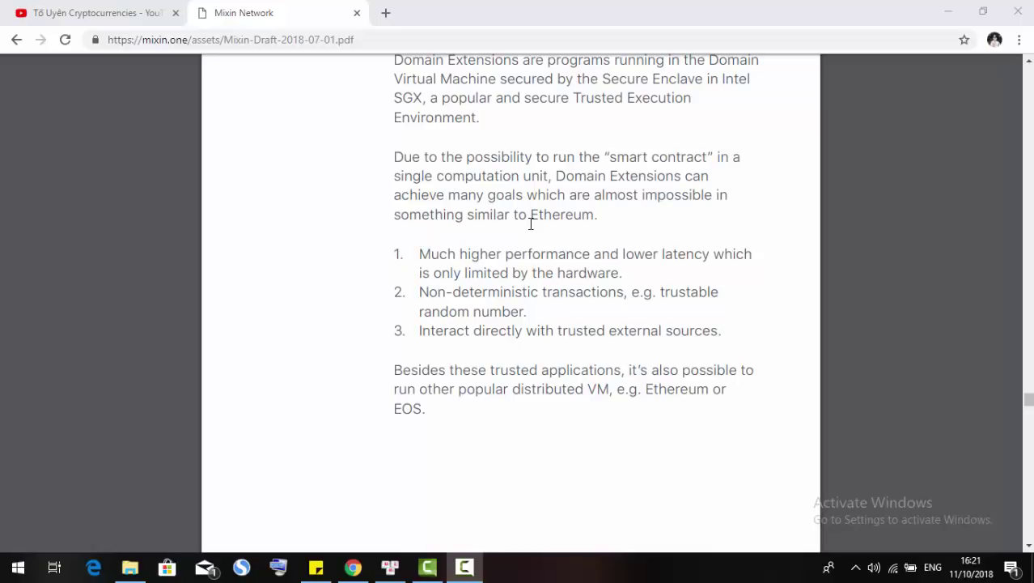
pyautogui.moveTo(534, 242)
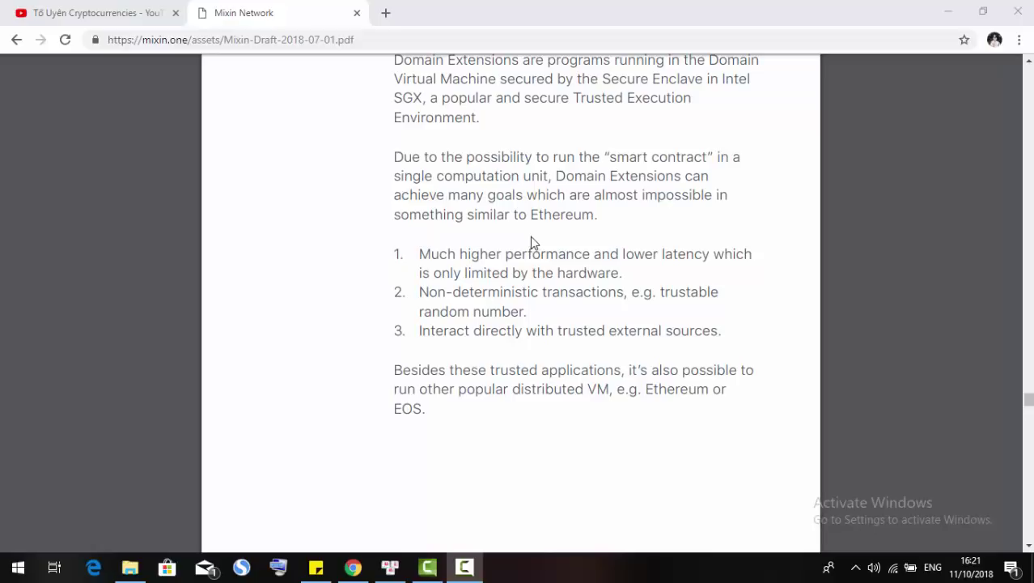
pyautogui.moveTo(424, 269)
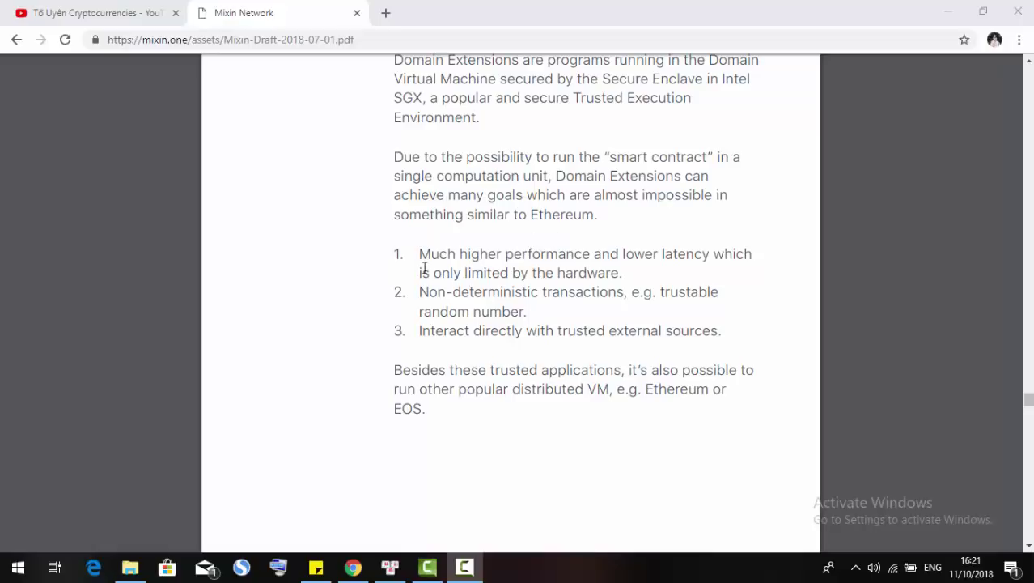
pyautogui.moveTo(595, 258)
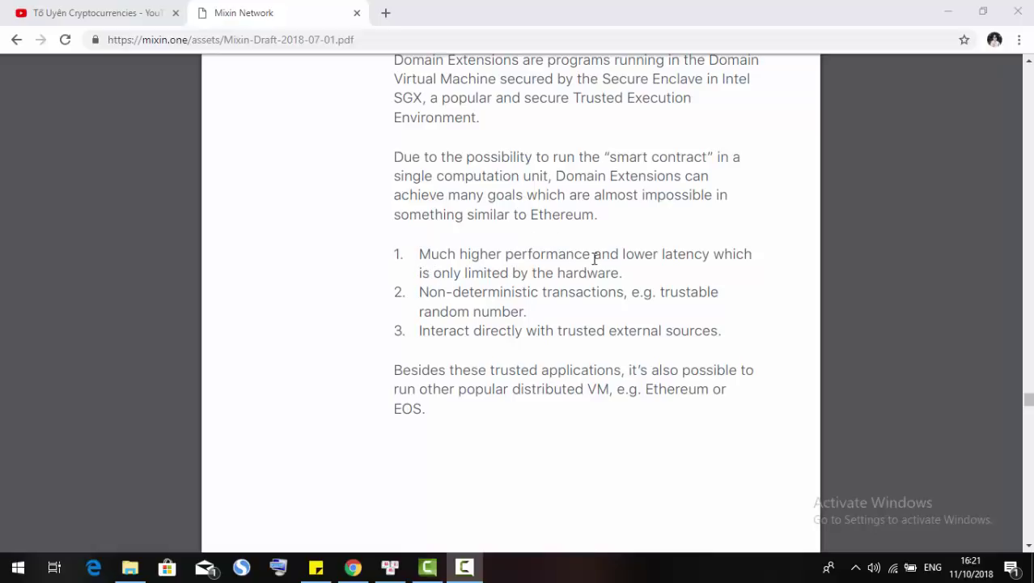
pyautogui.moveTo(680, 278)
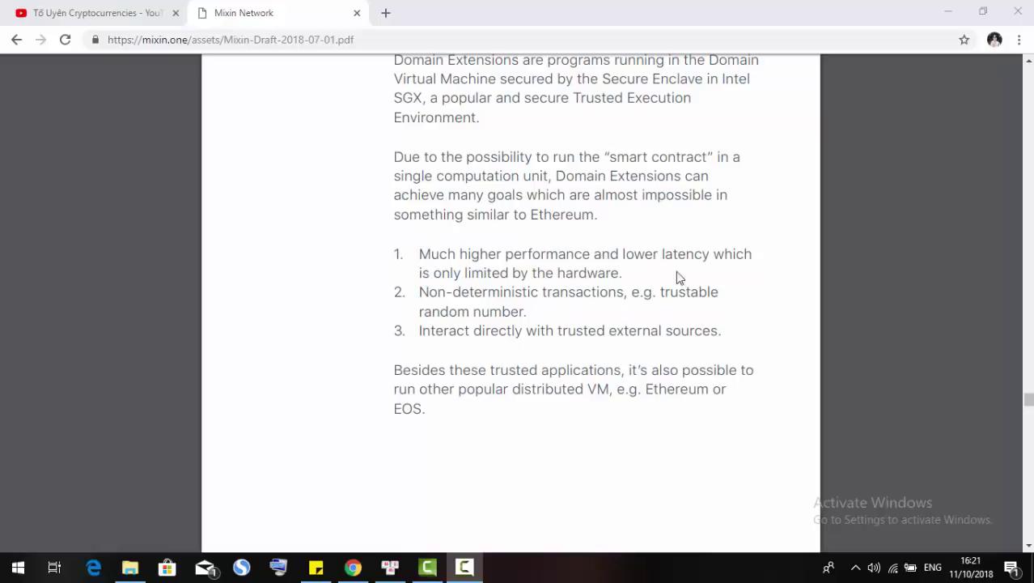
pyautogui.moveTo(689, 277)
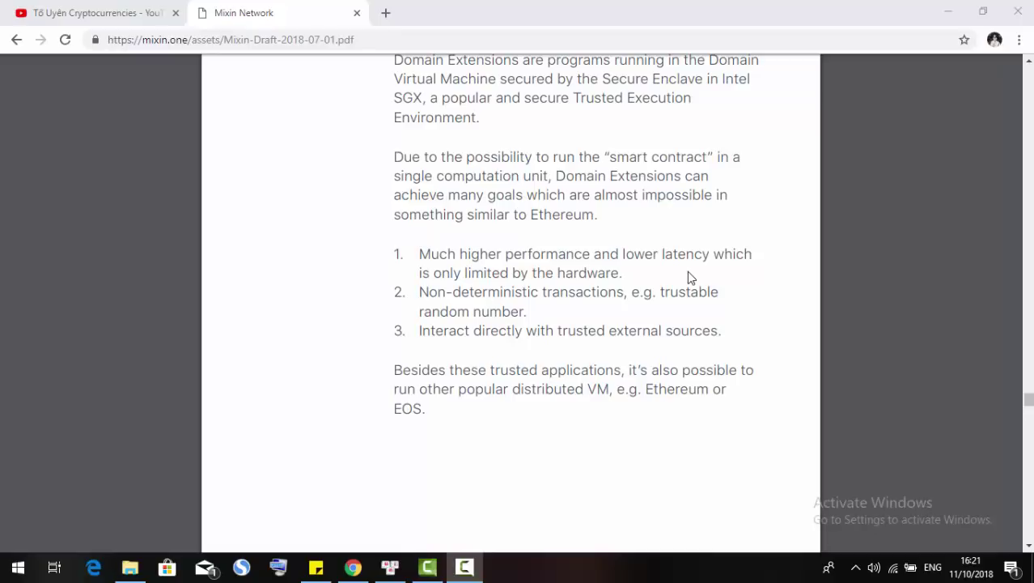
pyautogui.moveTo(460, 315)
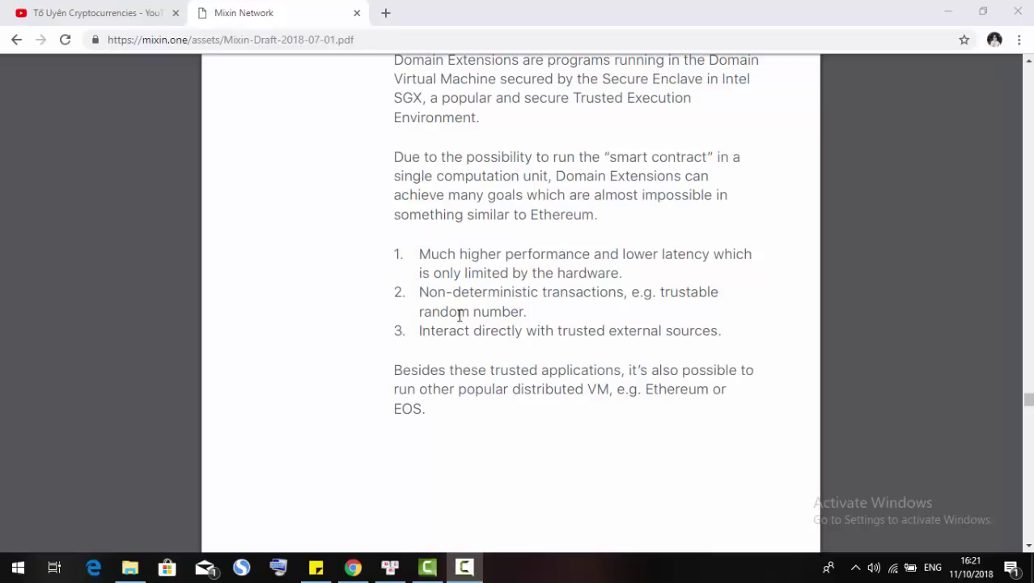
pyautogui.moveTo(443, 330)
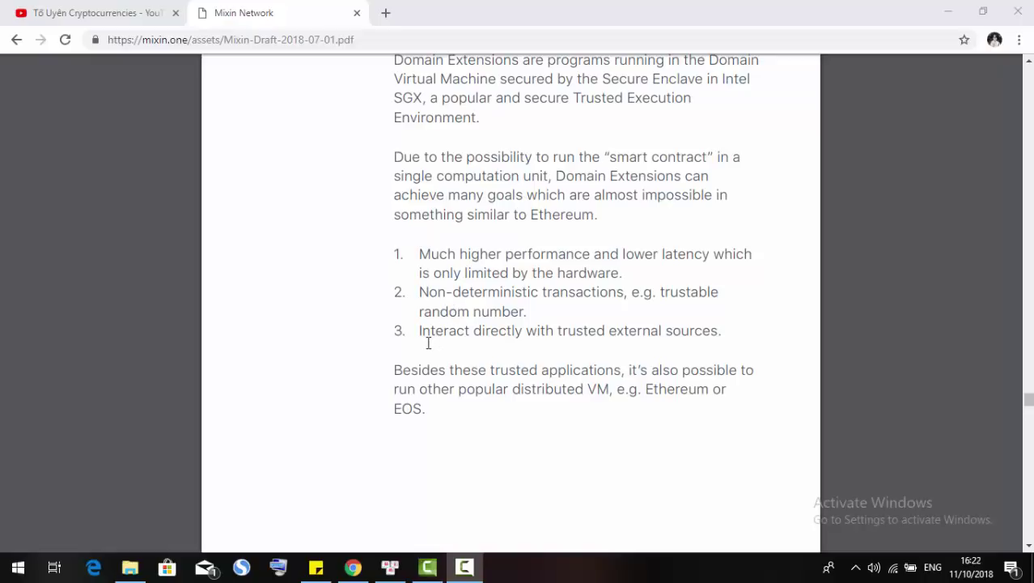
pyautogui.moveTo(529, 339)
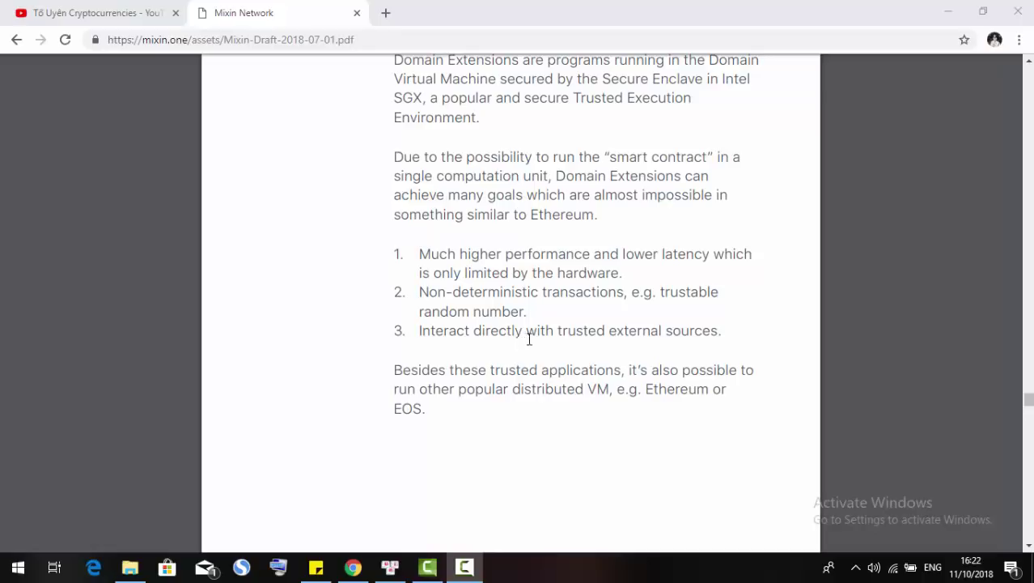
pyautogui.moveTo(515, 314)
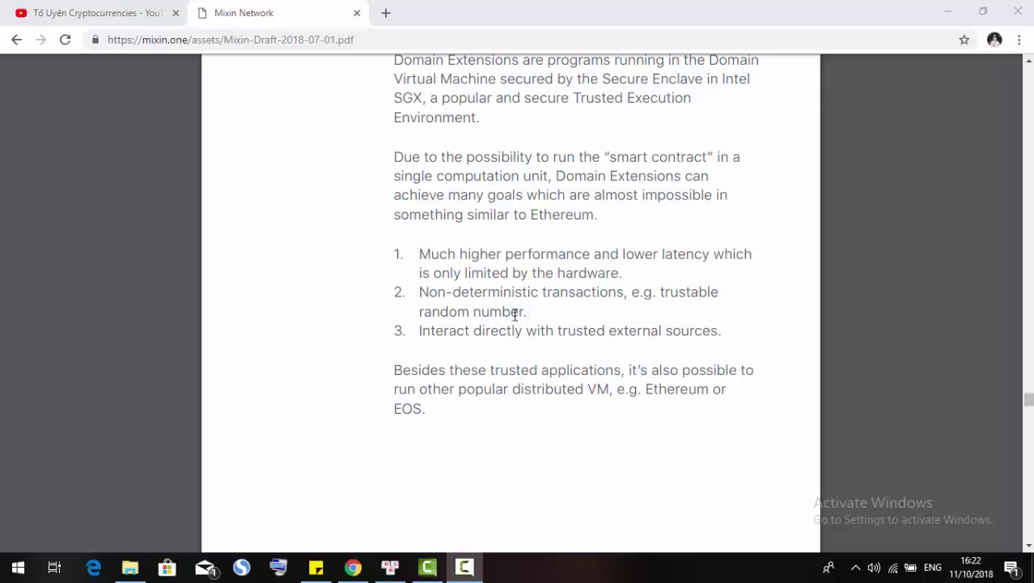
pyautogui.scroll(-3)
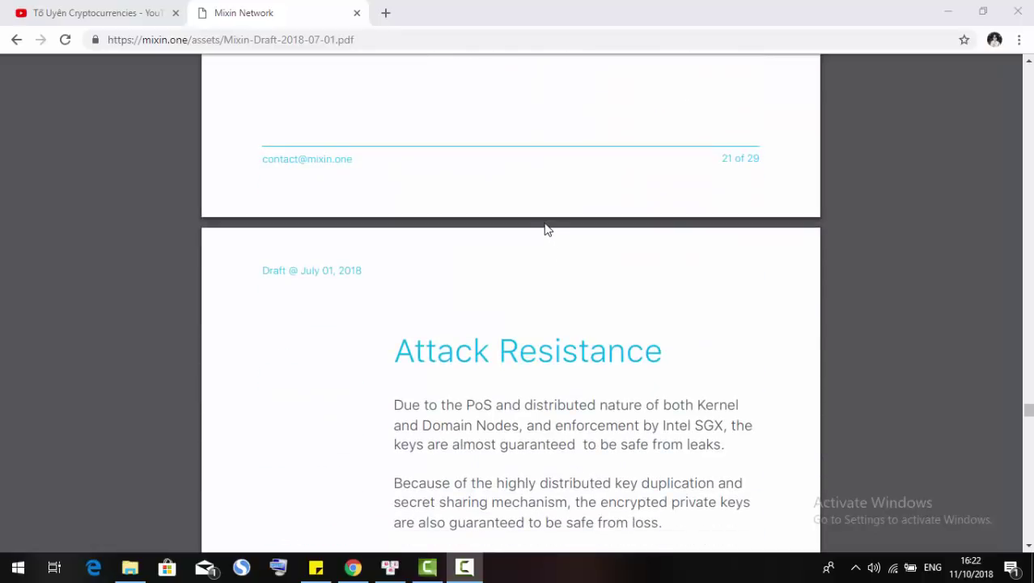
pyautogui.scroll(-3)
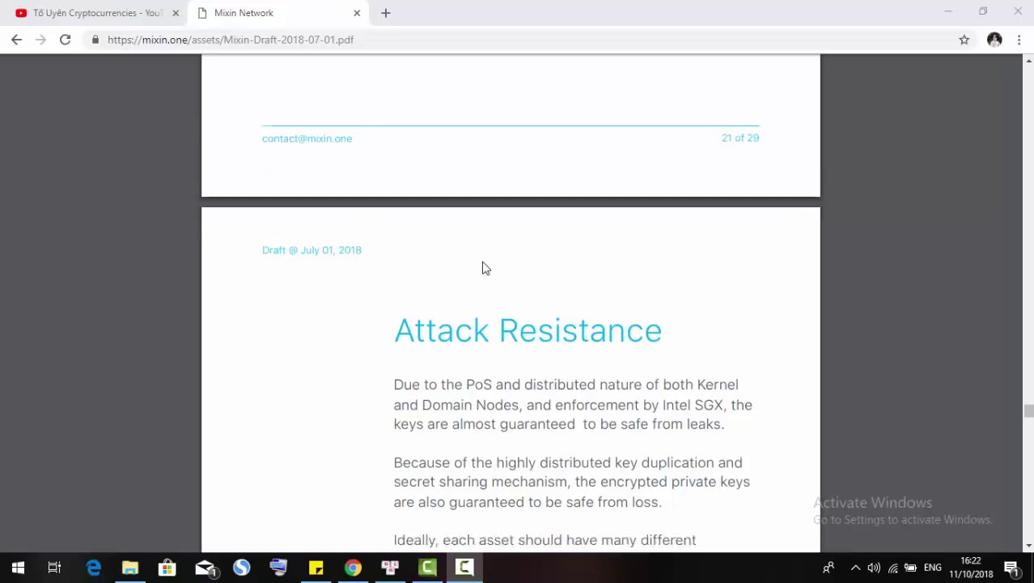
pyautogui.scroll(-3)
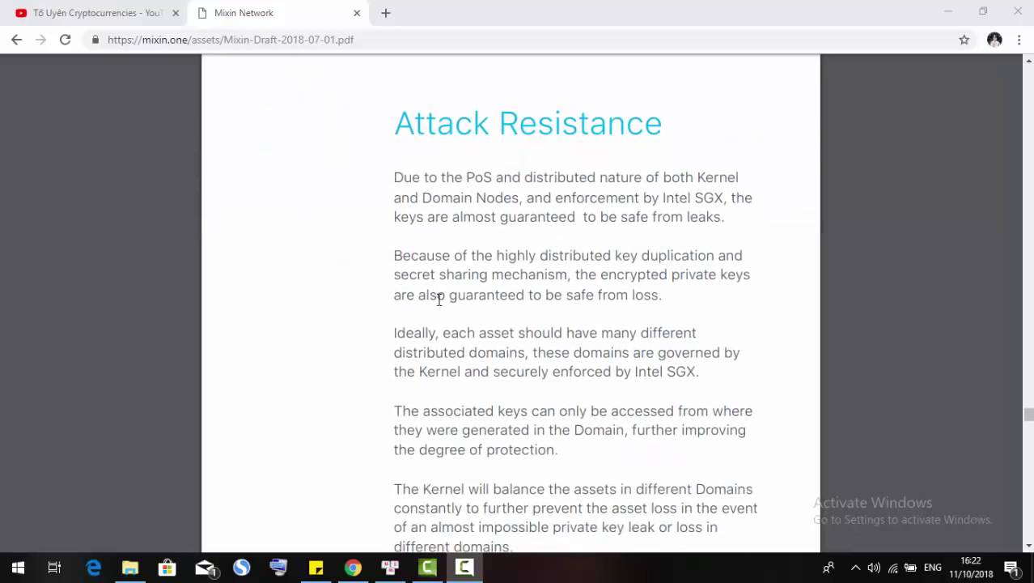
pyautogui.moveTo(486, 294)
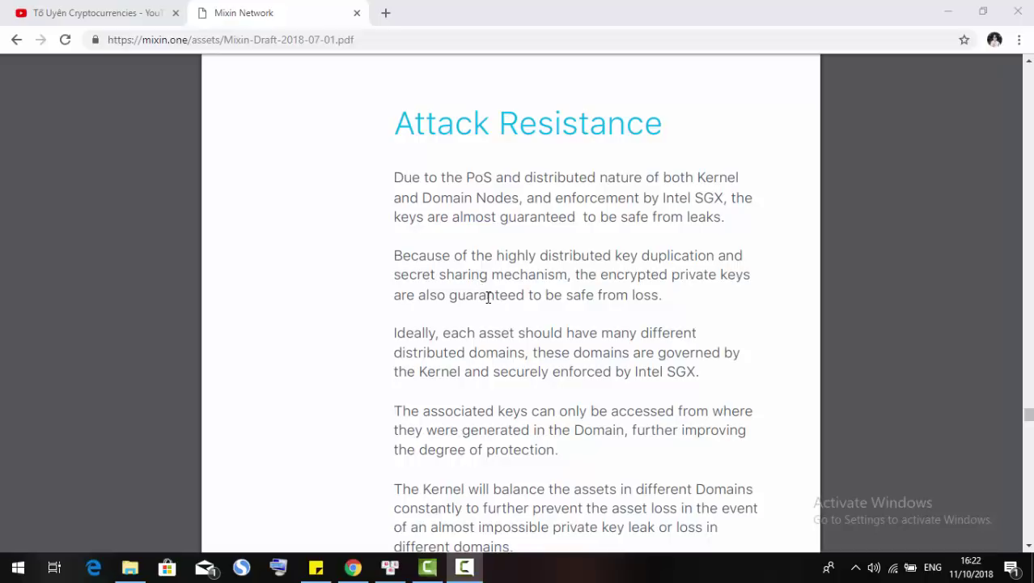
pyautogui.moveTo(557, 223)
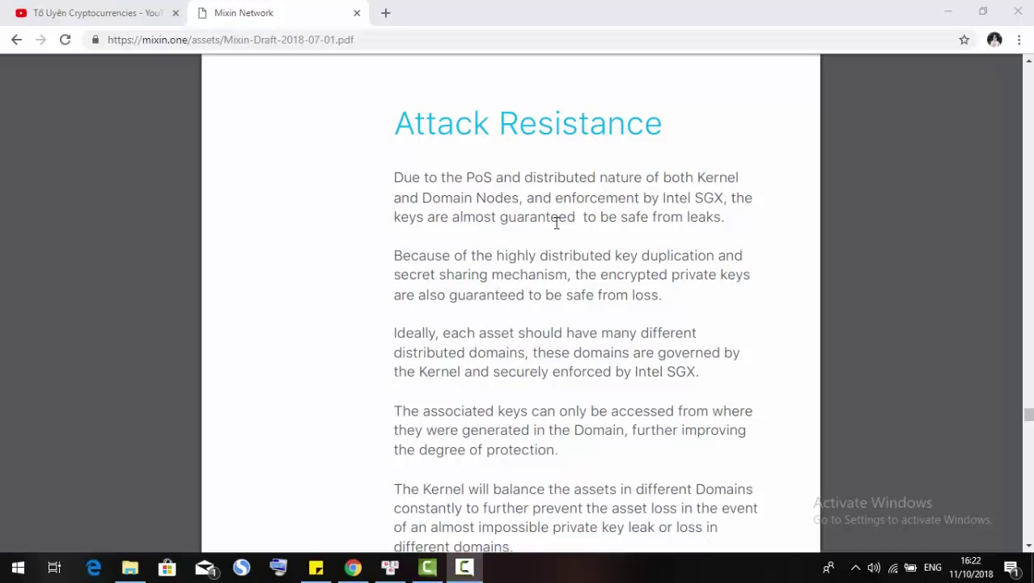
pyautogui.moveTo(494, 220)
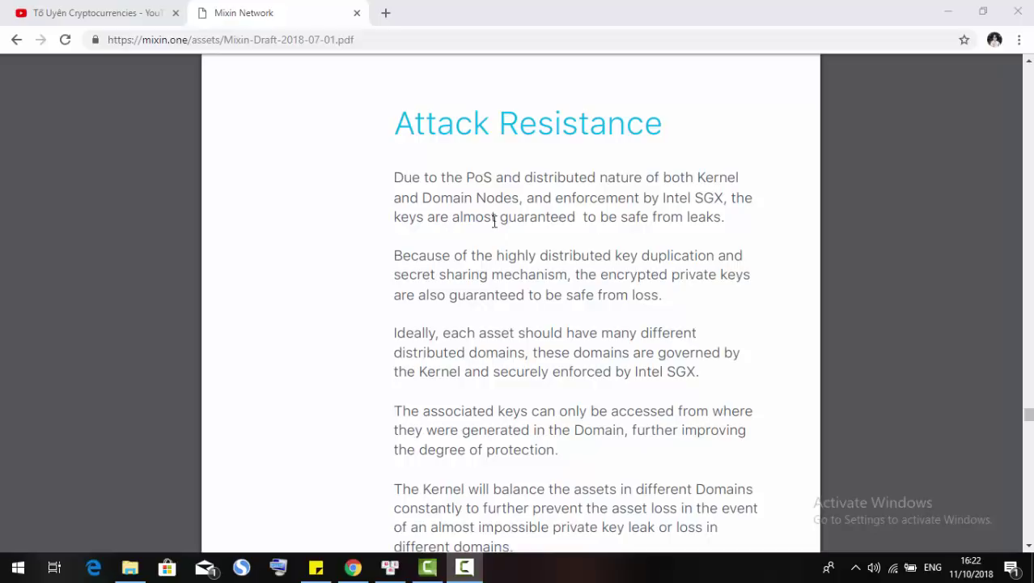
pyautogui.moveTo(651, 224)
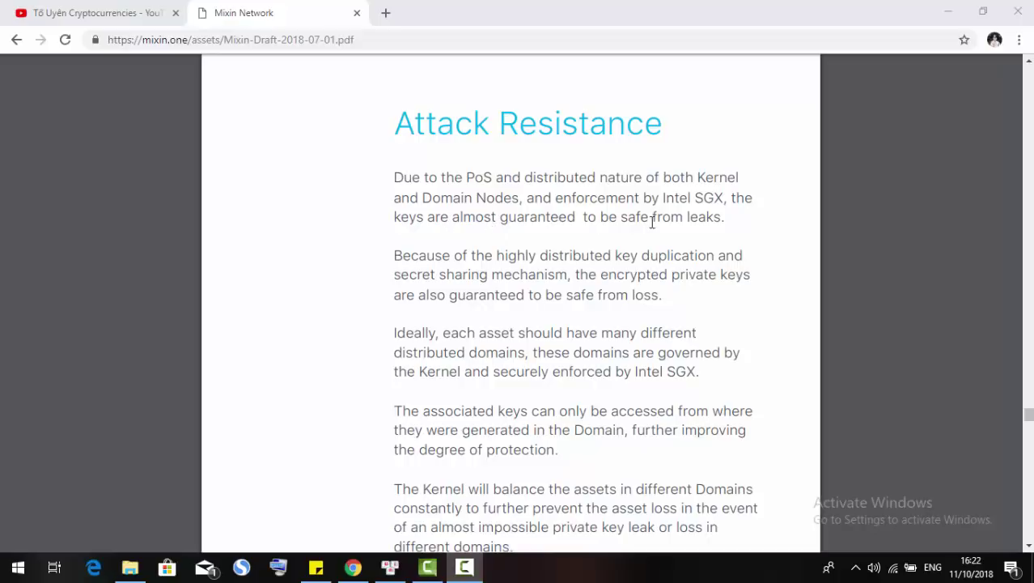
pyautogui.moveTo(703, 197)
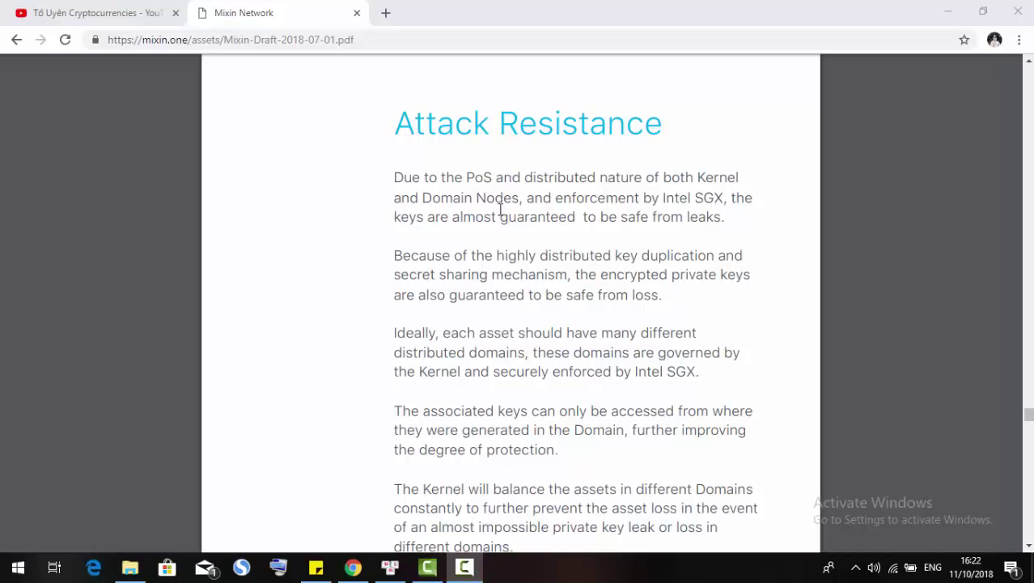
pyautogui.moveTo(564, 243)
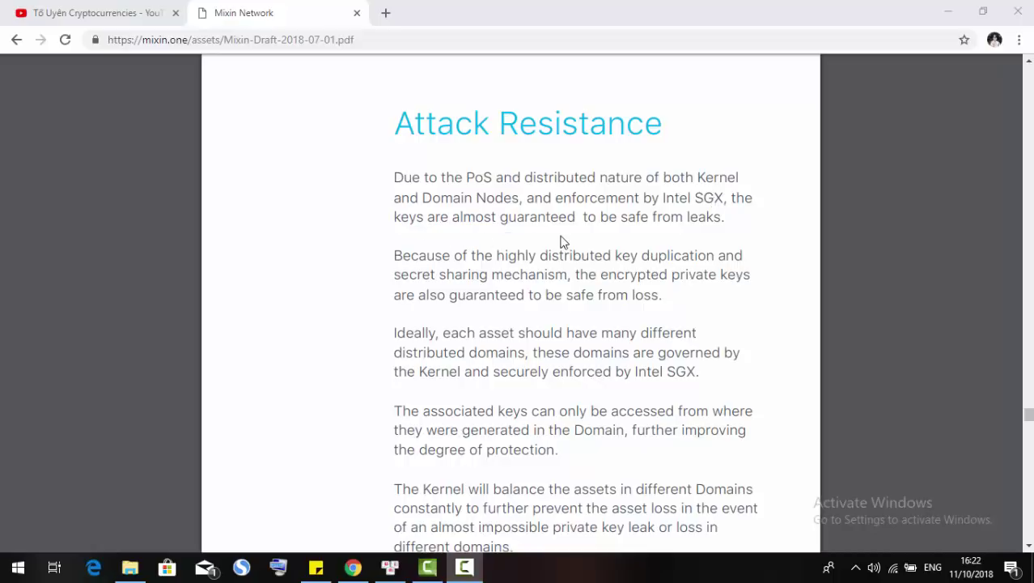
pyautogui.moveTo(552, 241)
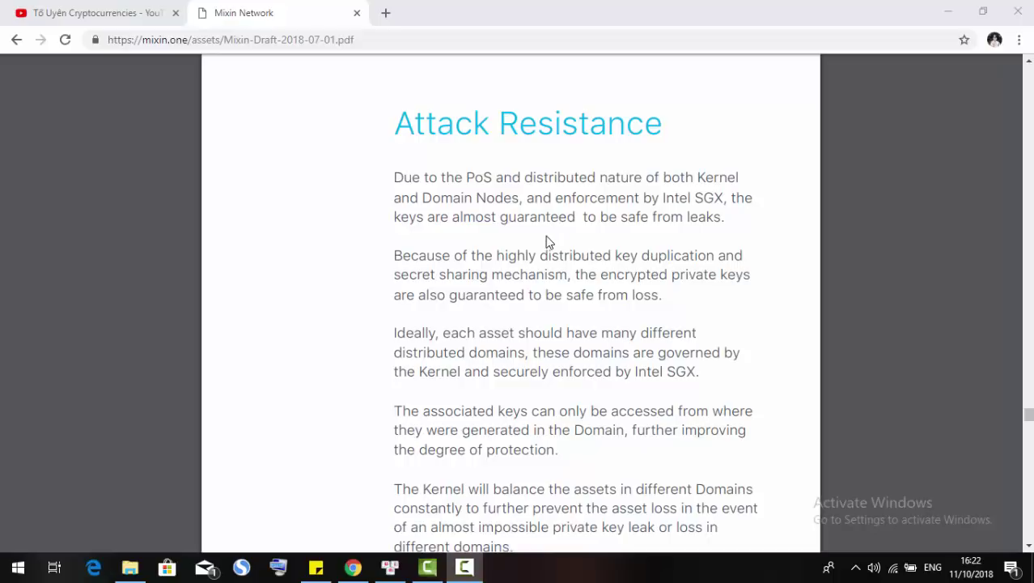
pyautogui.moveTo(489, 281)
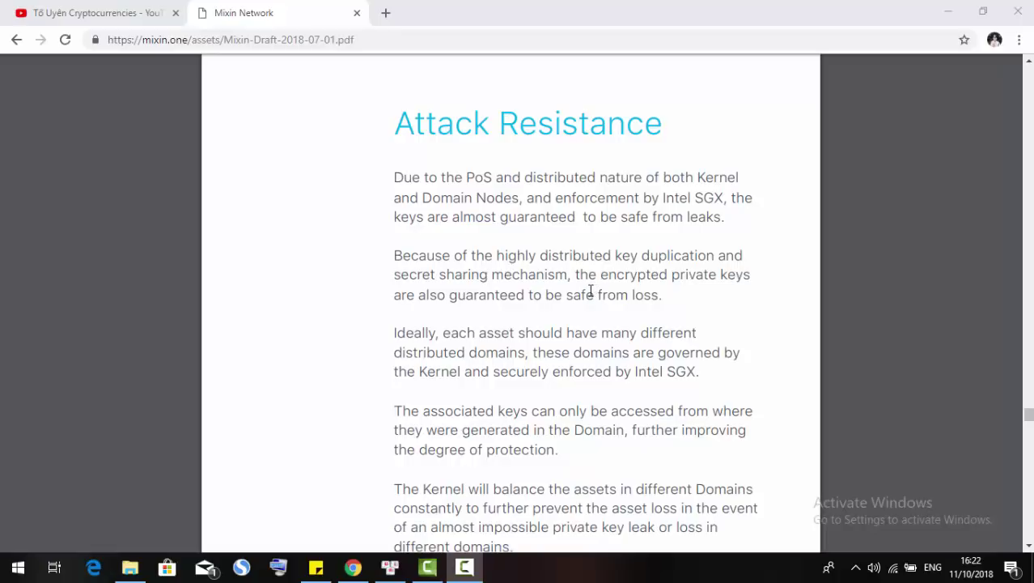
pyautogui.moveTo(586, 322)
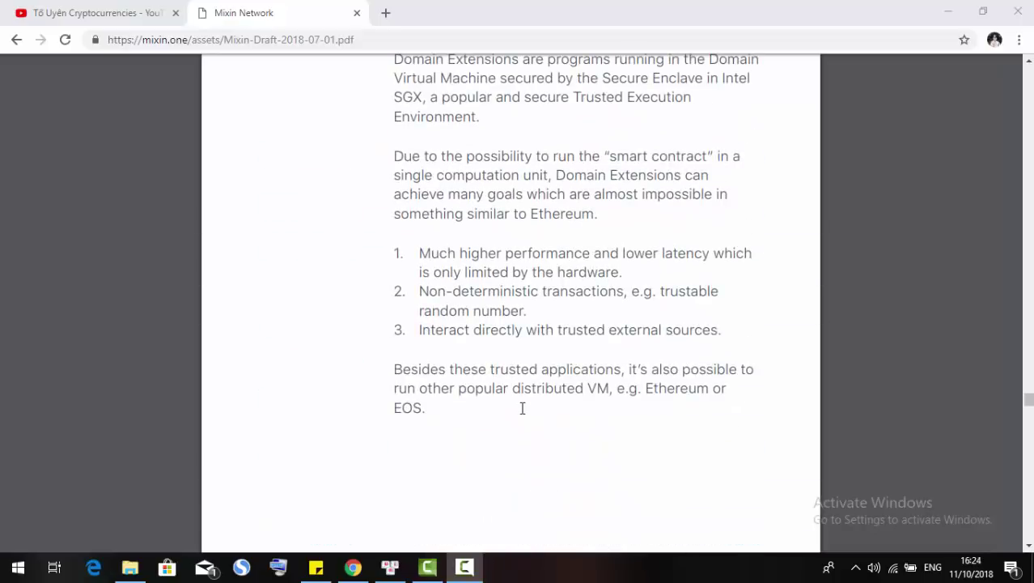
# Scroll past pages 23–26 on Attack Resistance, Key Association and exchange comparison to the Governance heading
pyautogui.scroll(-3)
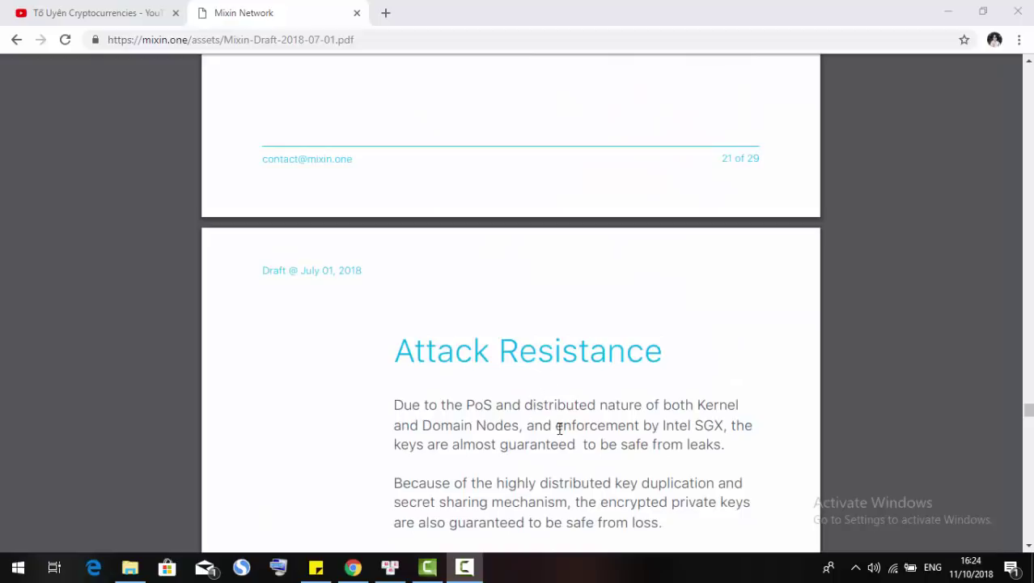
pyautogui.scroll(-3)
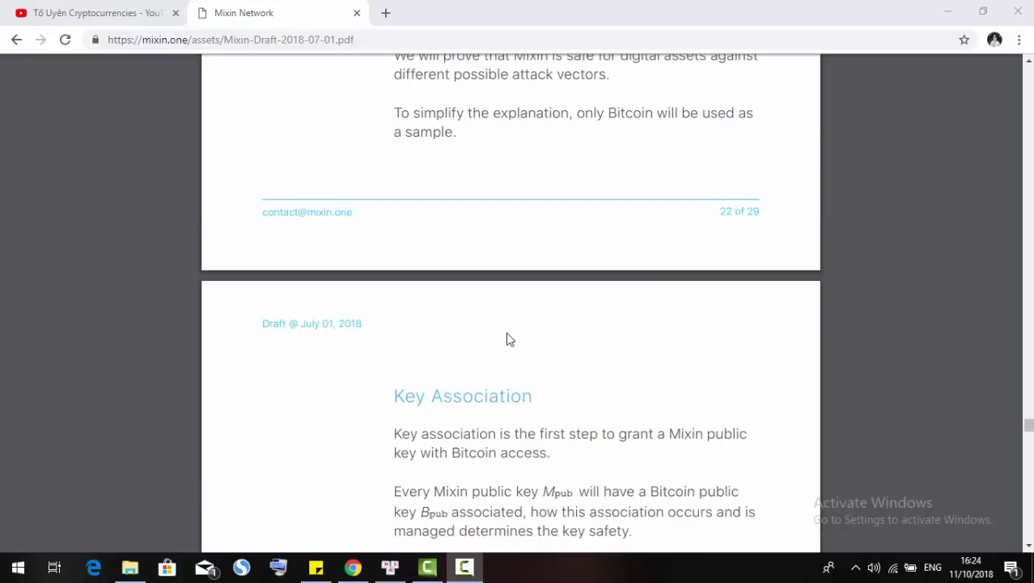
pyautogui.scroll(-3)
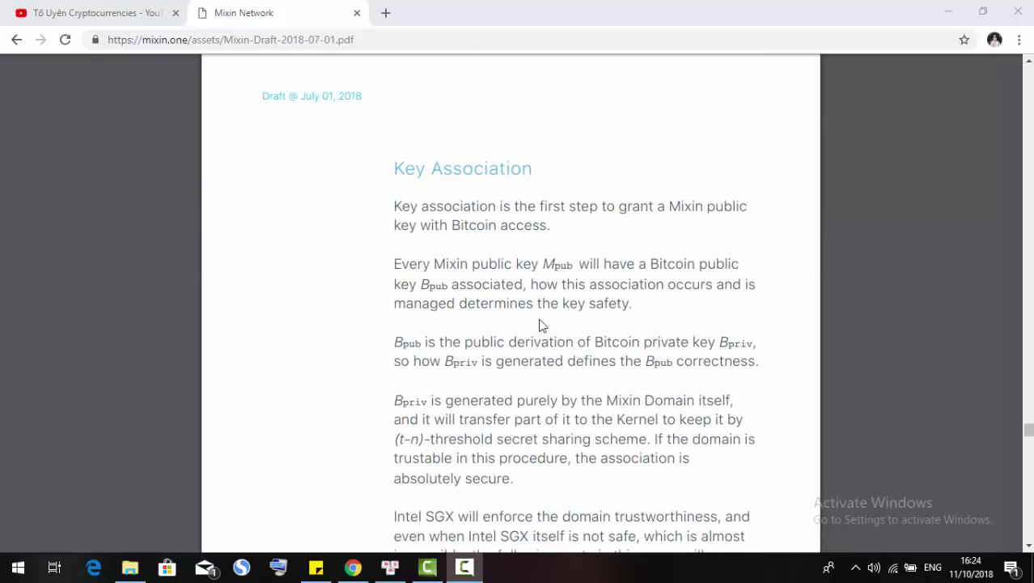
pyautogui.scroll(-3)
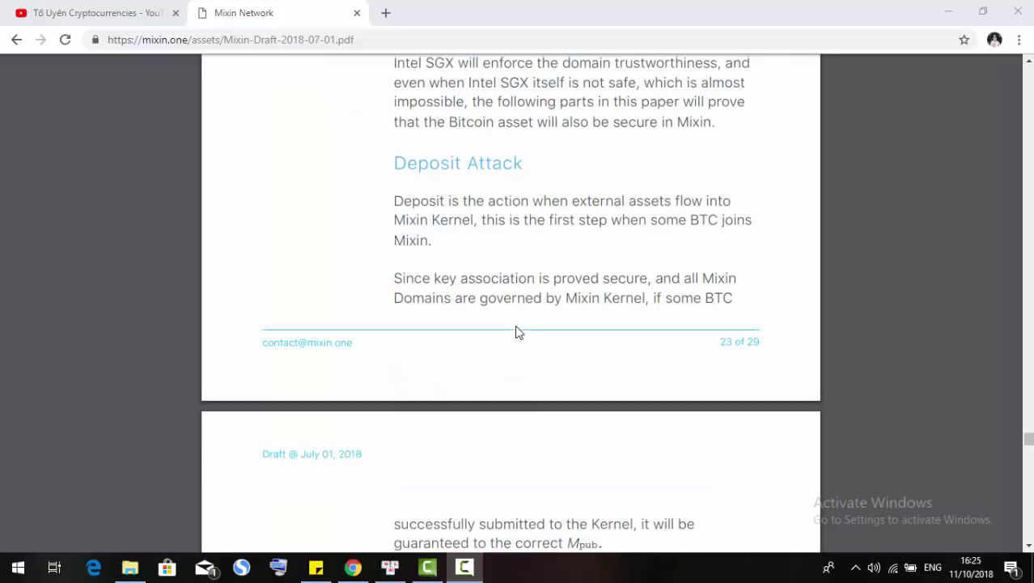
pyautogui.scroll(-3)
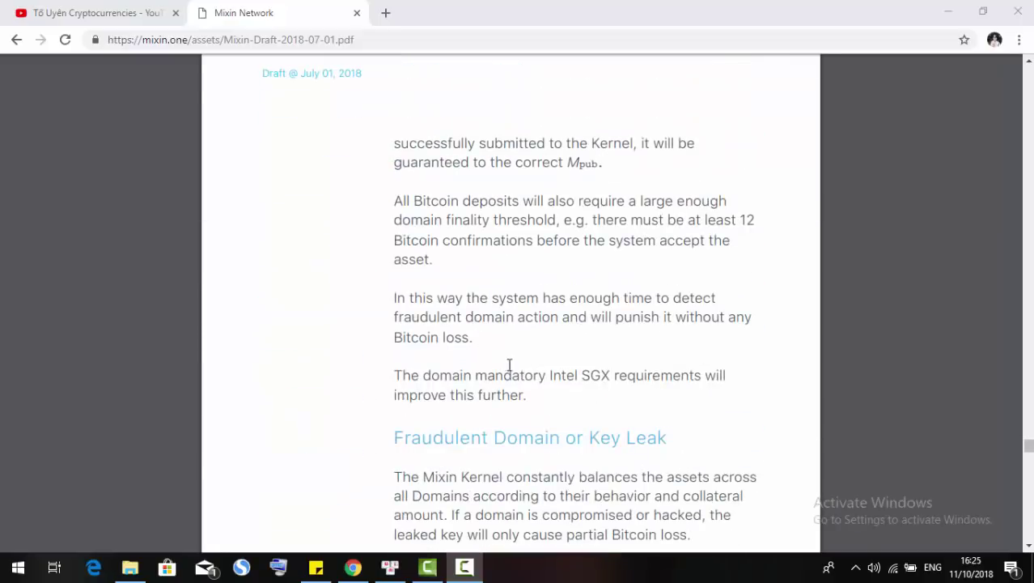
pyautogui.scroll(-3)
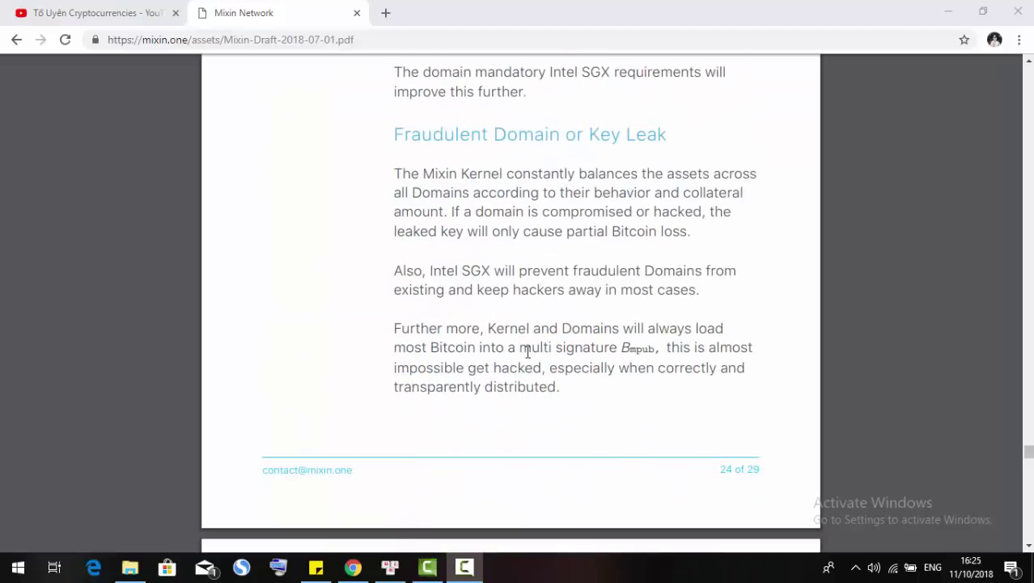
pyautogui.scroll(-3)
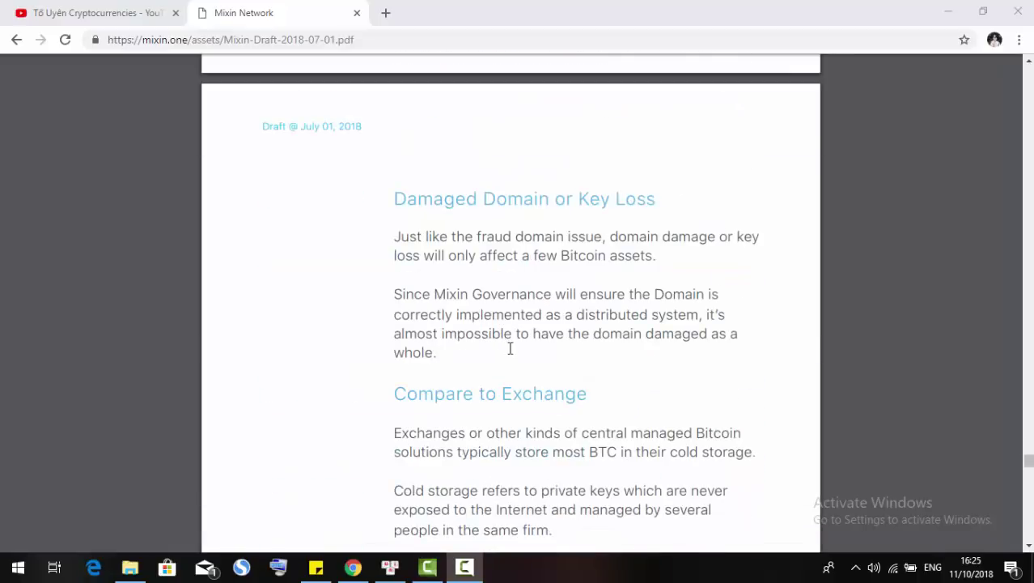
pyautogui.scroll(-3)
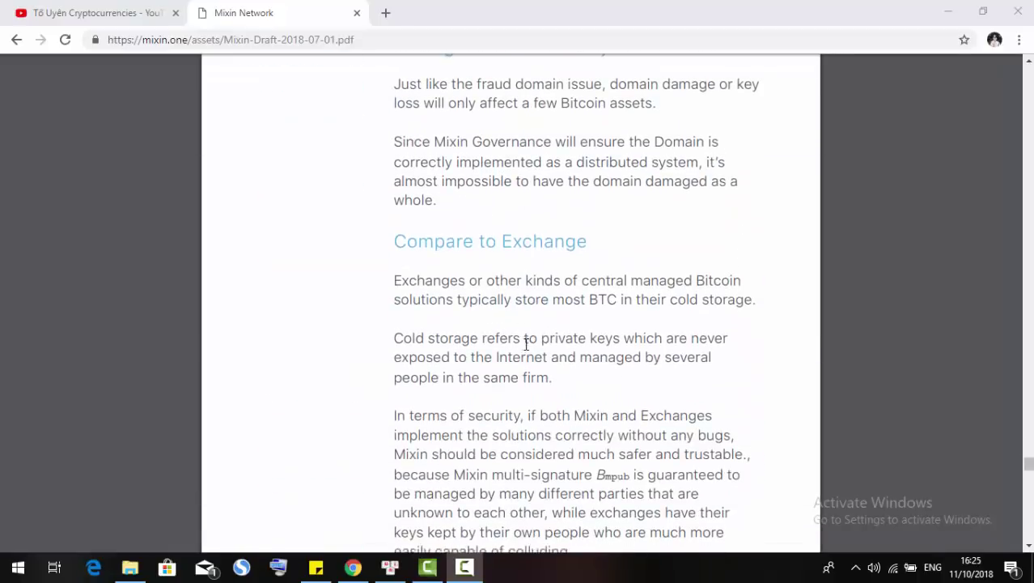
pyautogui.scroll(-3)
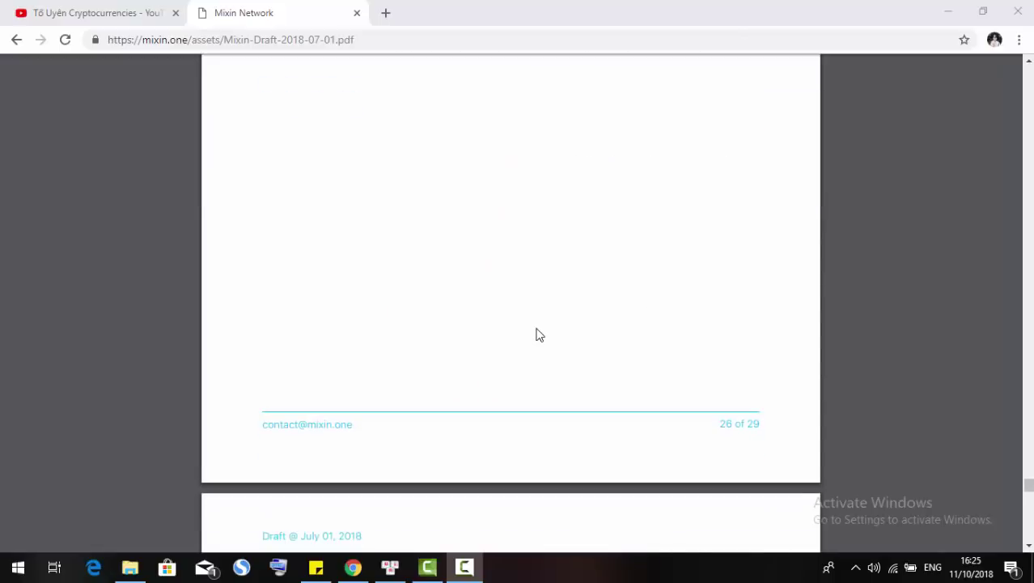
pyautogui.scroll(-3)
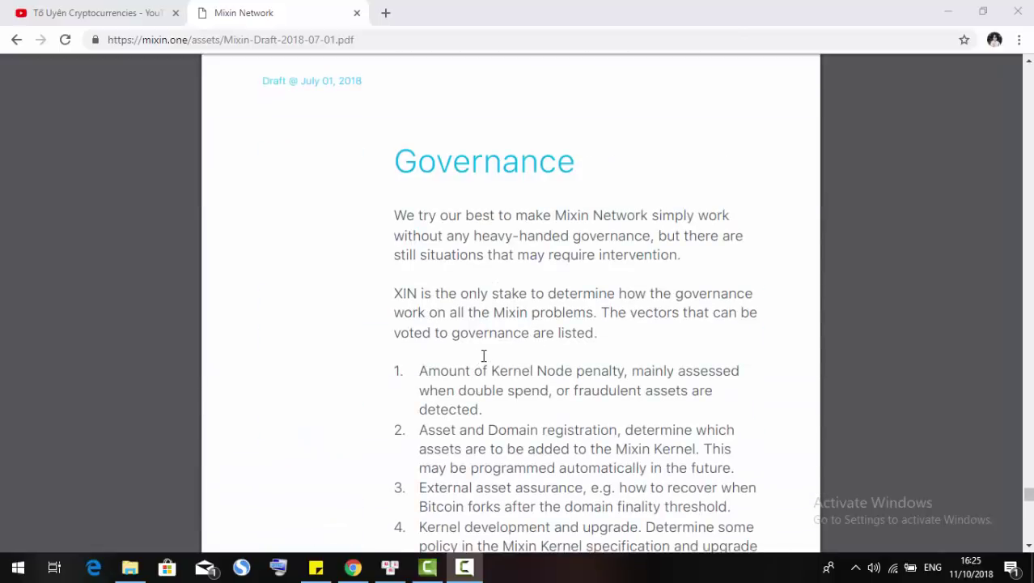
pyautogui.scroll(-3)
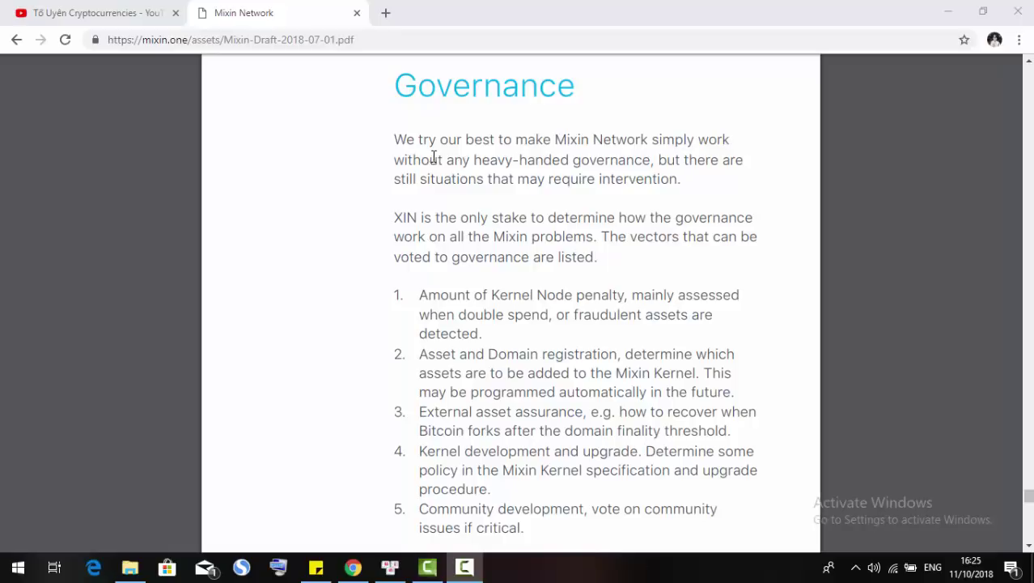
pyautogui.moveTo(522, 155)
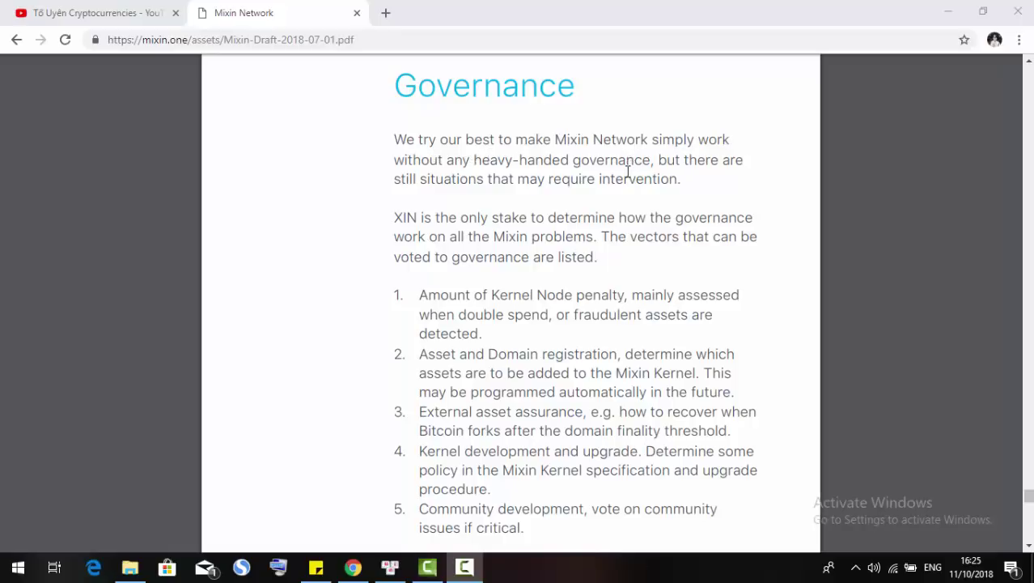
pyautogui.moveTo(538, 167)
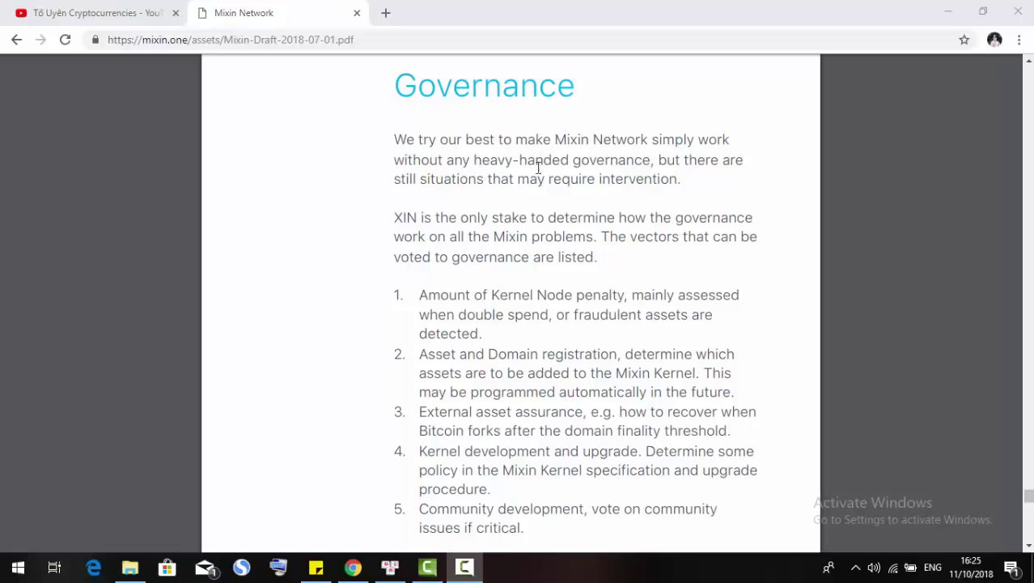
pyautogui.moveTo(641, 178)
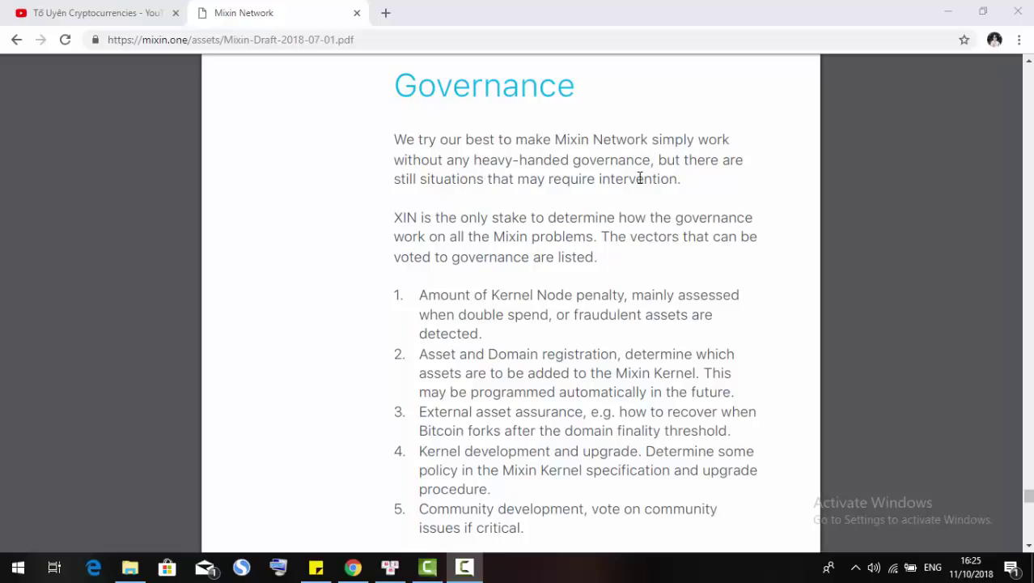
pyautogui.moveTo(459, 193)
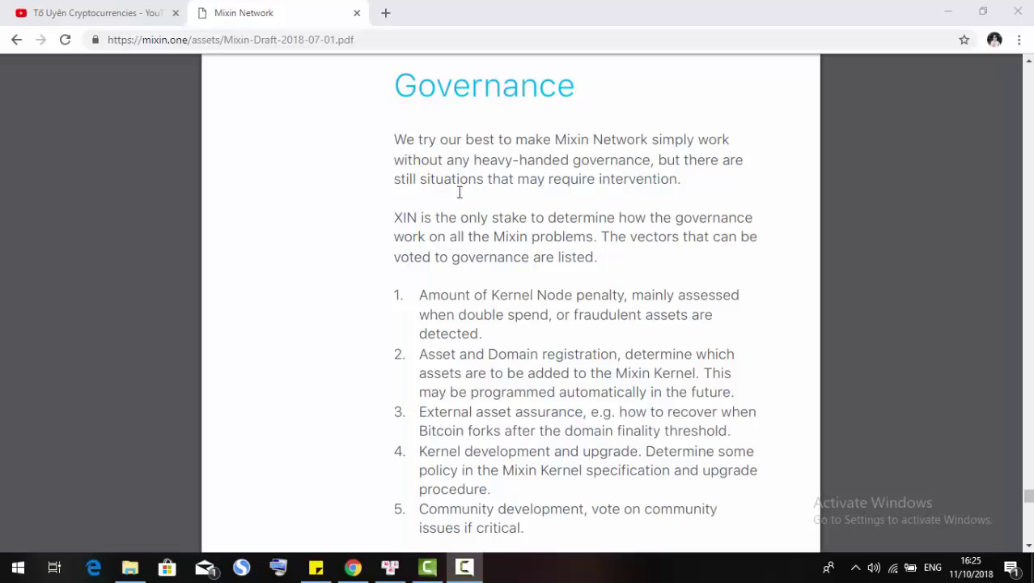
pyautogui.moveTo(613, 192)
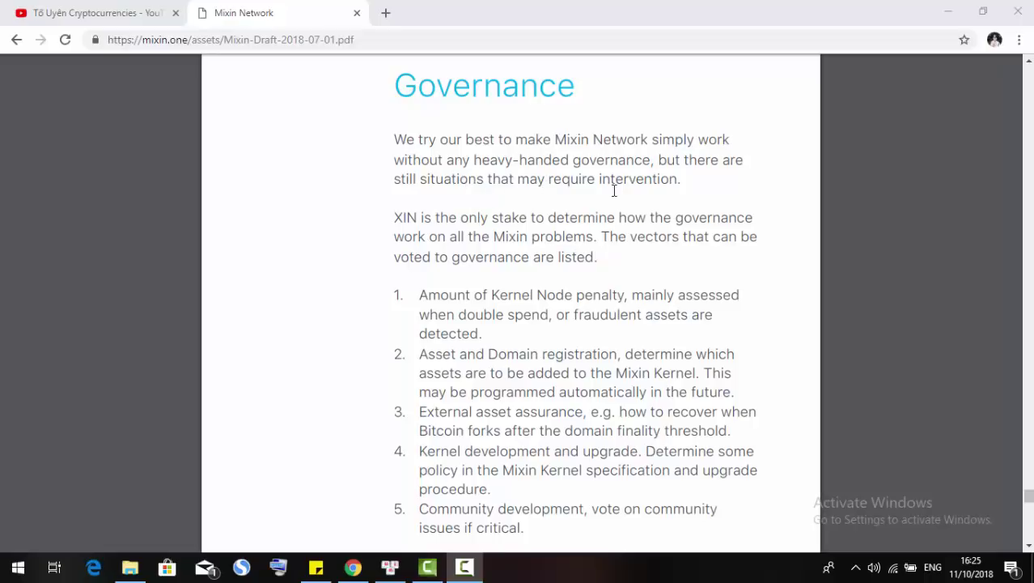
pyautogui.moveTo(489, 263)
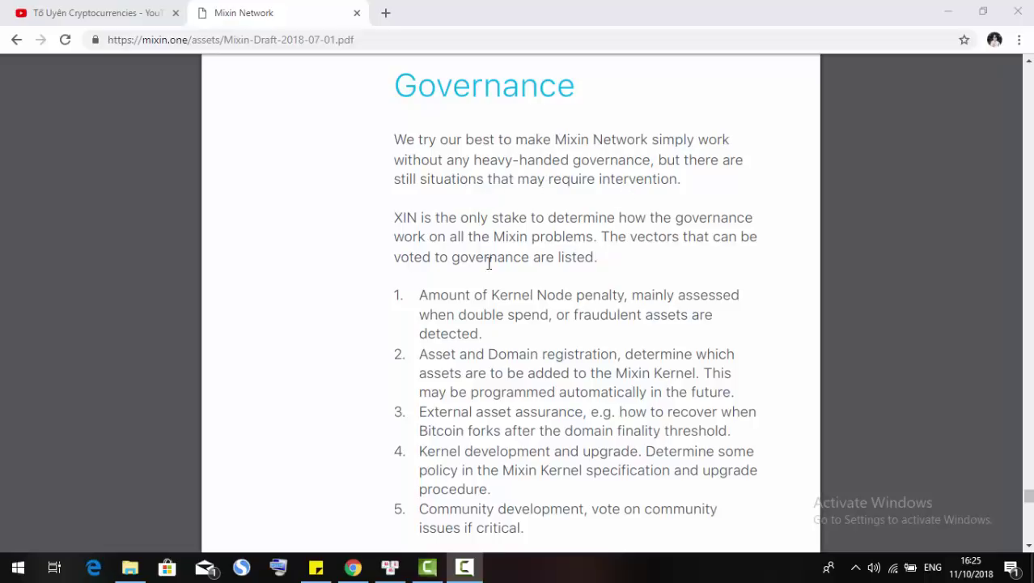
pyautogui.scroll(-3)
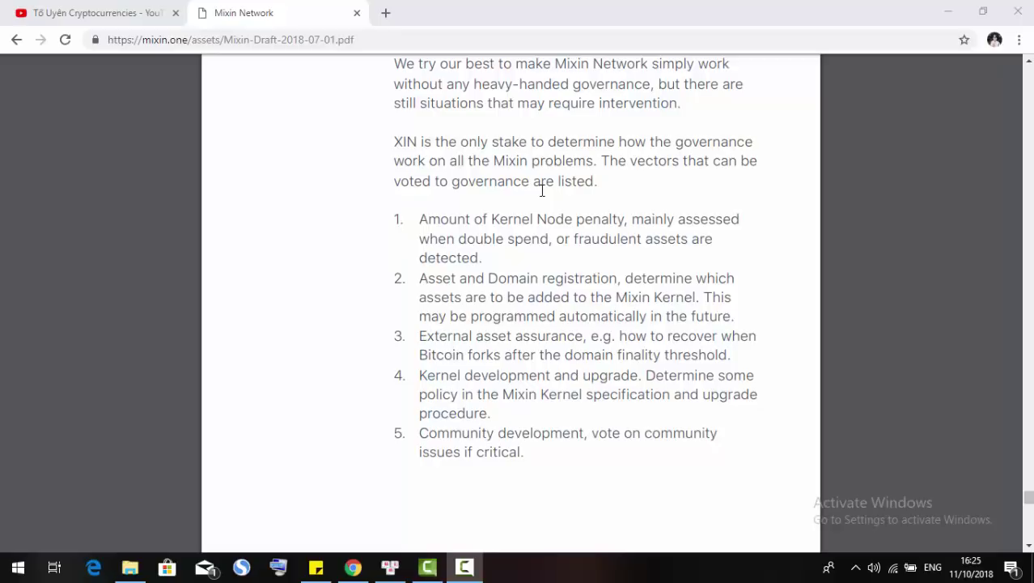
pyautogui.moveTo(467, 292)
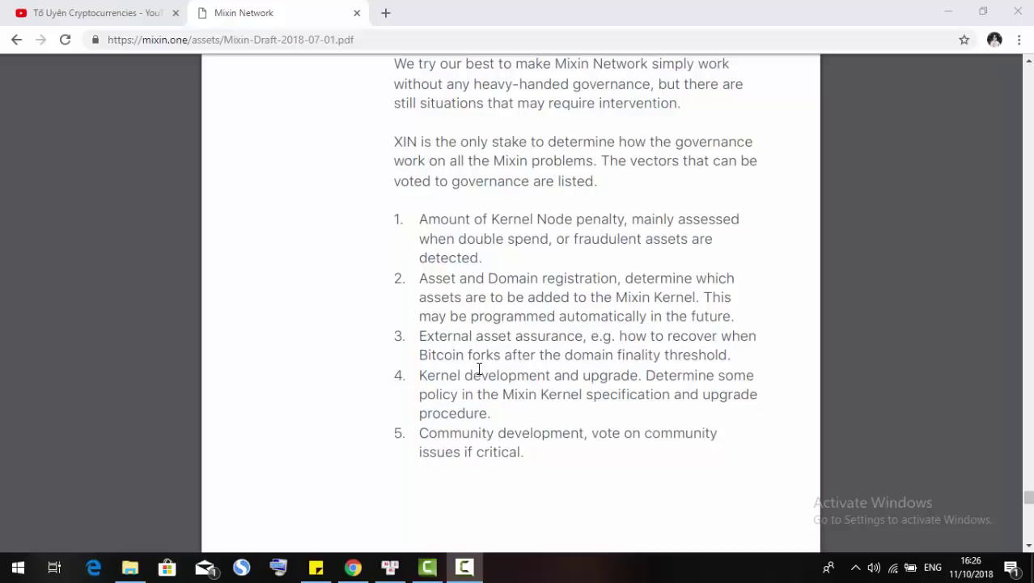
pyautogui.moveTo(461, 324)
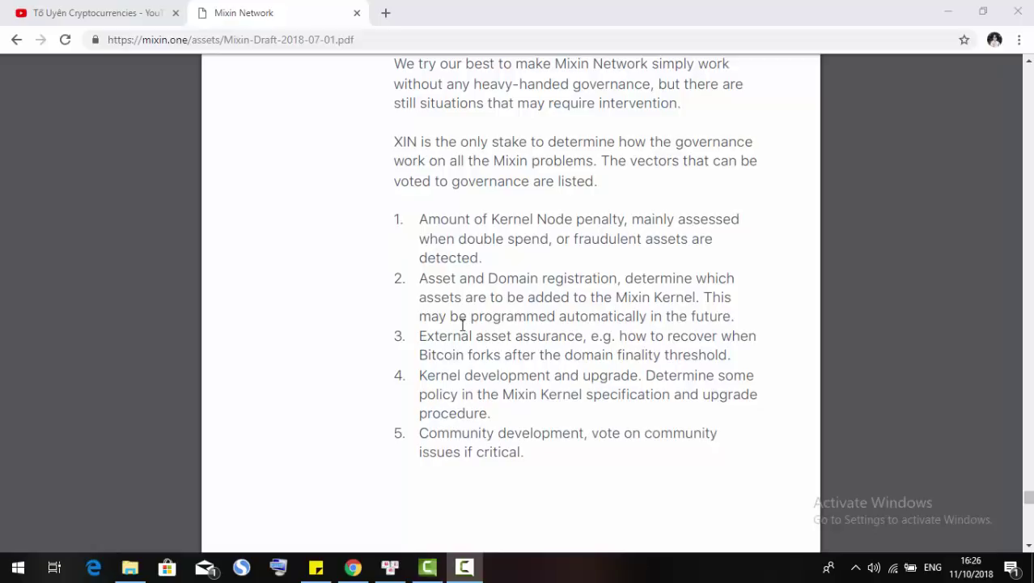
pyautogui.moveTo(534, 314)
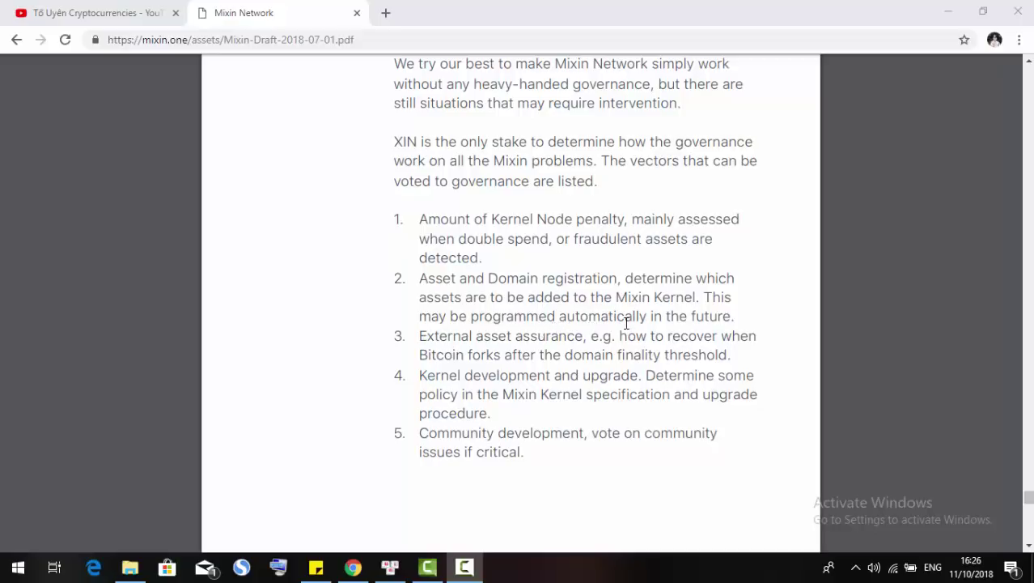
# Scroll through the XIN - The Token page until the Conclusion on page 28 is in view
pyautogui.scroll(-3)
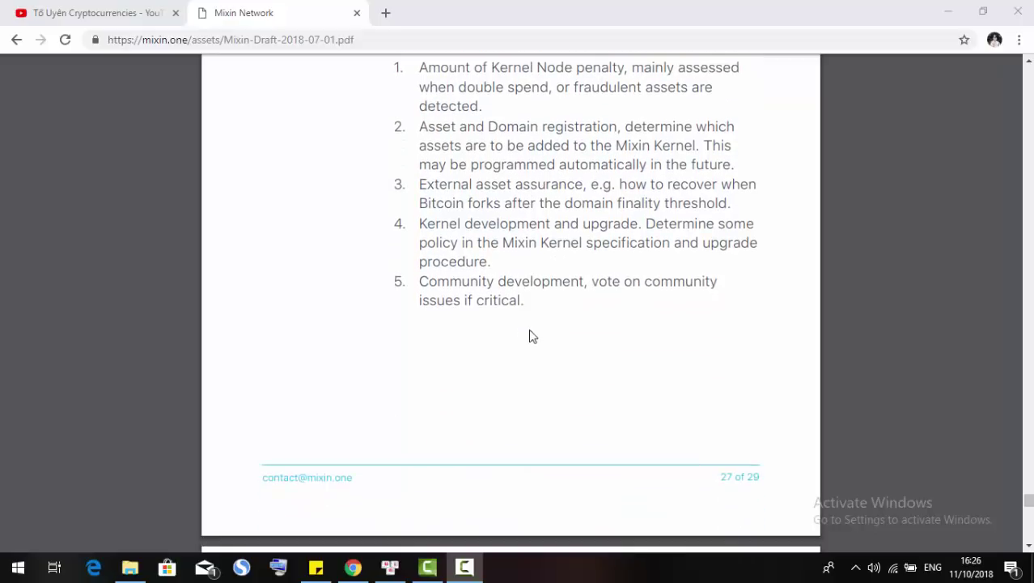
pyautogui.moveTo(444, 198)
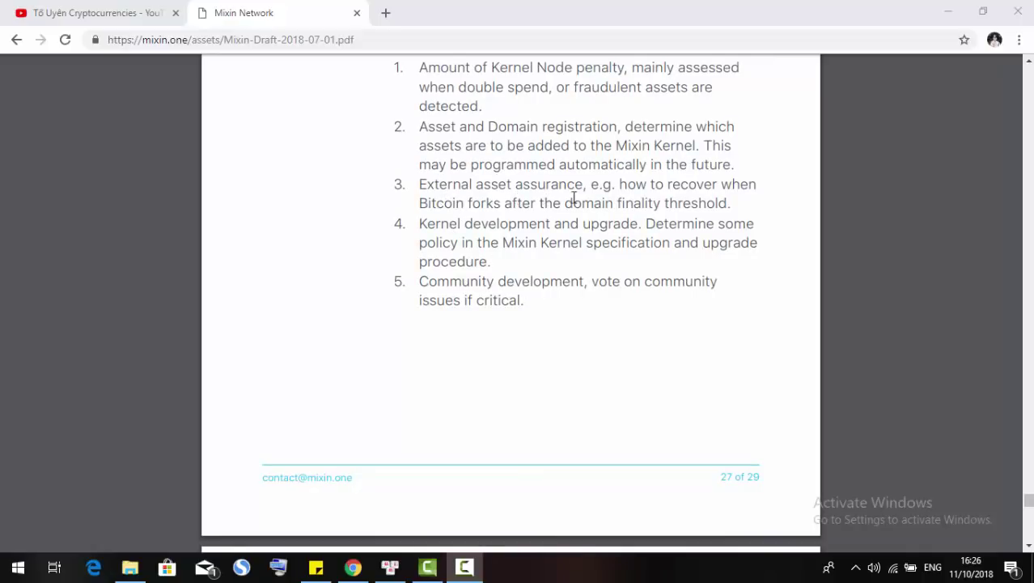
pyautogui.moveTo(685, 206)
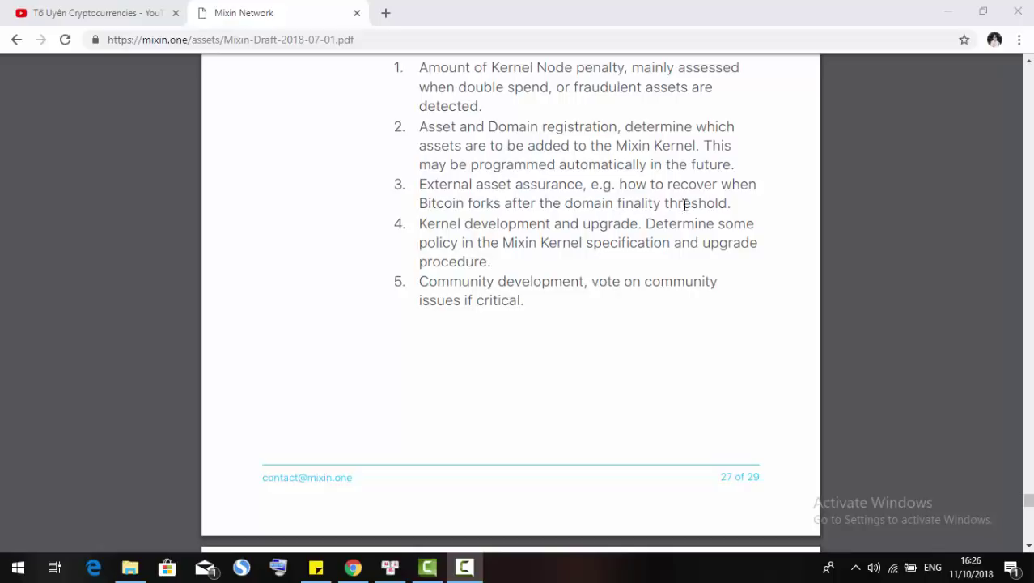
pyautogui.moveTo(503, 204)
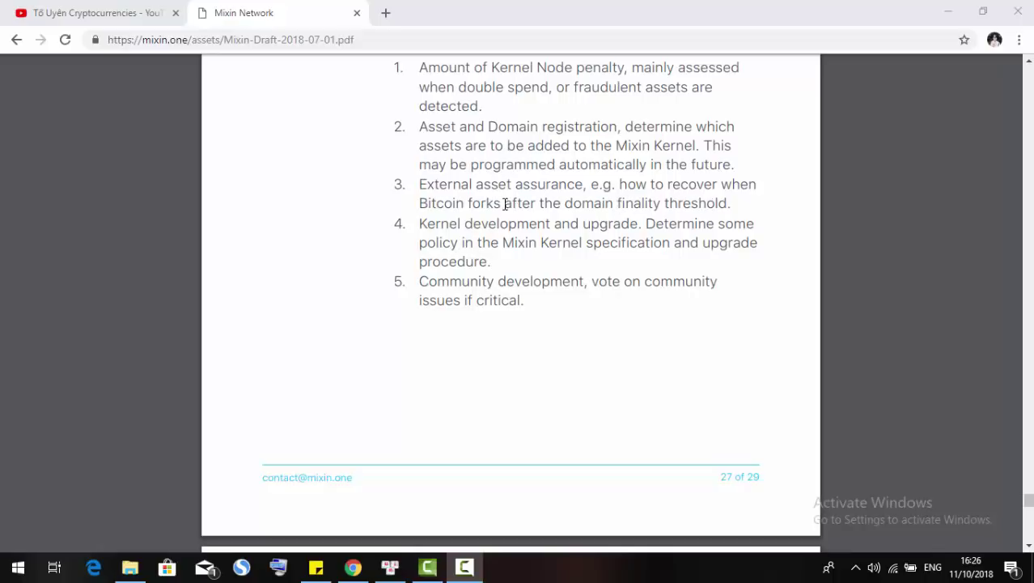
pyautogui.moveTo(645, 211)
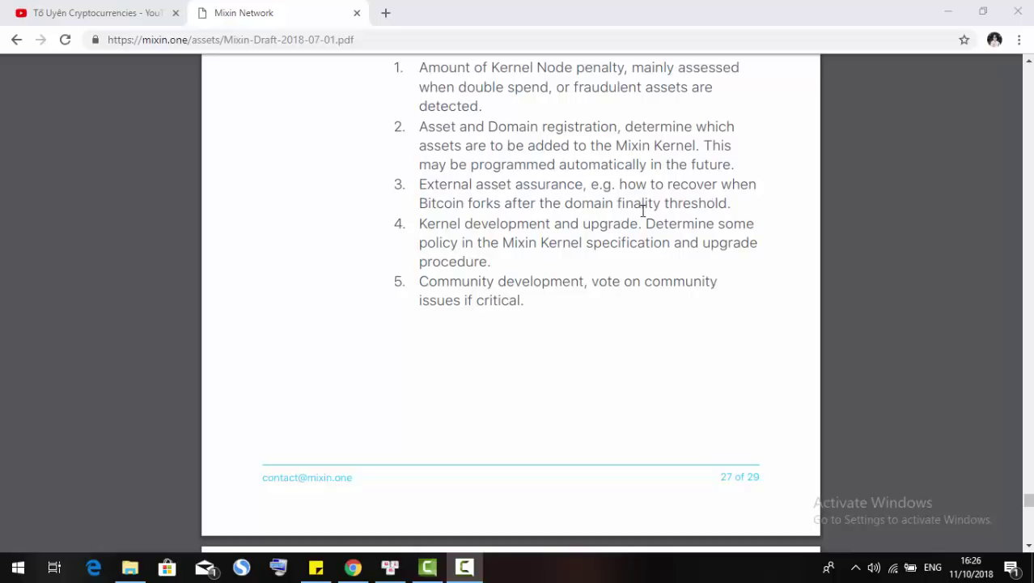
pyautogui.moveTo(502, 246)
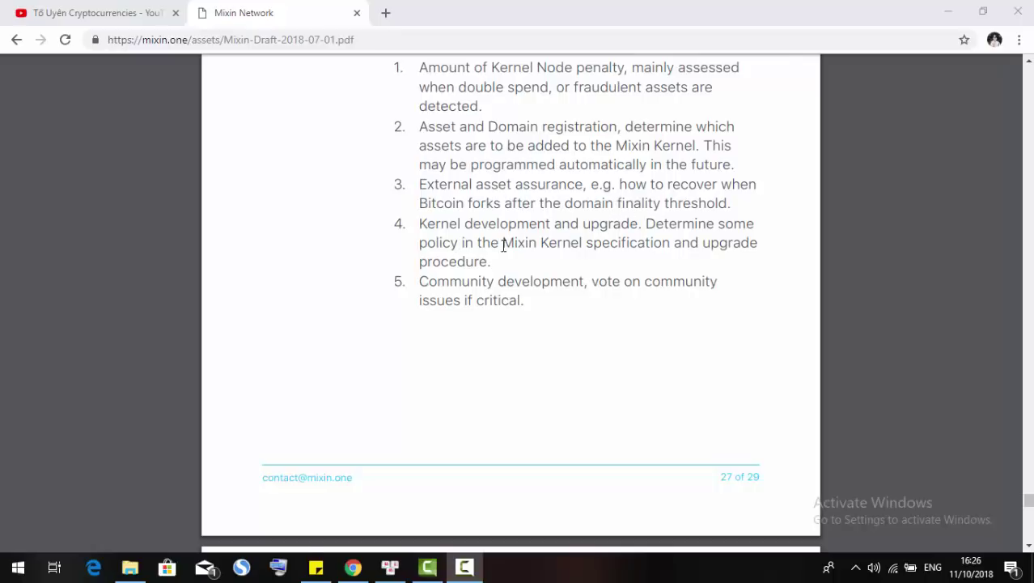
pyautogui.moveTo(441, 249)
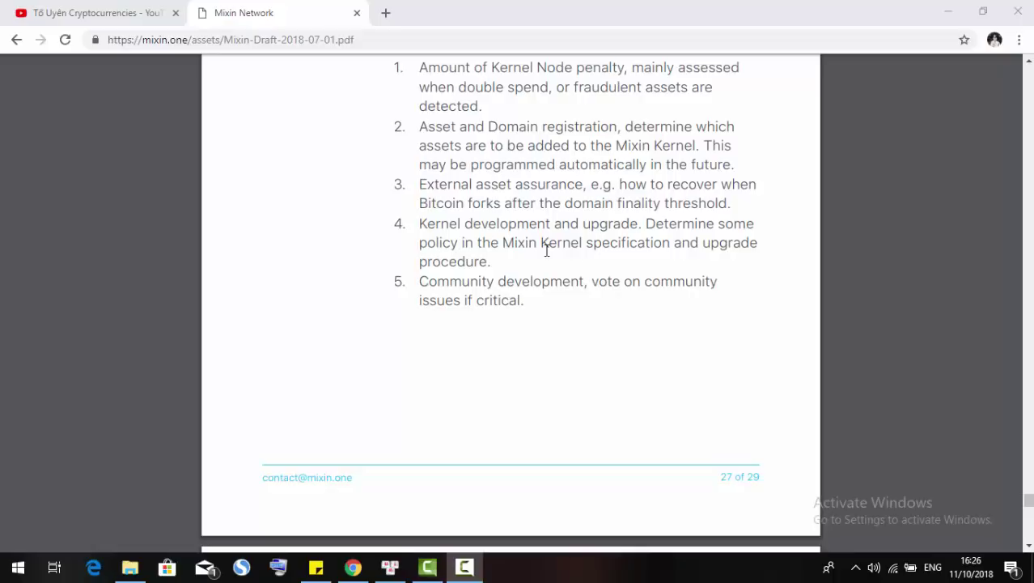
pyautogui.moveTo(530, 242)
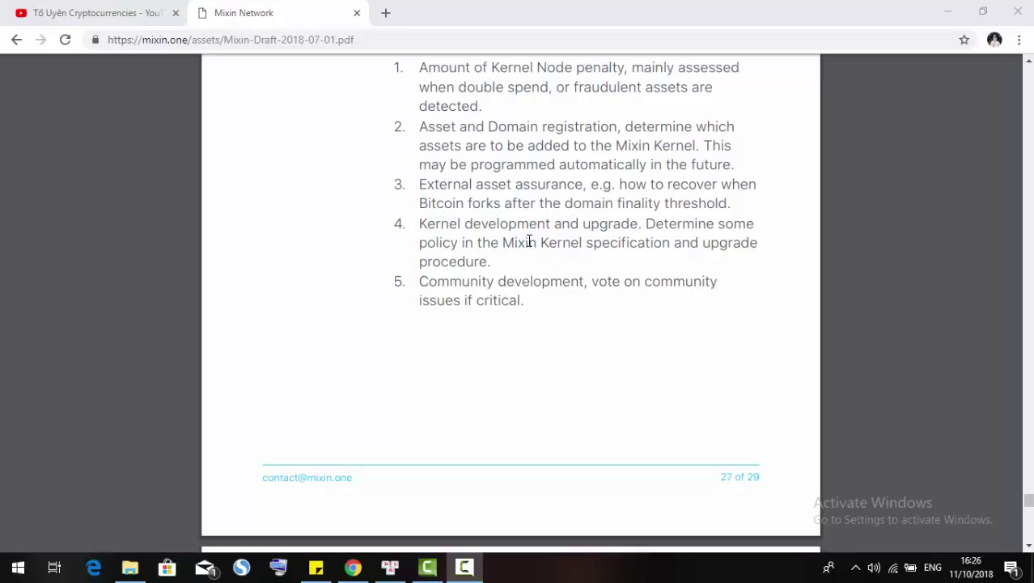
pyautogui.moveTo(519, 268)
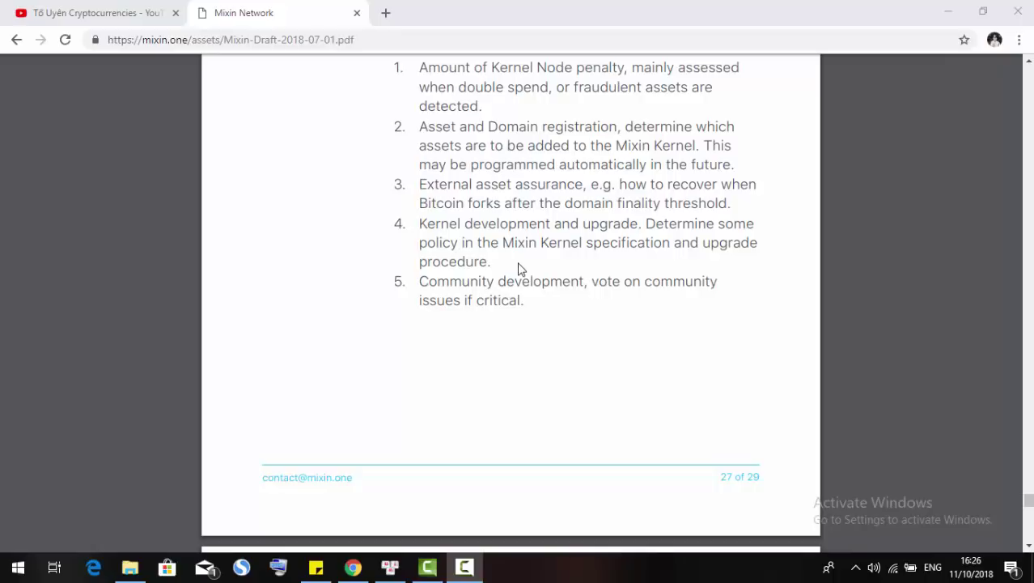
pyautogui.moveTo(537, 269)
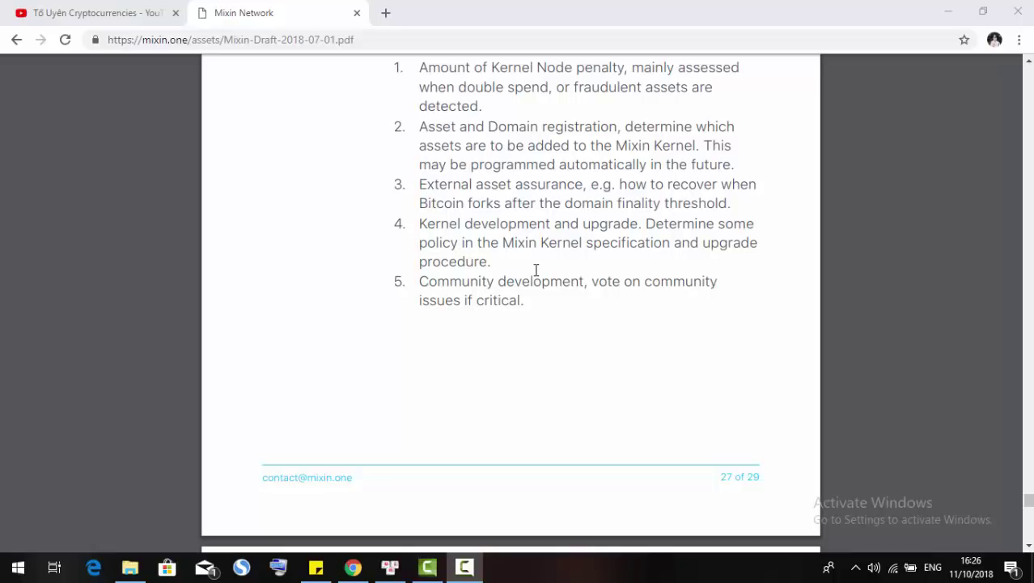
pyautogui.scroll(-3)
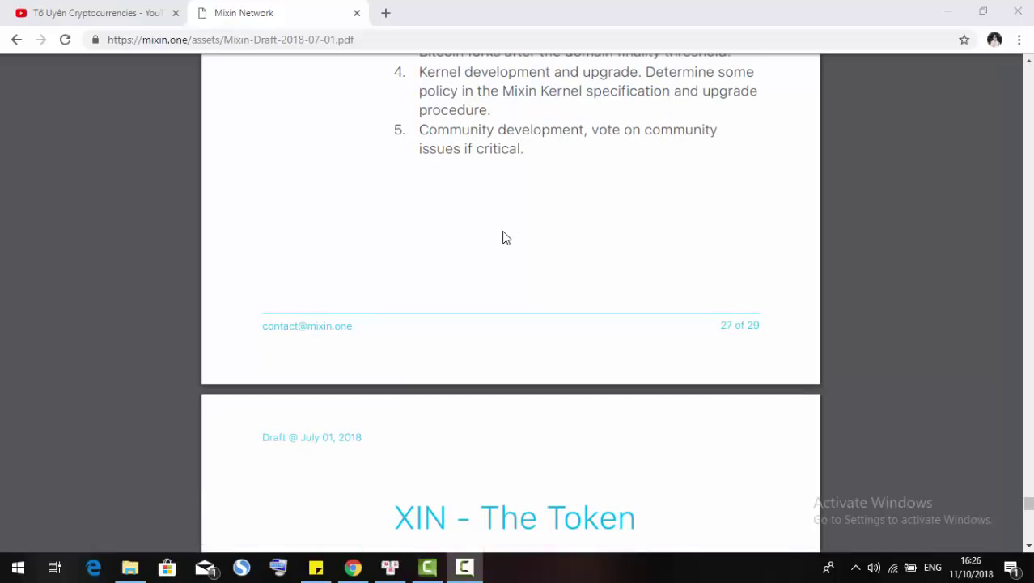
pyautogui.moveTo(583, 159)
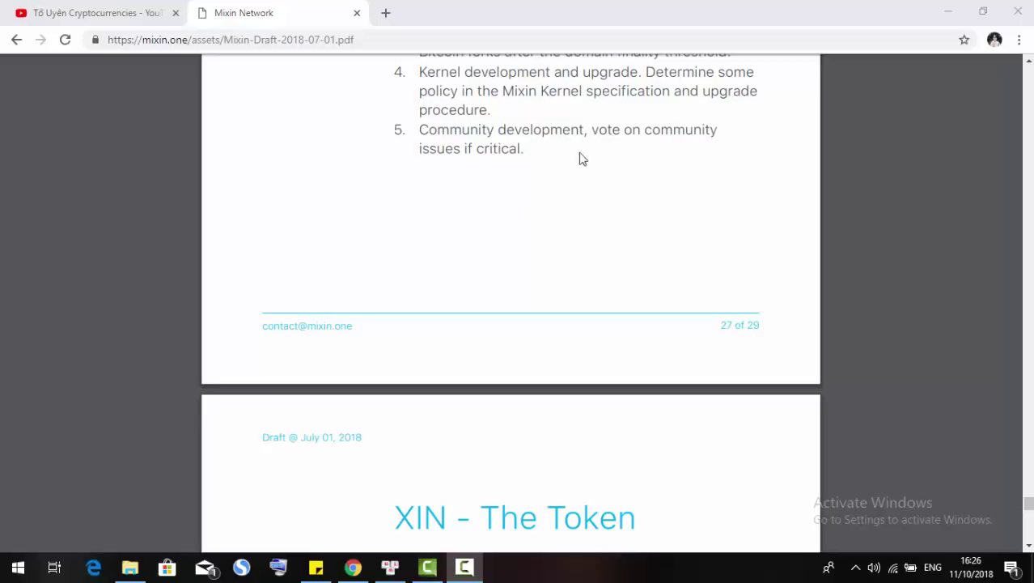
pyautogui.moveTo(477, 175)
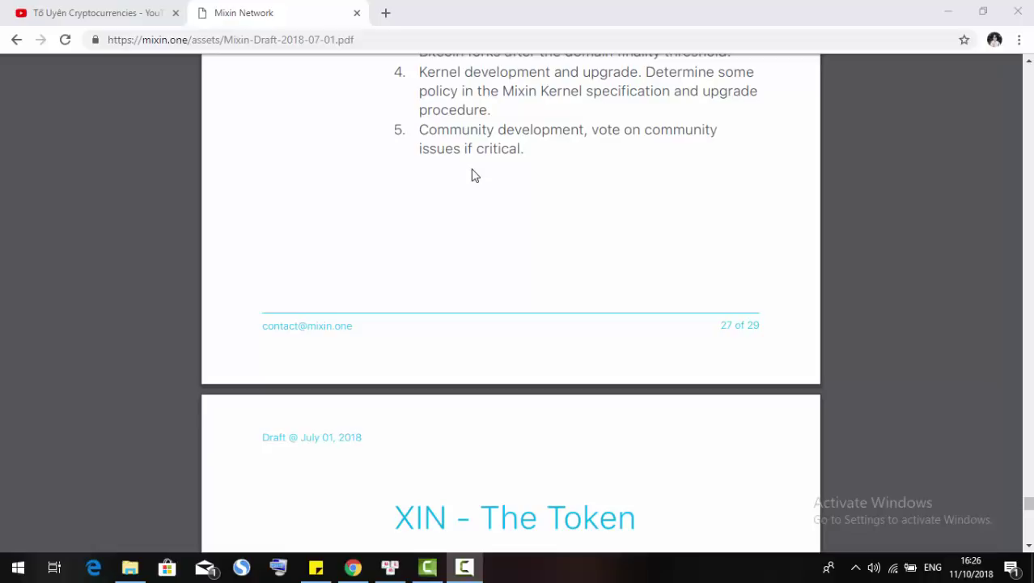
pyautogui.scroll(-3)
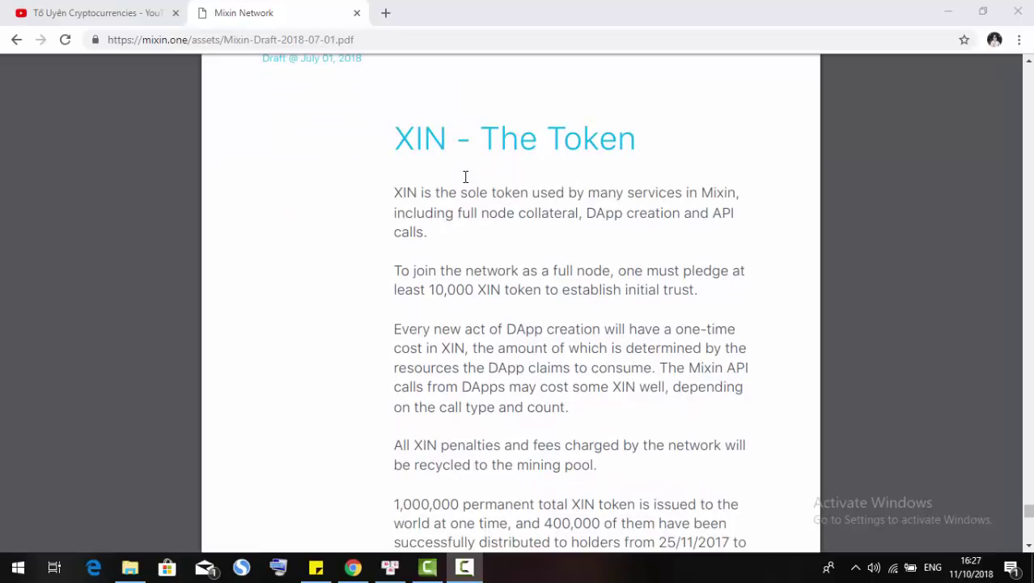
pyautogui.moveTo(580, 236)
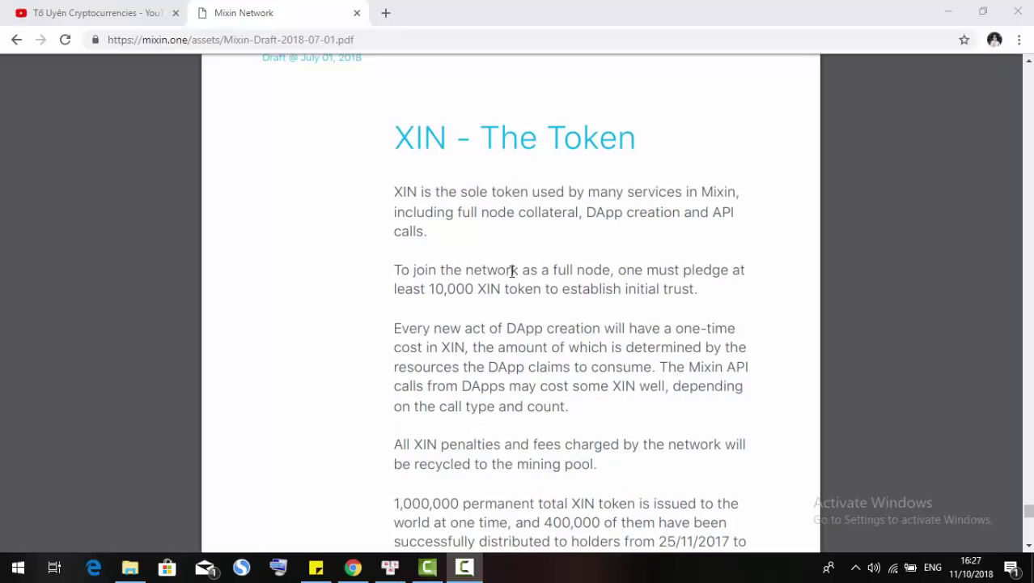
pyautogui.scroll(-3)
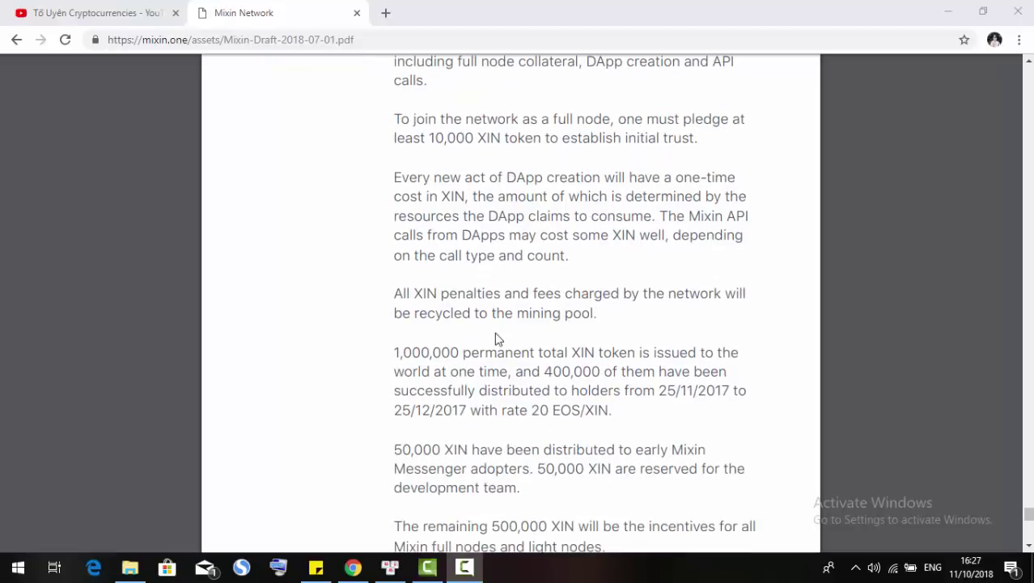
pyautogui.scroll(-3)
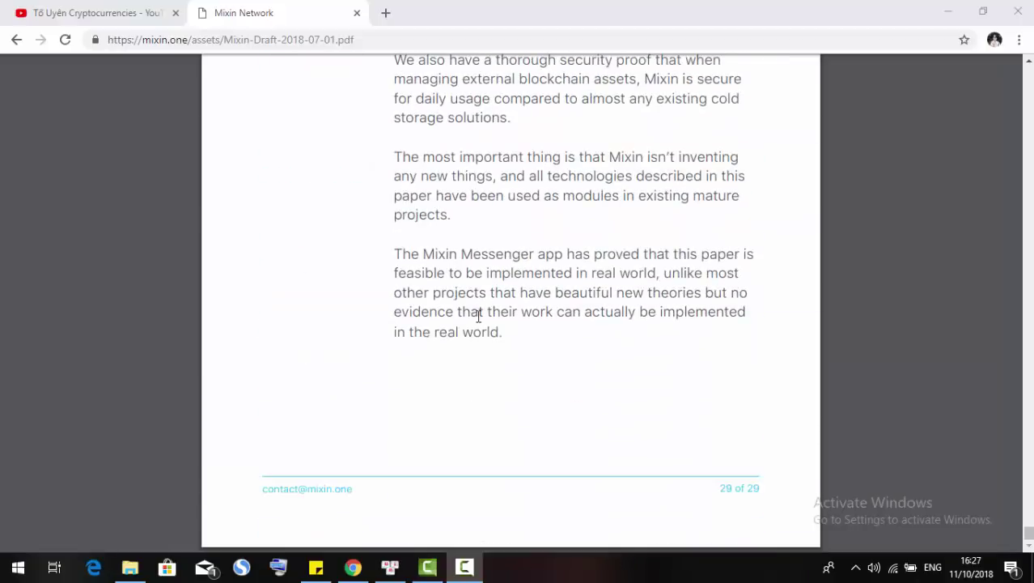
# Scroll to the Conclusion's last paragraph about the Mixin Messenger app on page 29 of 29
pyautogui.scroll(3)
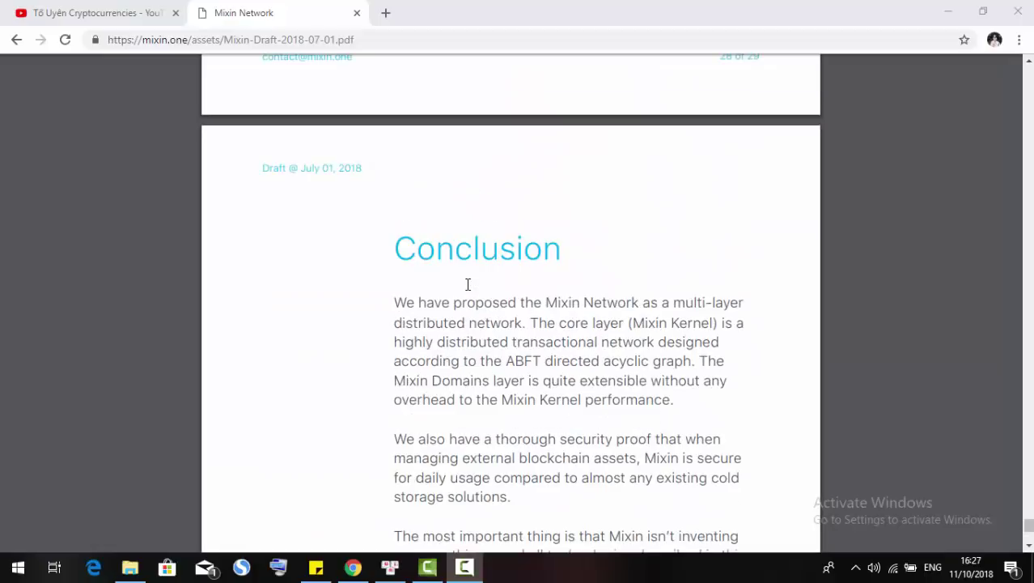
pyautogui.moveTo(427, 327)
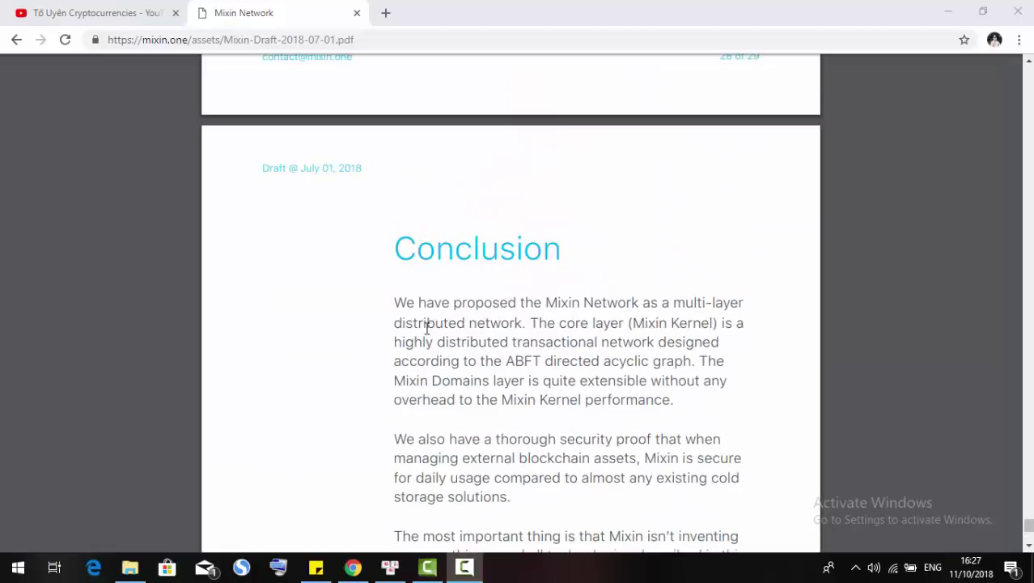
pyautogui.moveTo(505, 324)
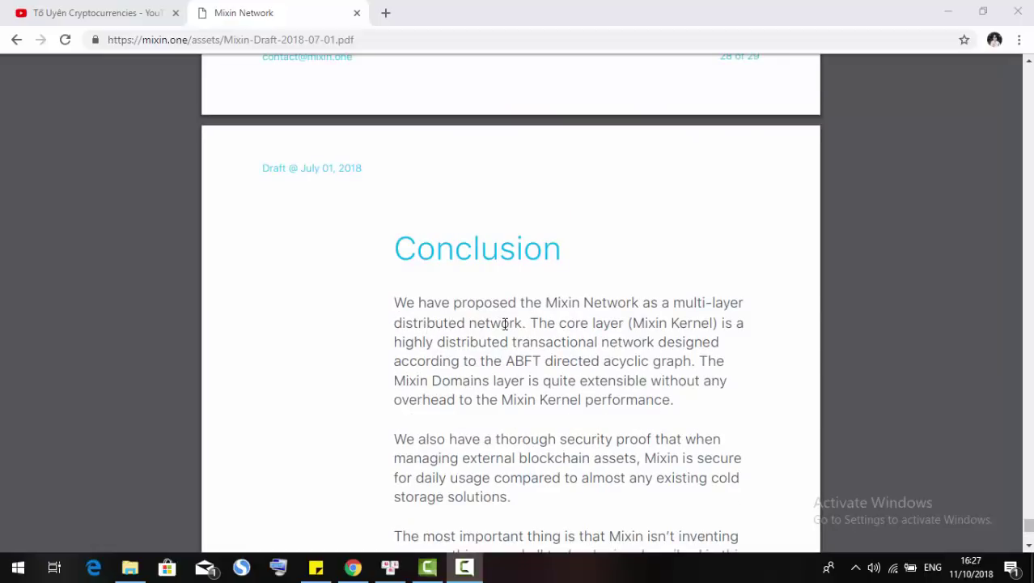
pyautogui.moveTo(614, 366)
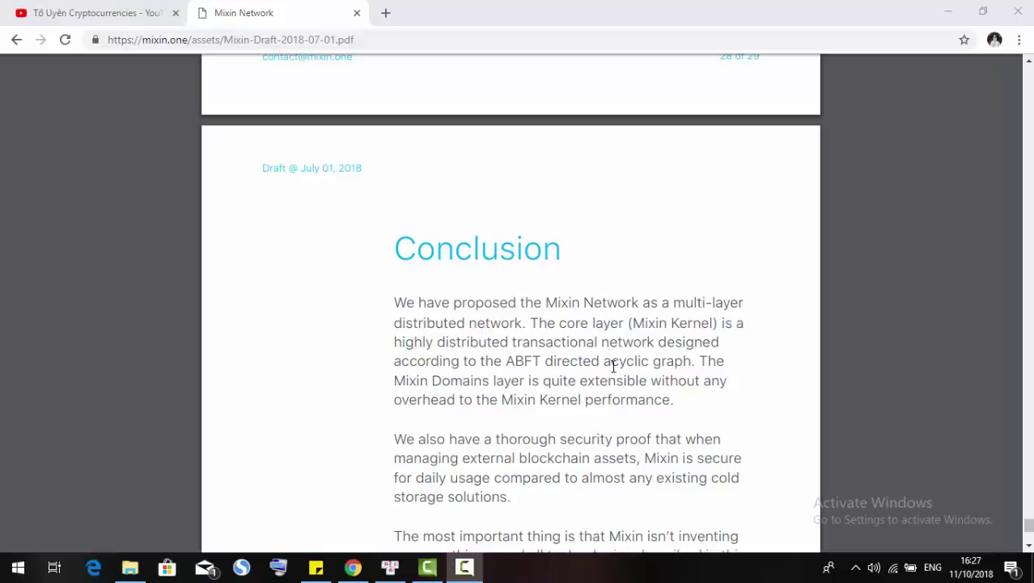
pyautogui.moveTo(445, 343)
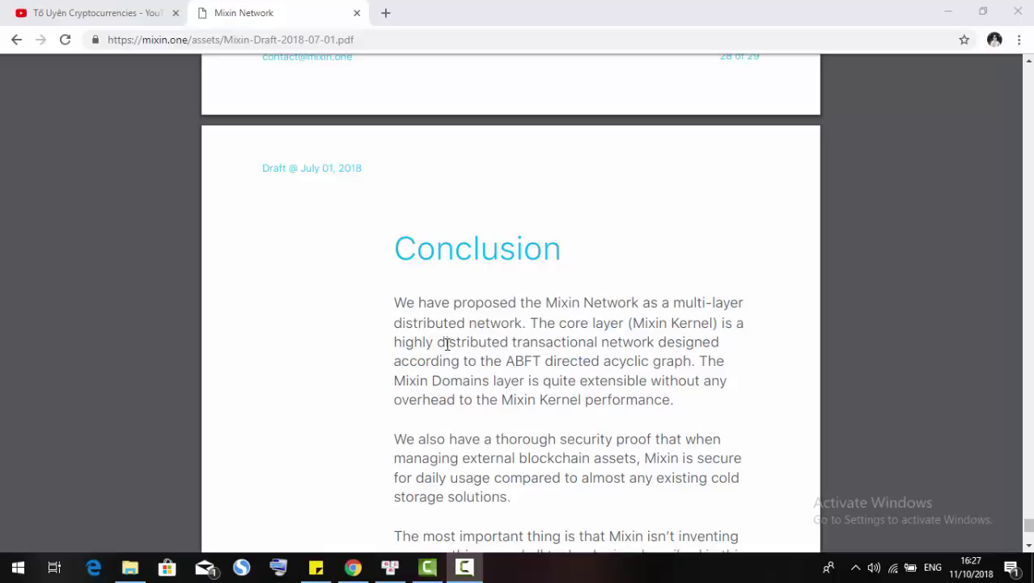
pyautogui.moveTo(601, 346)
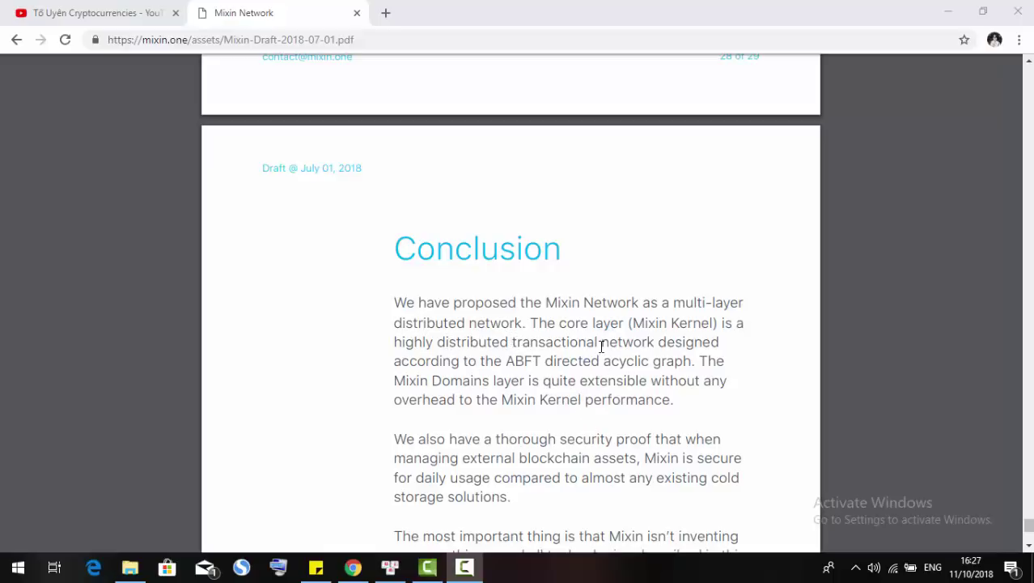
pyautogui.scroll(-3)
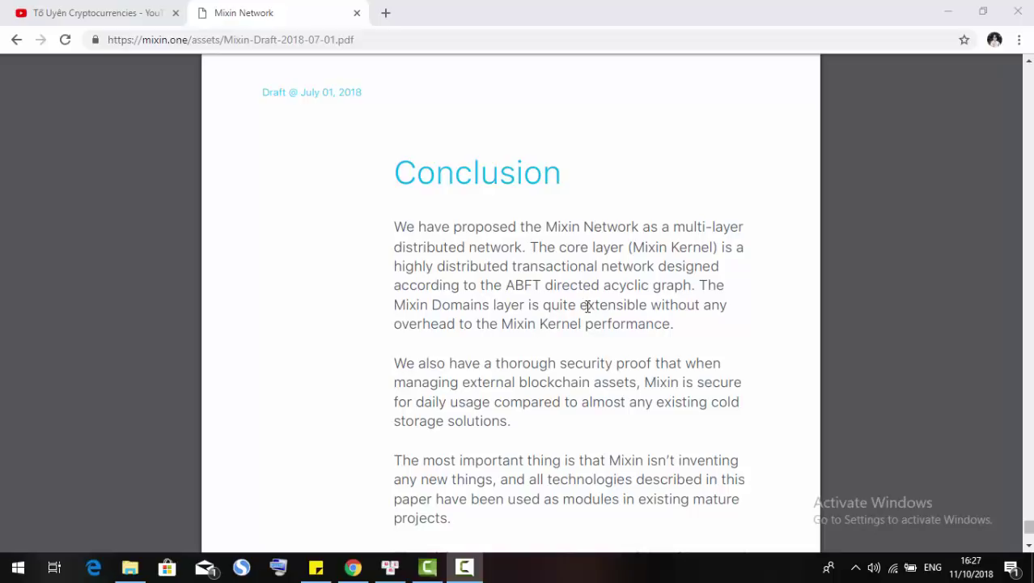
pyautogui.scroll(-3)
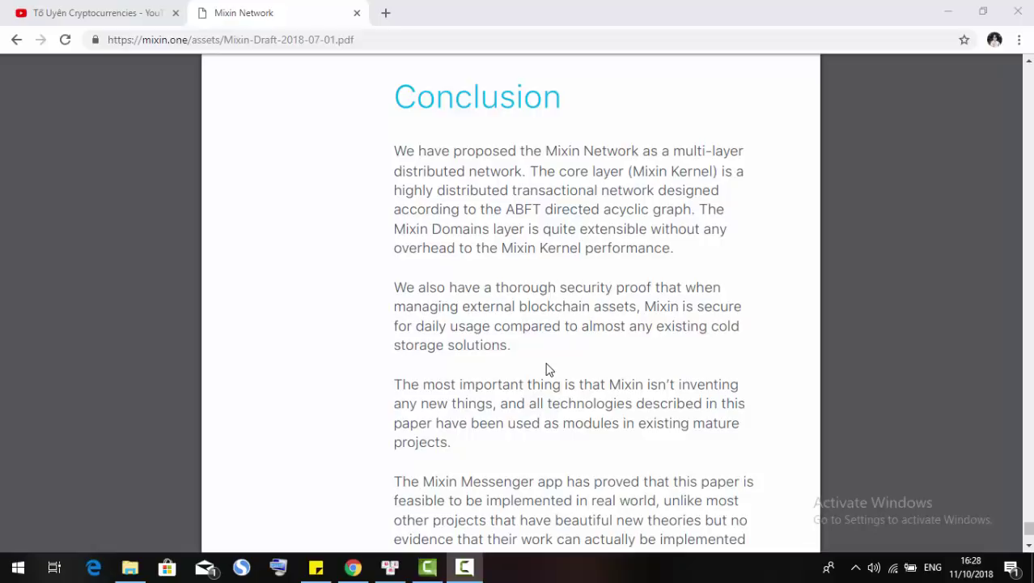
pyautogui.scroll(-3)
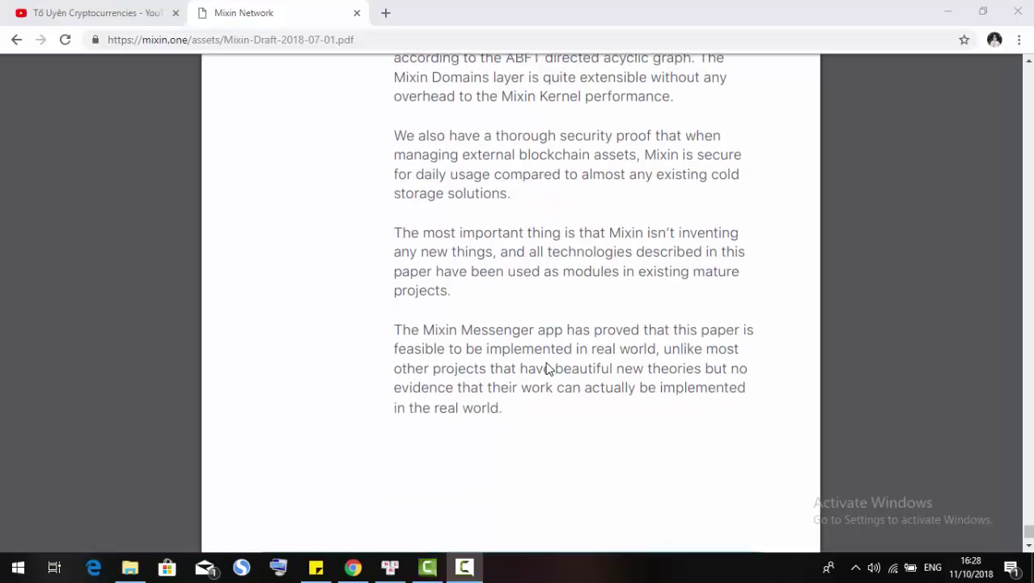
pyautogui.moveTo(521, 296)
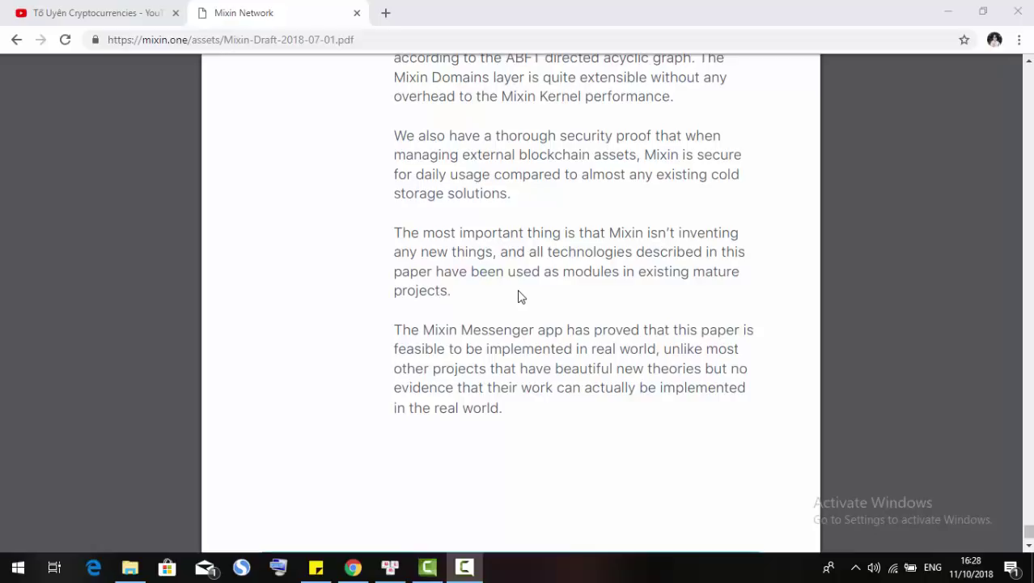
pyautogui.moveTo(546, 311)
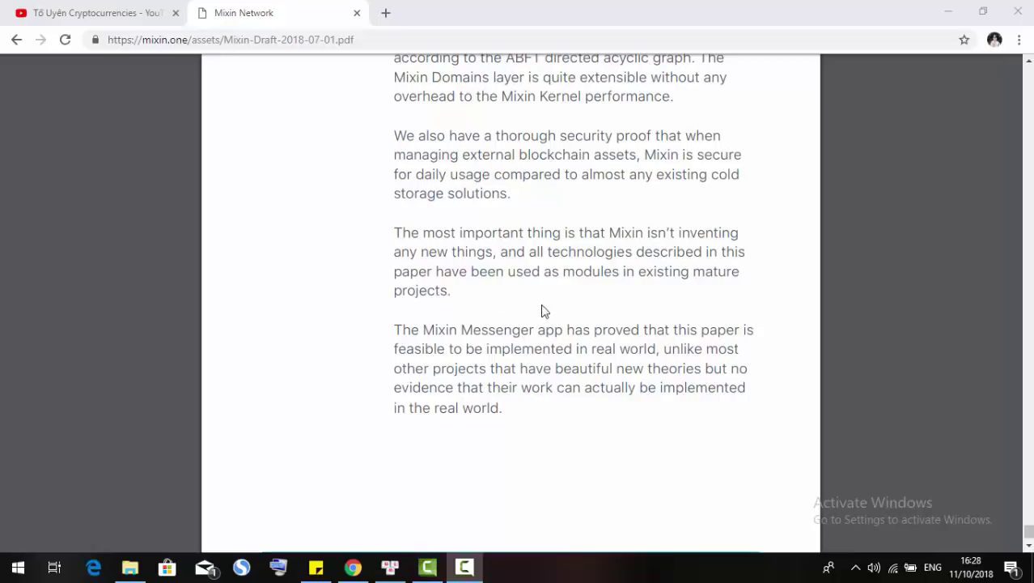
pyautogui.scroll(-3)
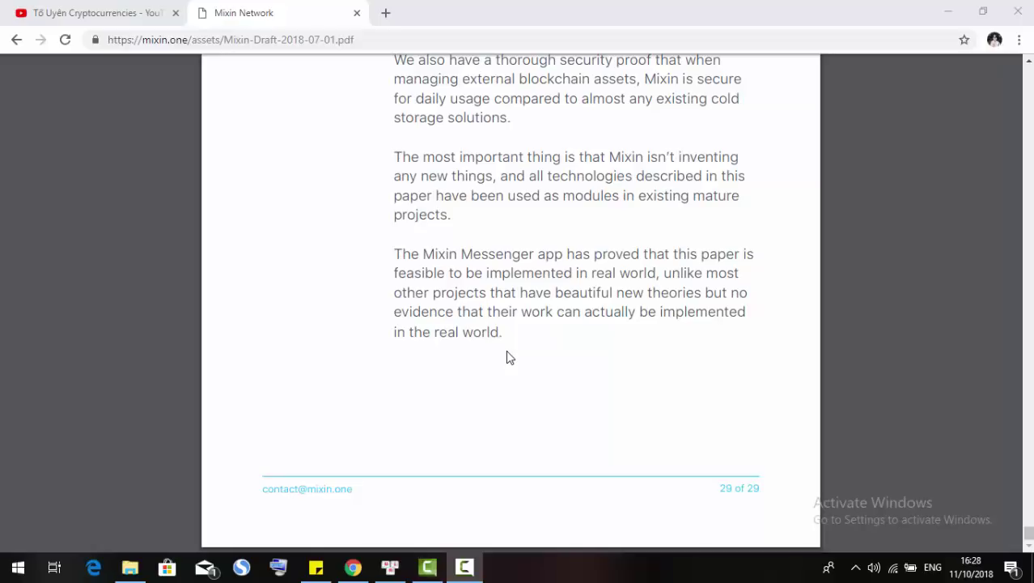
pyautogui.scroll(3)
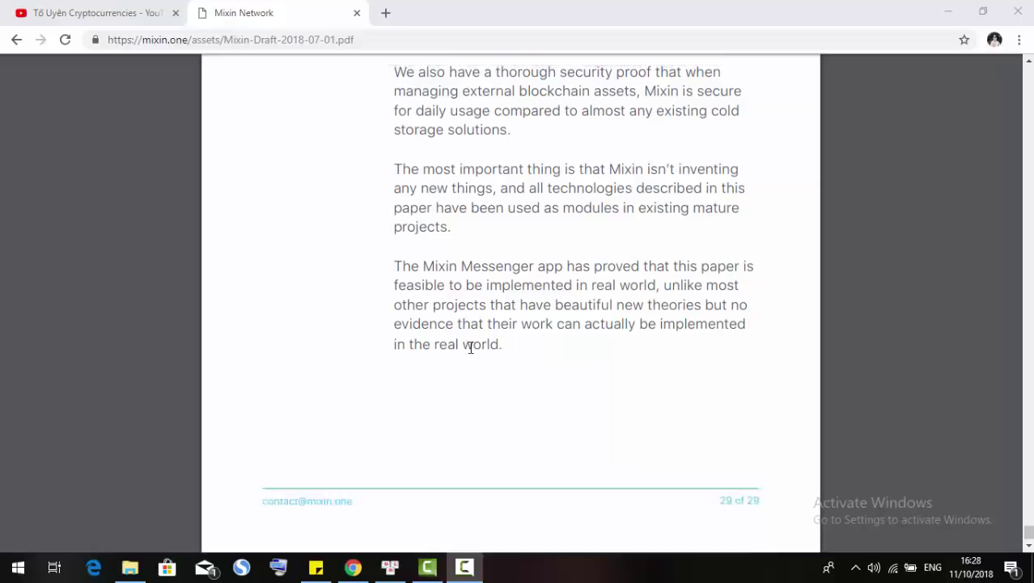
# Scroll up from the last page through the whitepaper's later sections toward the front
pyautogui.scroll(3)
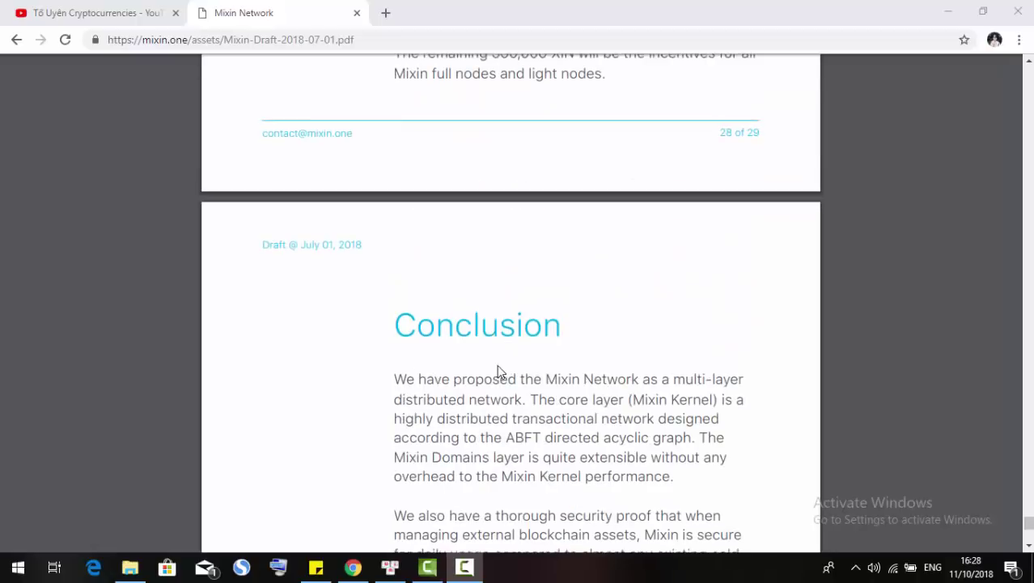
pyautogui.scroll(3)
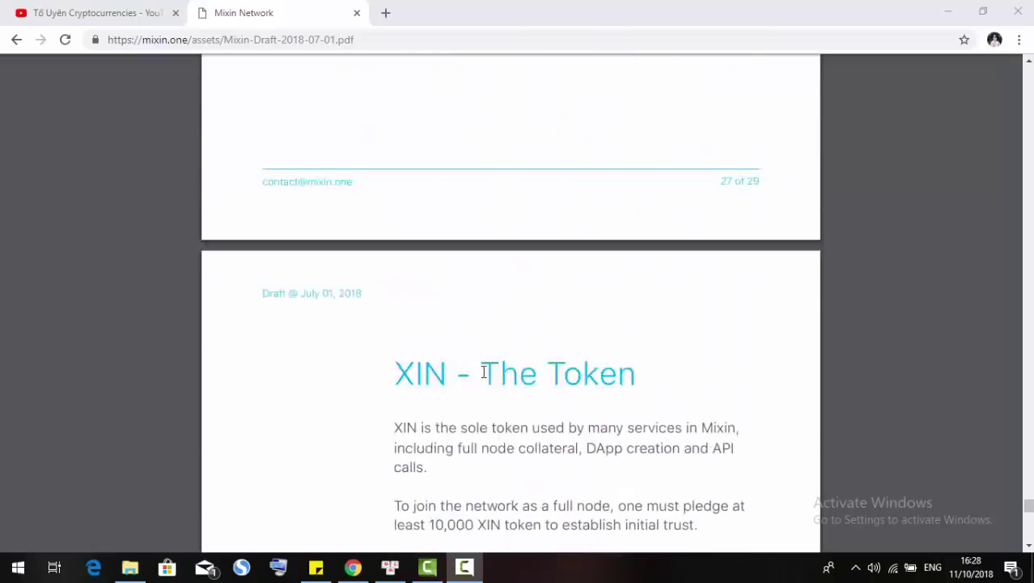
pyautogui.scroll(3)
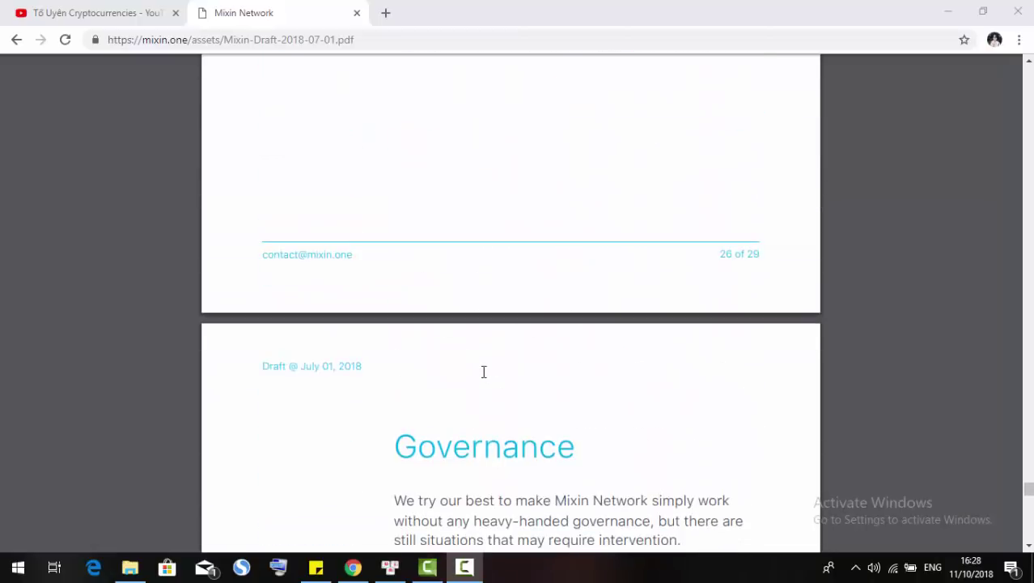
pyautogui.scroll(3)
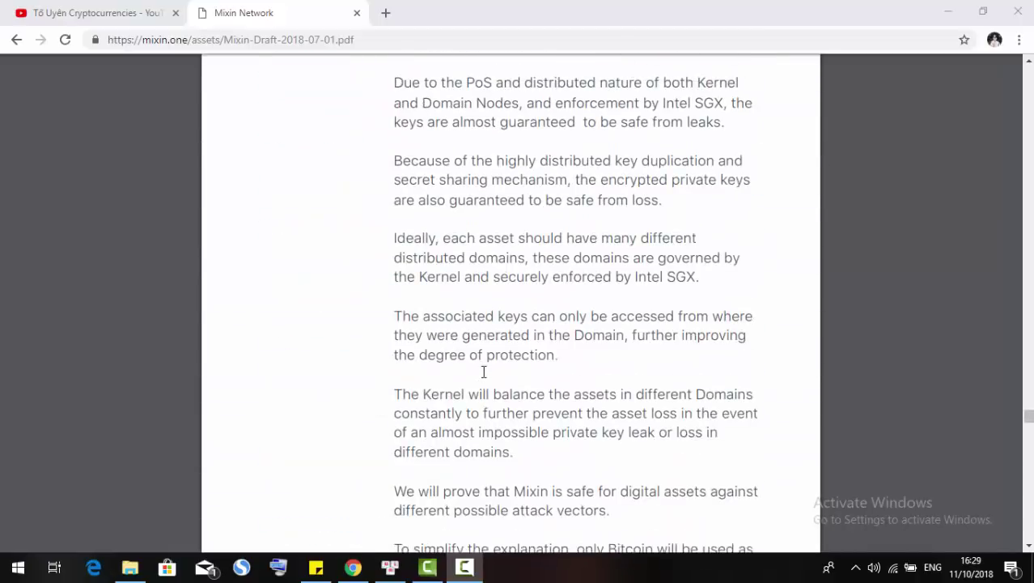
pyautogui.scroll(-3)
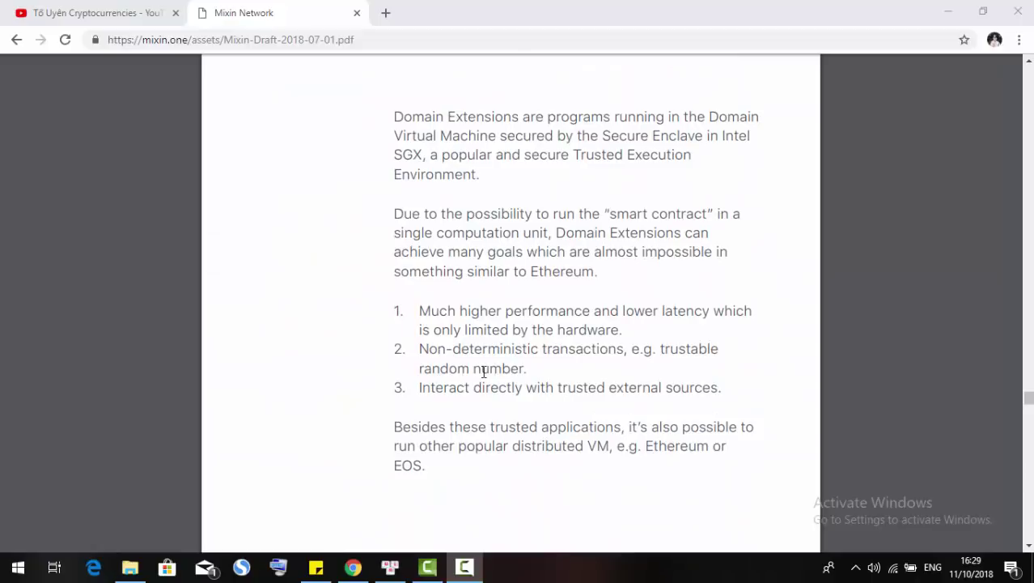
pyautogui.scroll(-3)
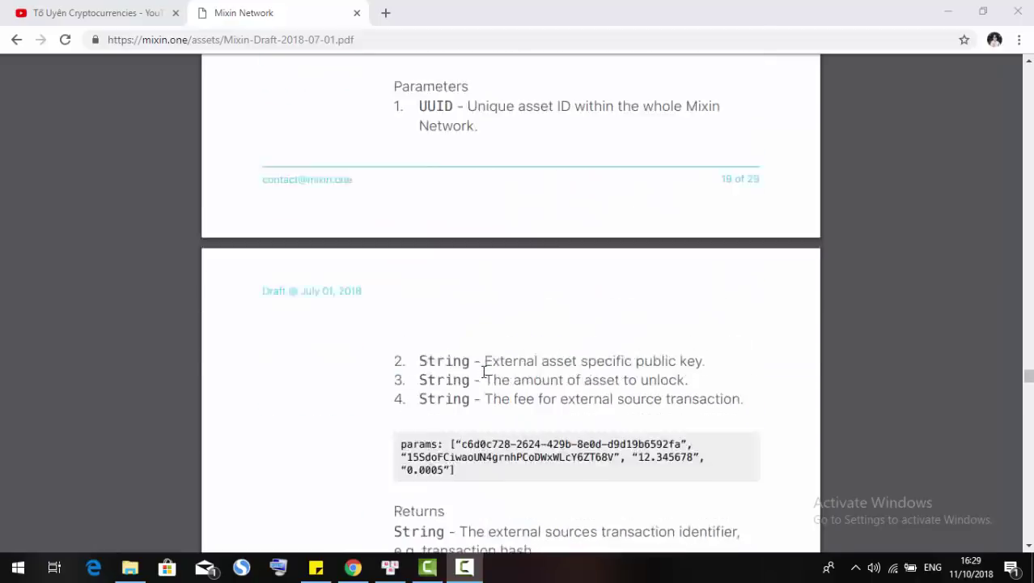
pyautogui.scroll(3)
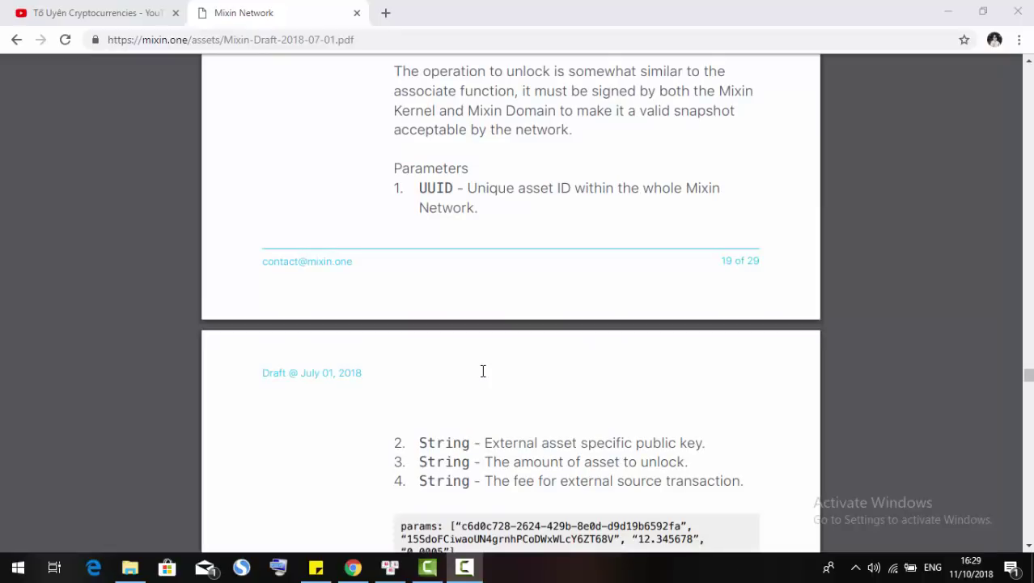
pyautogui.scroll(3)
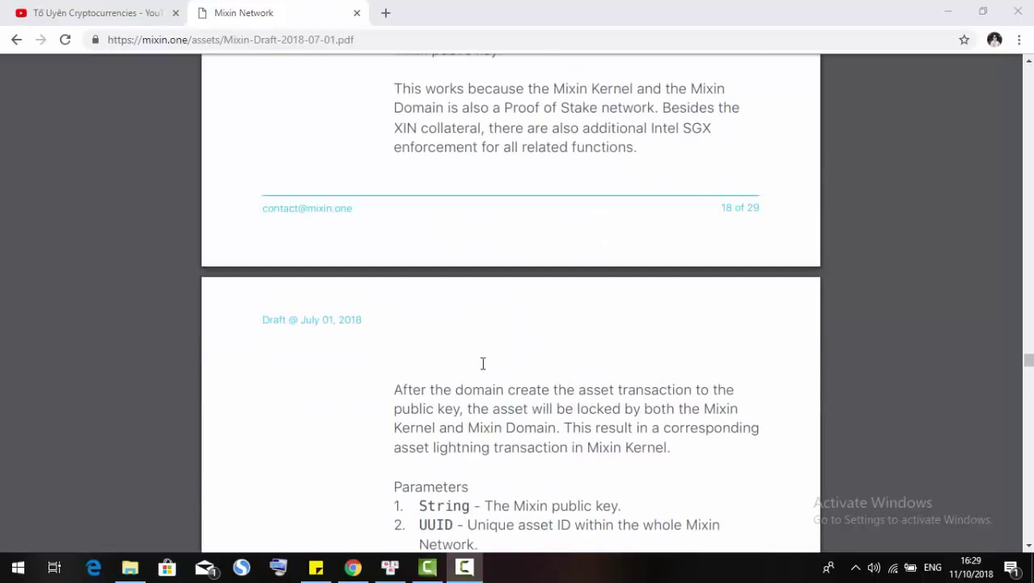
# Continue up past the contents list until page 1, the Mixin Network title page, is showing
pyautogui.scroll(3)
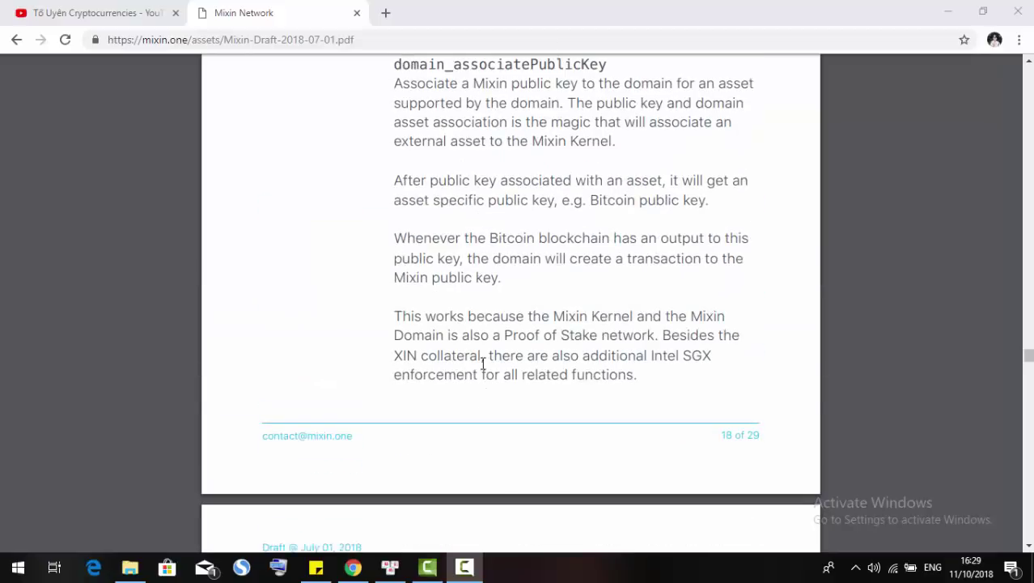
pyautogui.scroll(3)
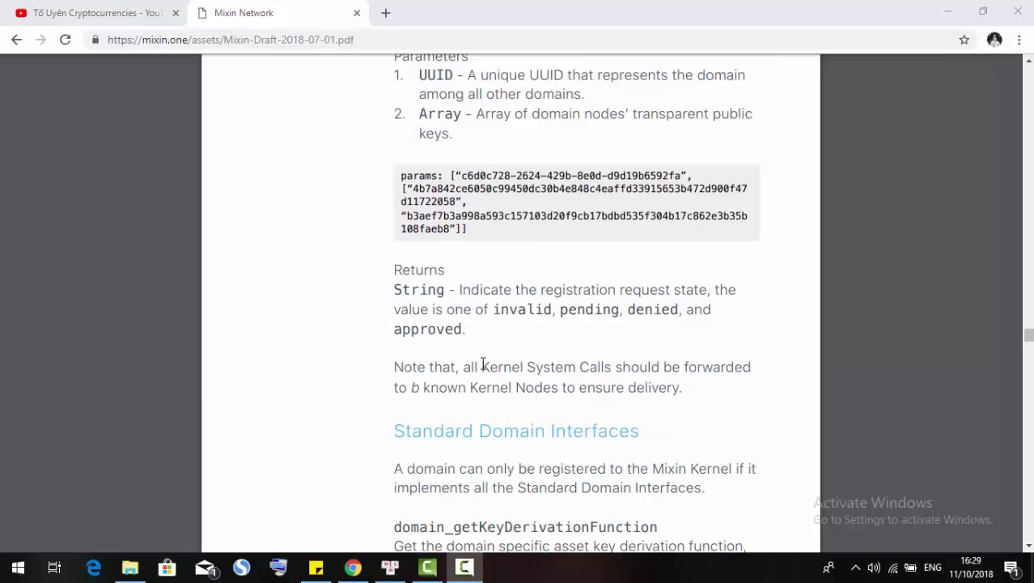
pyautogui.moveTo(456, 379)
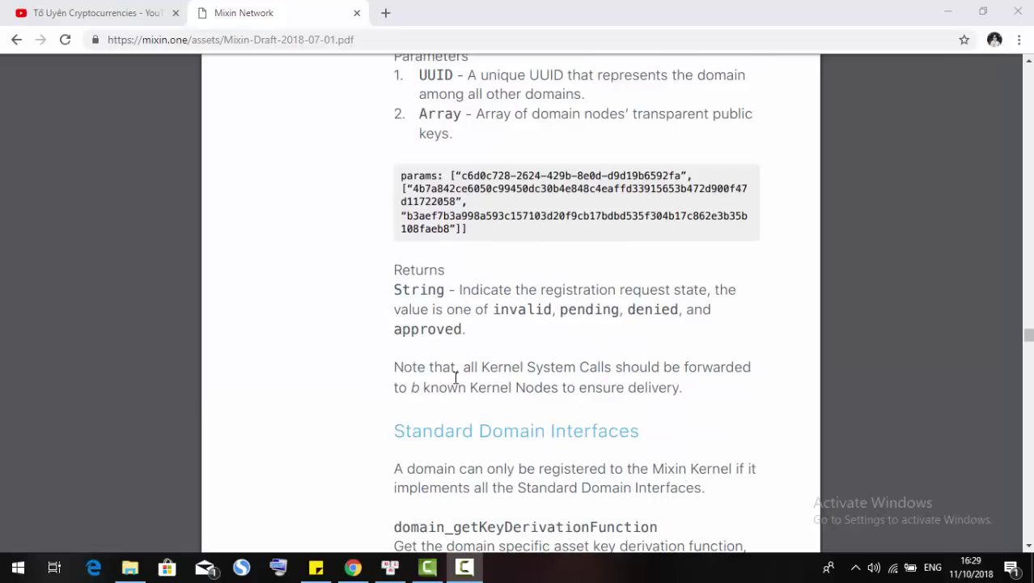
pyautogui.scroll(-3)
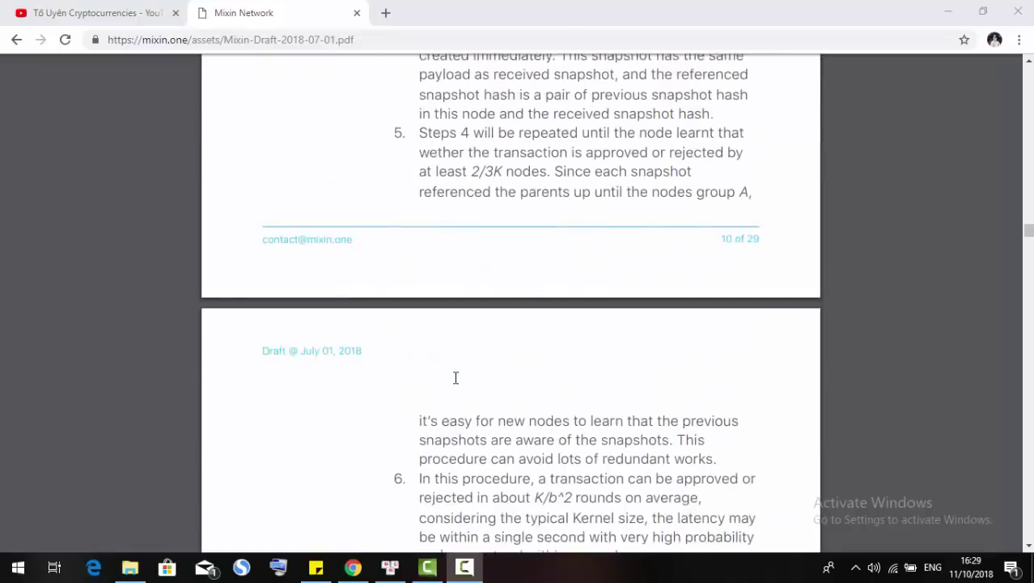
pyautogui.scroll(-3)
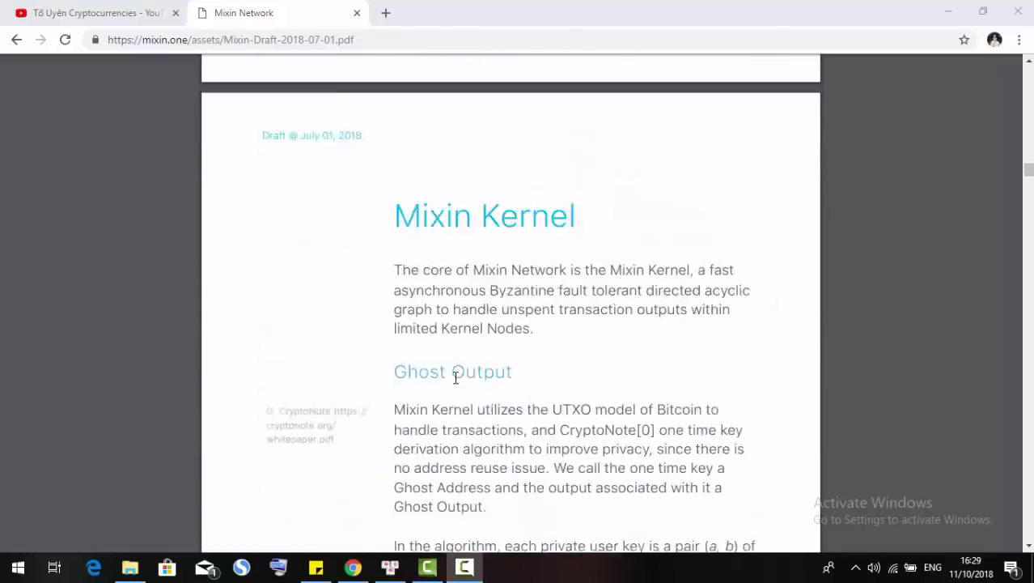
pyautogui.scroll(3)
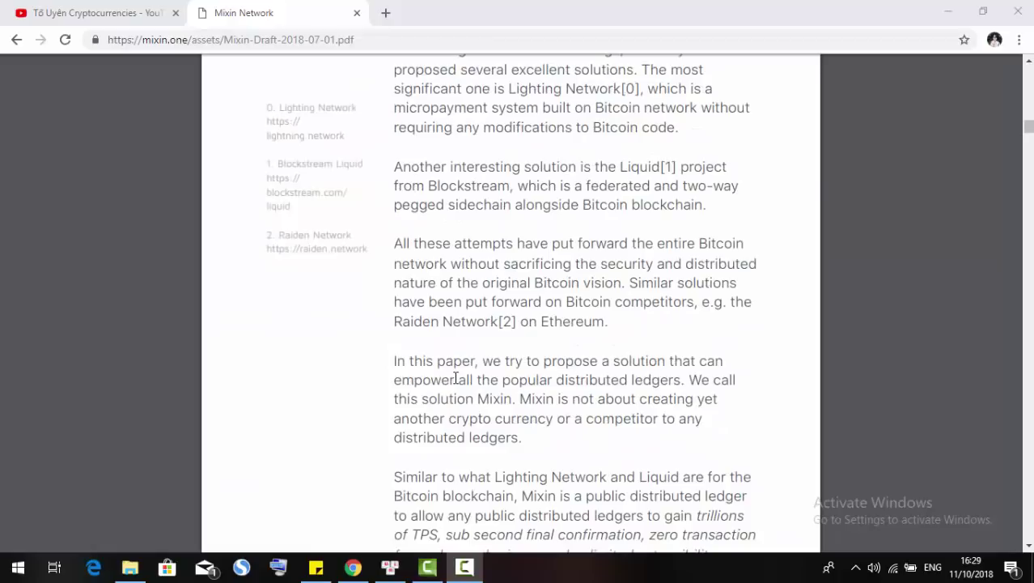
pyautogui.scroll(3)
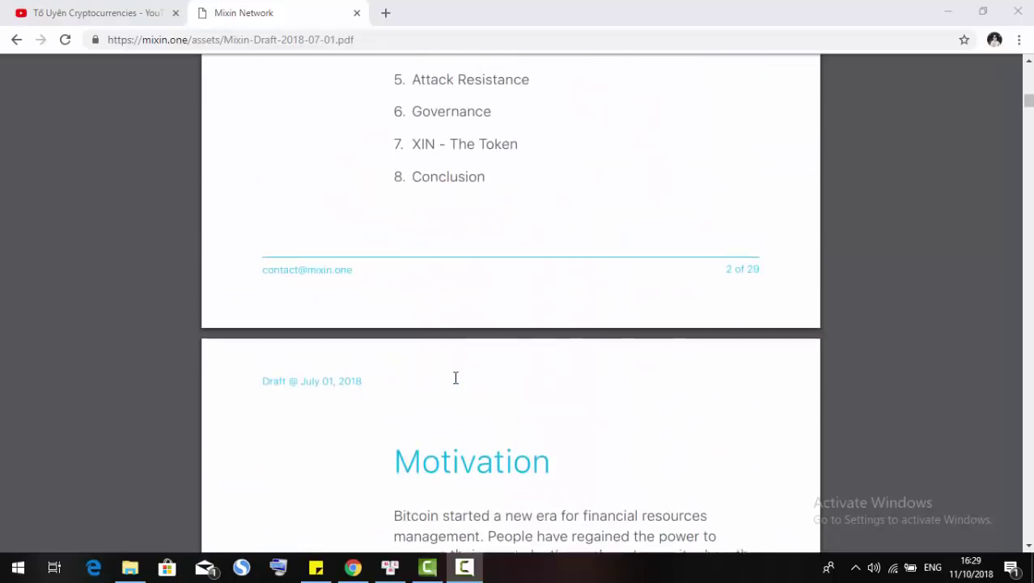
pyautogui.scroll(3)
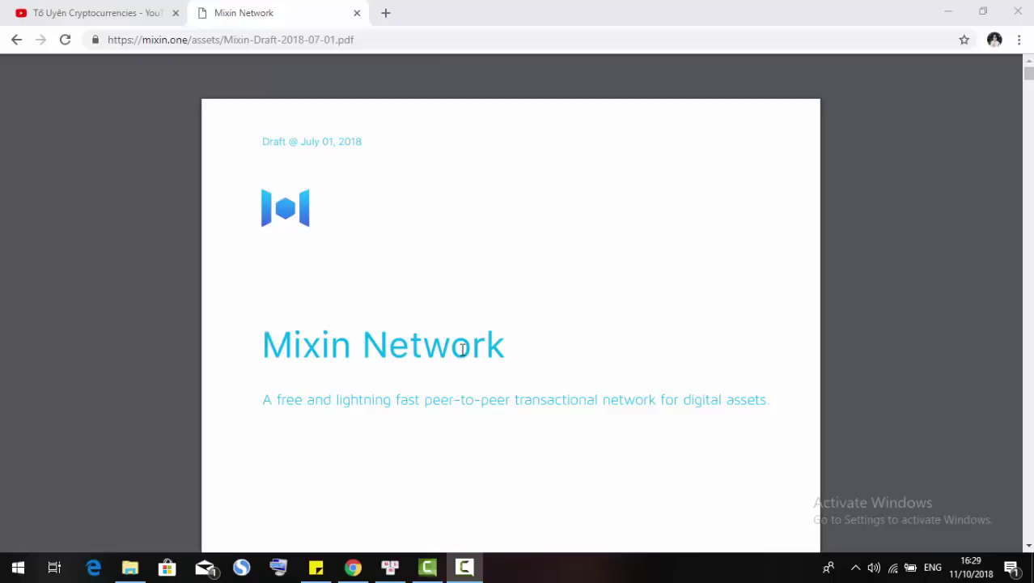
pyautogui.moveTo(680, 291)
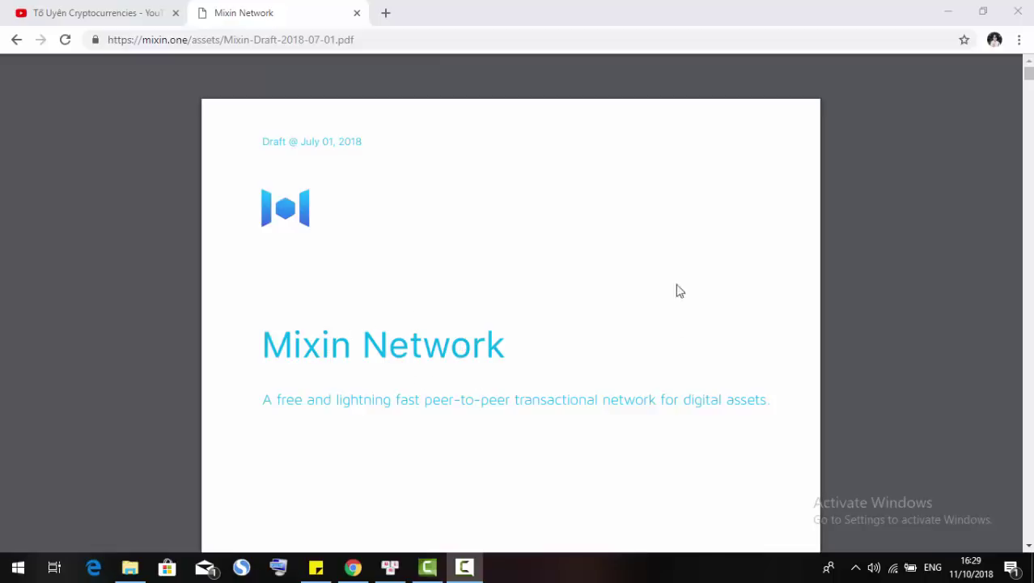
pyautogui.moveTo(230, 292)
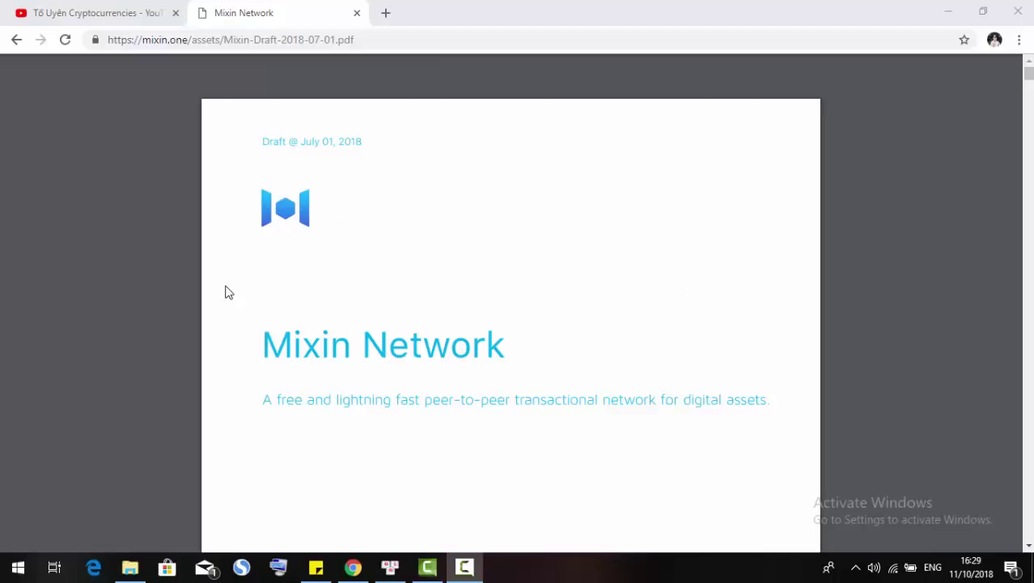
pyautogui.click(89, 13)
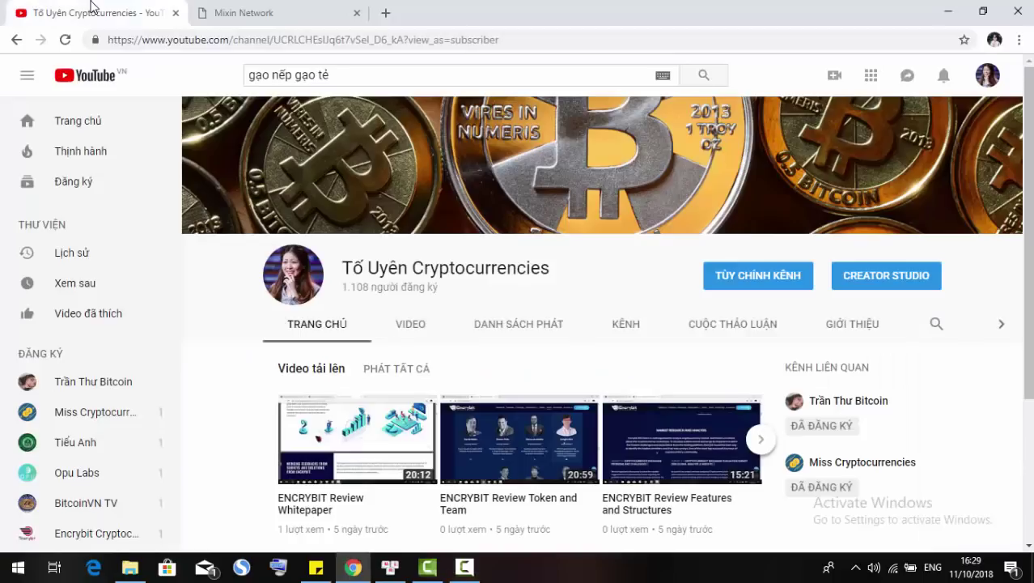
pyautogui.moveTo(352, 437)
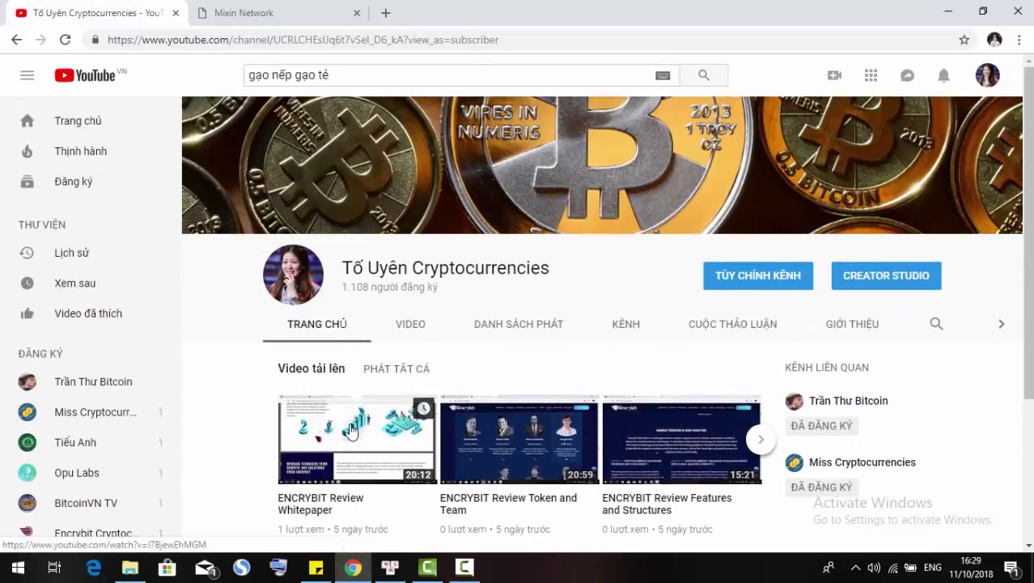
pyautogui.click(276, 13)
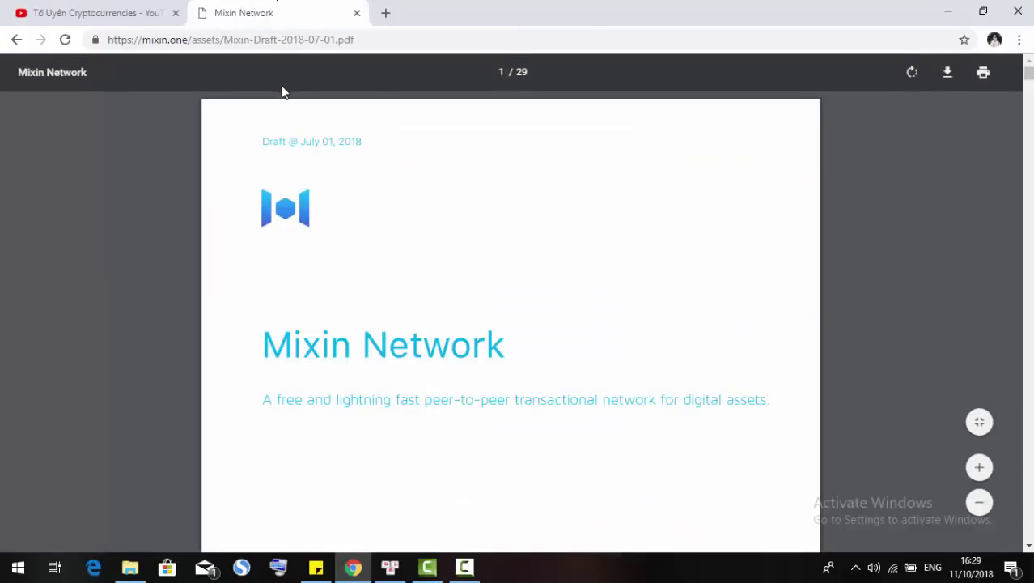
pyautogui.moveTo(272, 196)
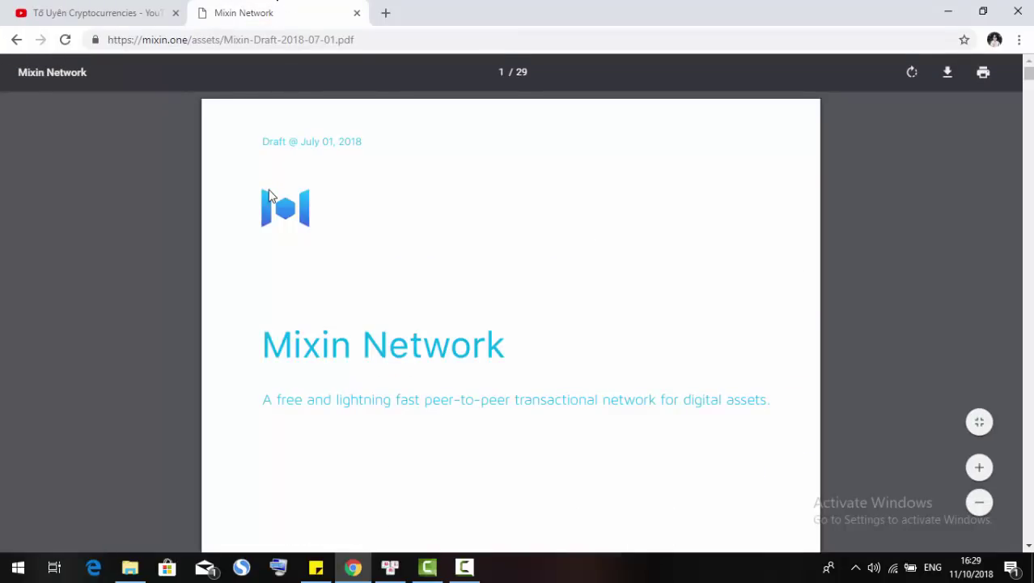